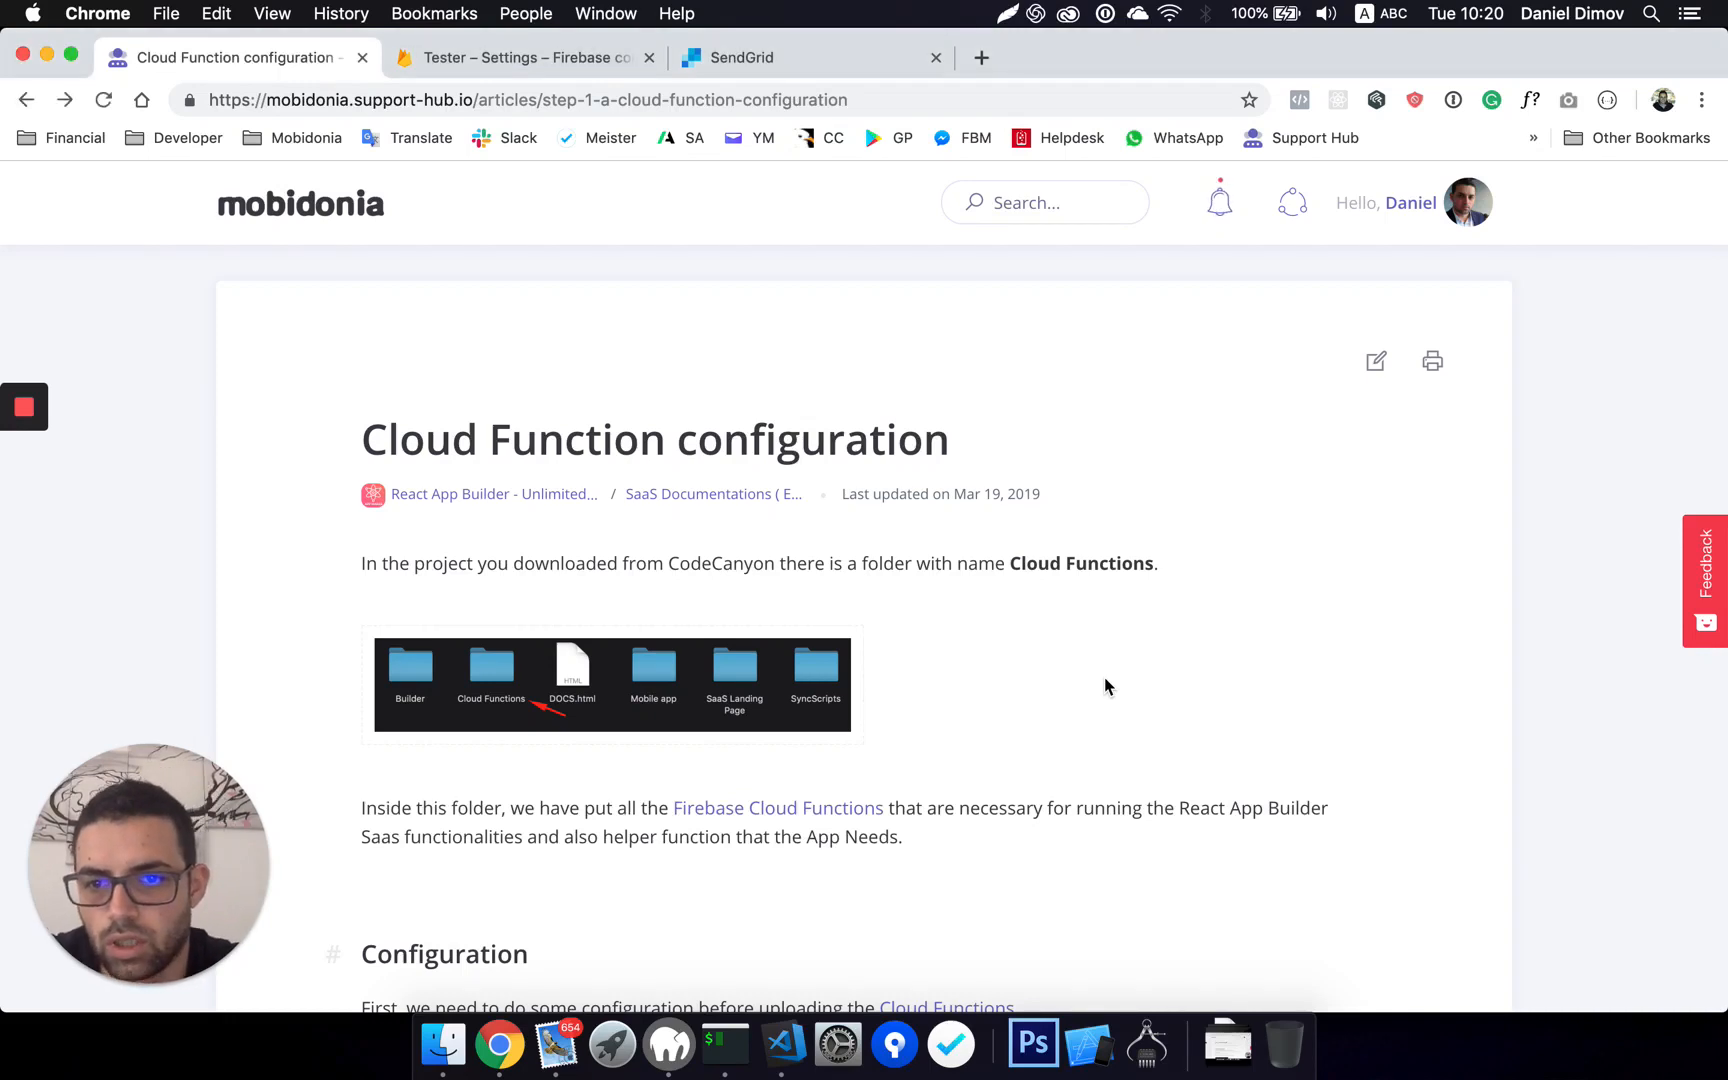
Read the configuration article, then view the Firebase Cloud Functions product page in its own tab.
drag(146, 862, 1516, 846)
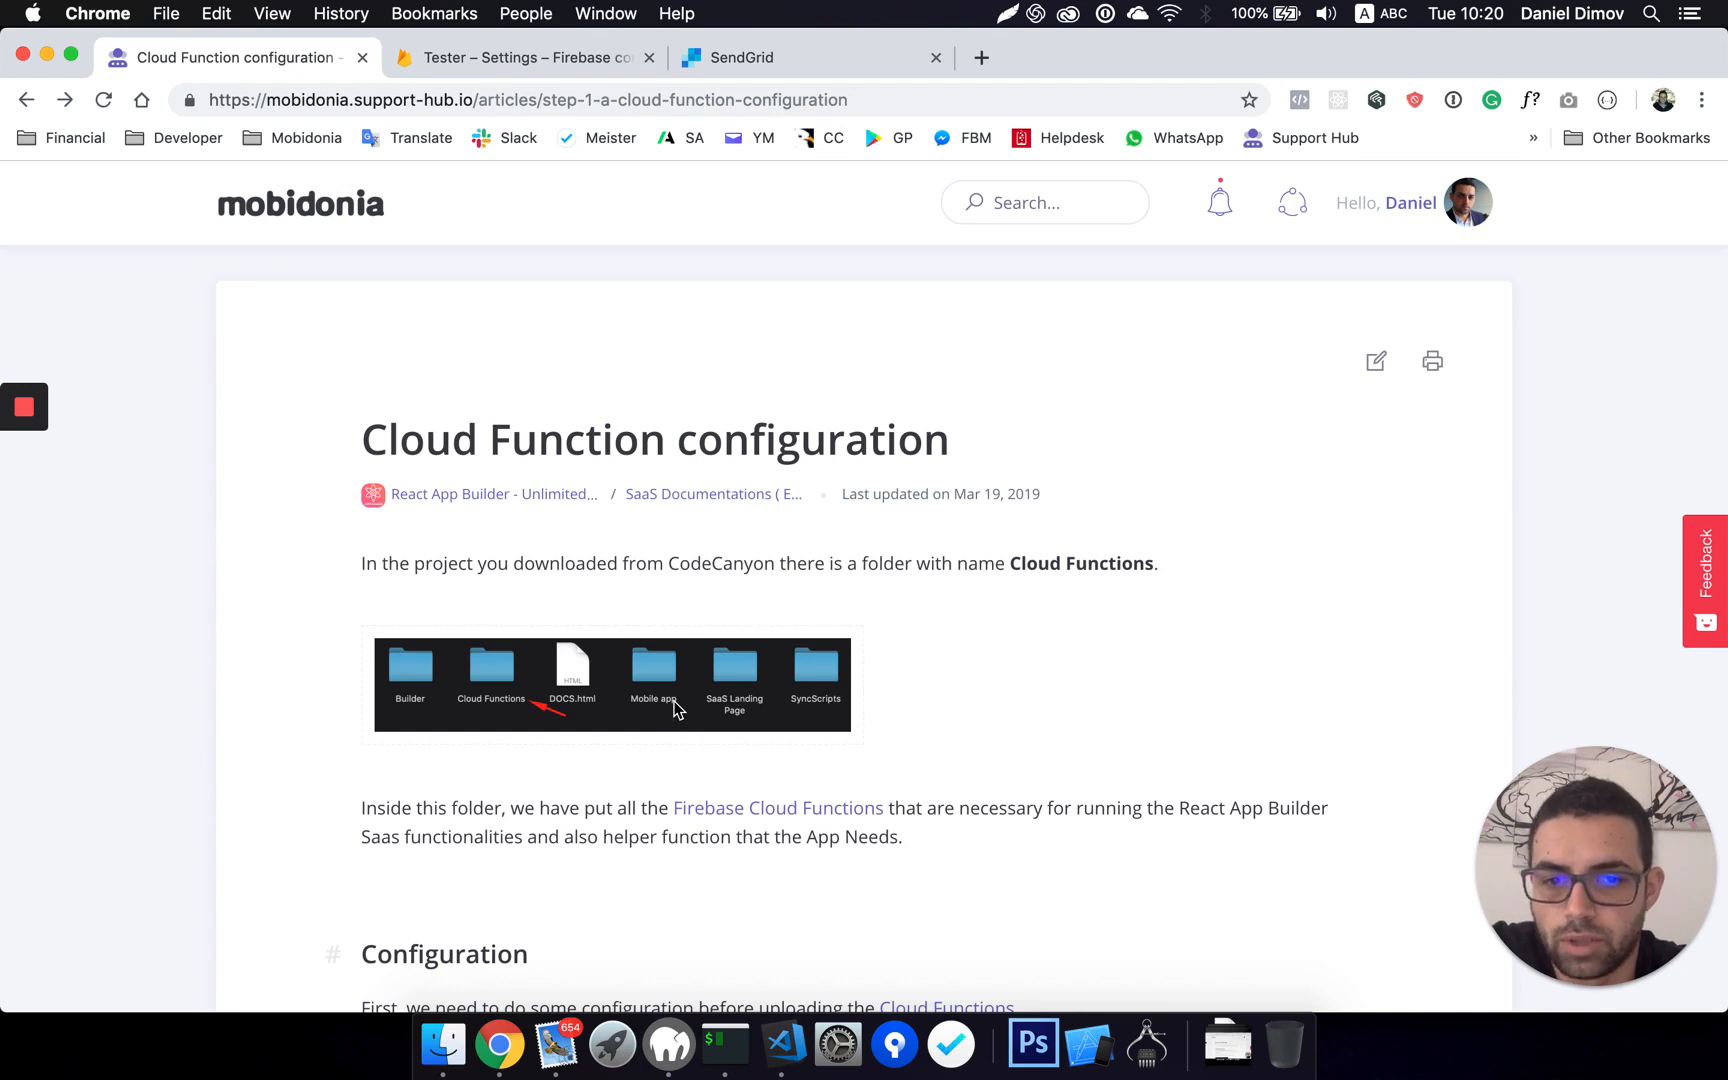
scroll(down, 3)
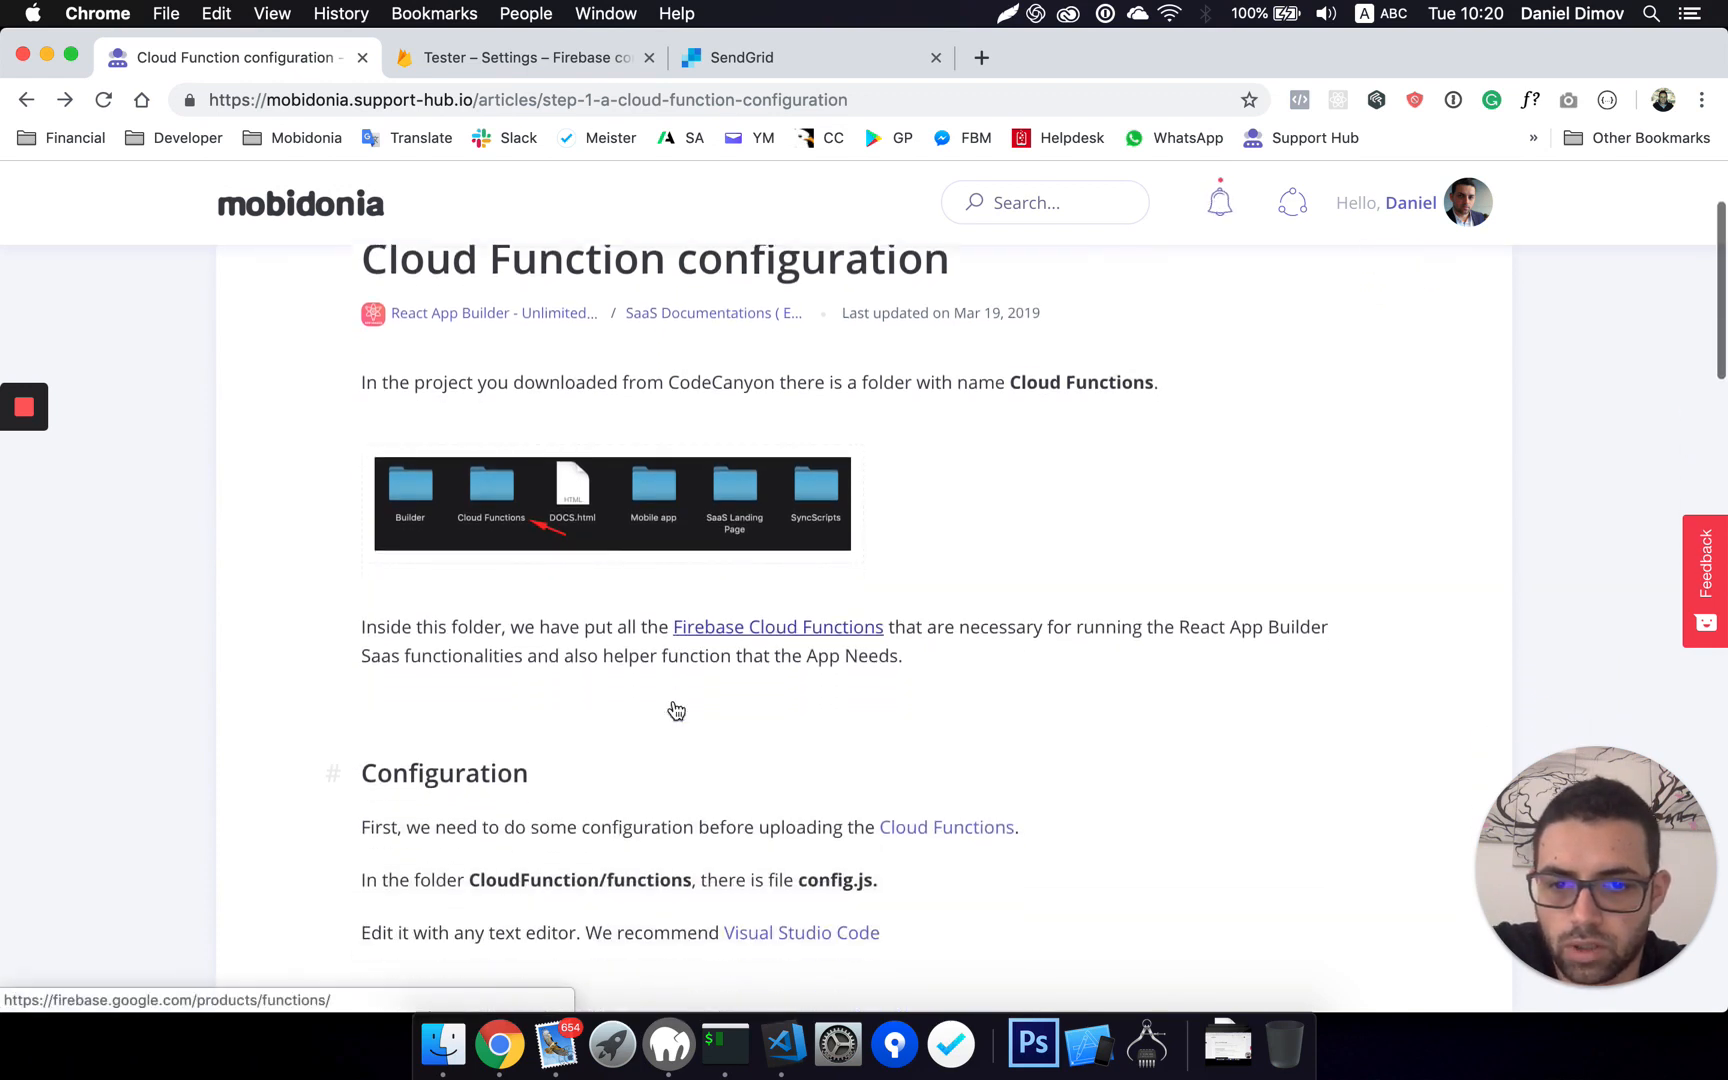
scroll(down, 3)
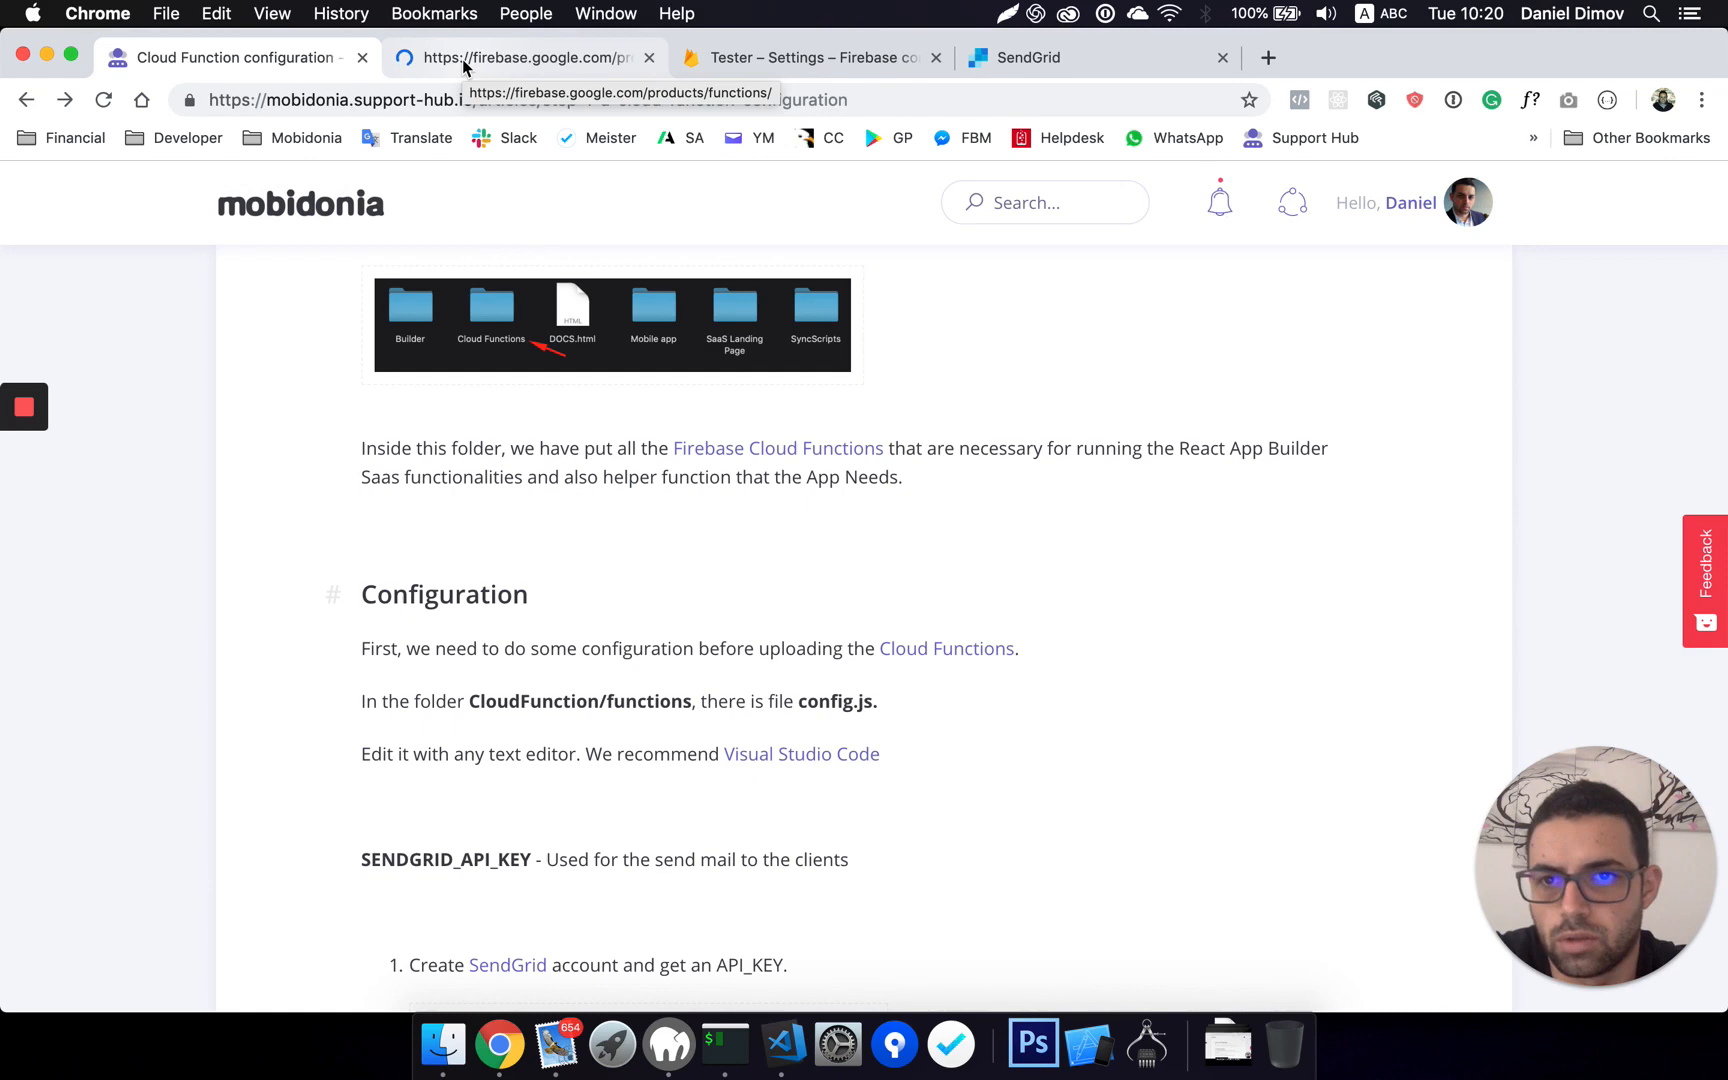
click(526, 58)
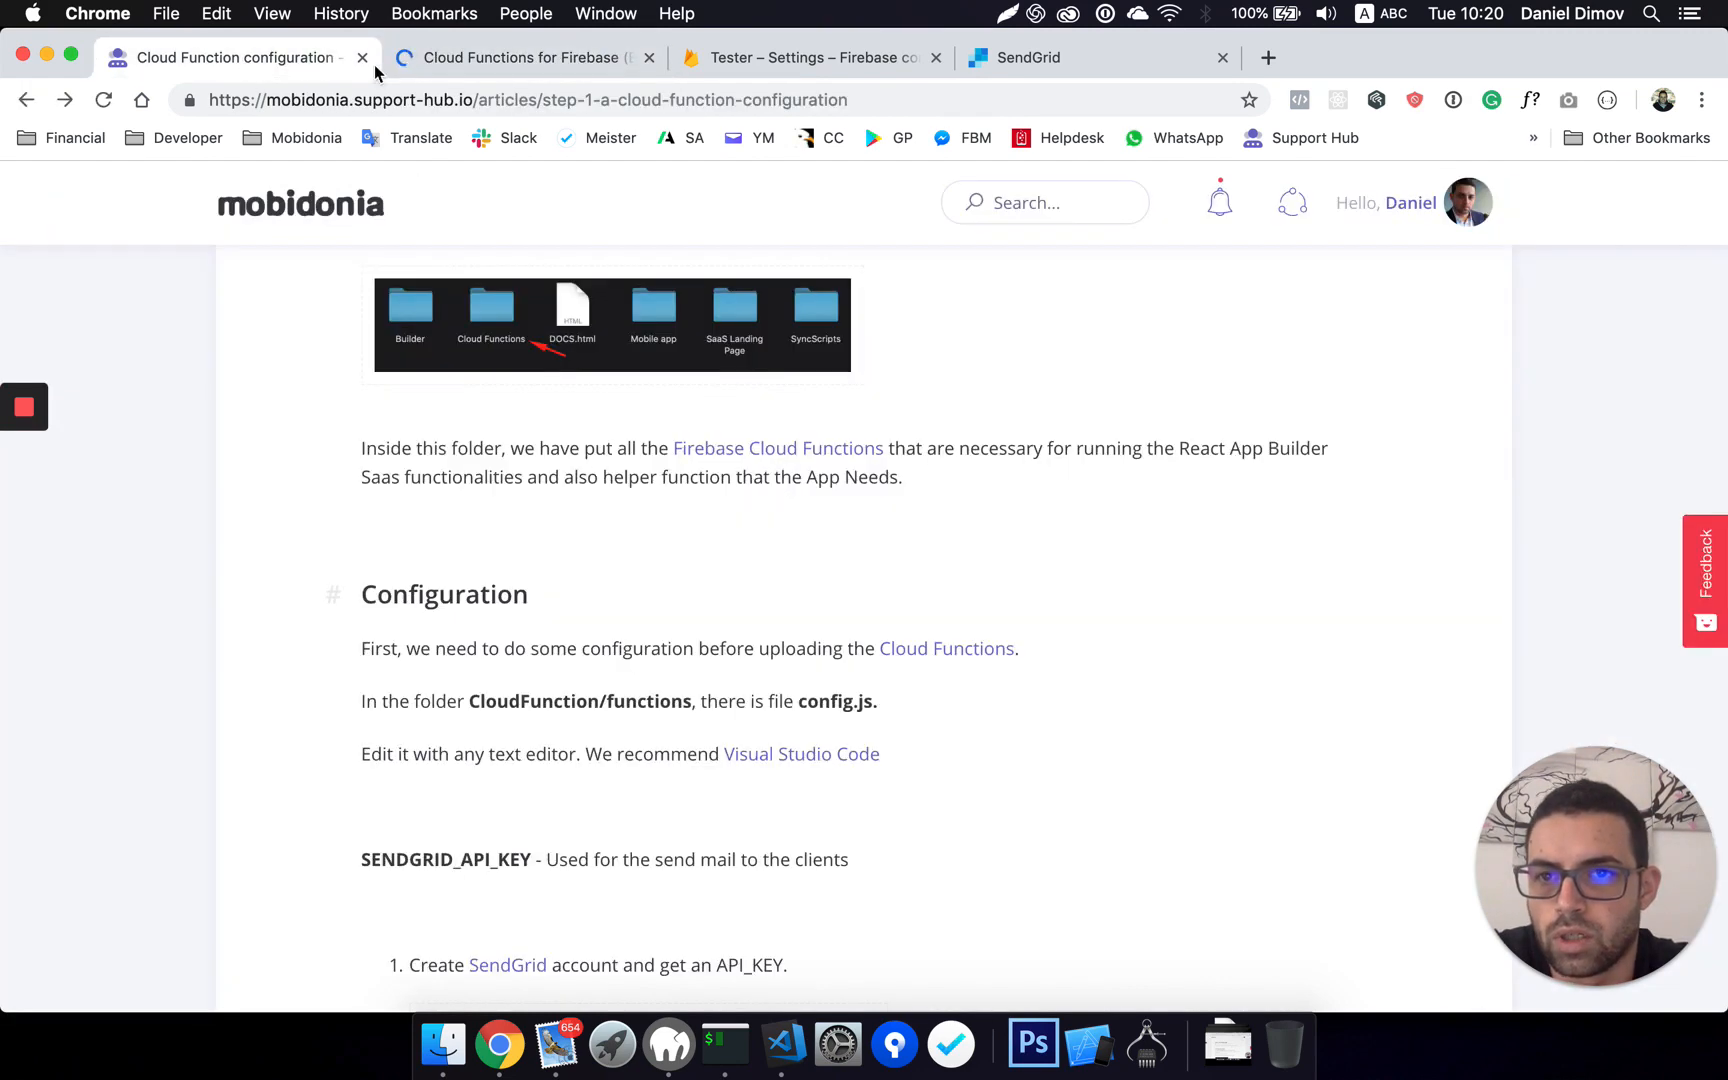
click(518, 58)
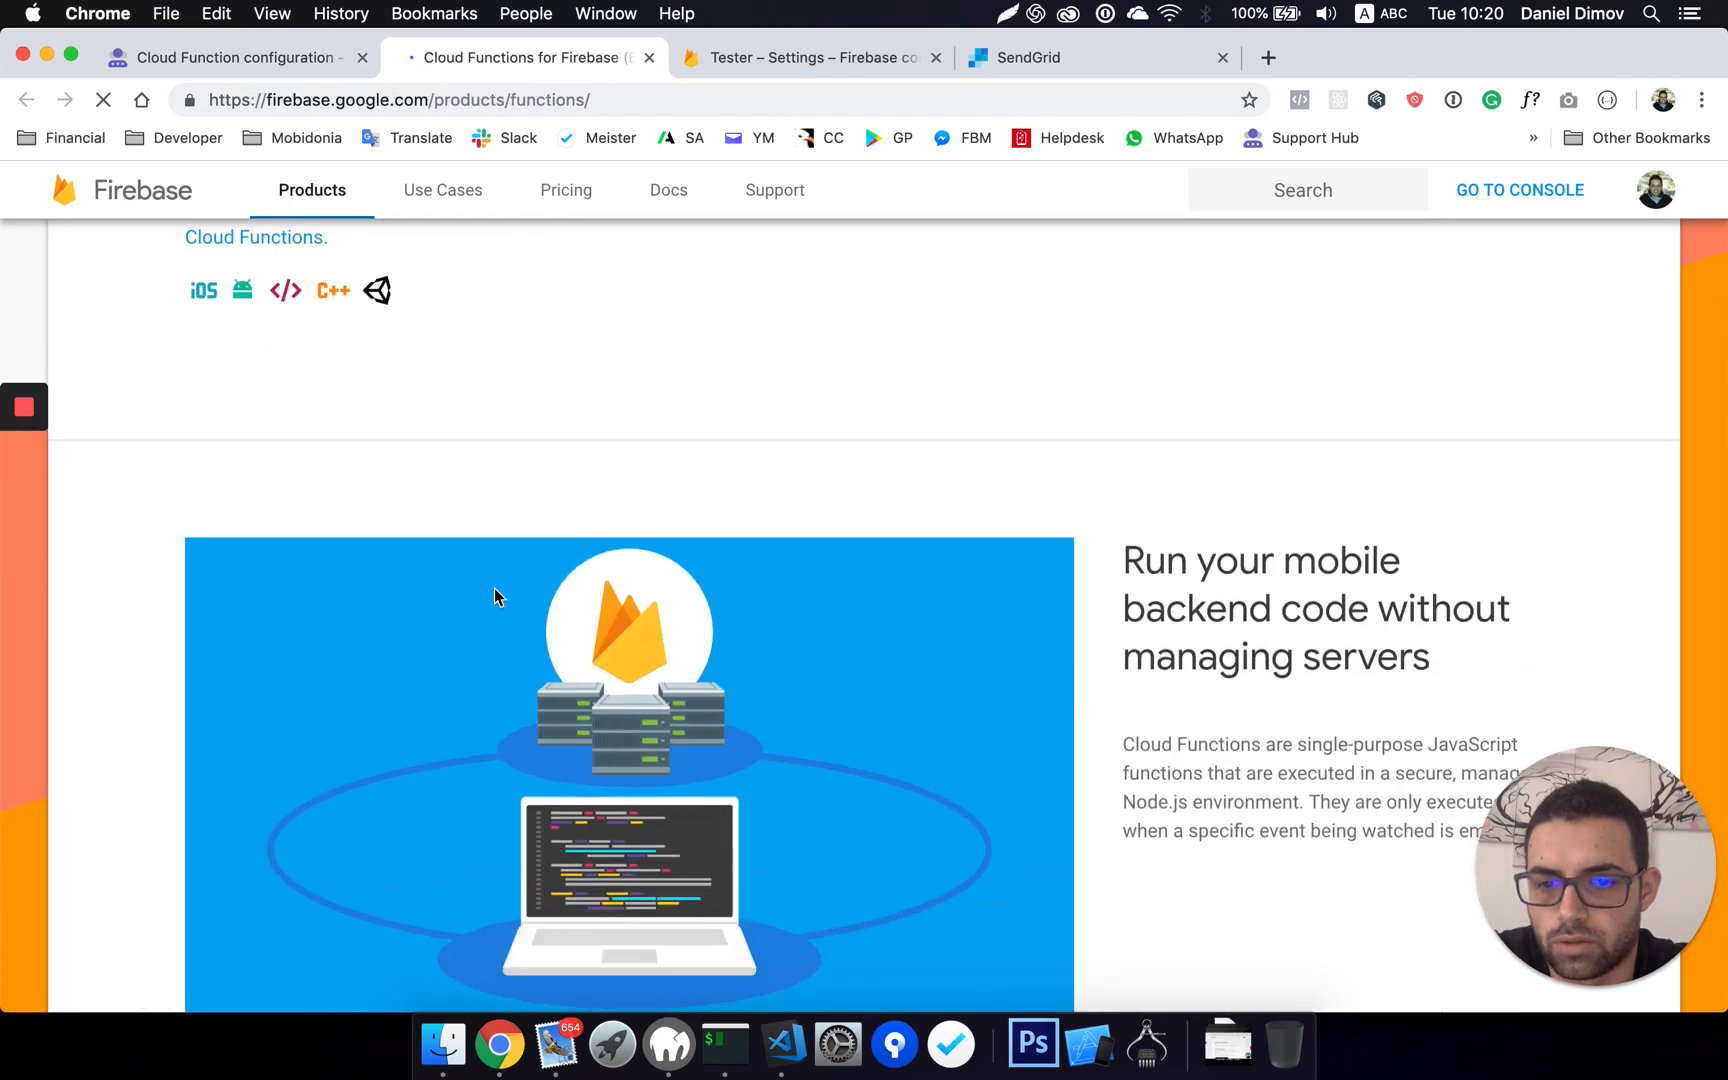
scroll(down, 3)
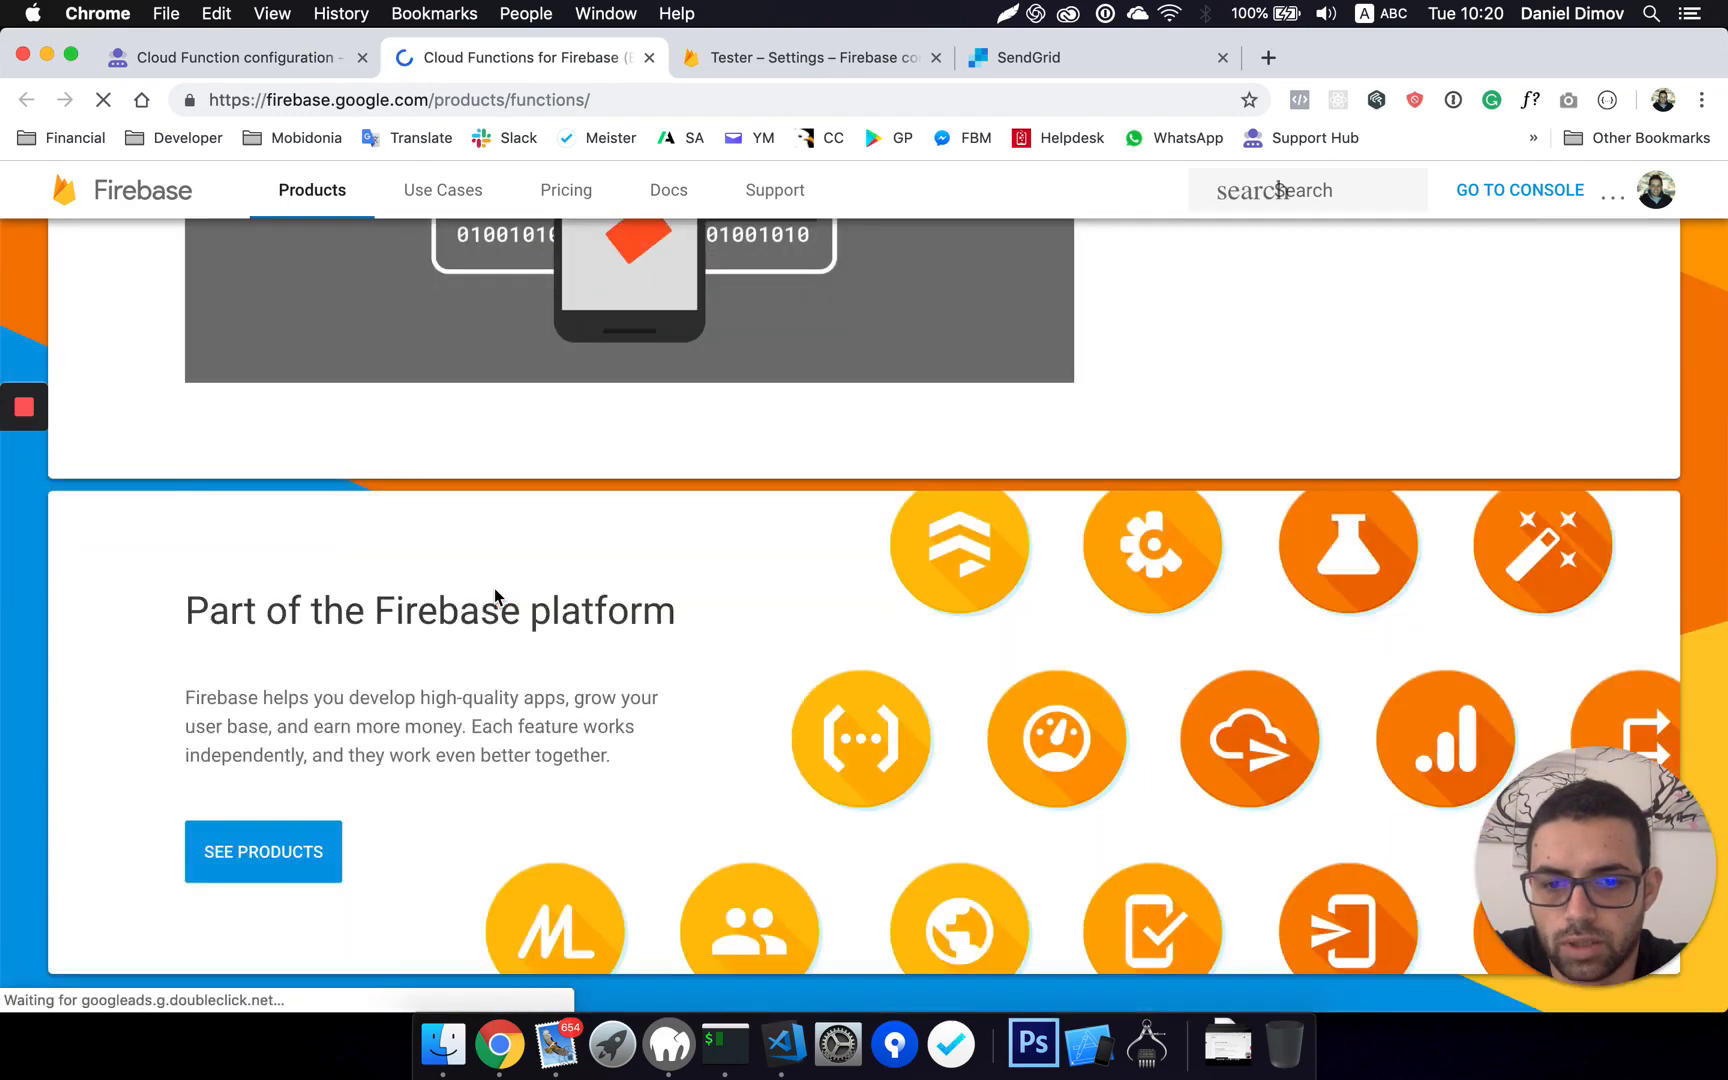
scroll(down, 3)
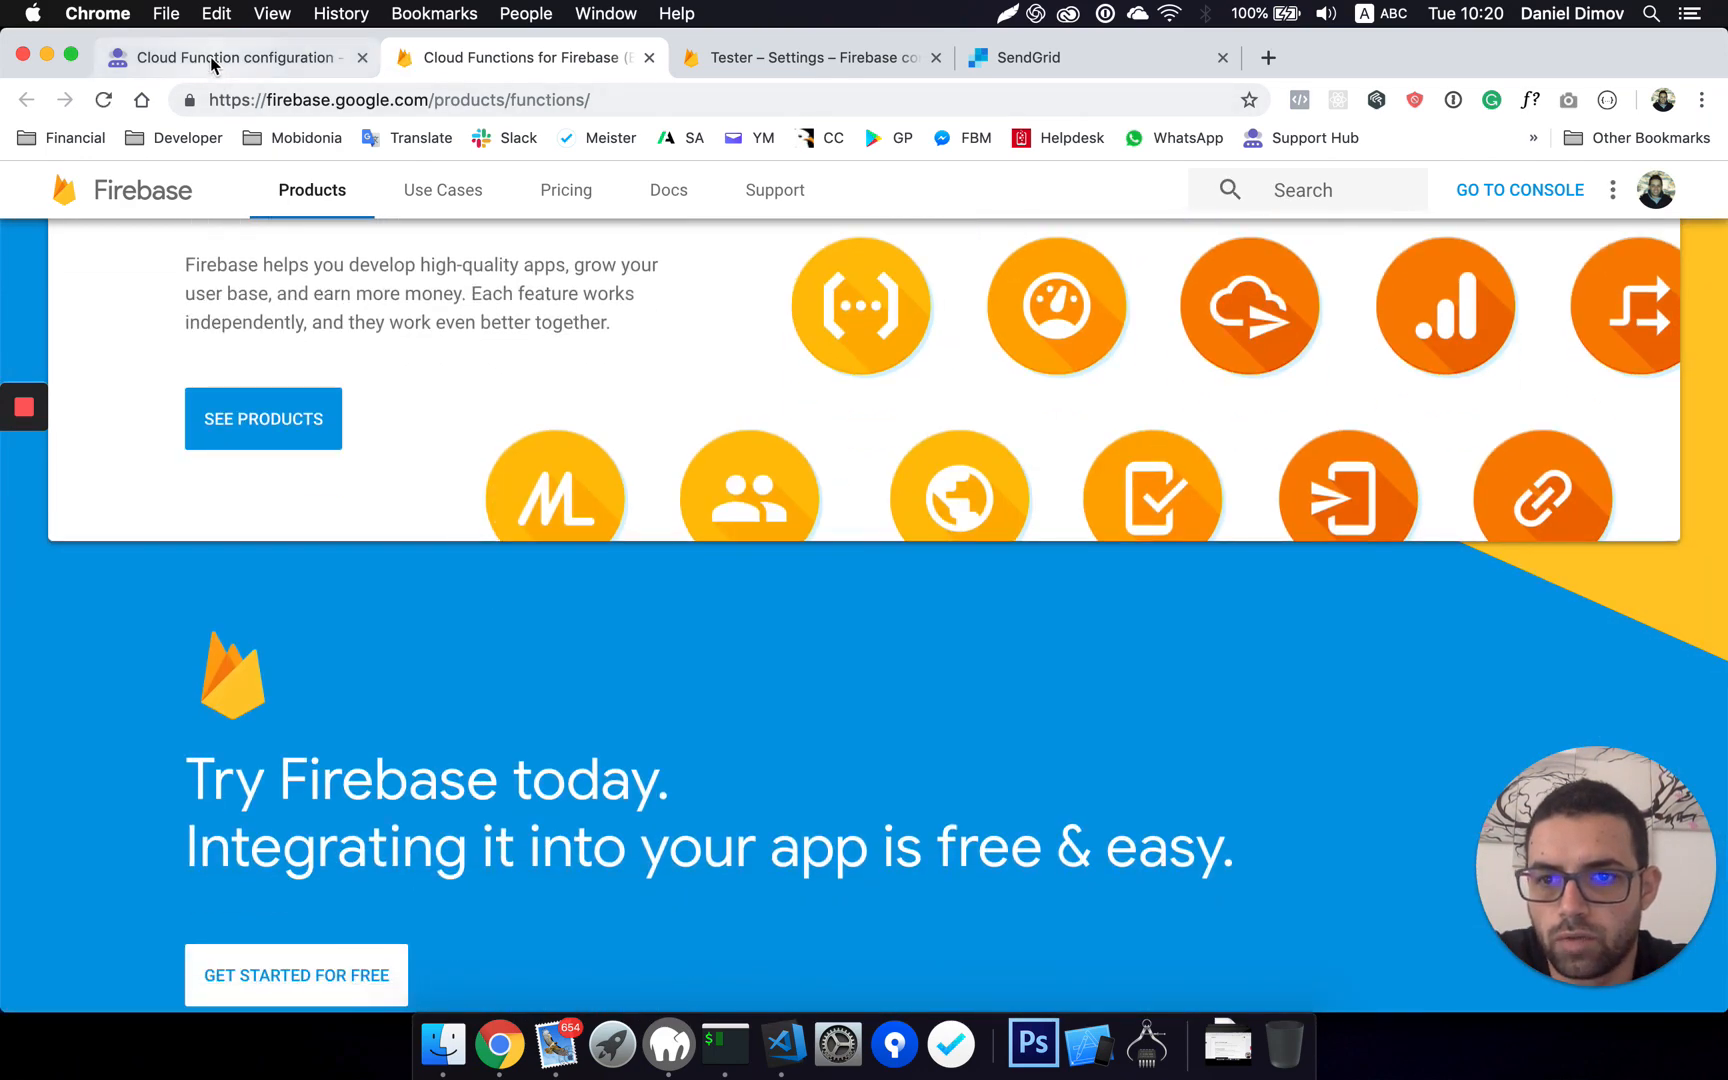
Return to the Cloud Function configuration article and switch to the code editor.
click(232, 58)
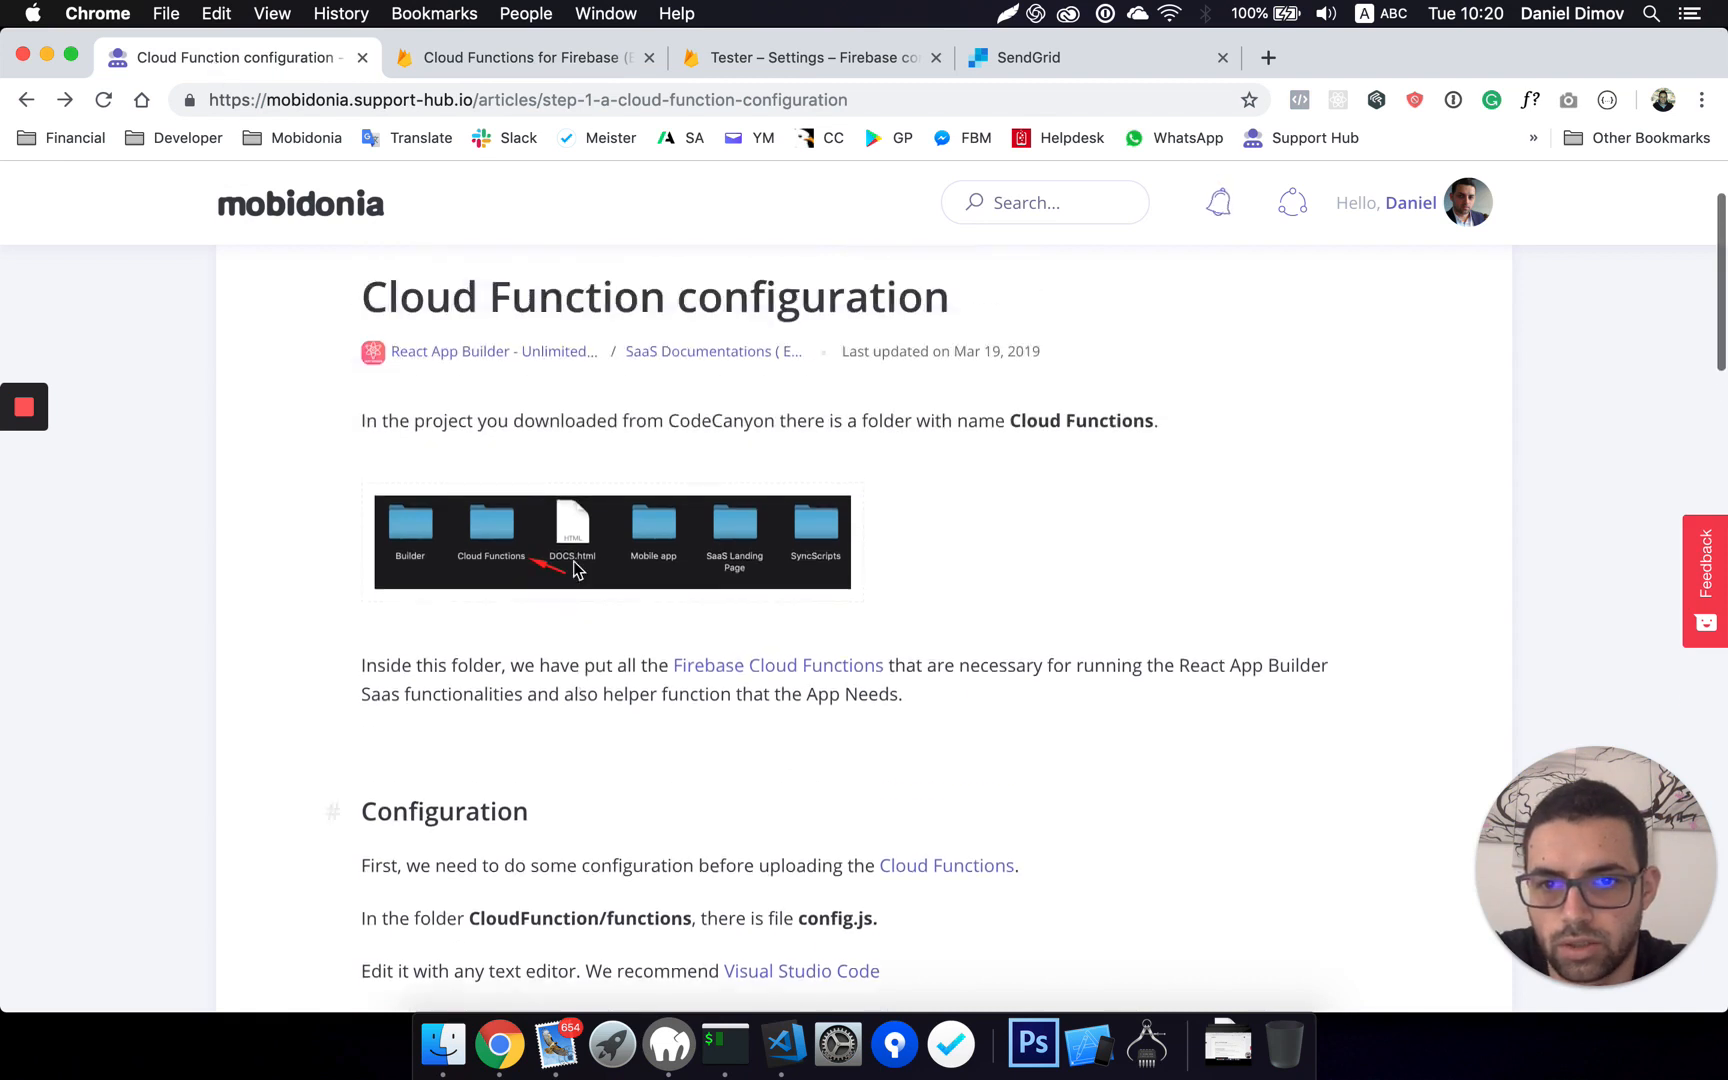
scroll(down, 3)
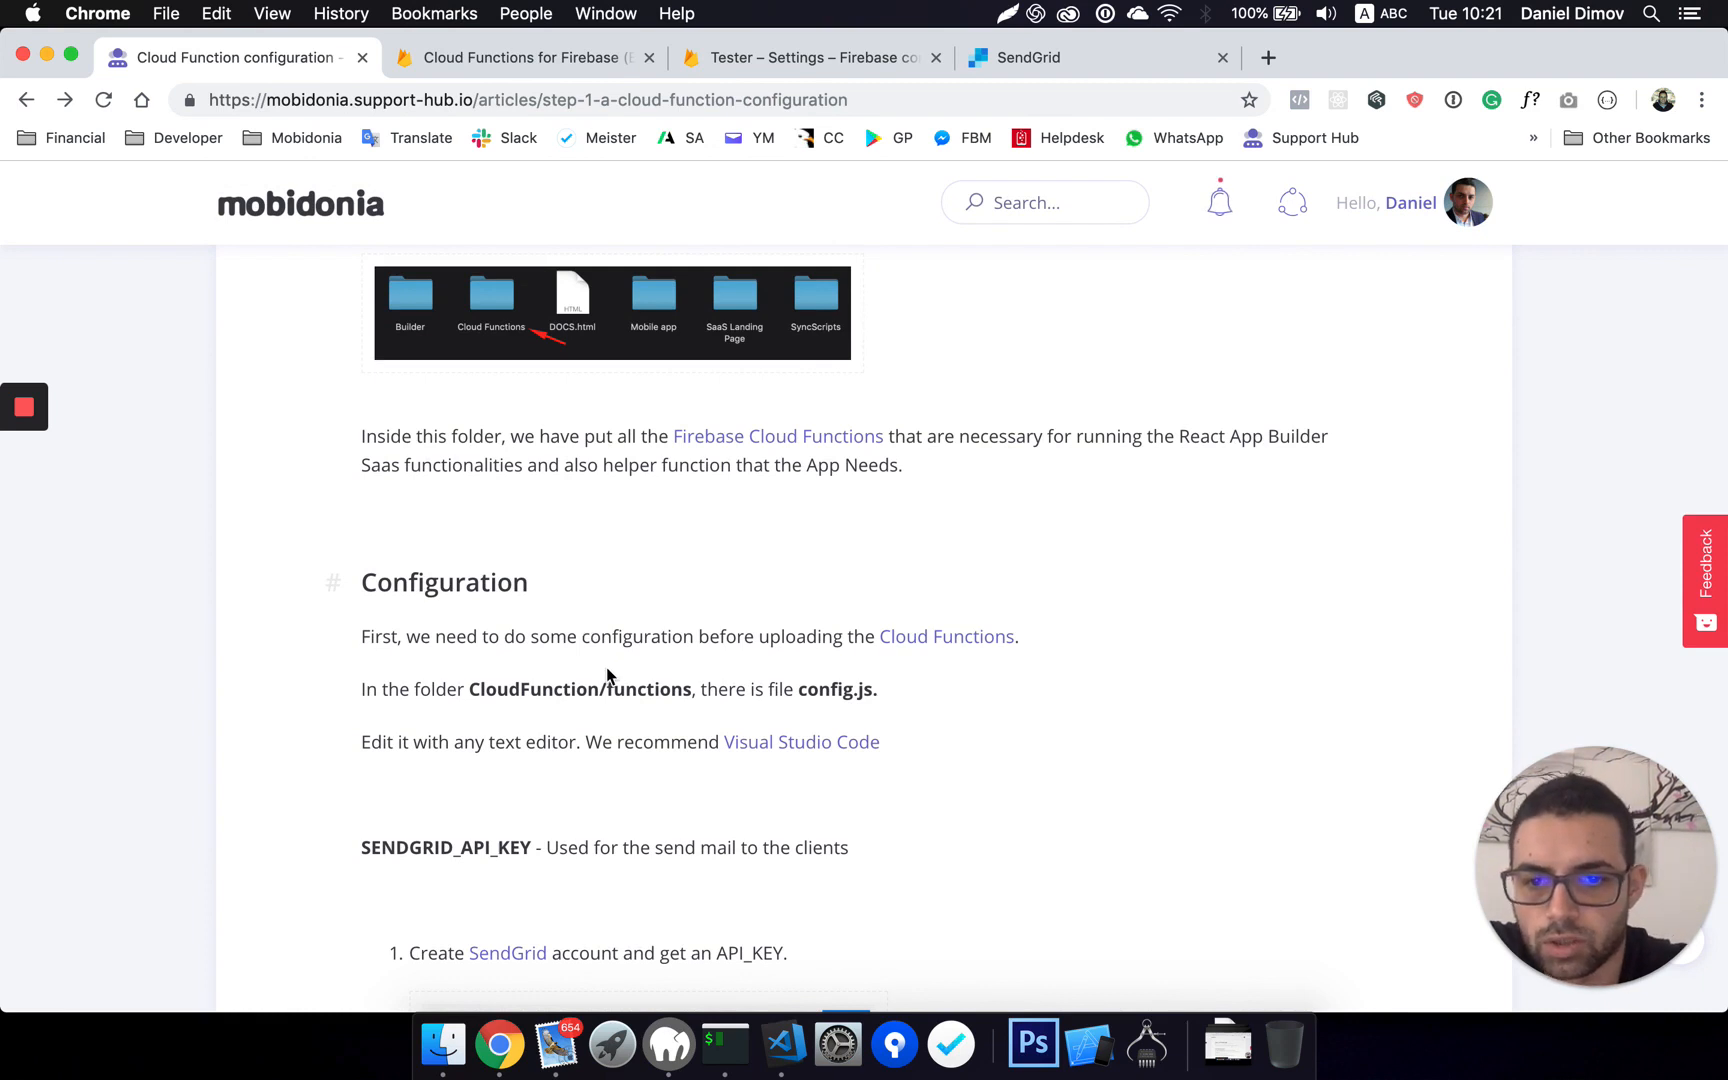
mouse_move(936, 658)
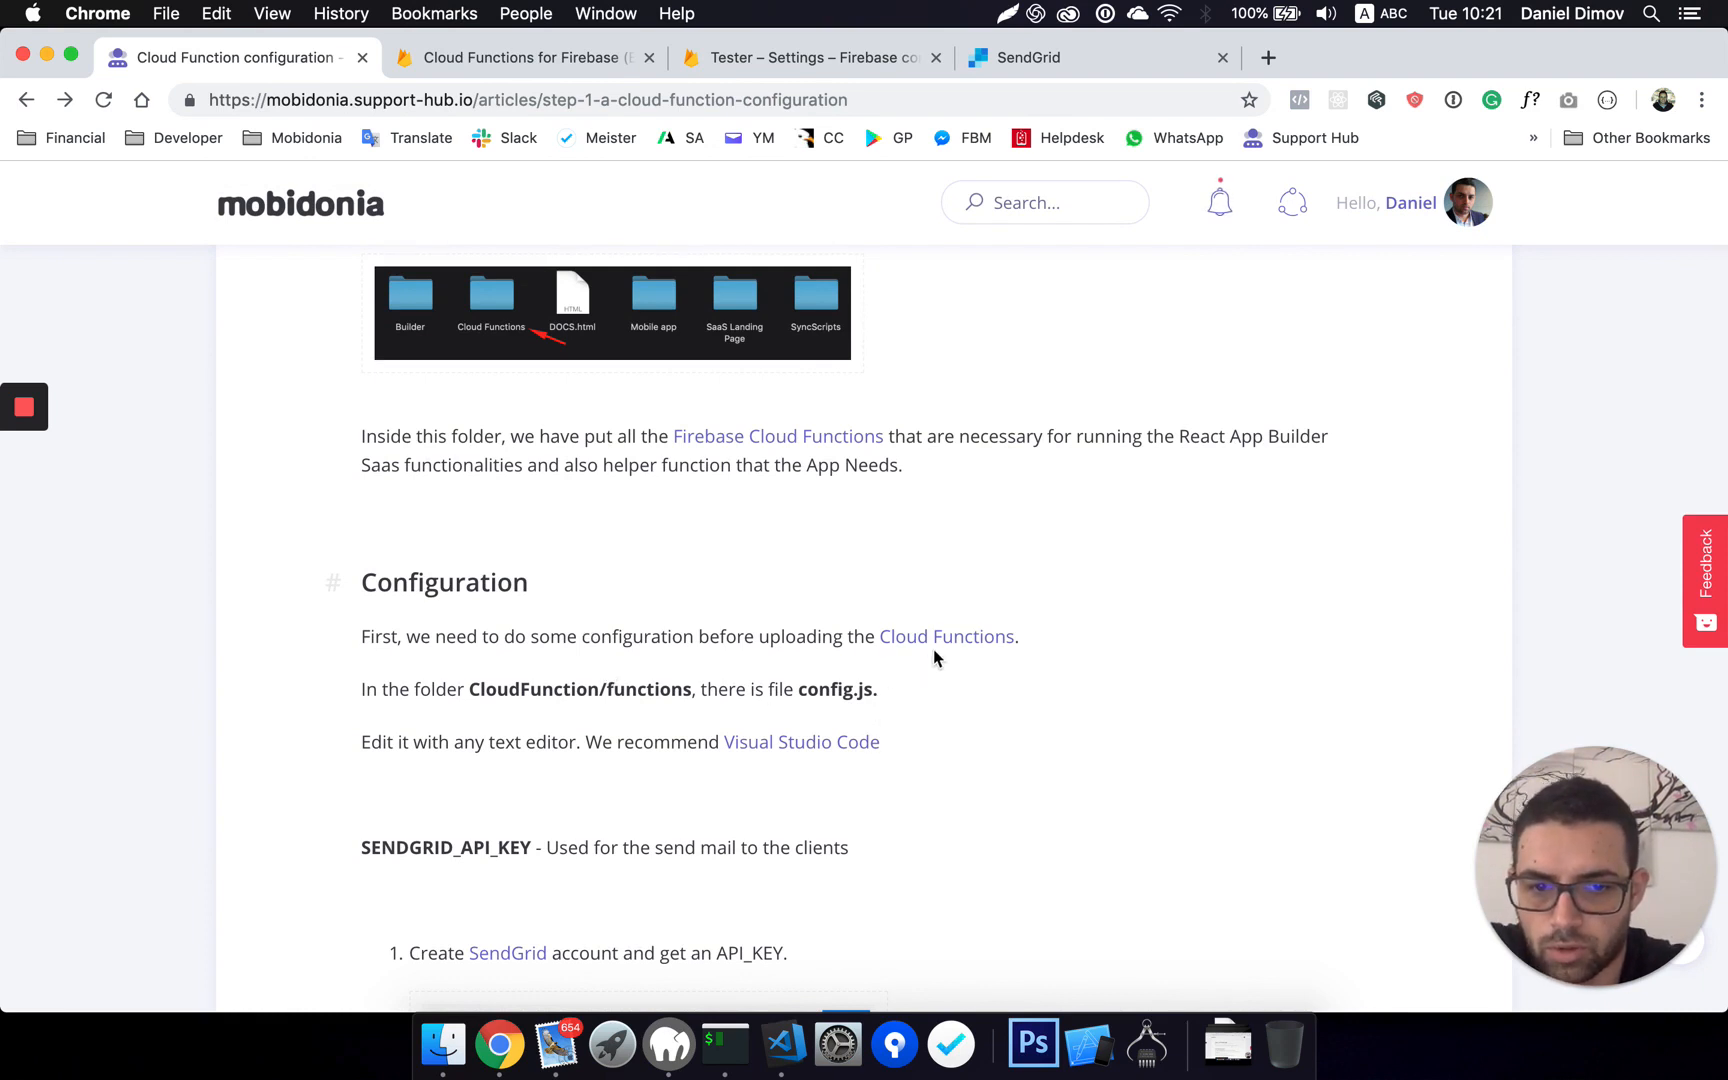
click(782, 1042)
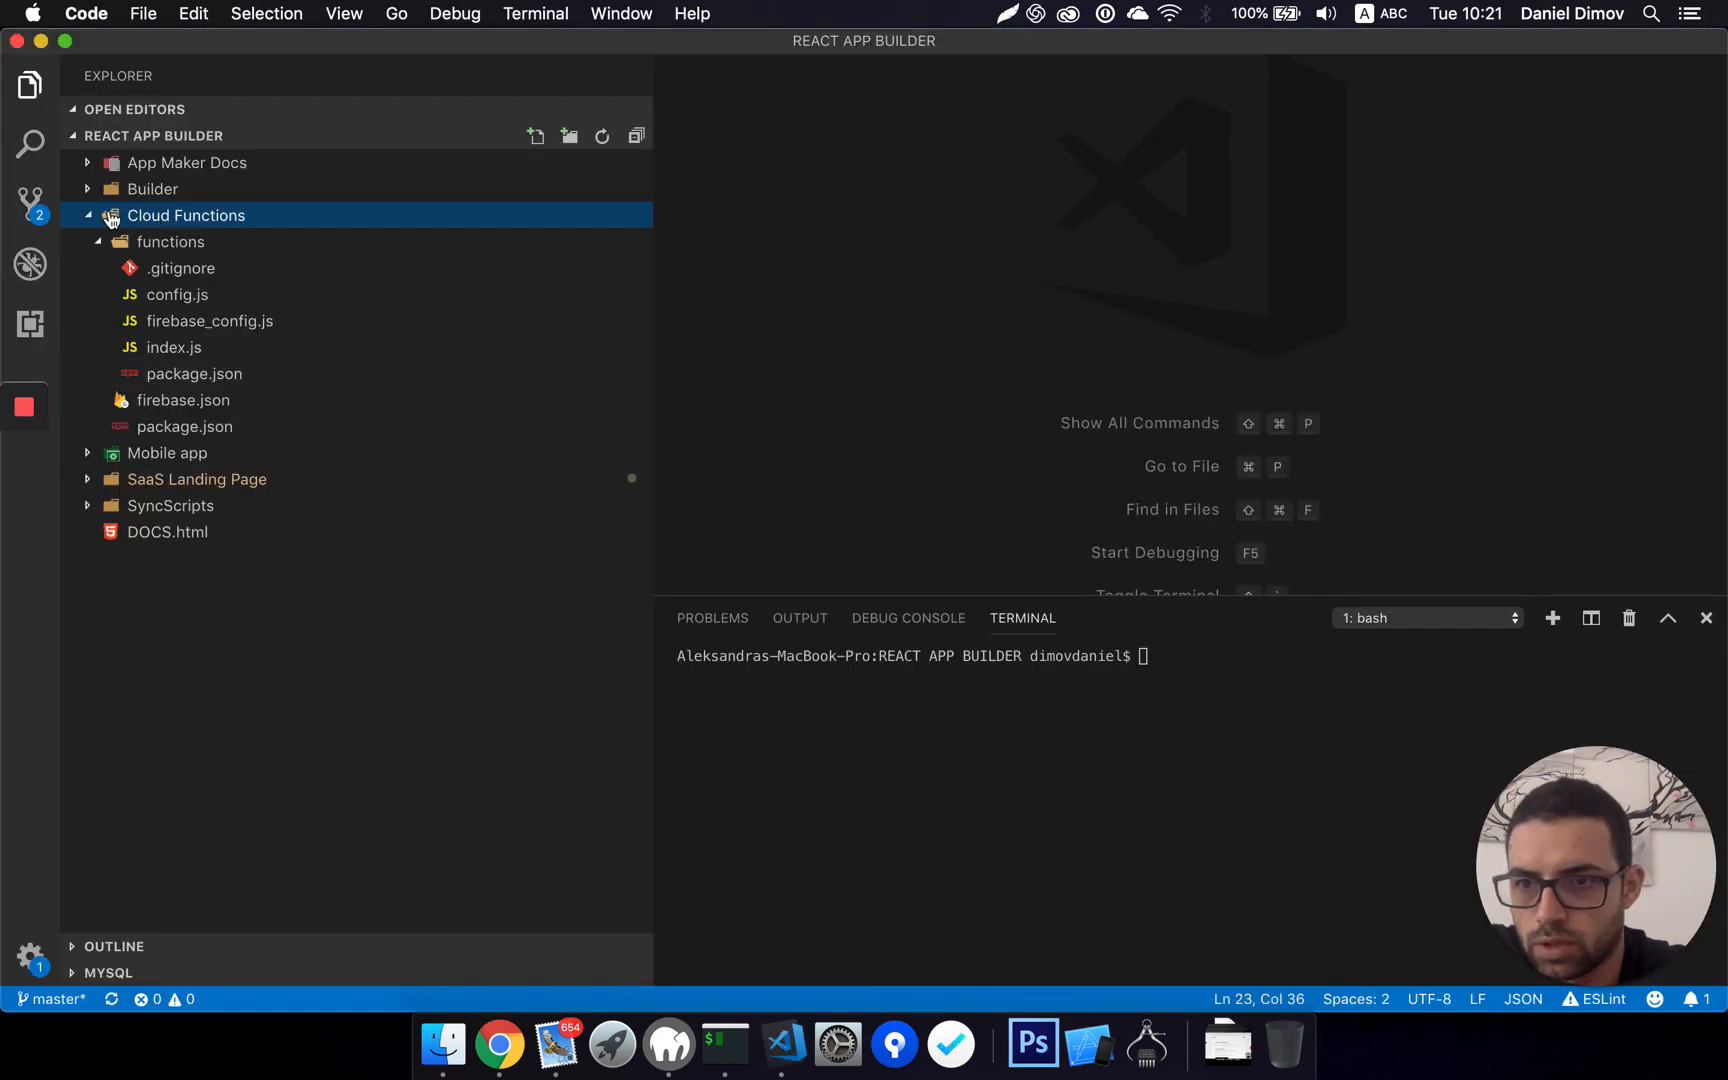
Review config.js and package.json in the Cloud Functions folder, close package.json and return to the browser.
click(170, 242)
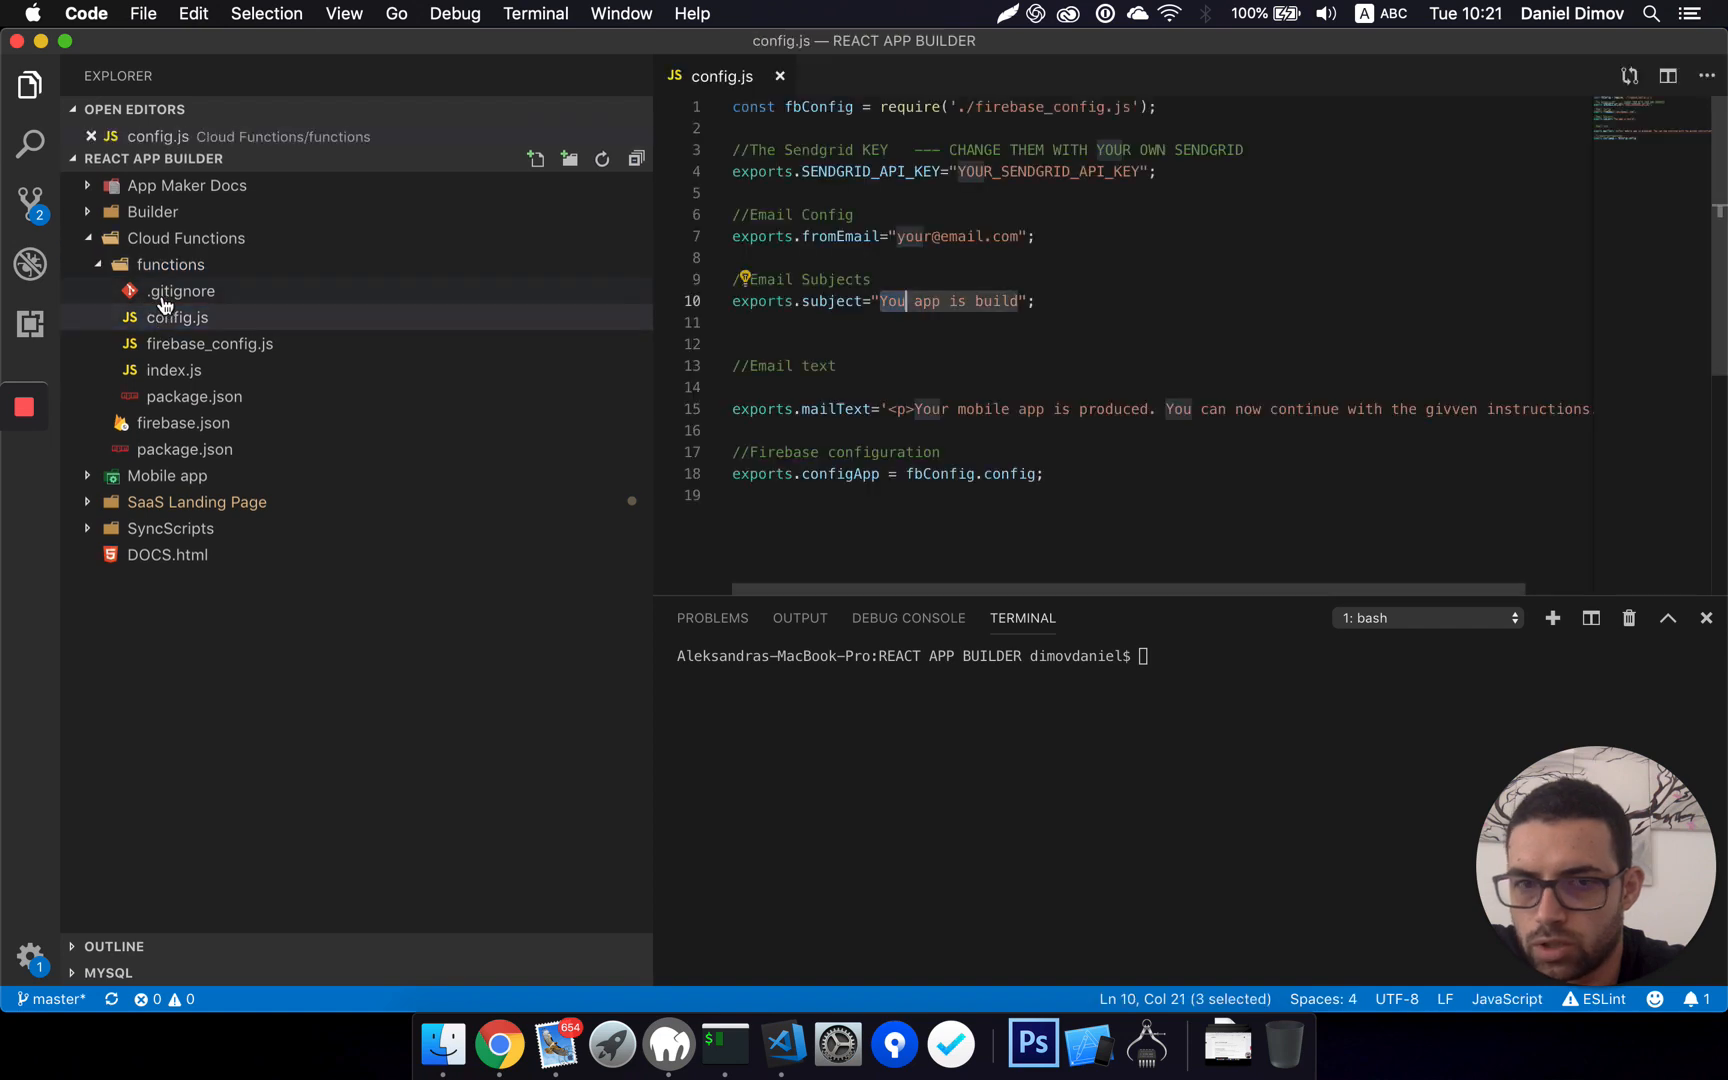
click(498, 1042)
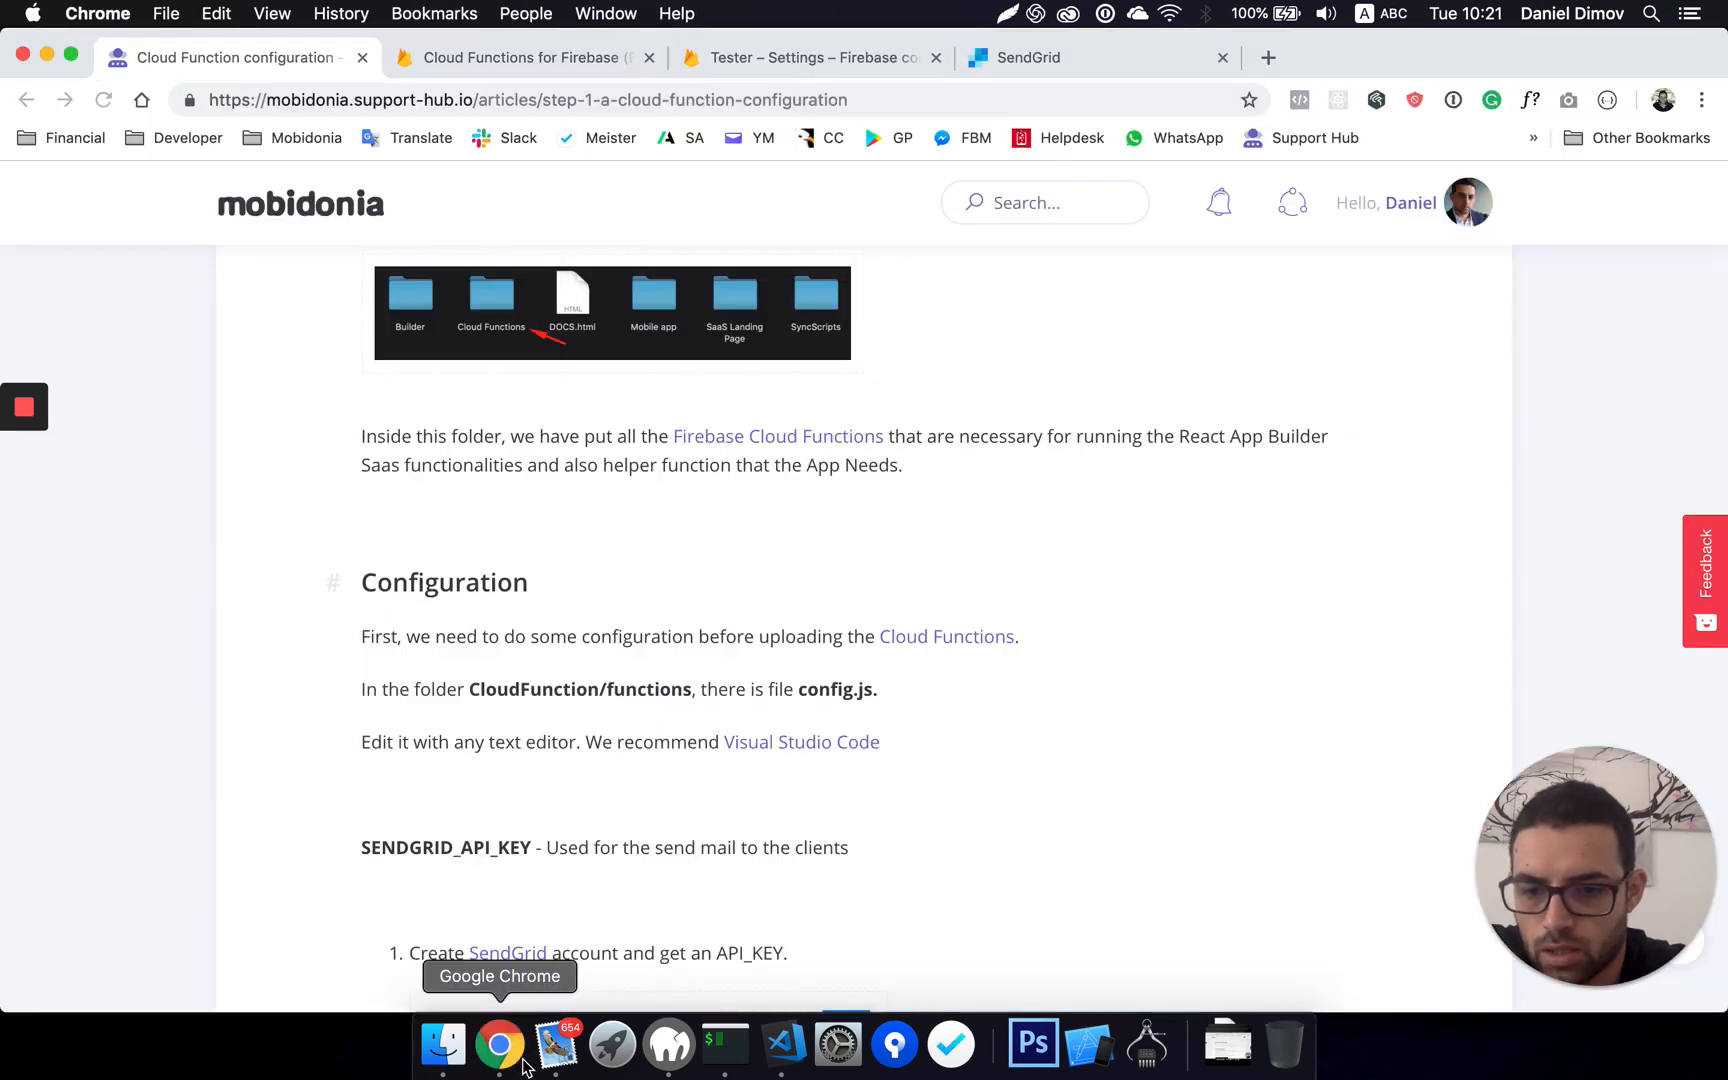
scroll(down, 3)
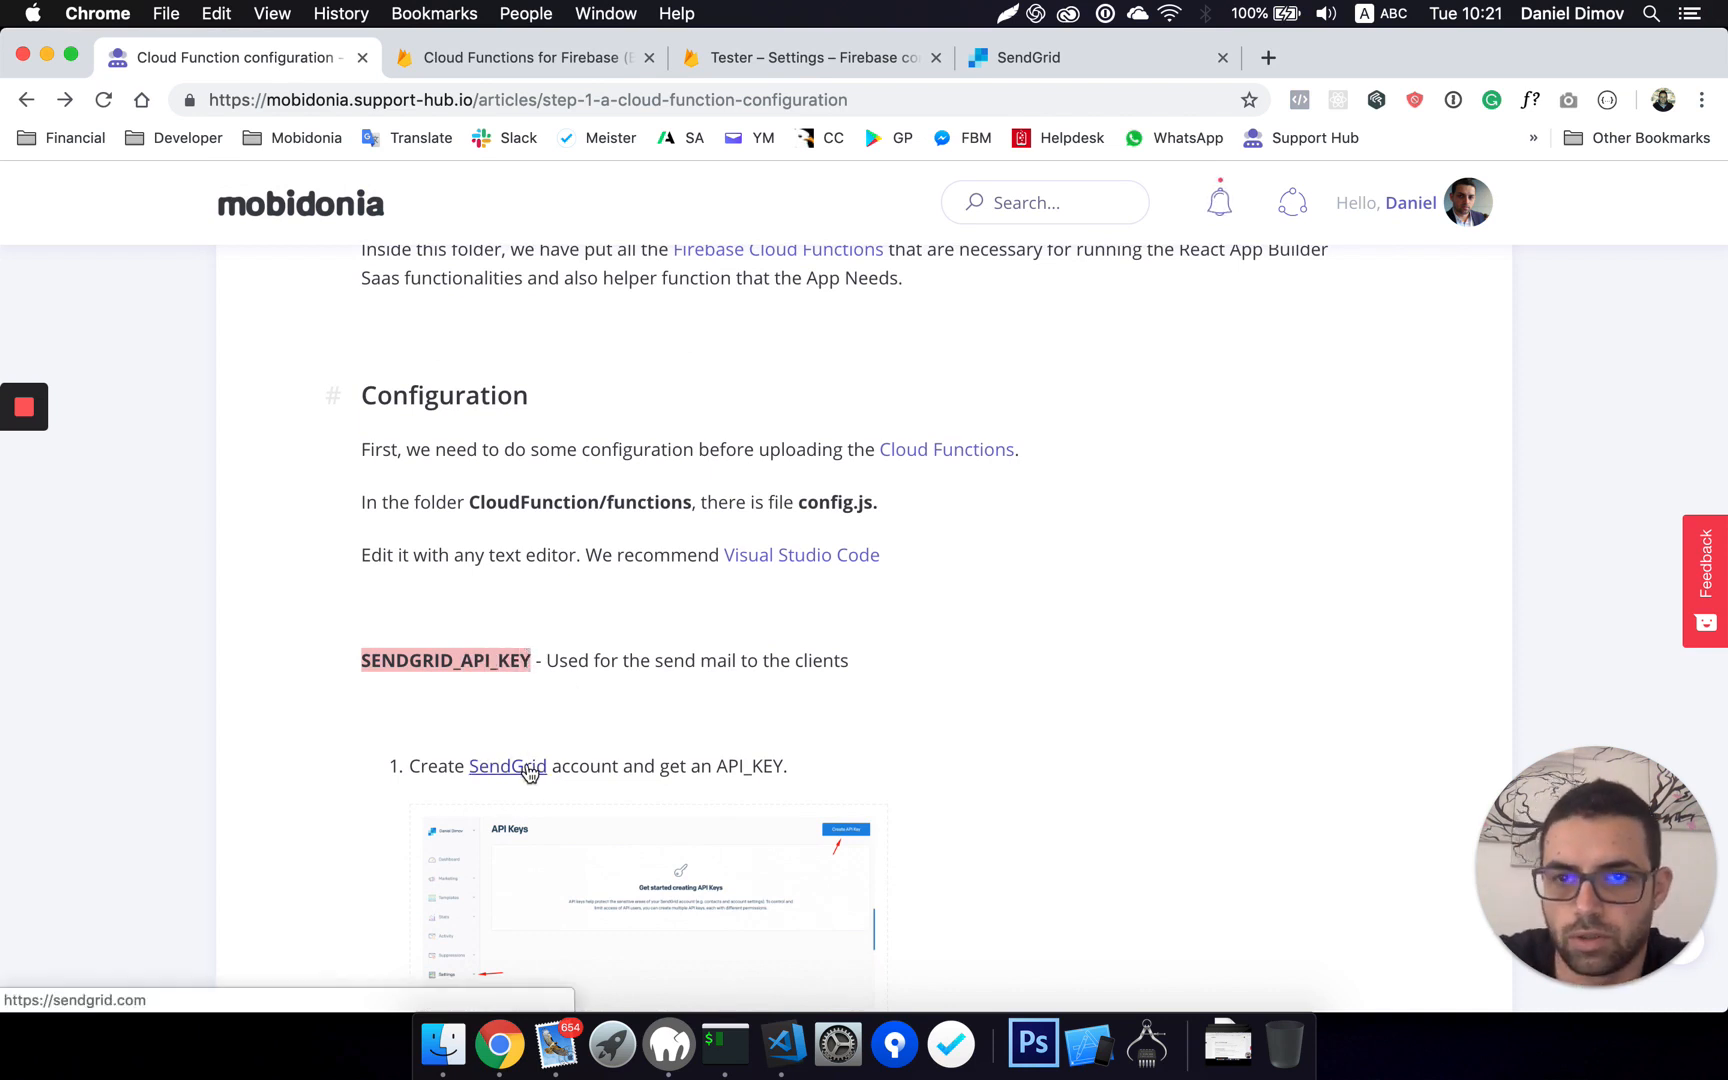
click(506, 766)
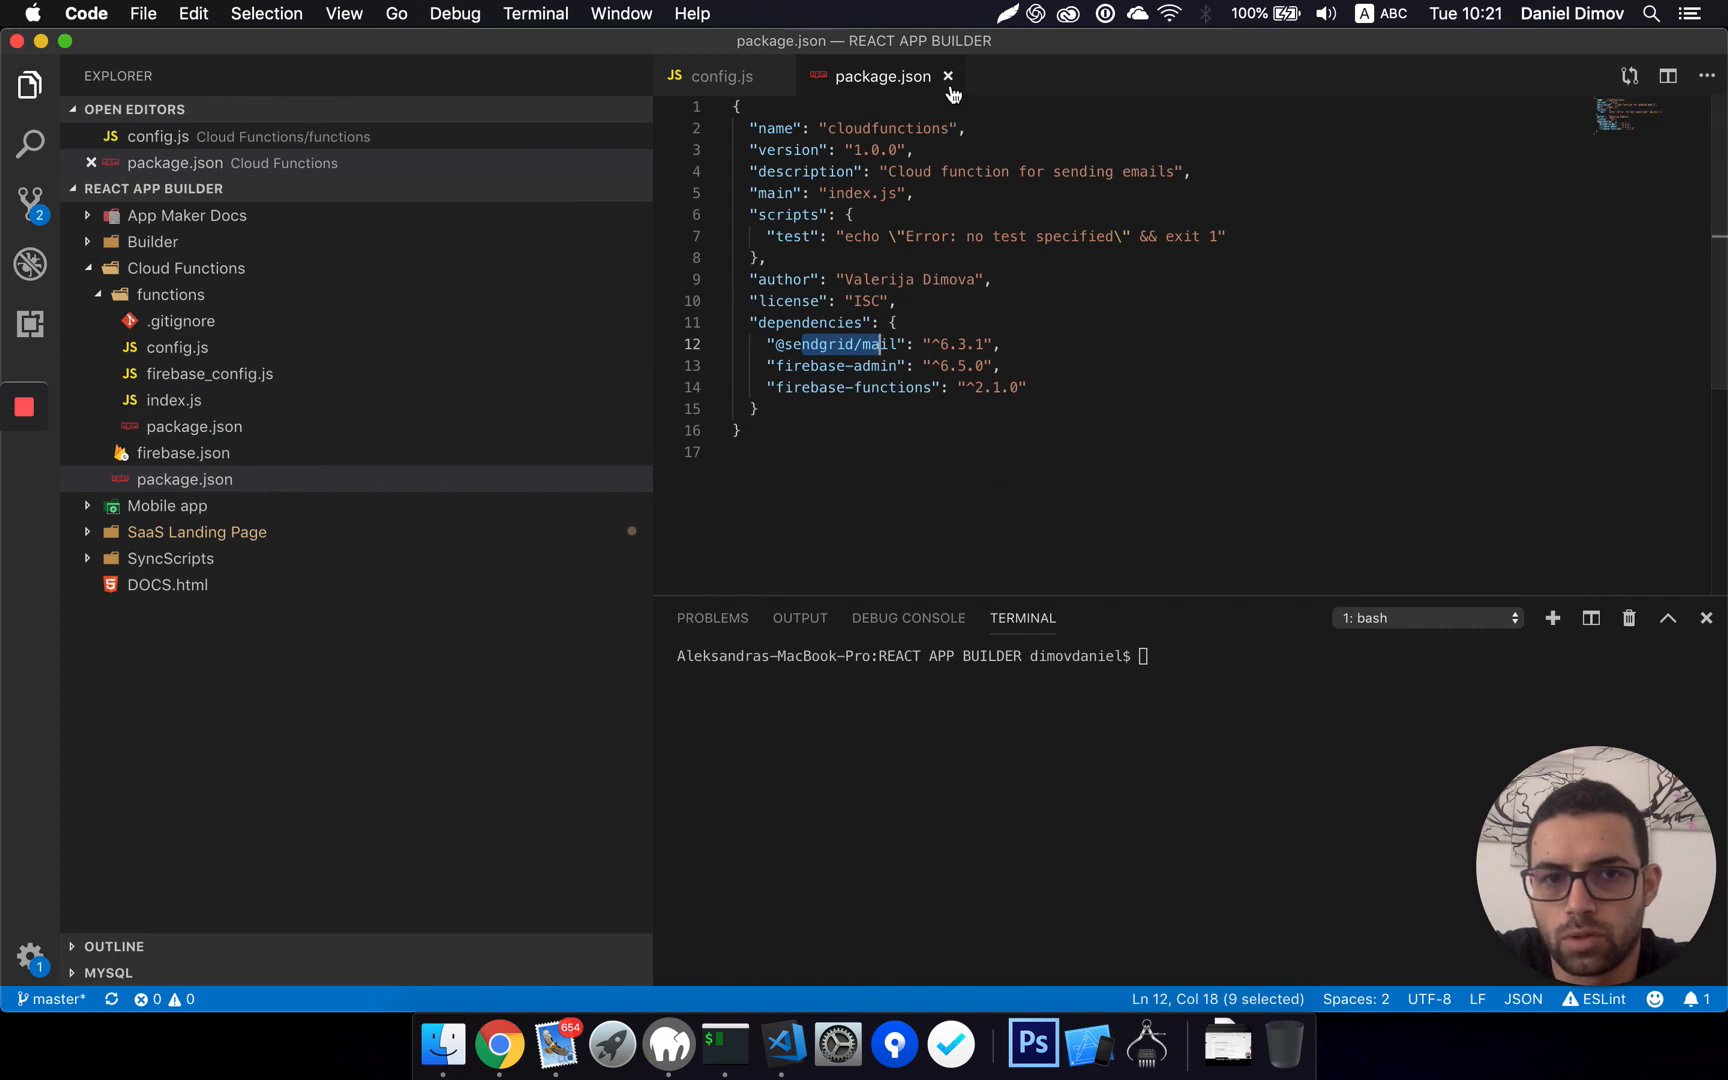
click(946, 76)
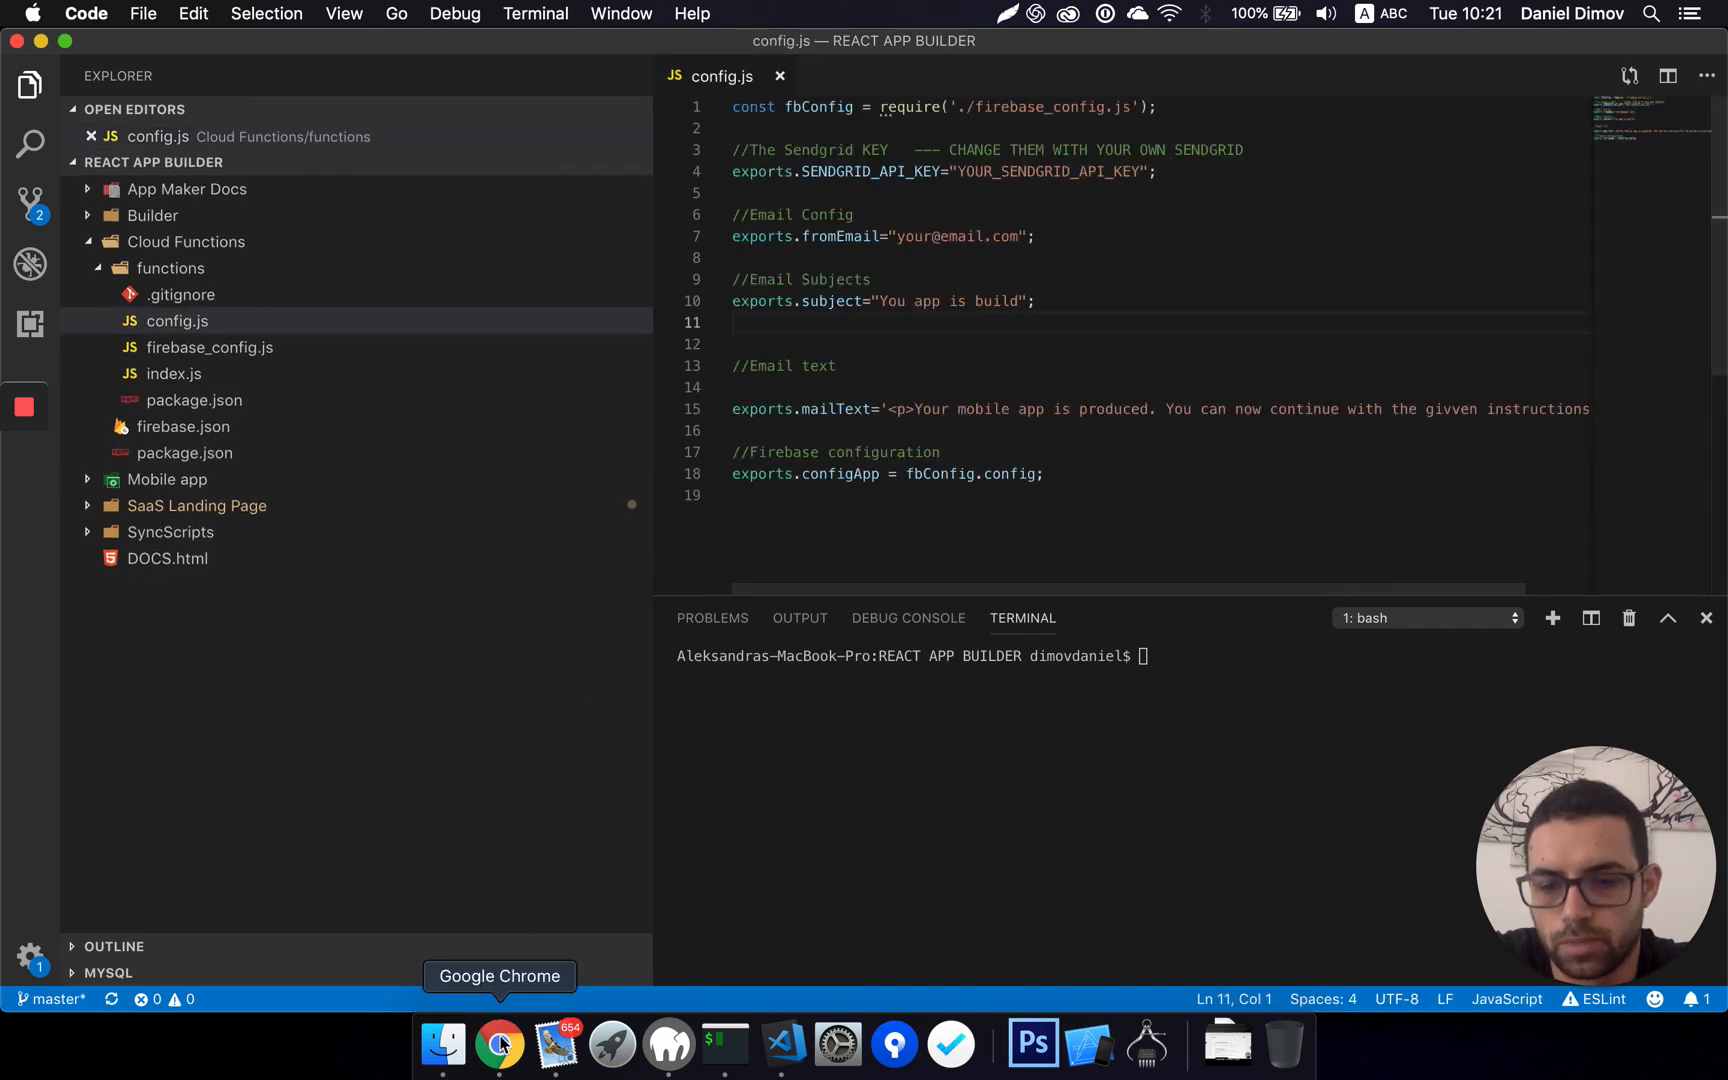
click(498, 1044)
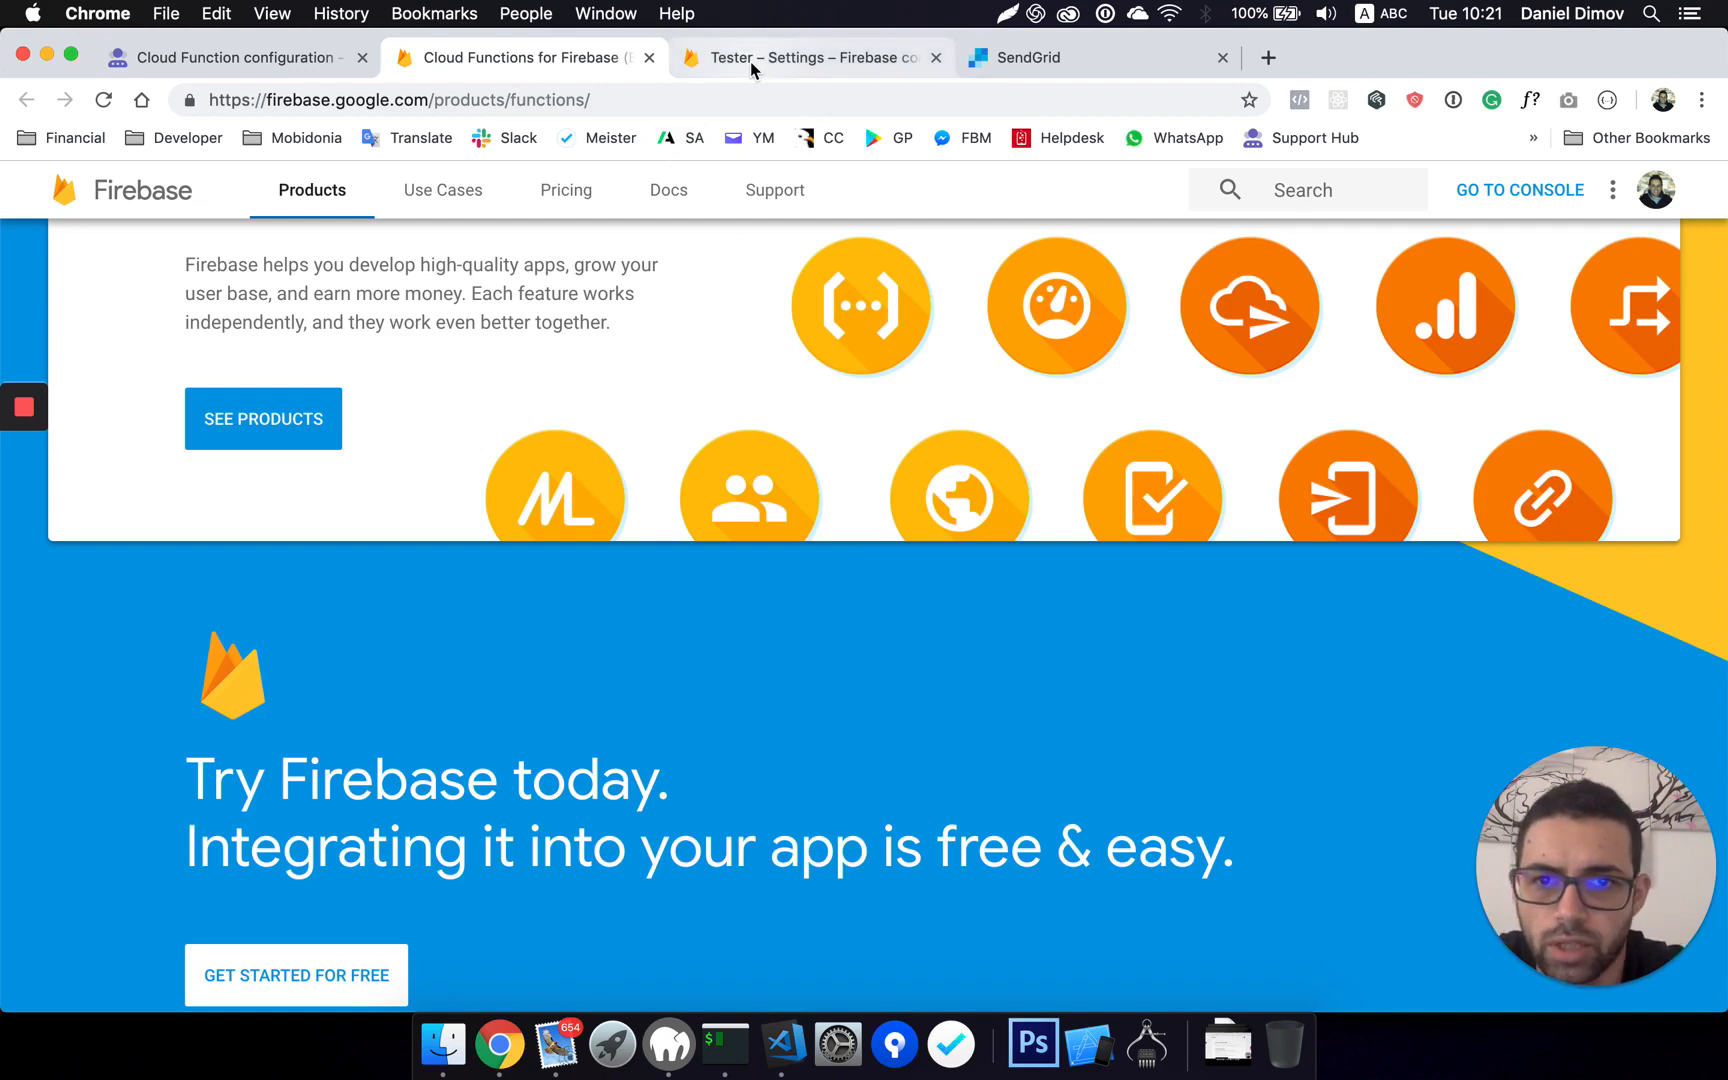
Review the Tester project's pricing plans with Blaze current, close the overview and move on to SendGrid.
click(810, 58)
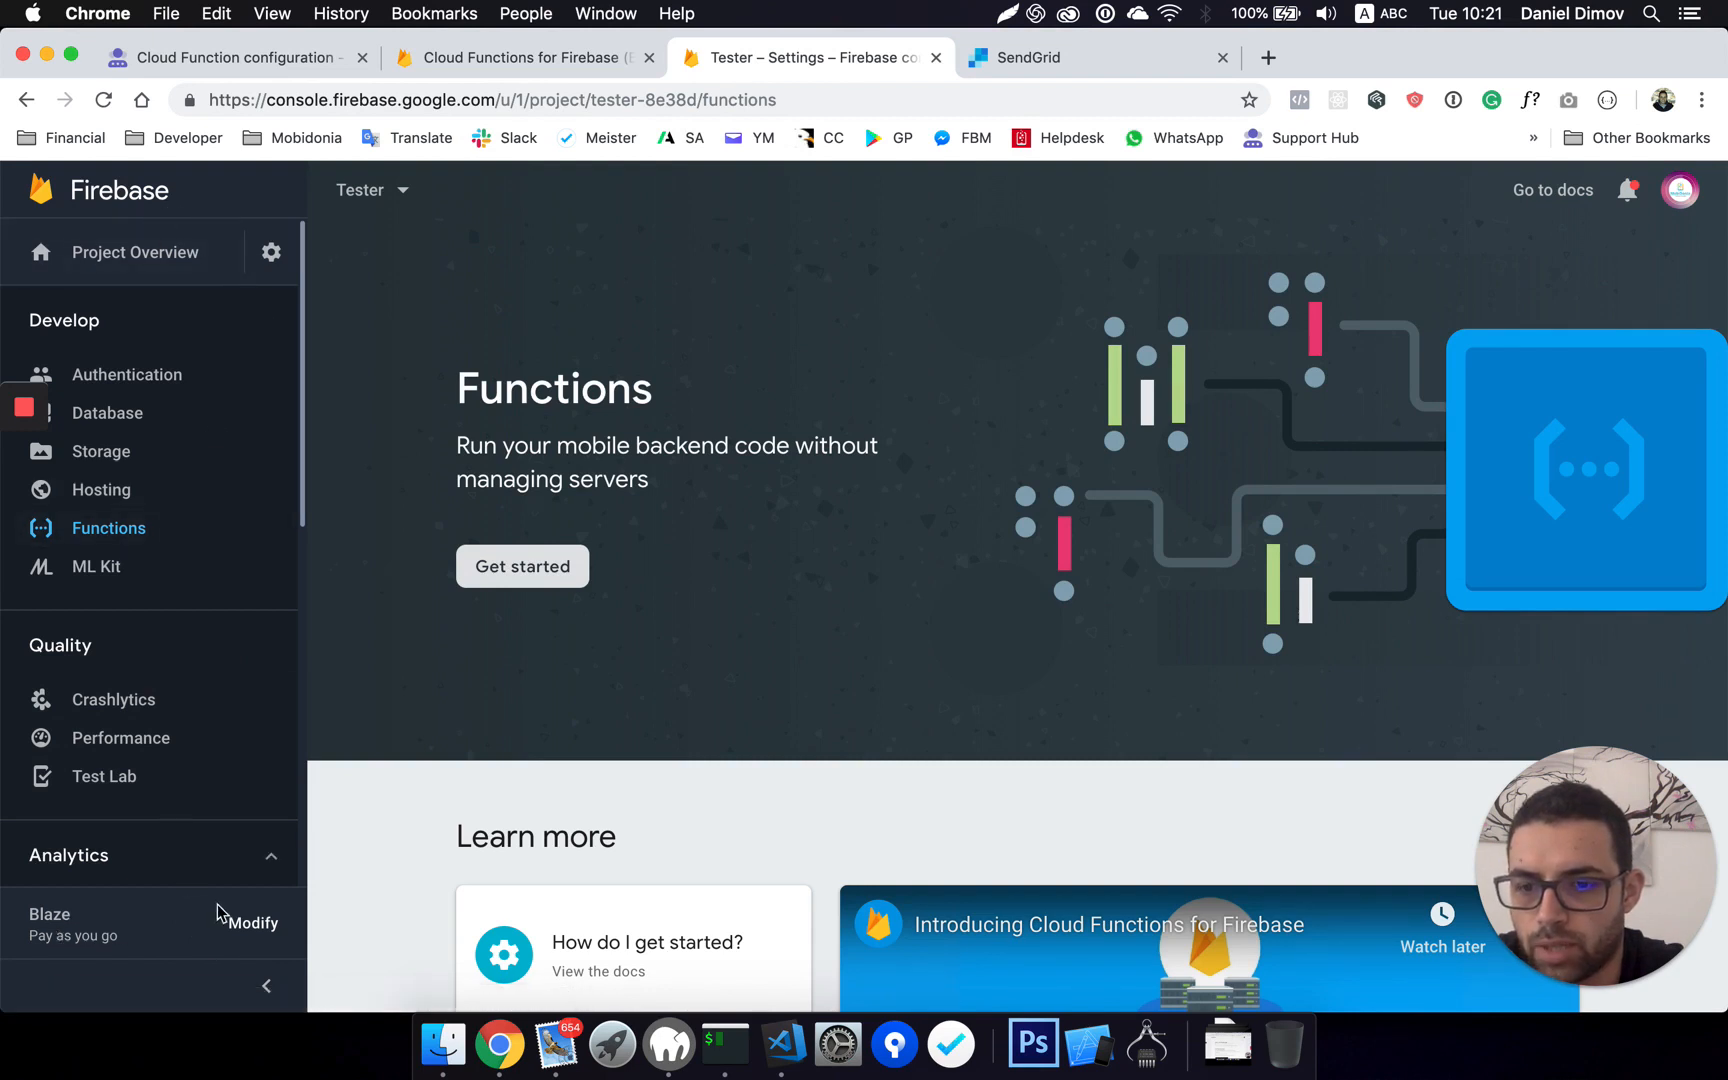
click(252, 922)
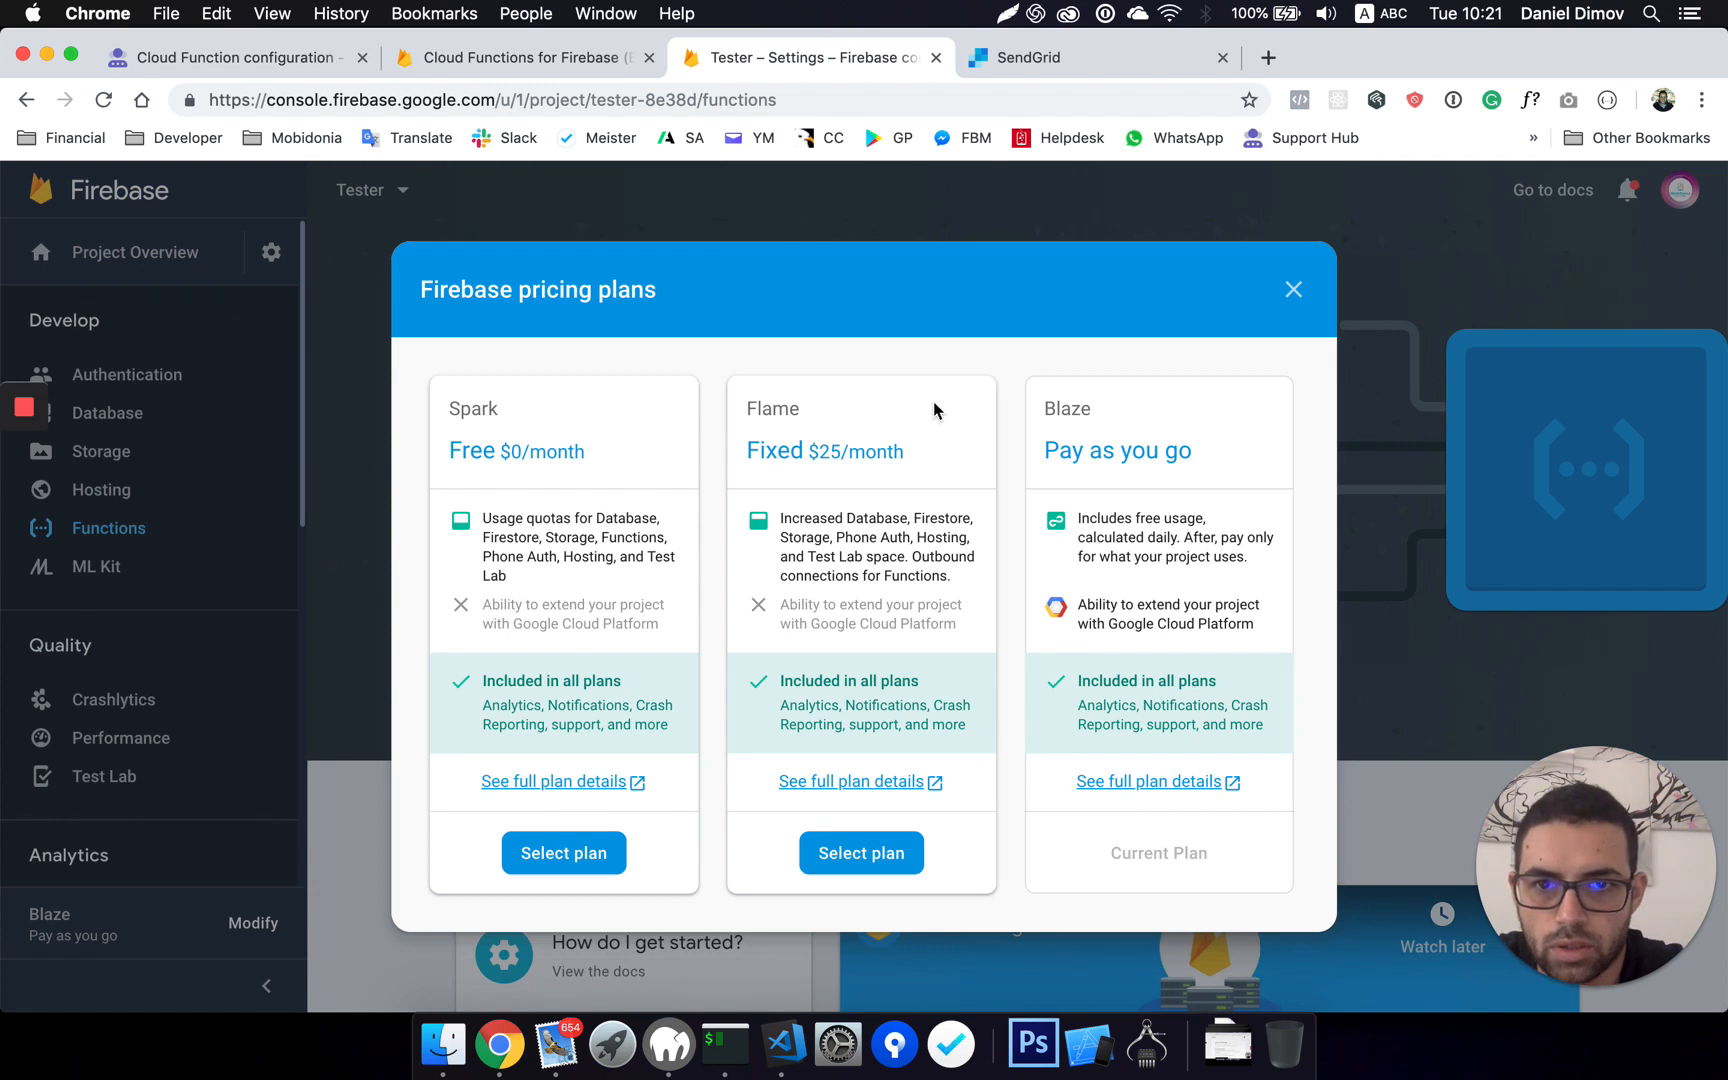
mouse_move(960, 400)
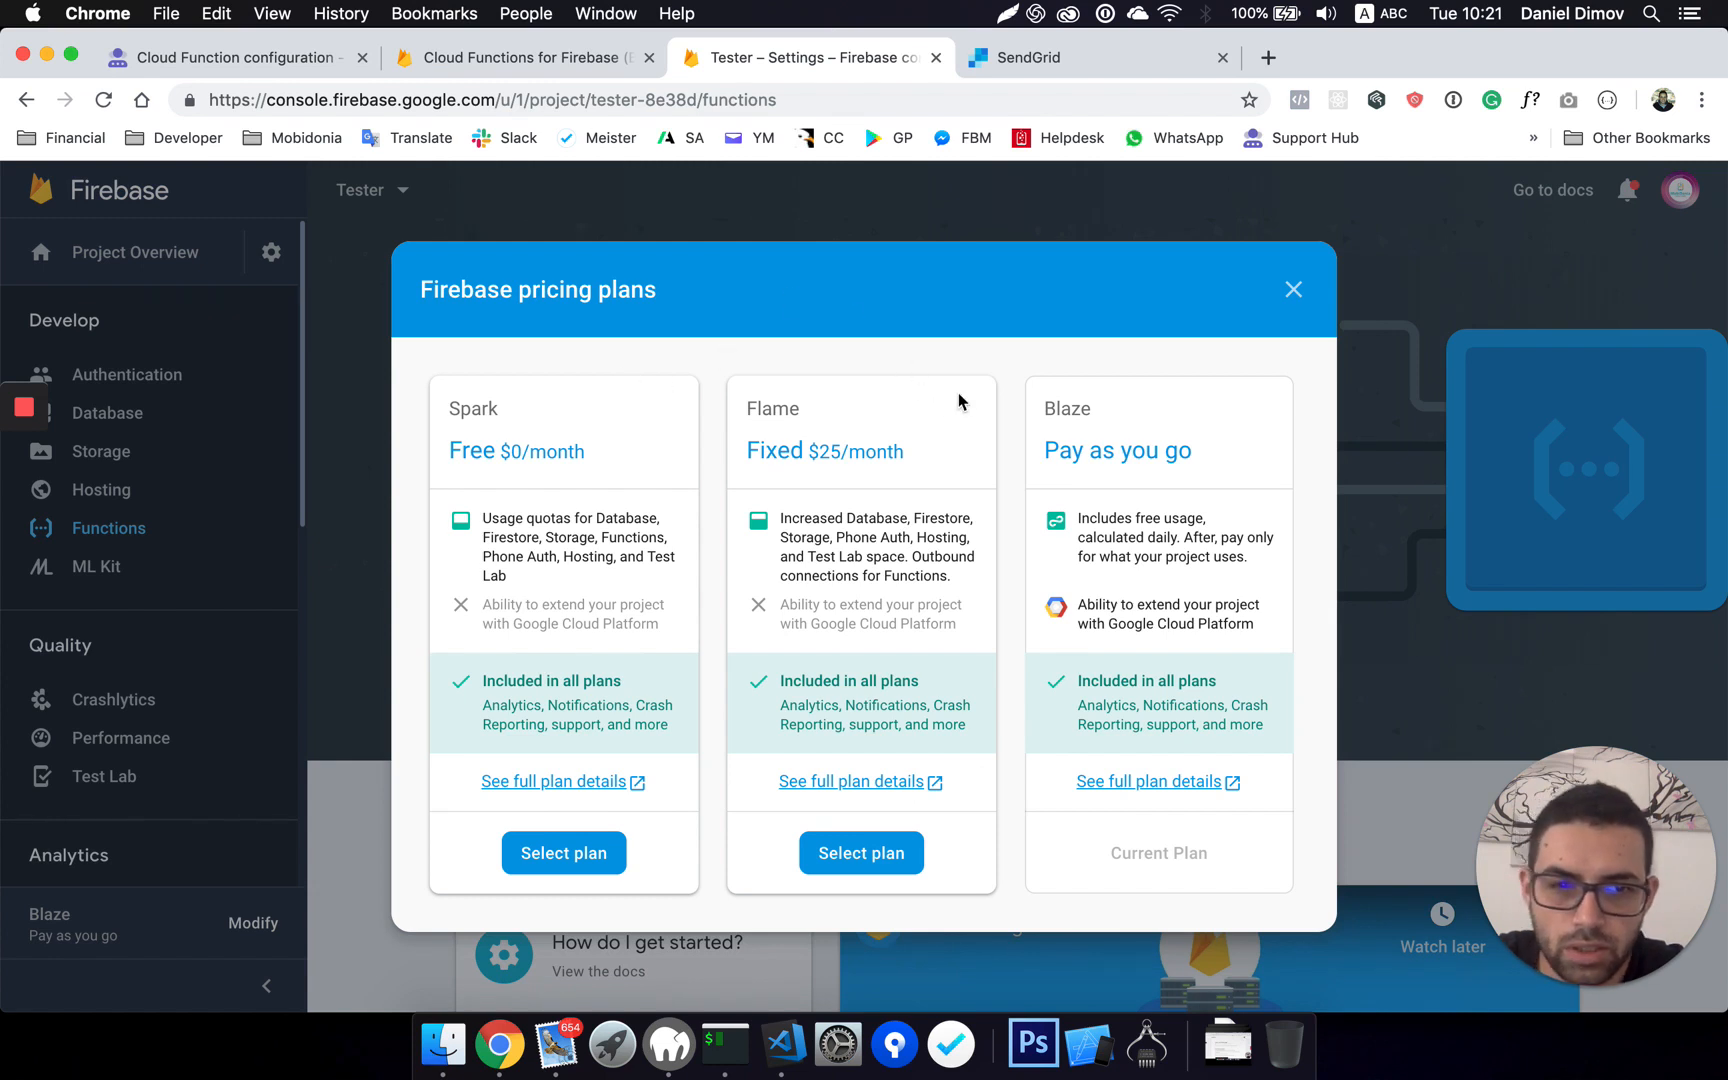
mouse_move(1052, 432)
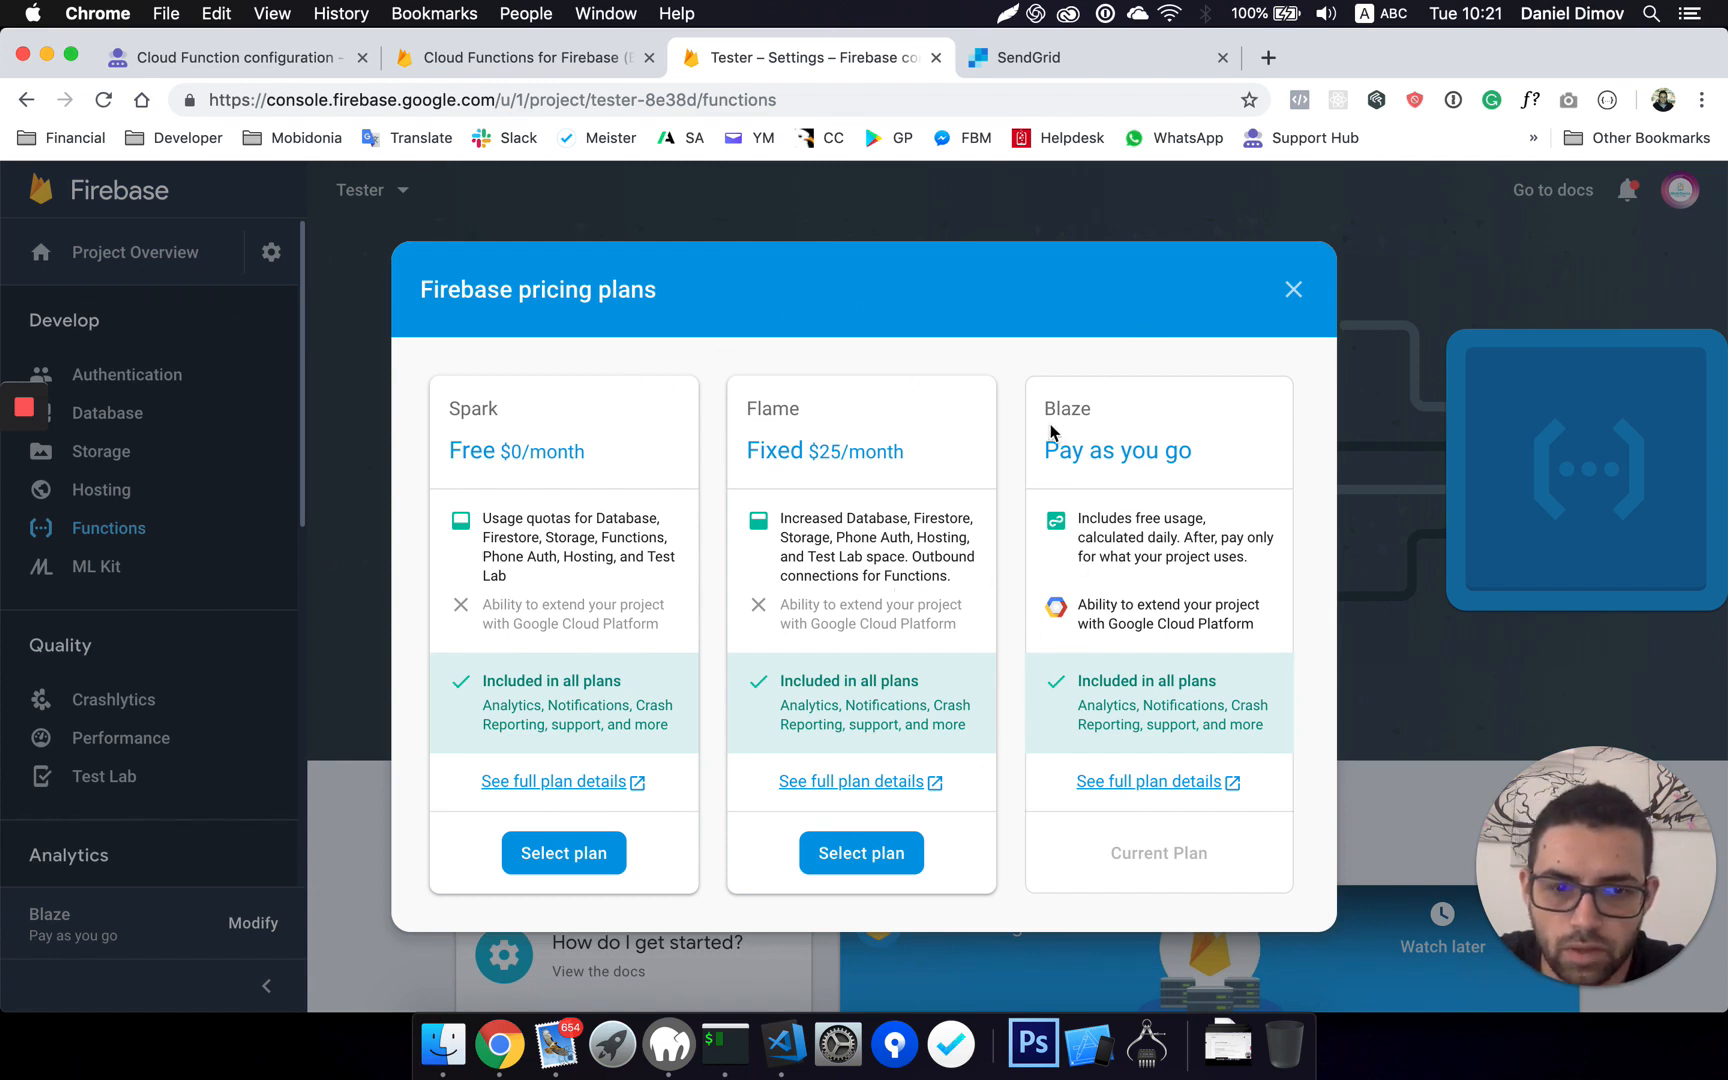
double_click(772, 408)
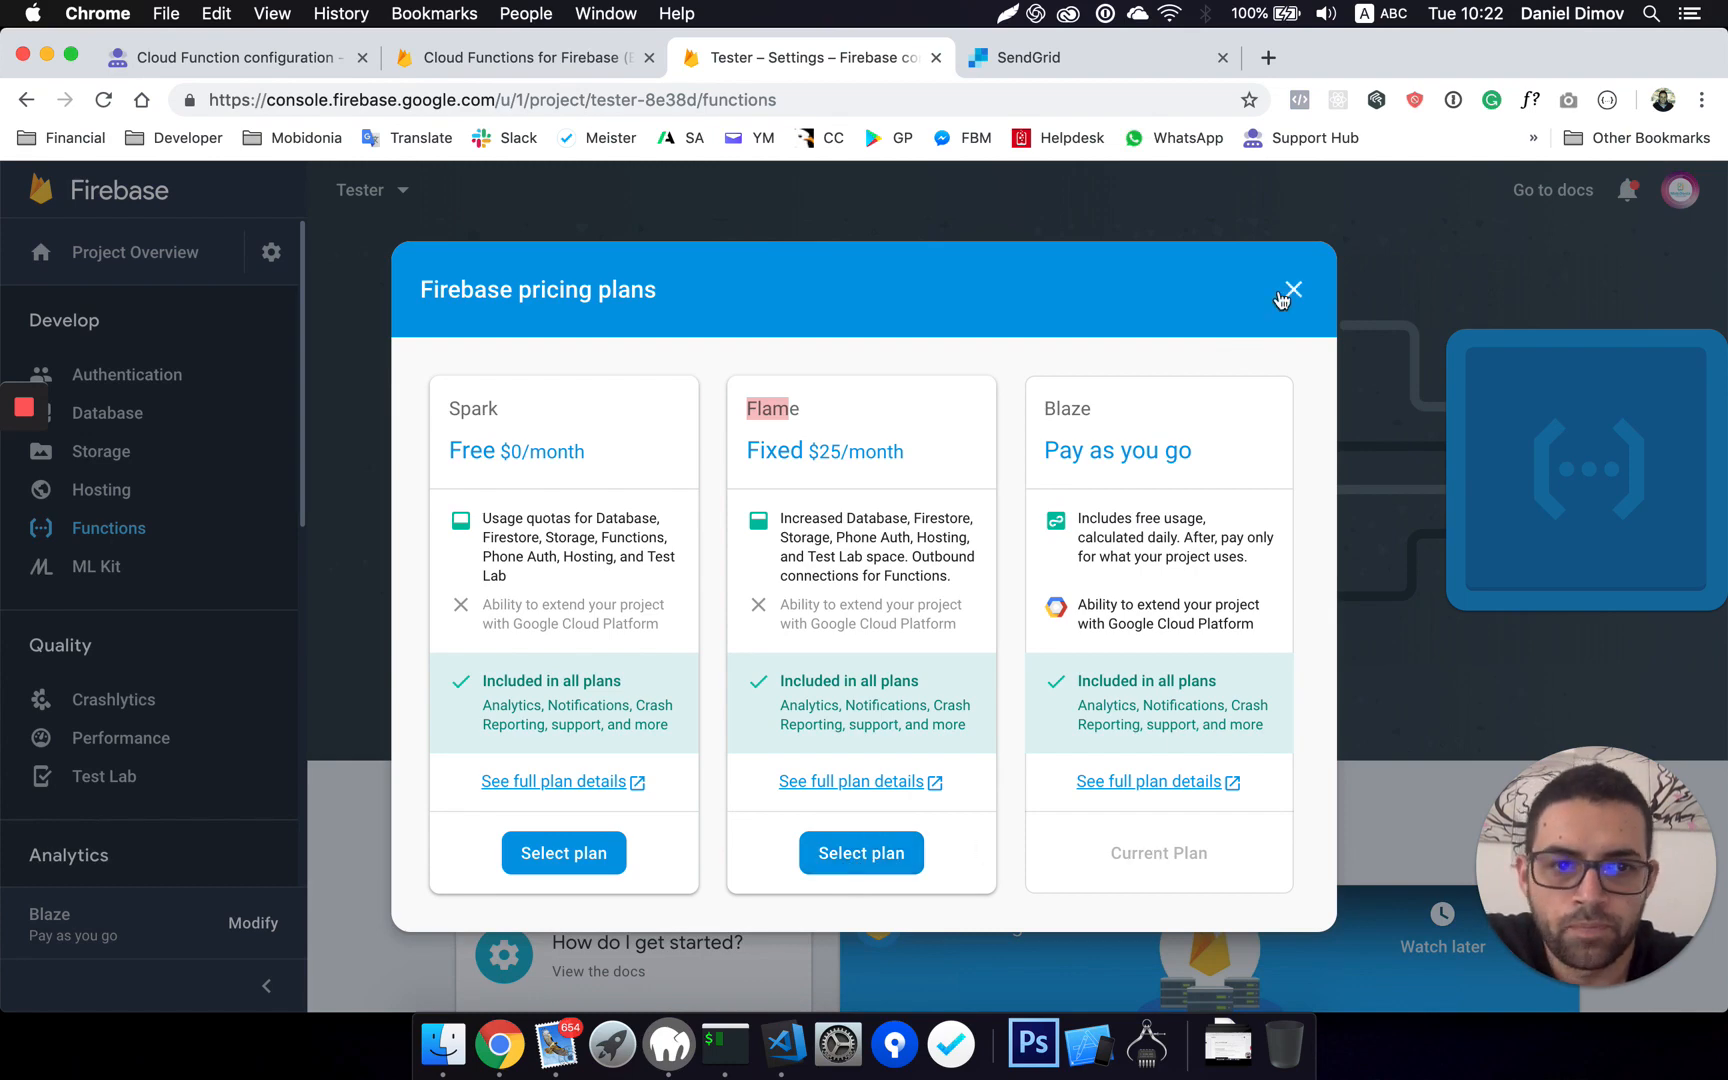
mouse_move(1292, 290)
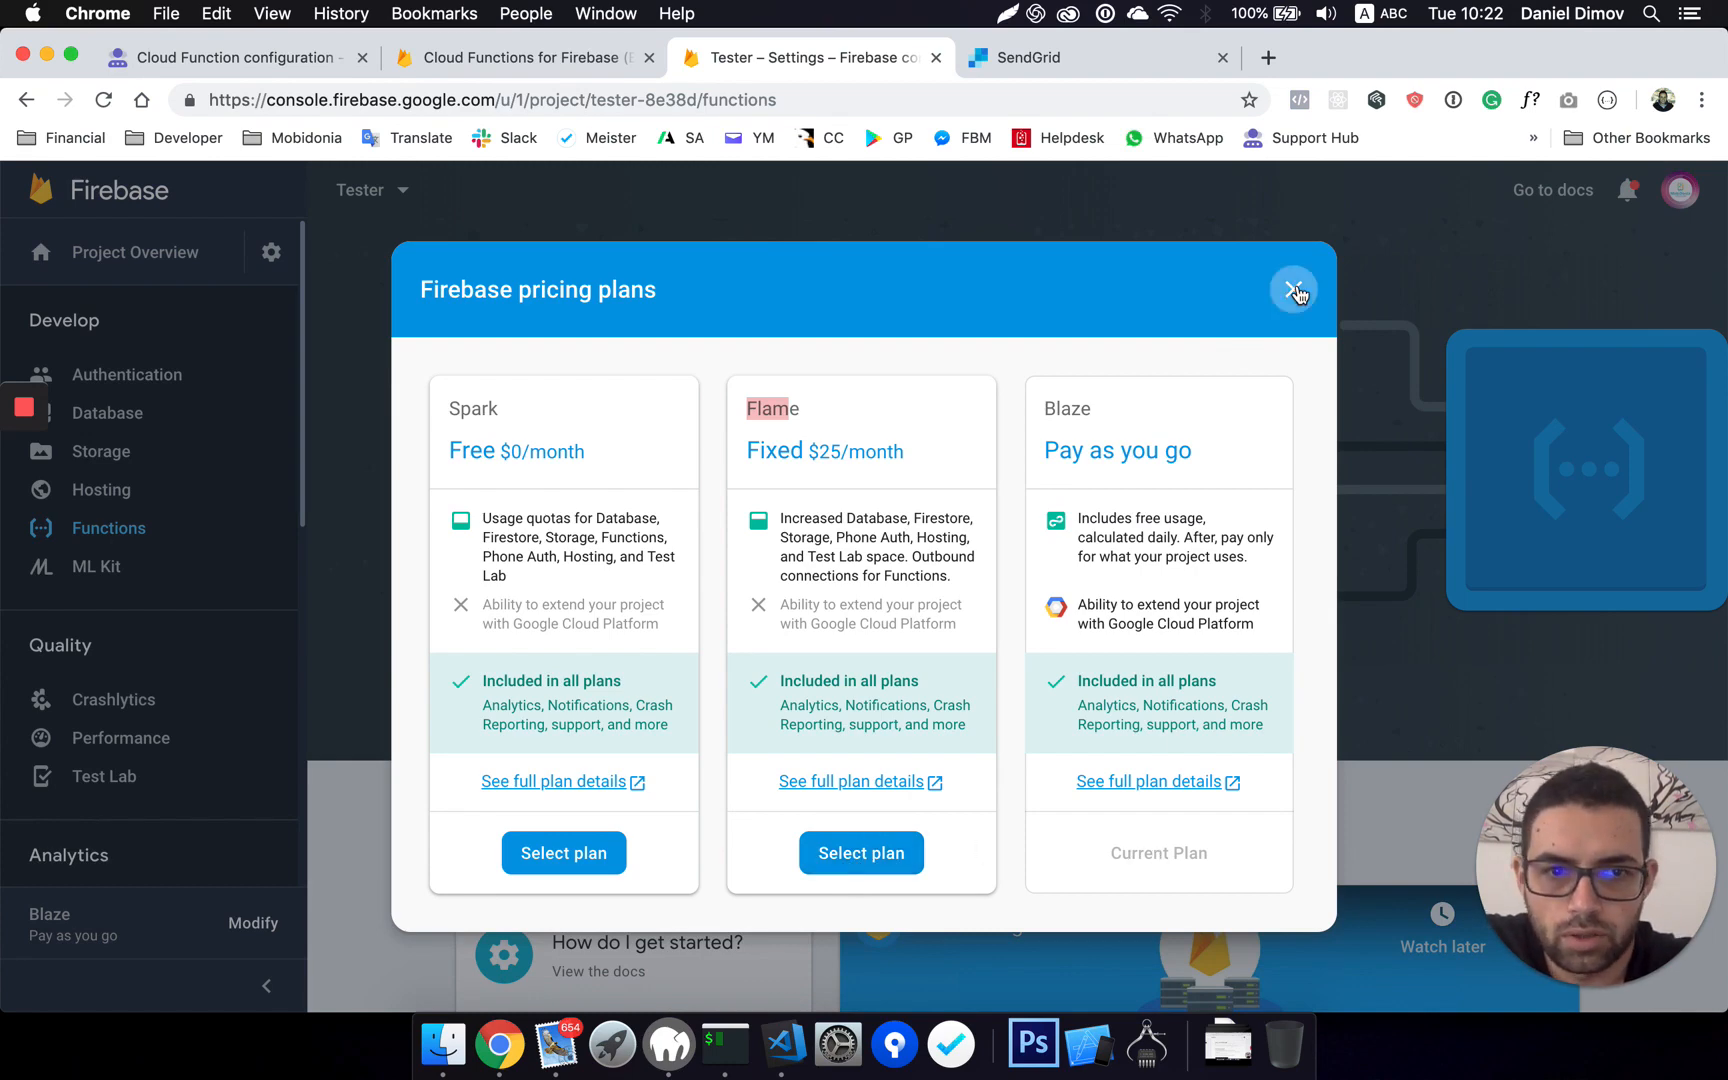
click(1294, 290)
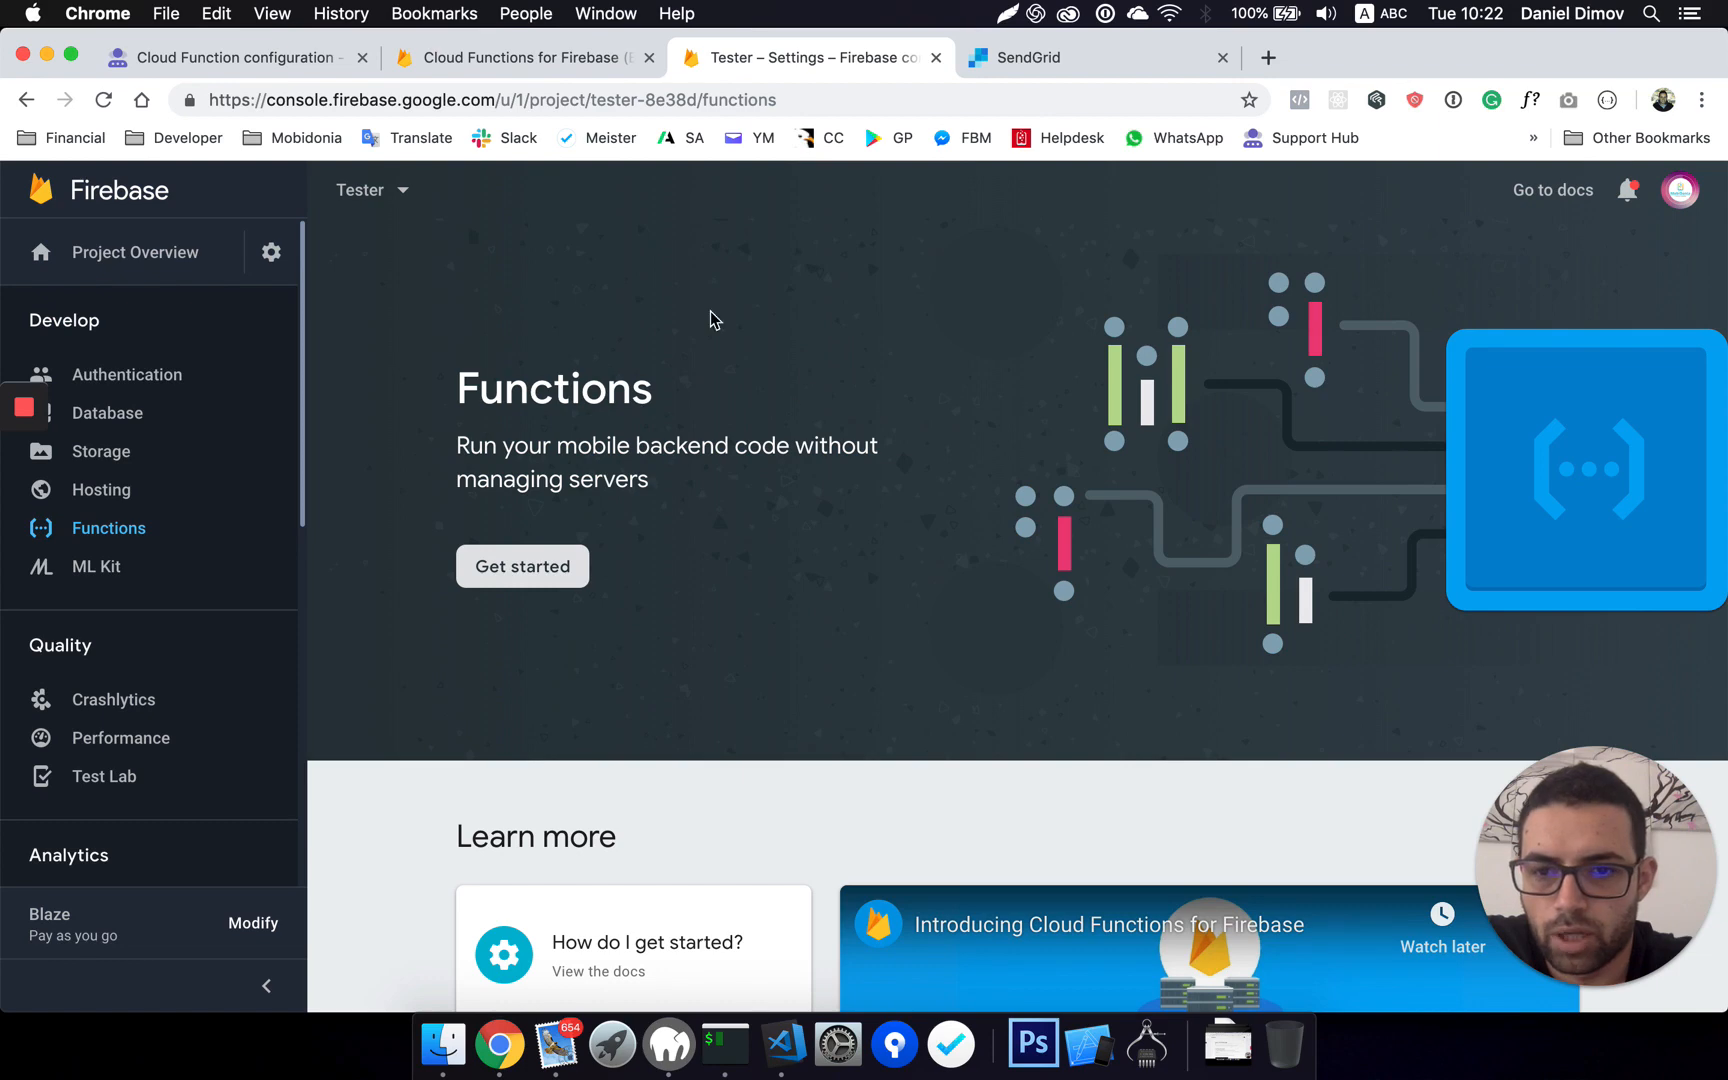
click(740, 100)
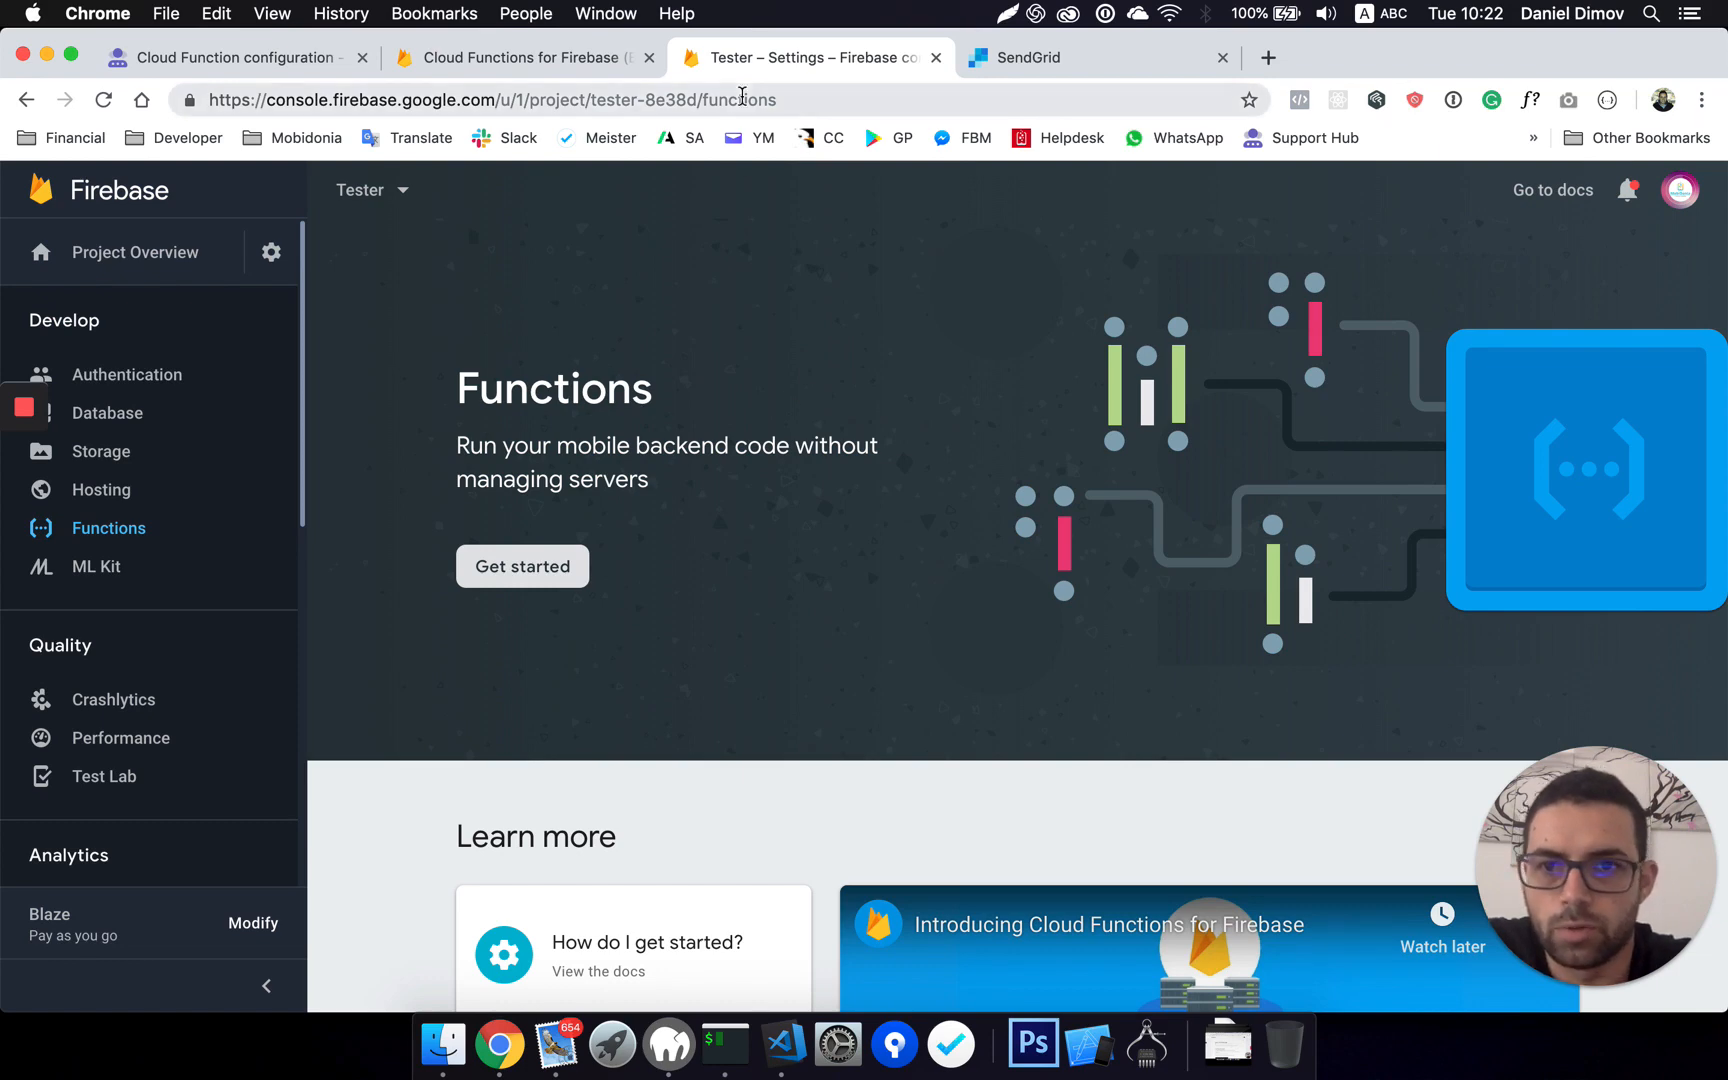
click(226, 56)
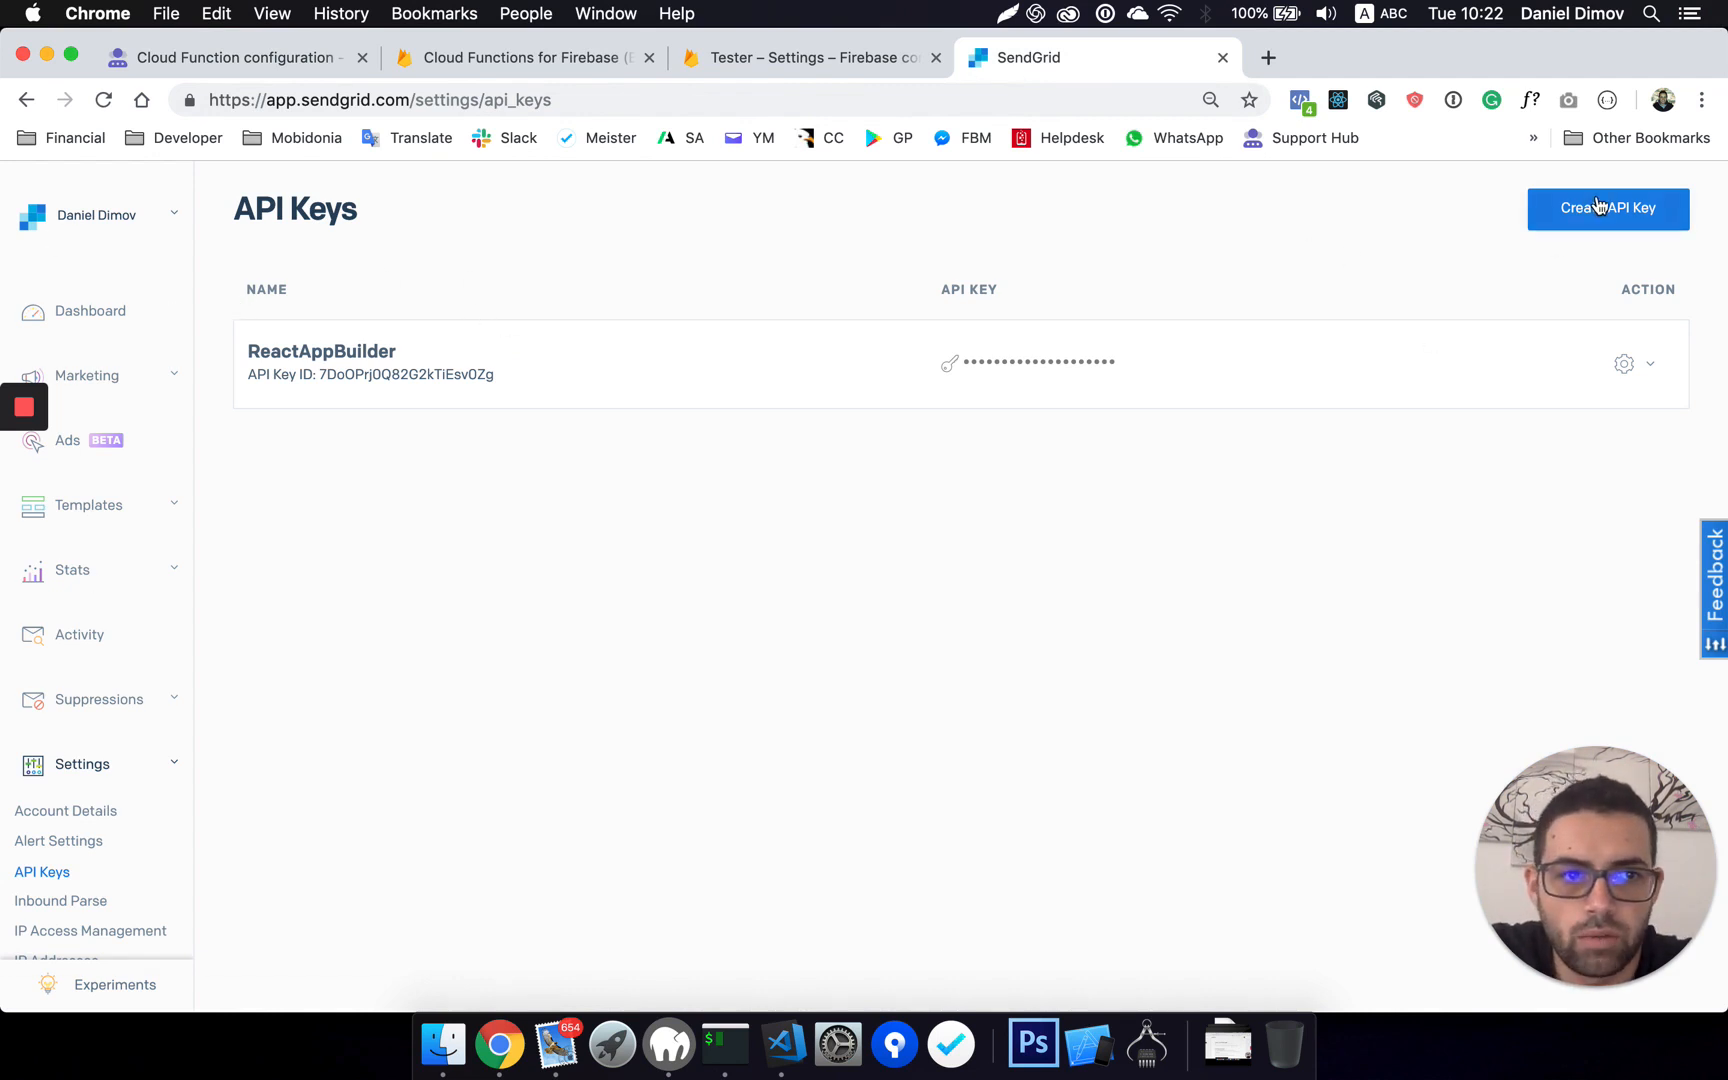
Create a full-access SendGrid API key named Tester, copy it and switch to the code editor.
click(1606, 208)
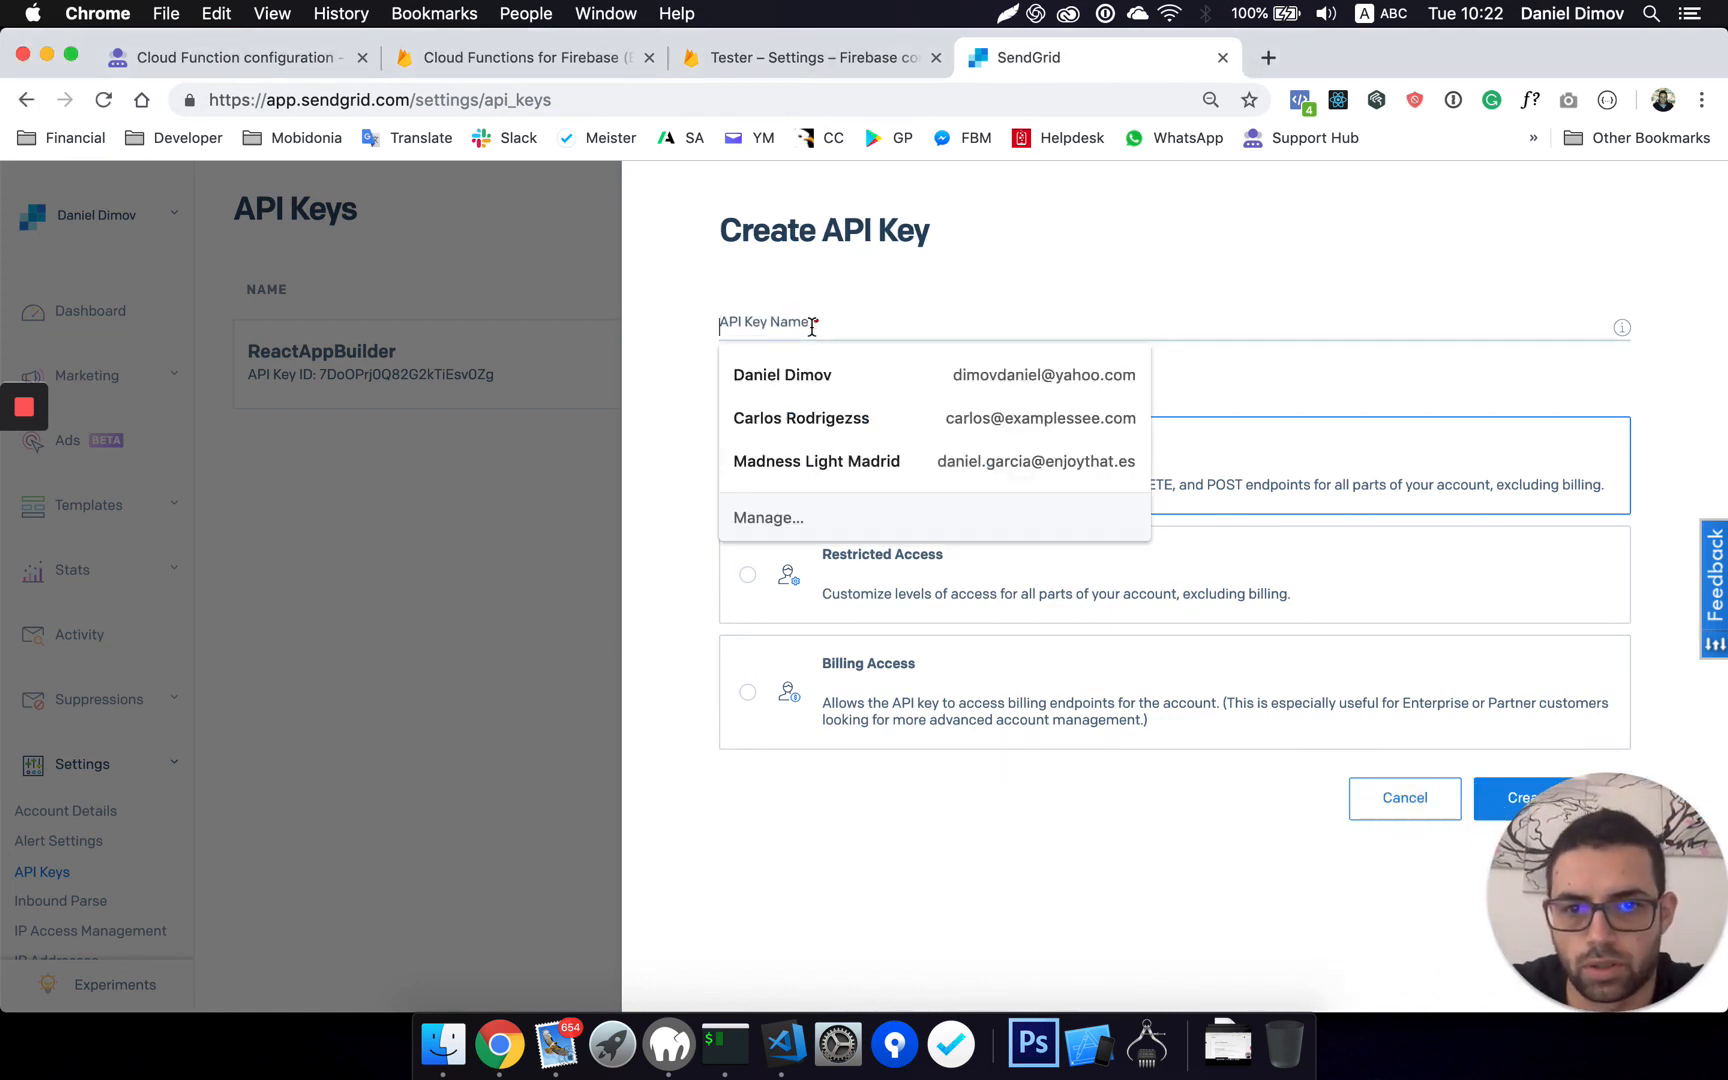
text(Tester)
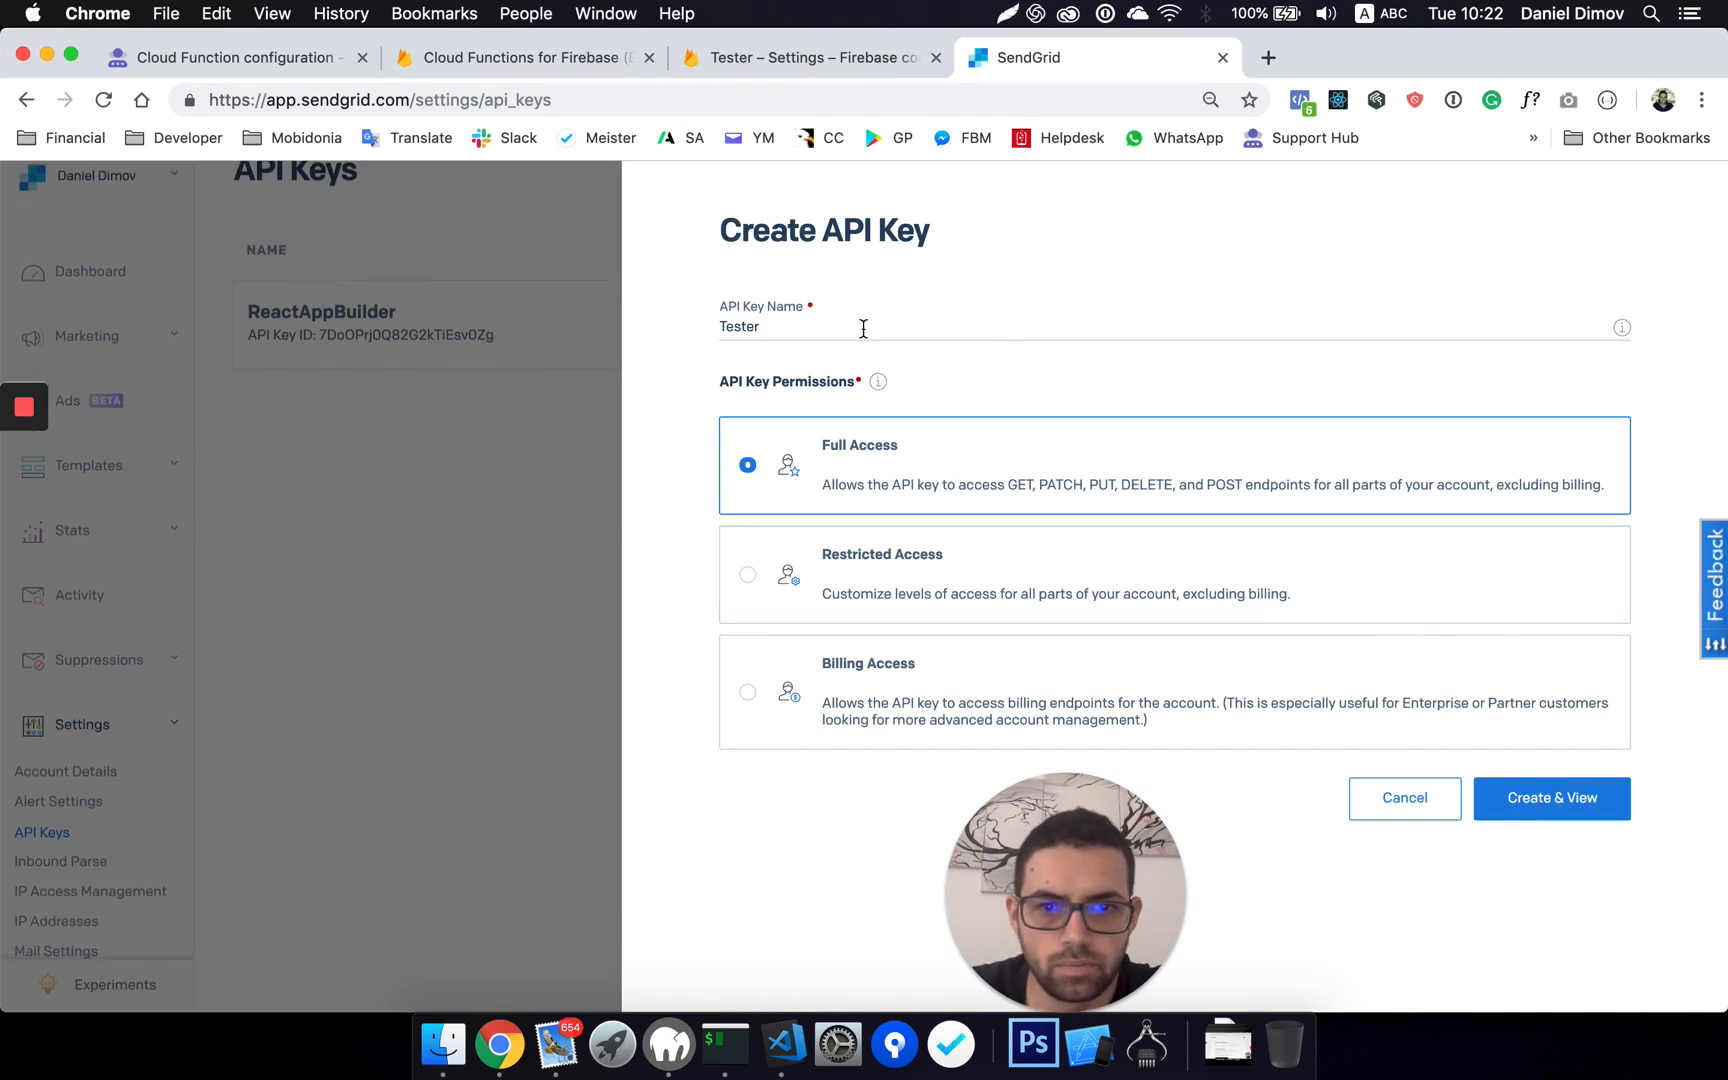
click(1550, 798)
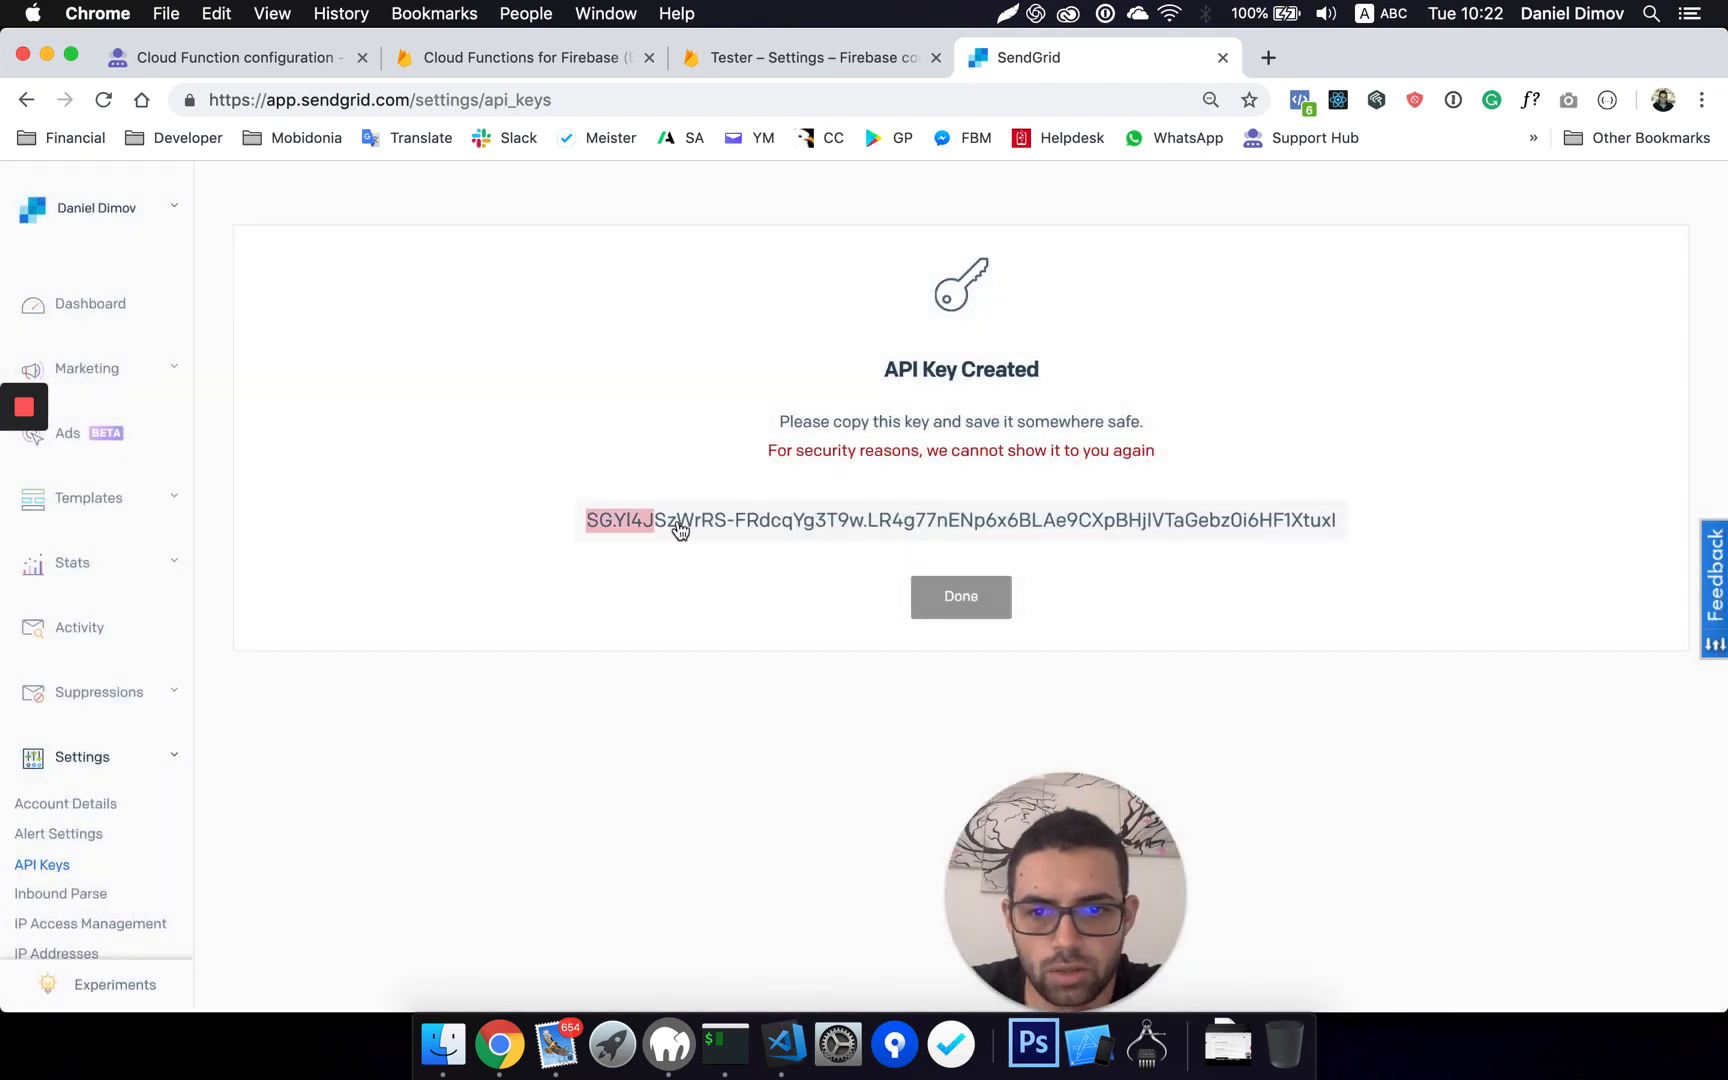
click(958, 520)
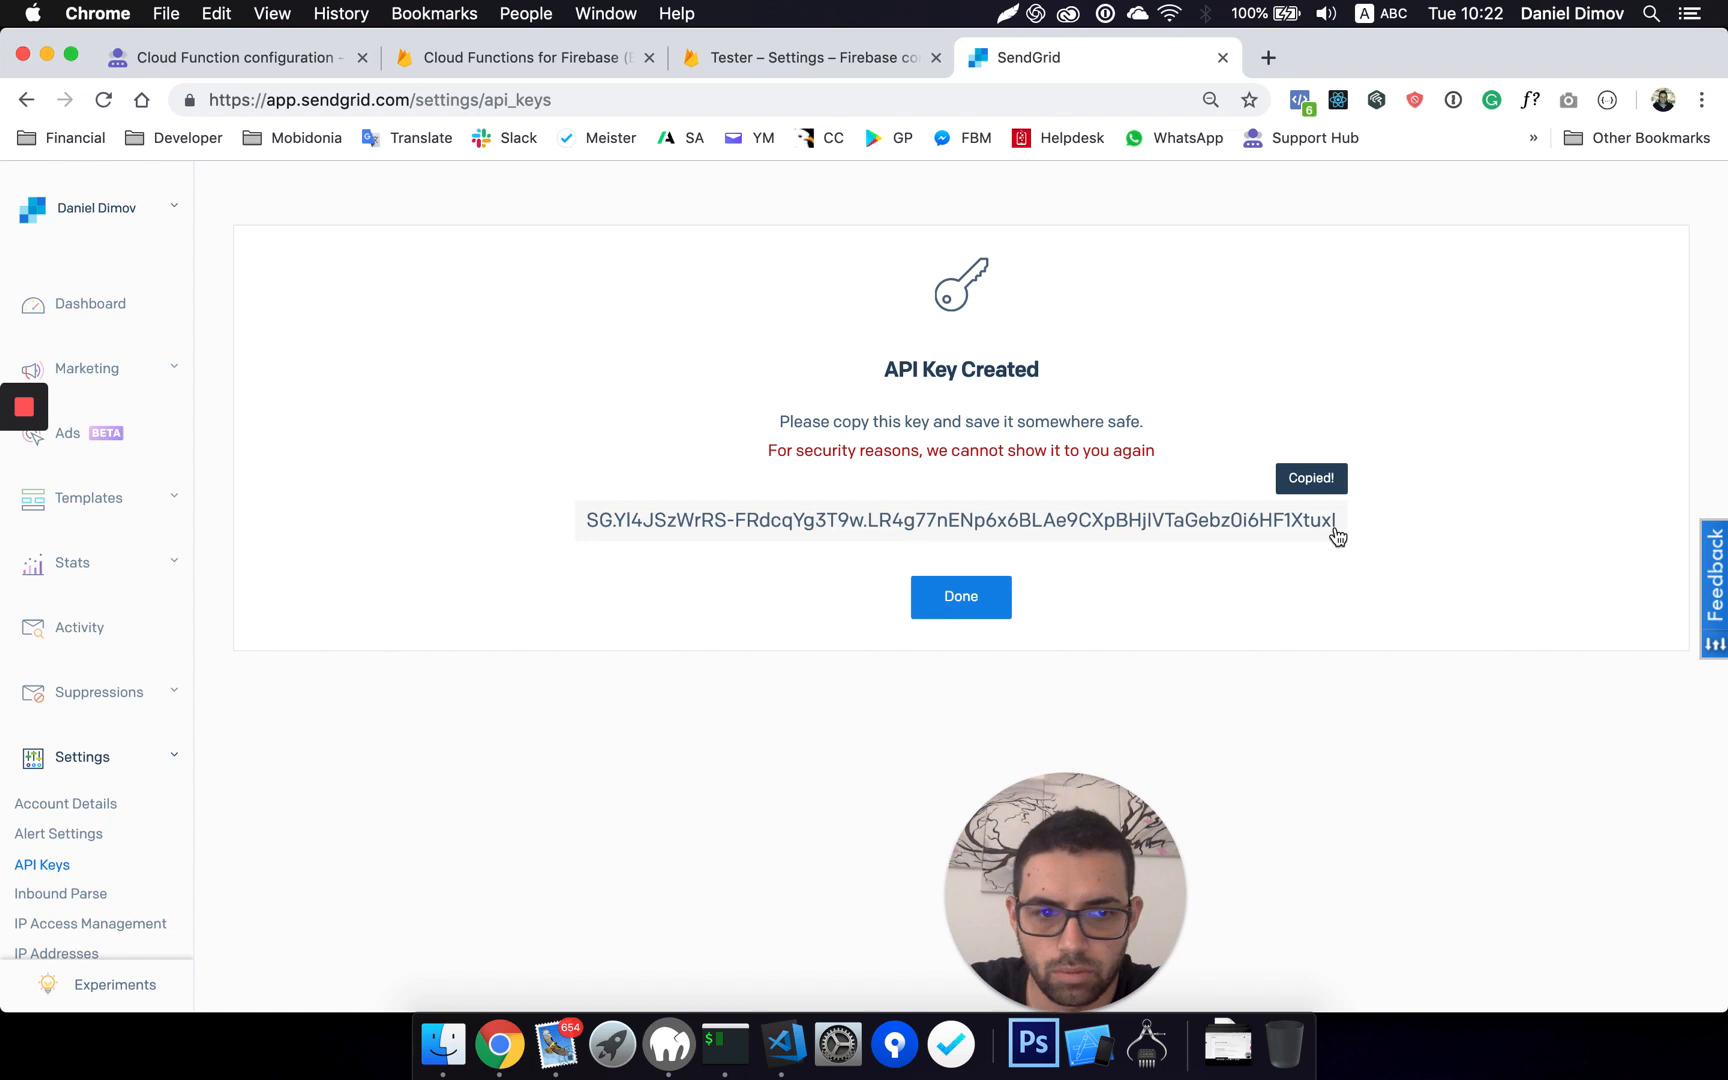
mouse_move(782, 1040)
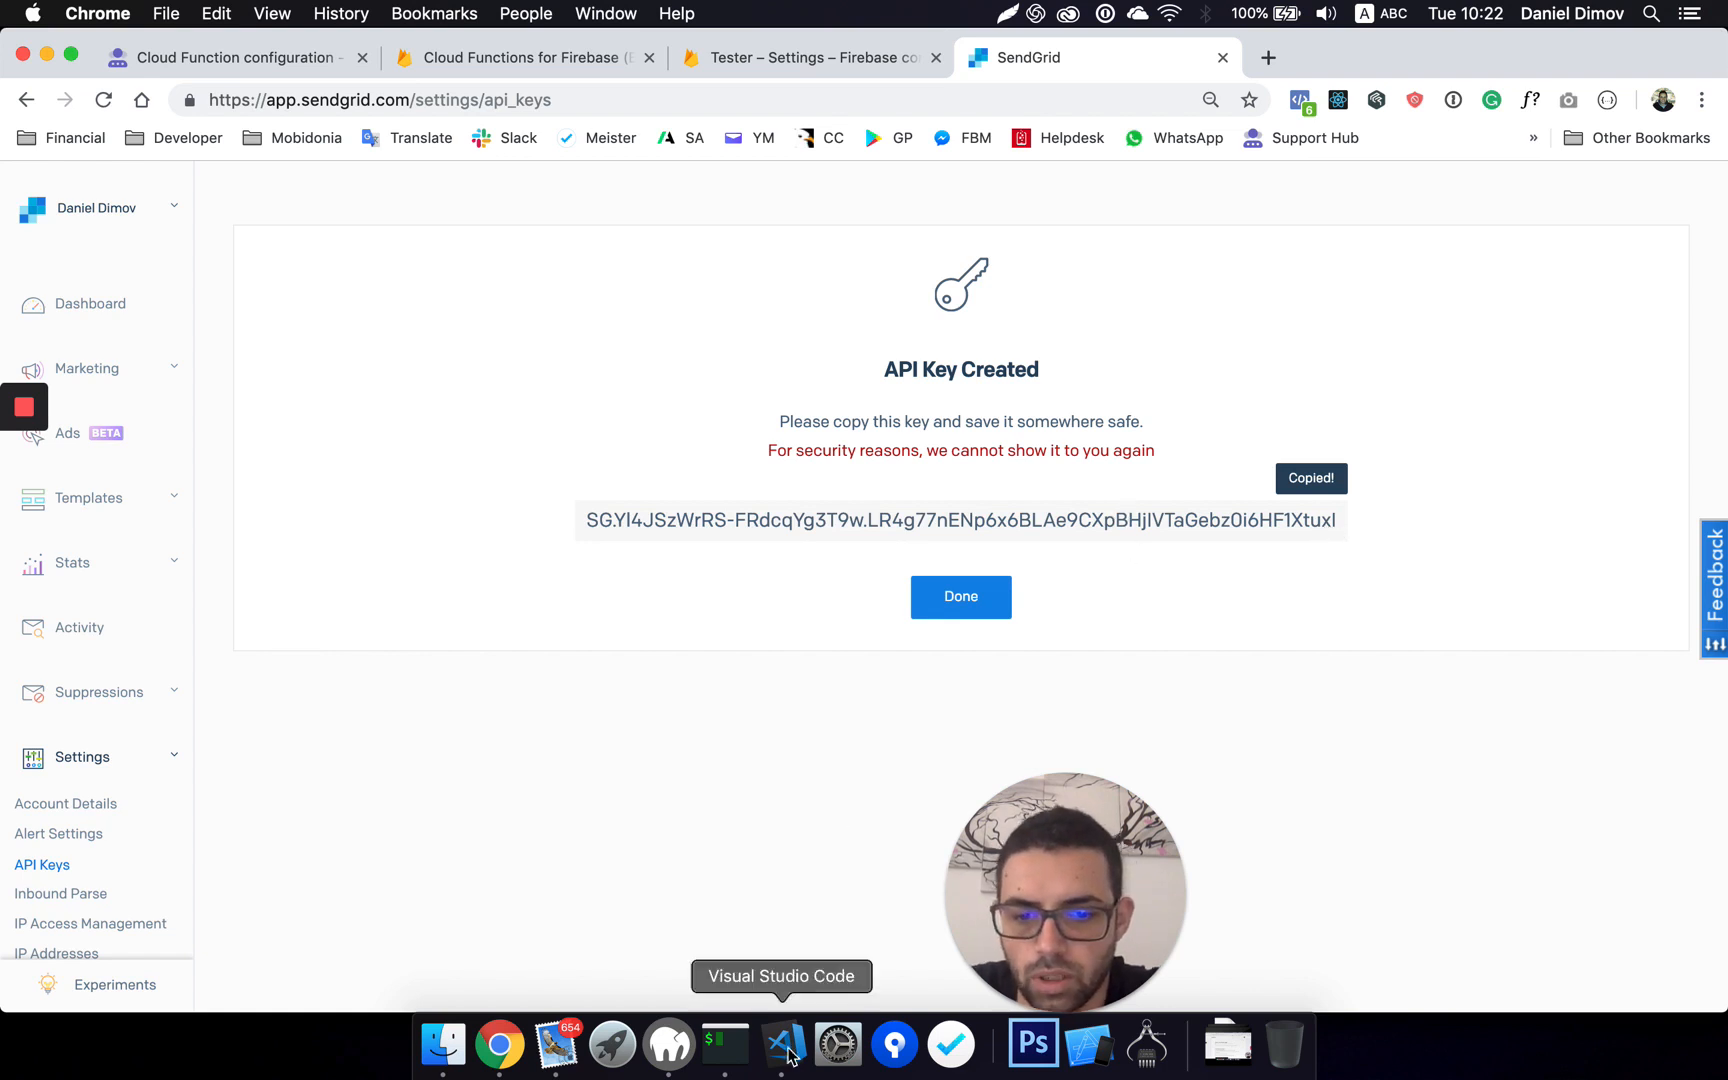
click(782, 1042)
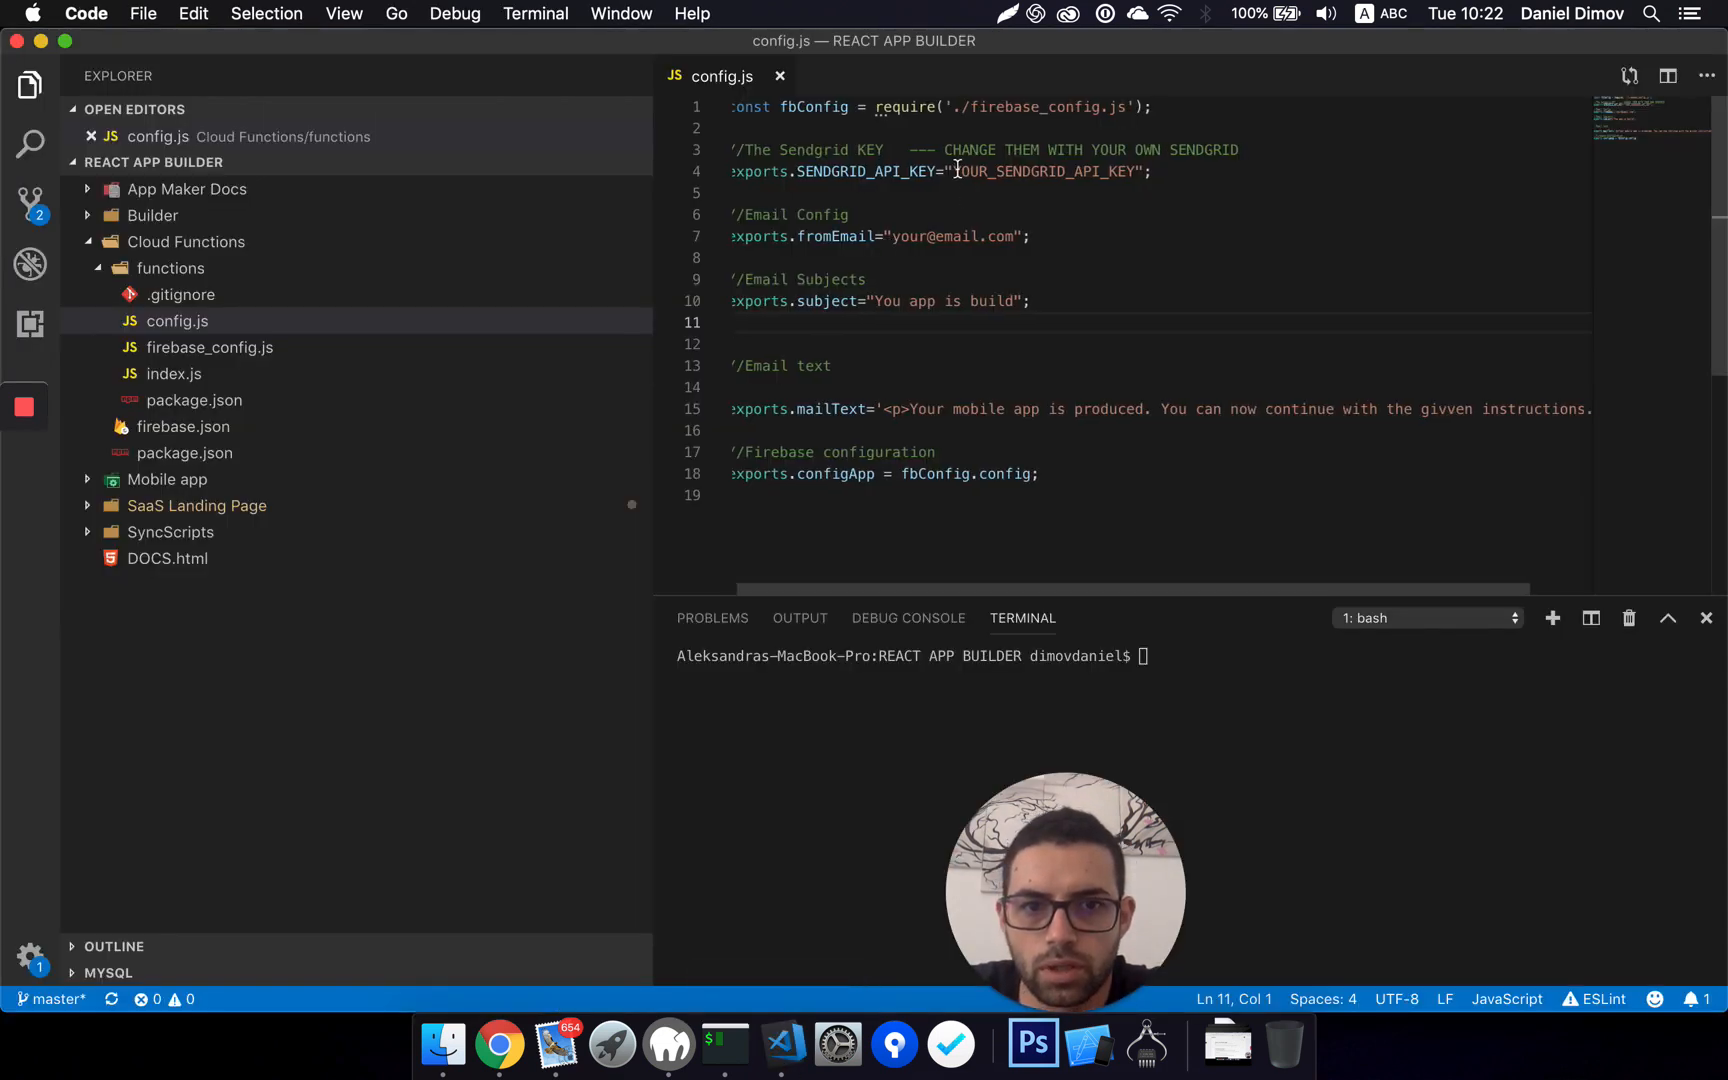
Replace the YOUR_SENDGRID_API_KEY placeholder in config.js with the copied key and select the fromEmail value.
double_click(1040, 172)
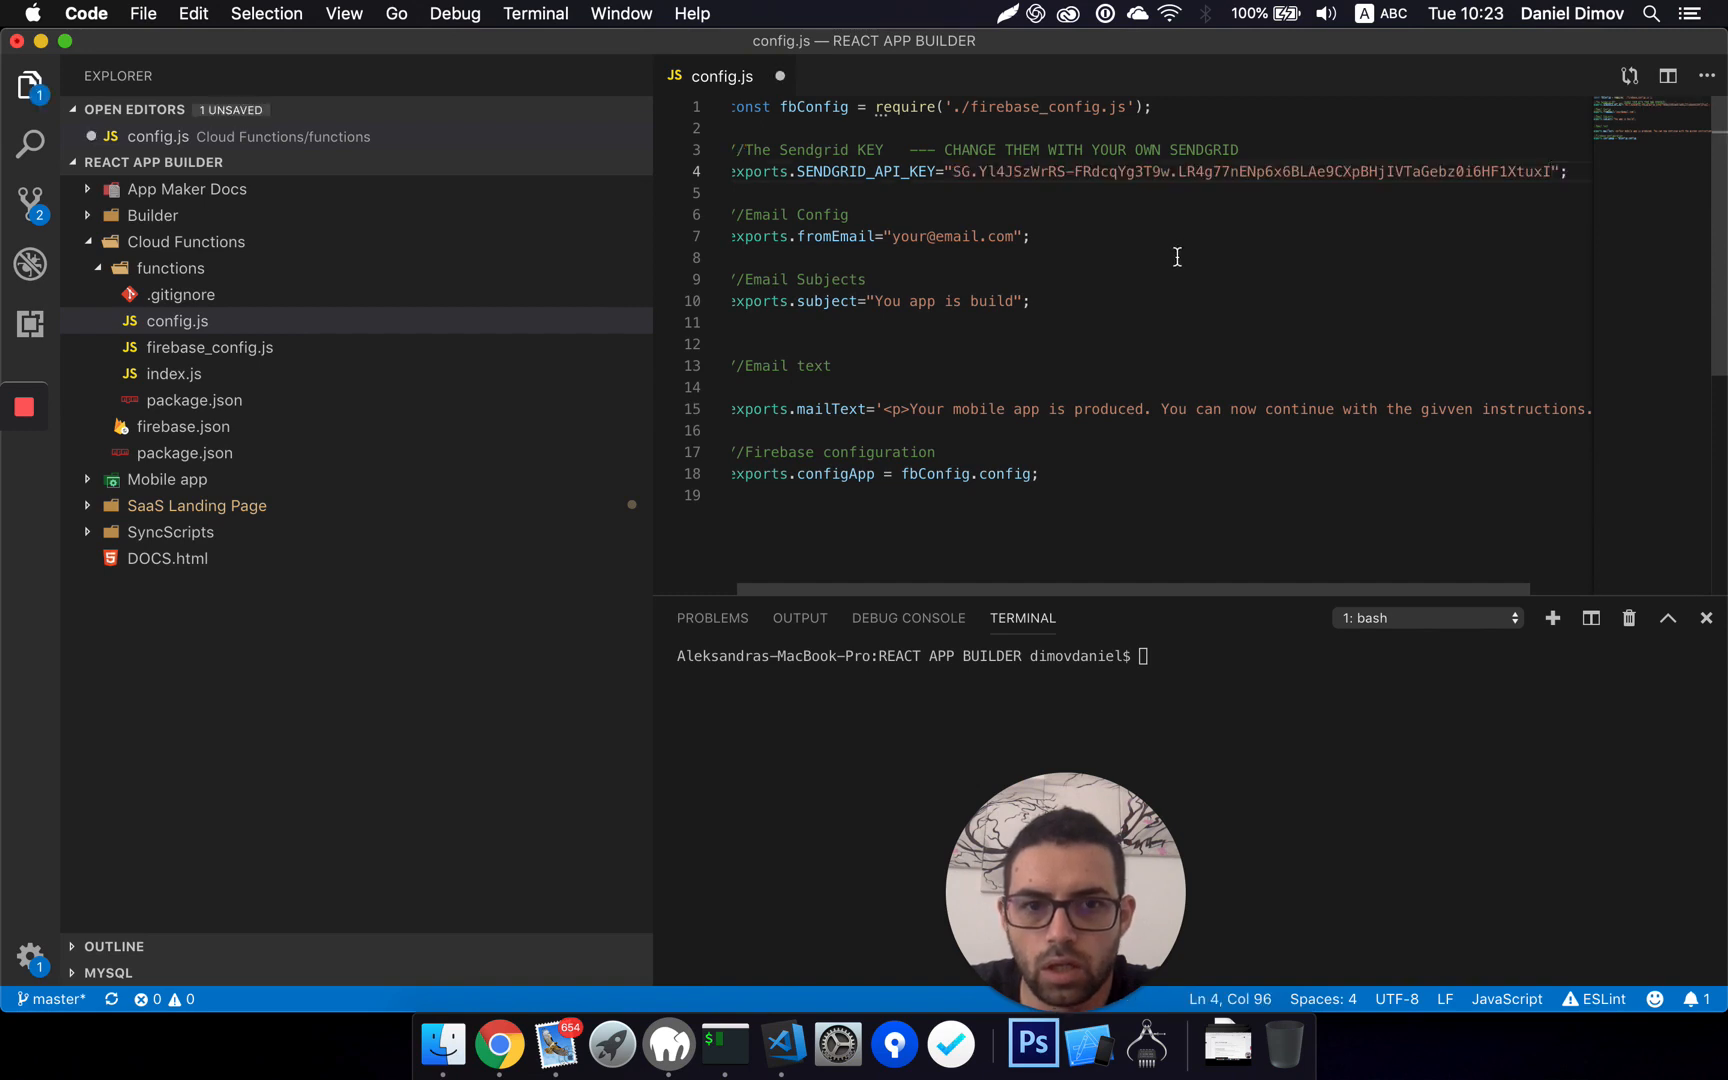
double_click(956, 236)
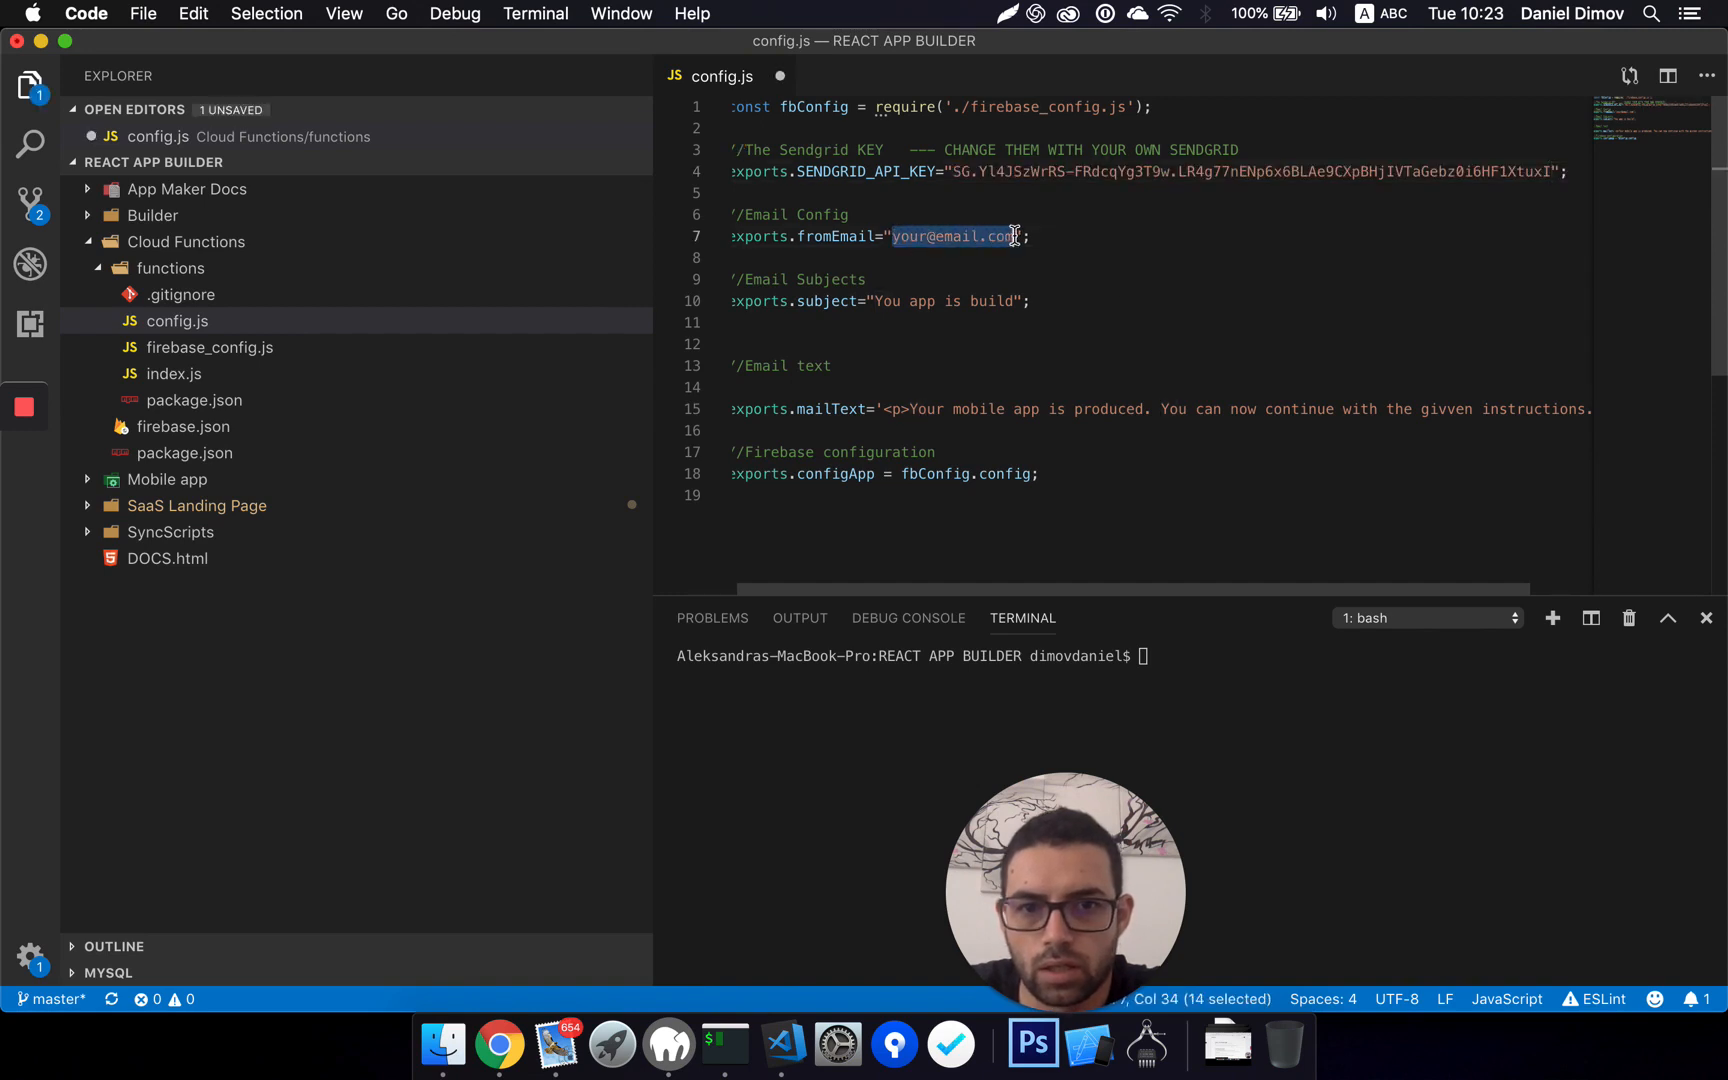
double_click(828, 204)
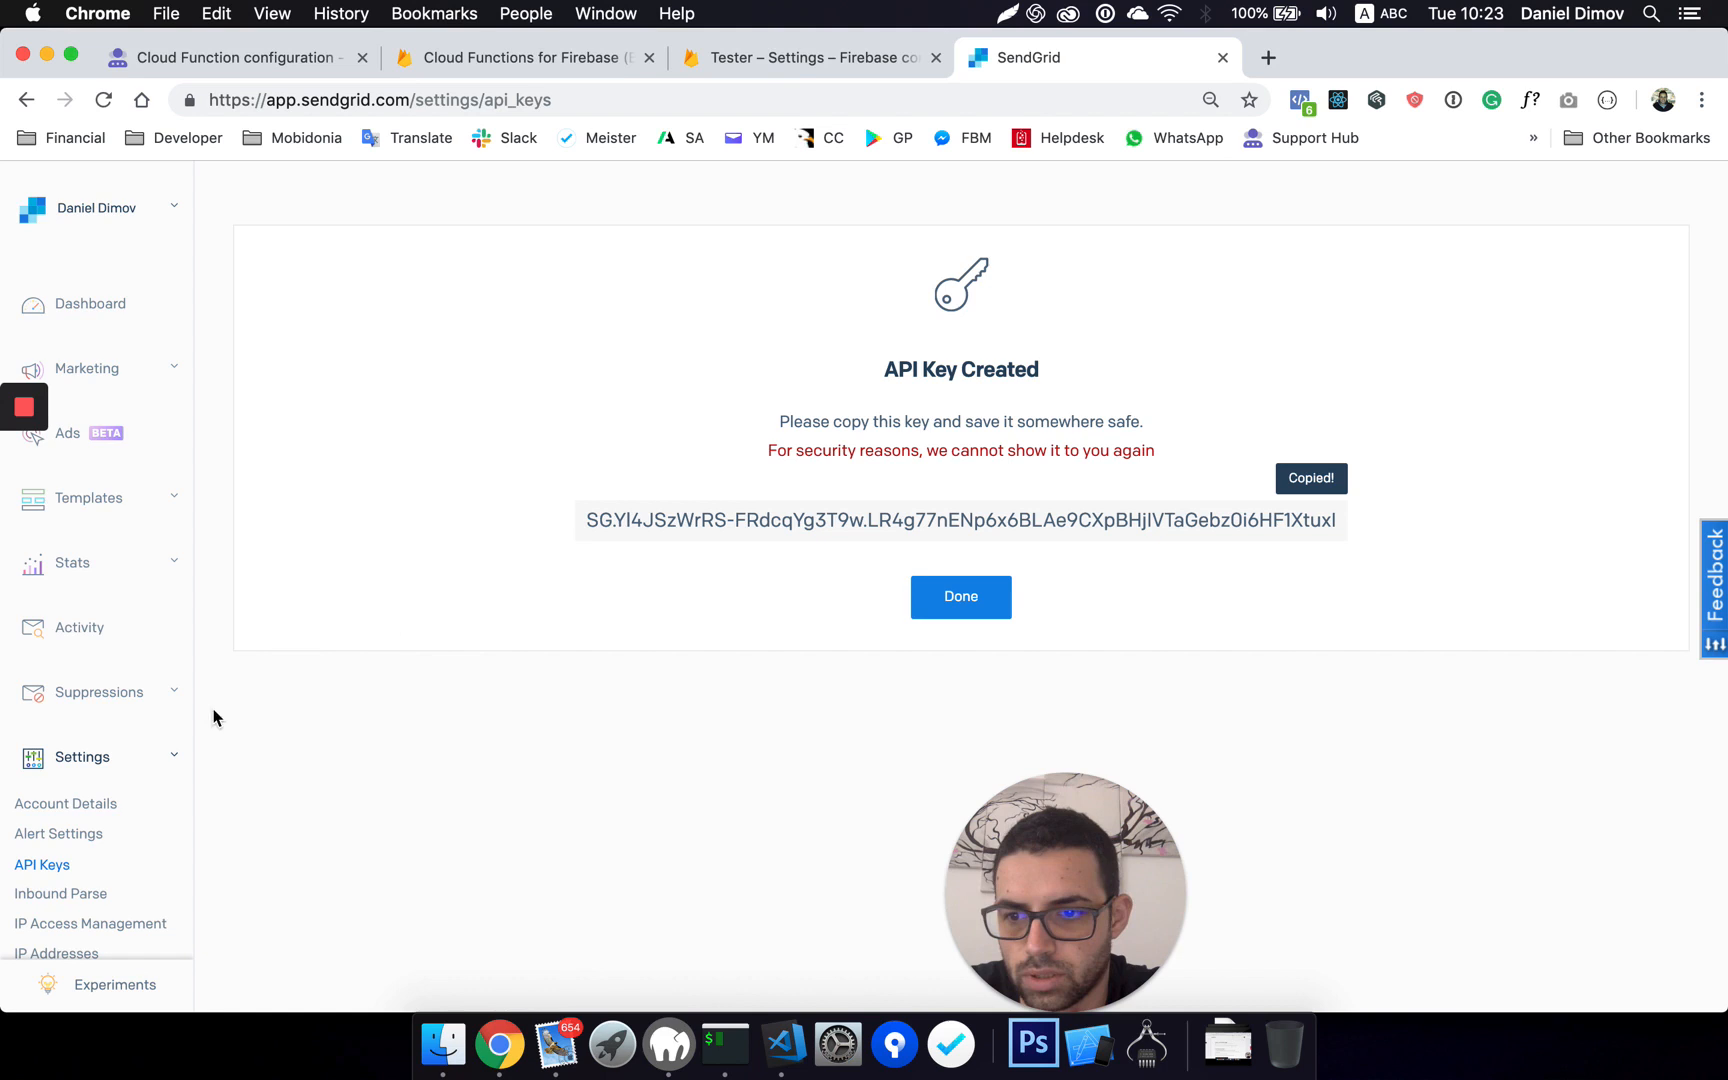
mouse_move(148, 264)
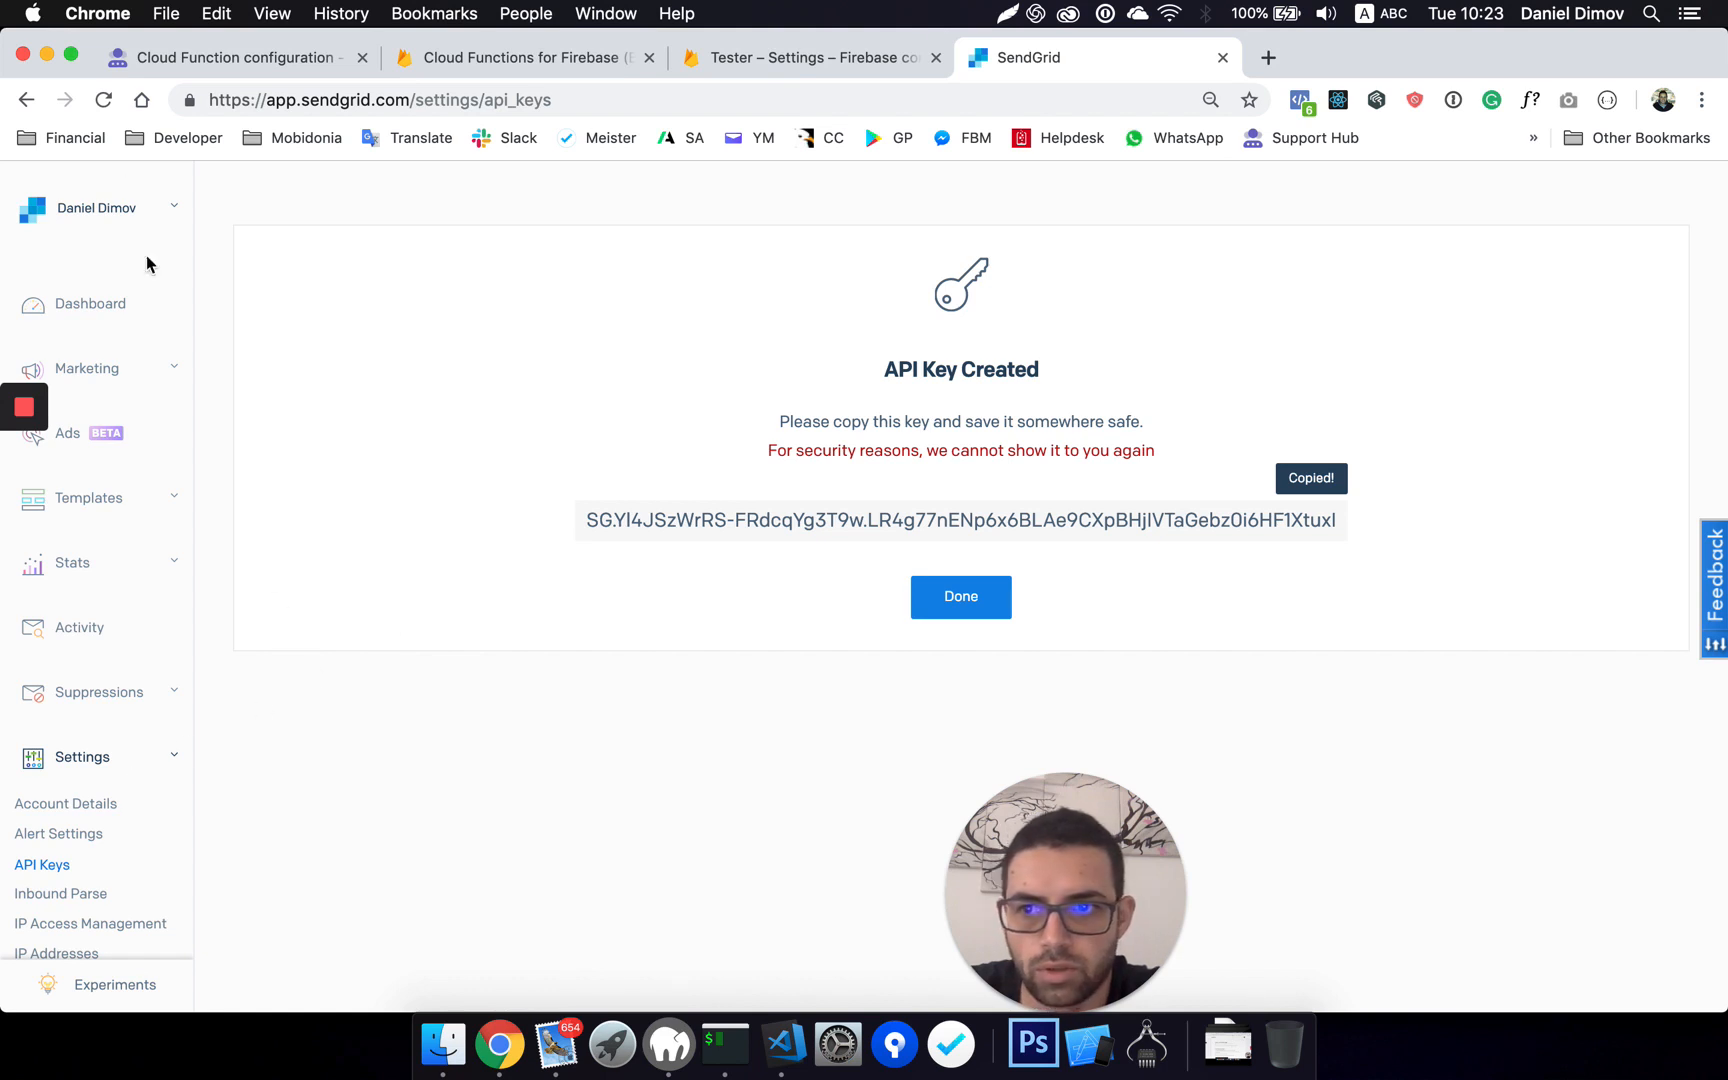
Go to Settings > Account Details in the SendGrid sidebar.
click(66, 804)
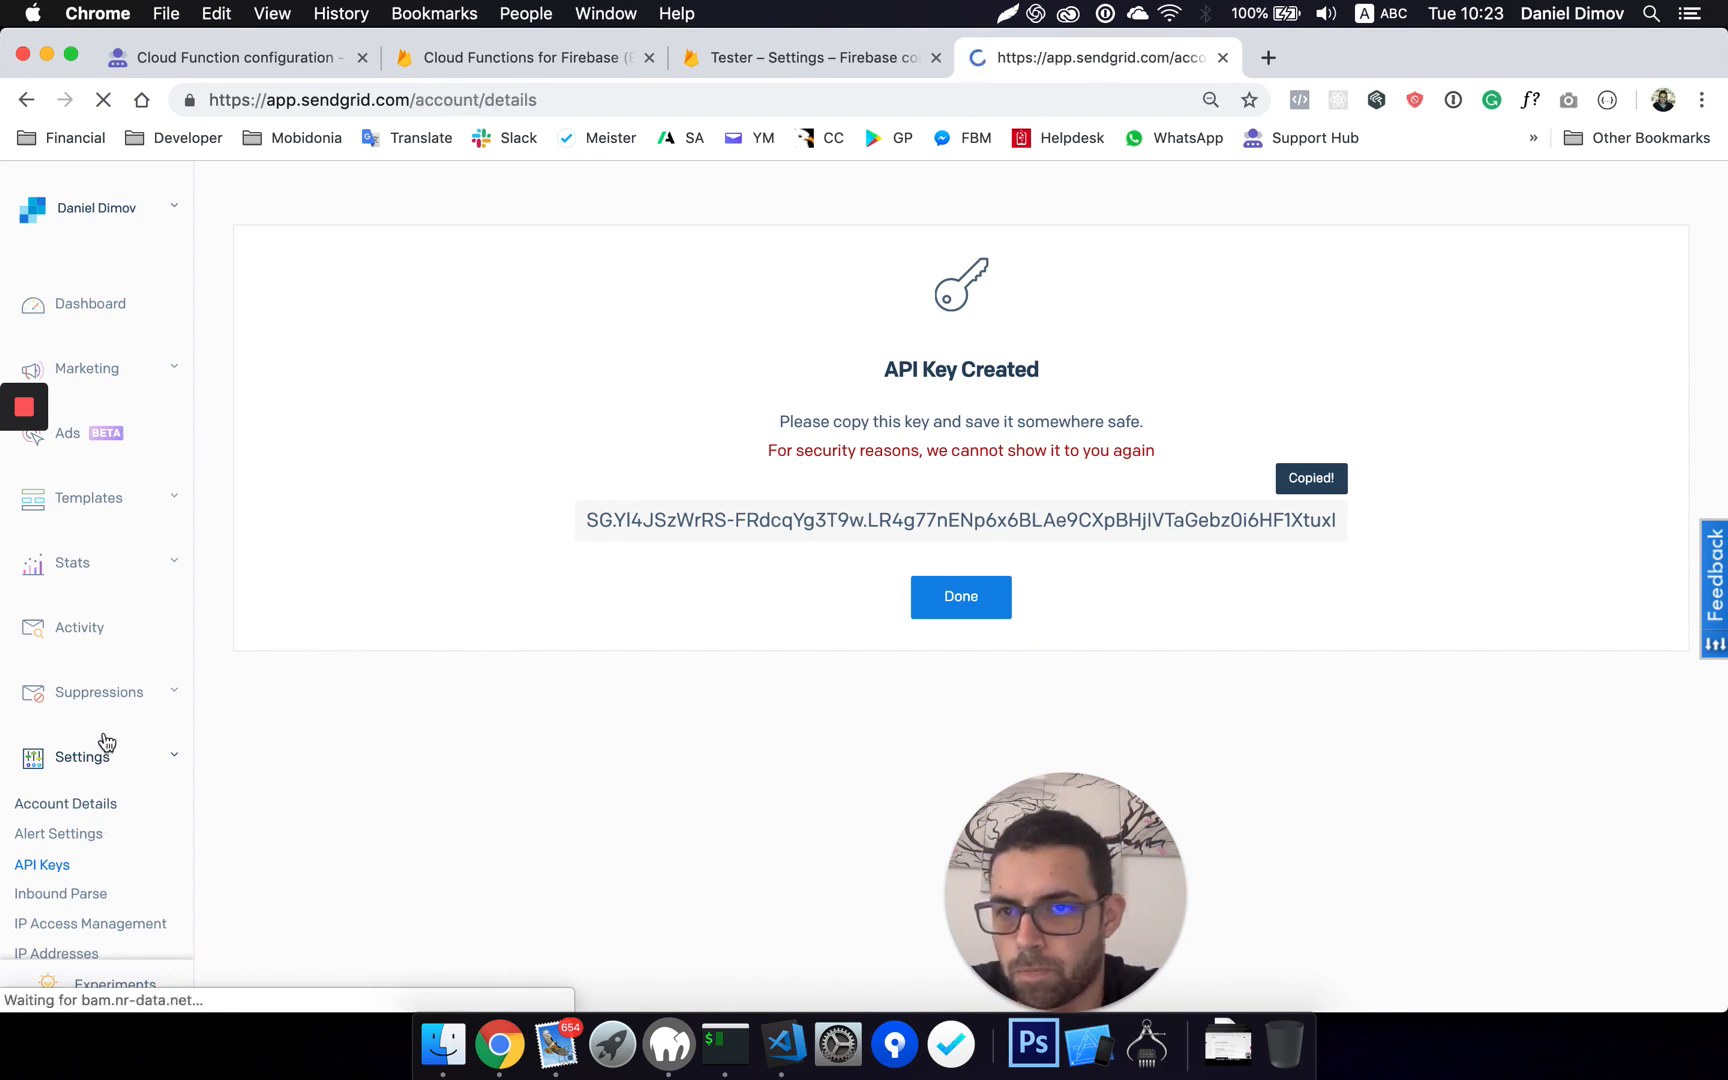
mouse_move(136, 776)
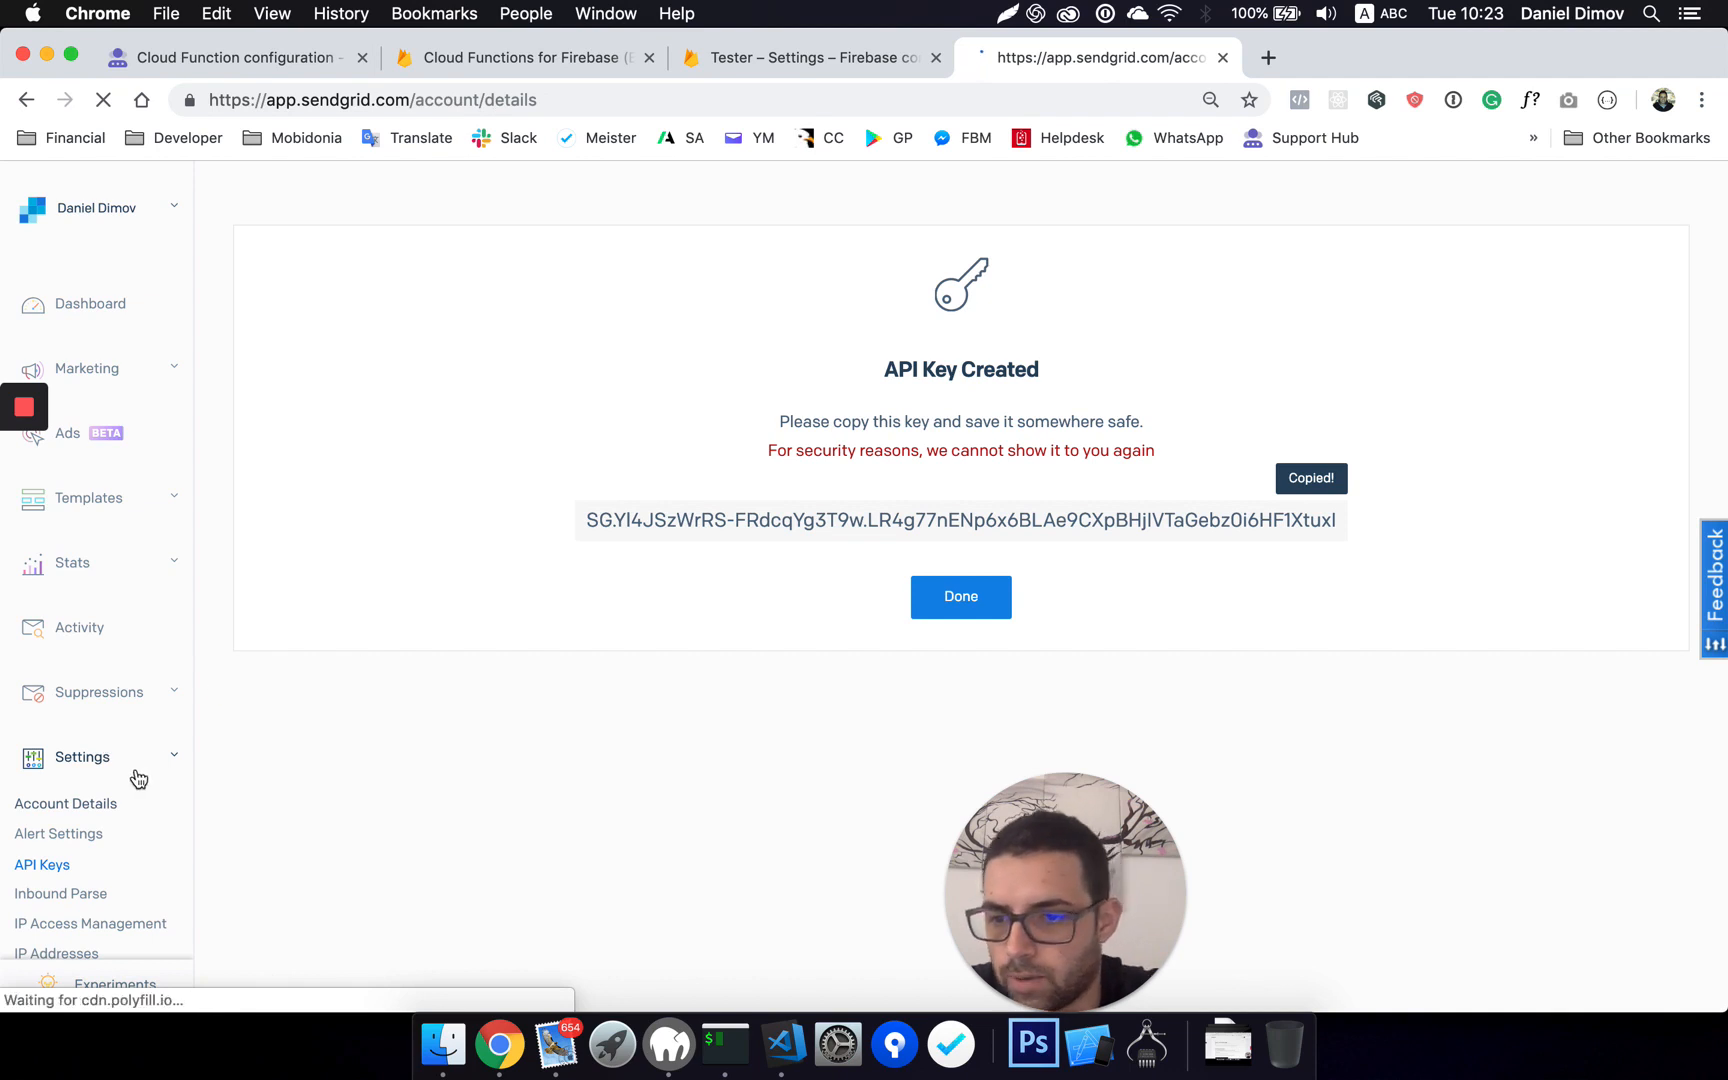
click(958, 596)
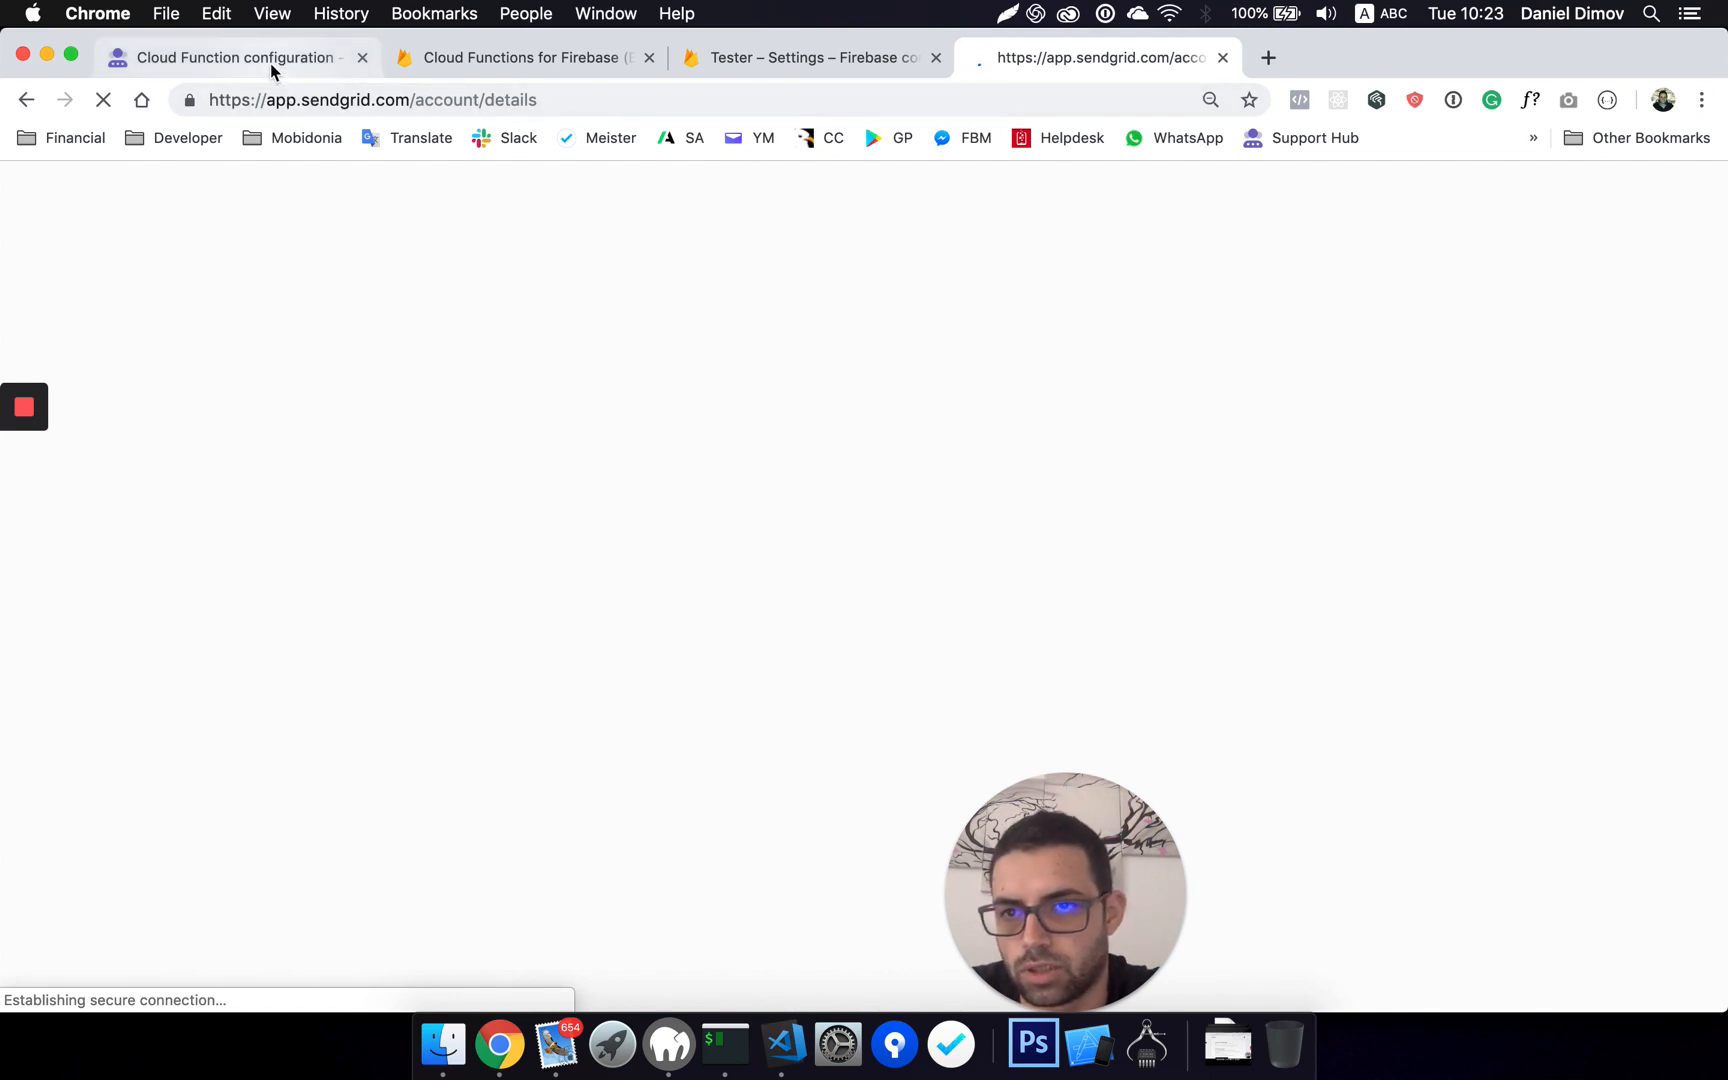
Copy the example fromEmail address from the configuration guide and return to config.js.
click(220, 58)
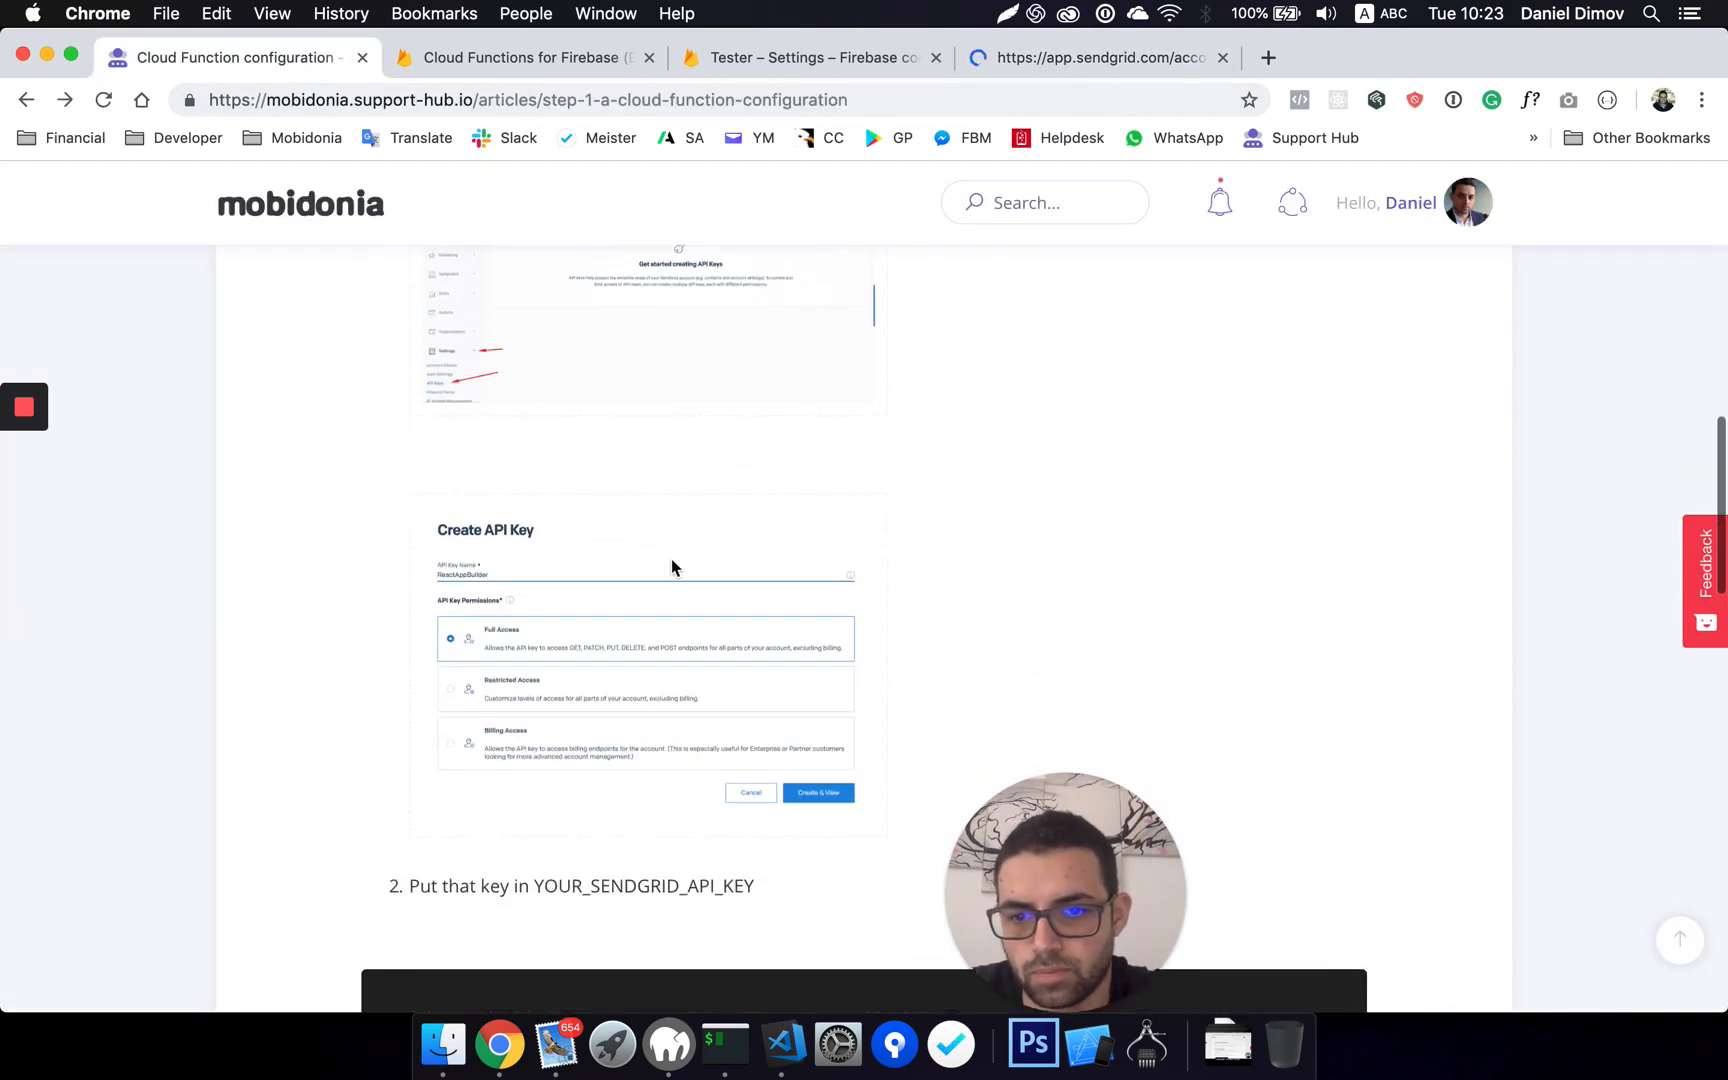
scroll(down, 3)
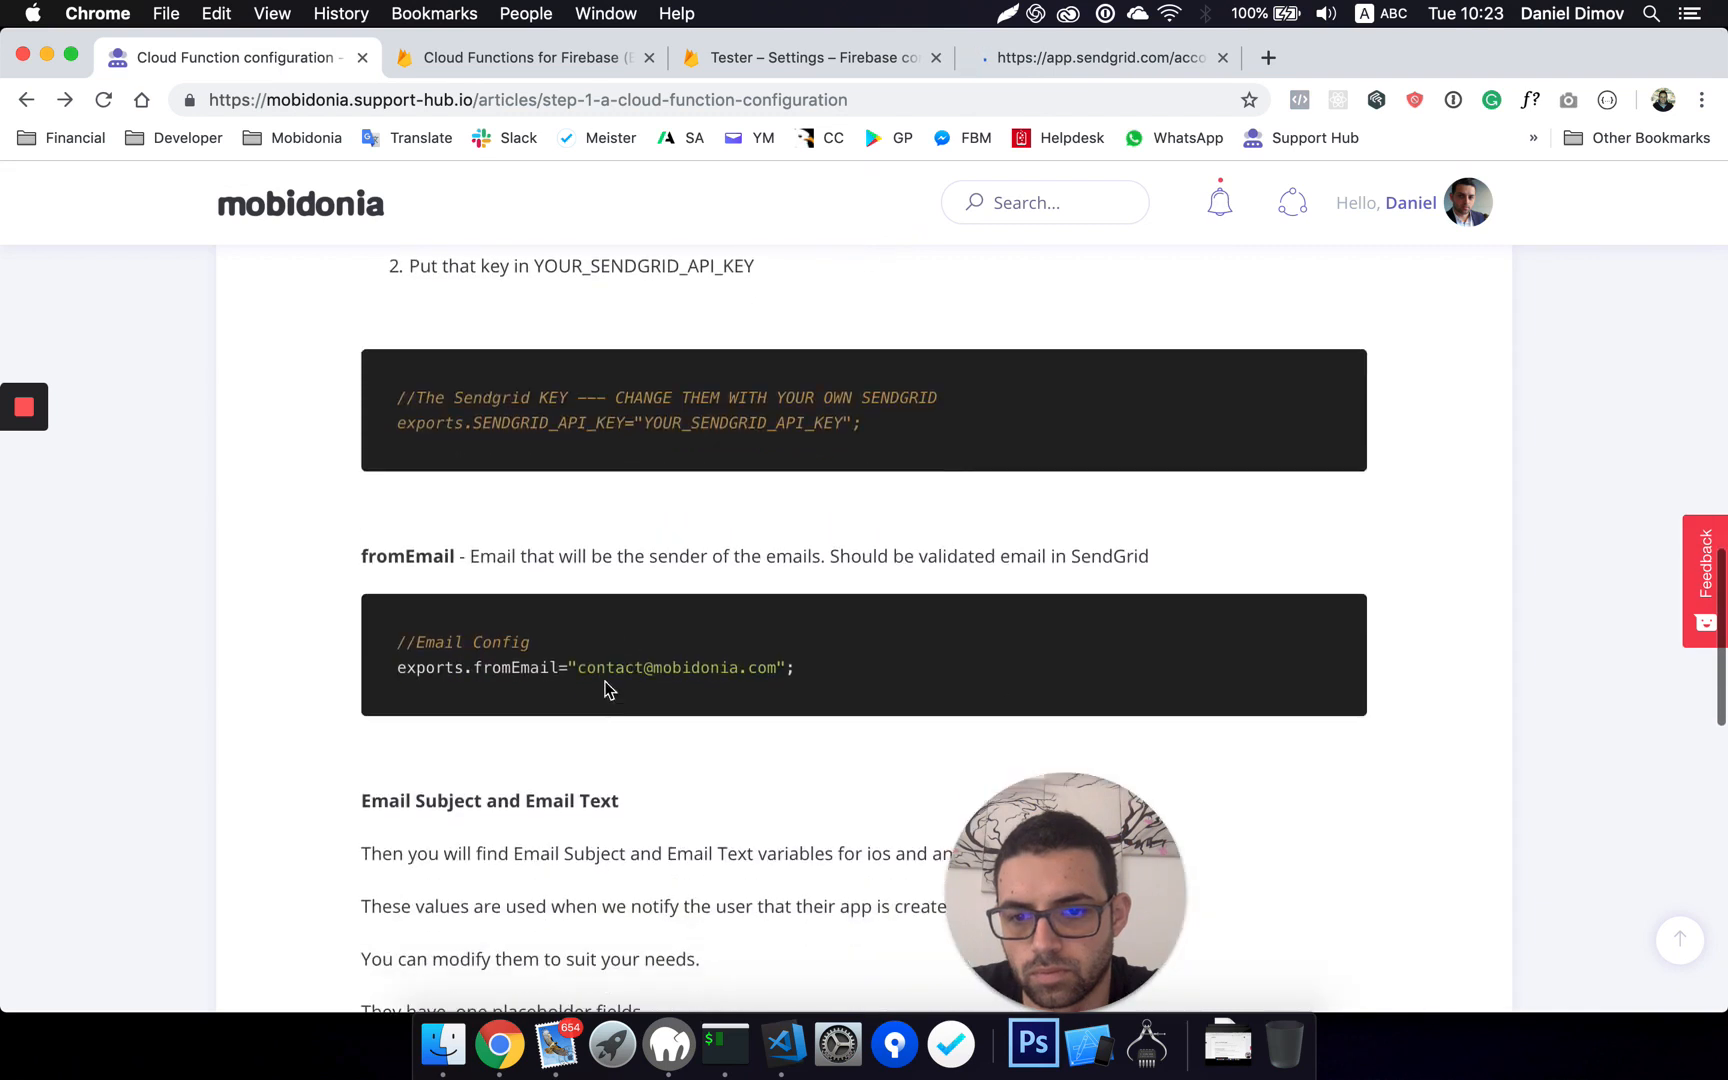
double_click(676, 666)
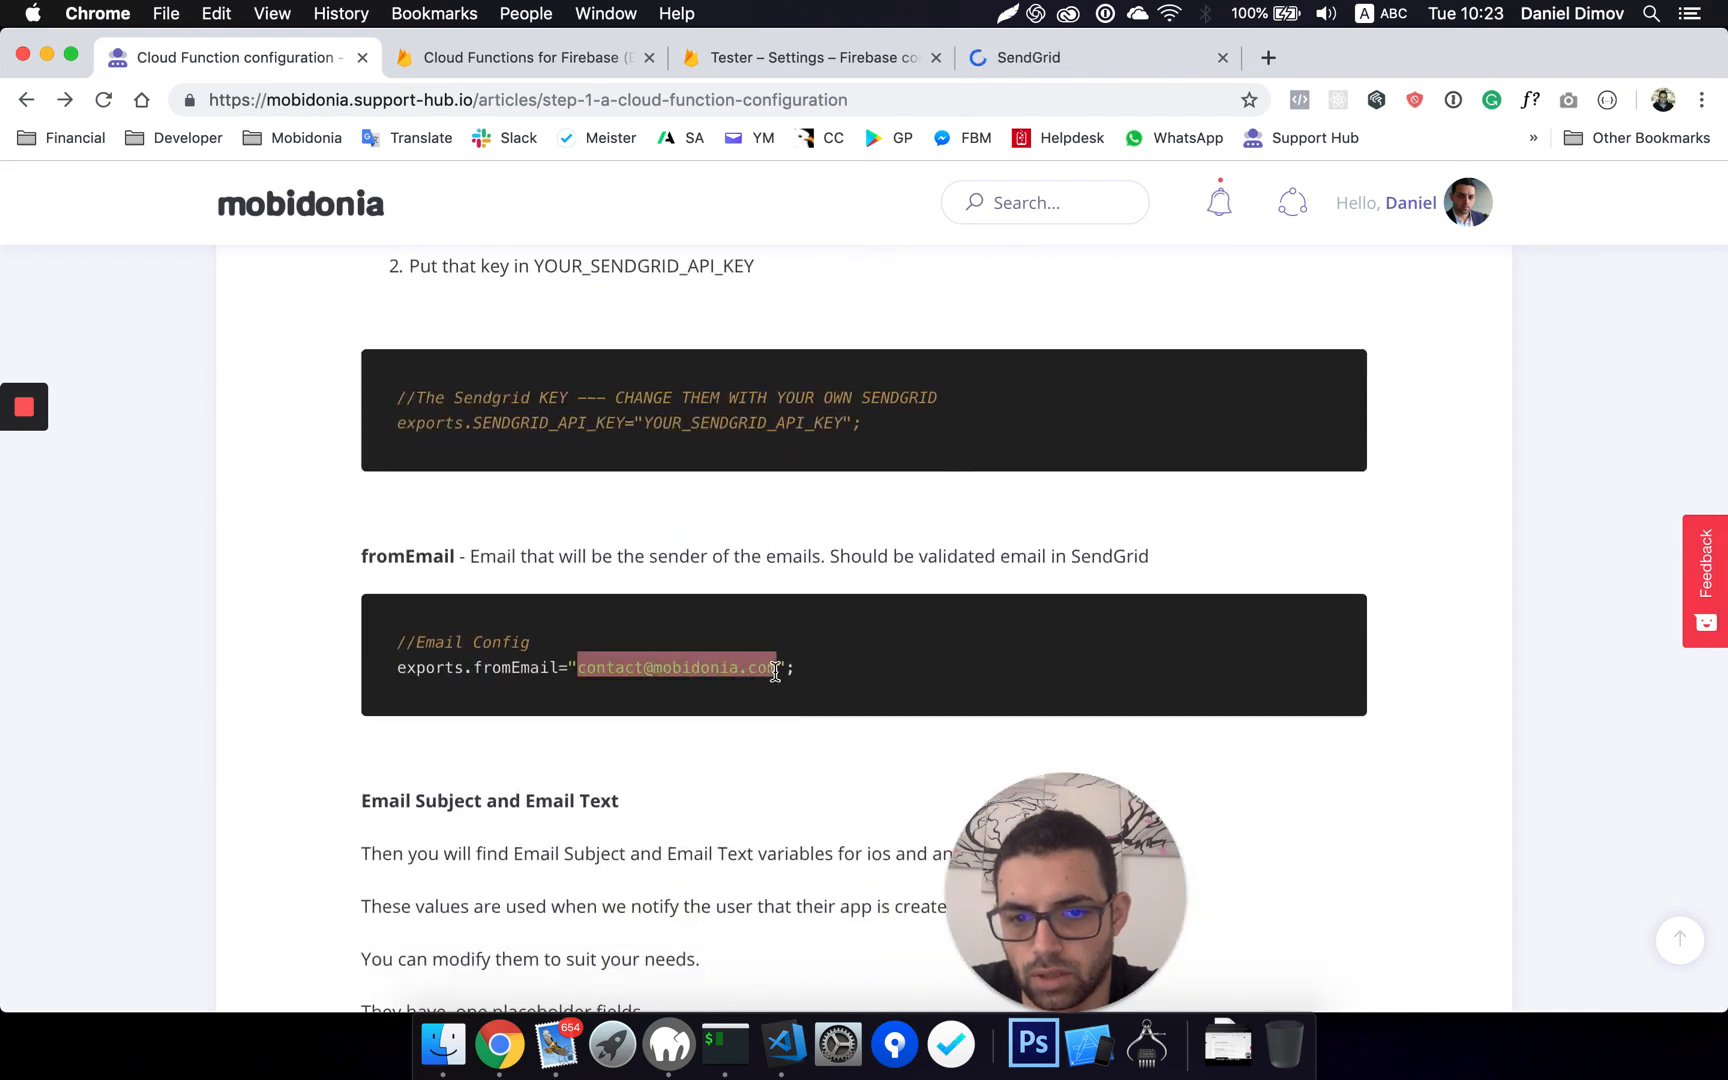
click(1024, 58)
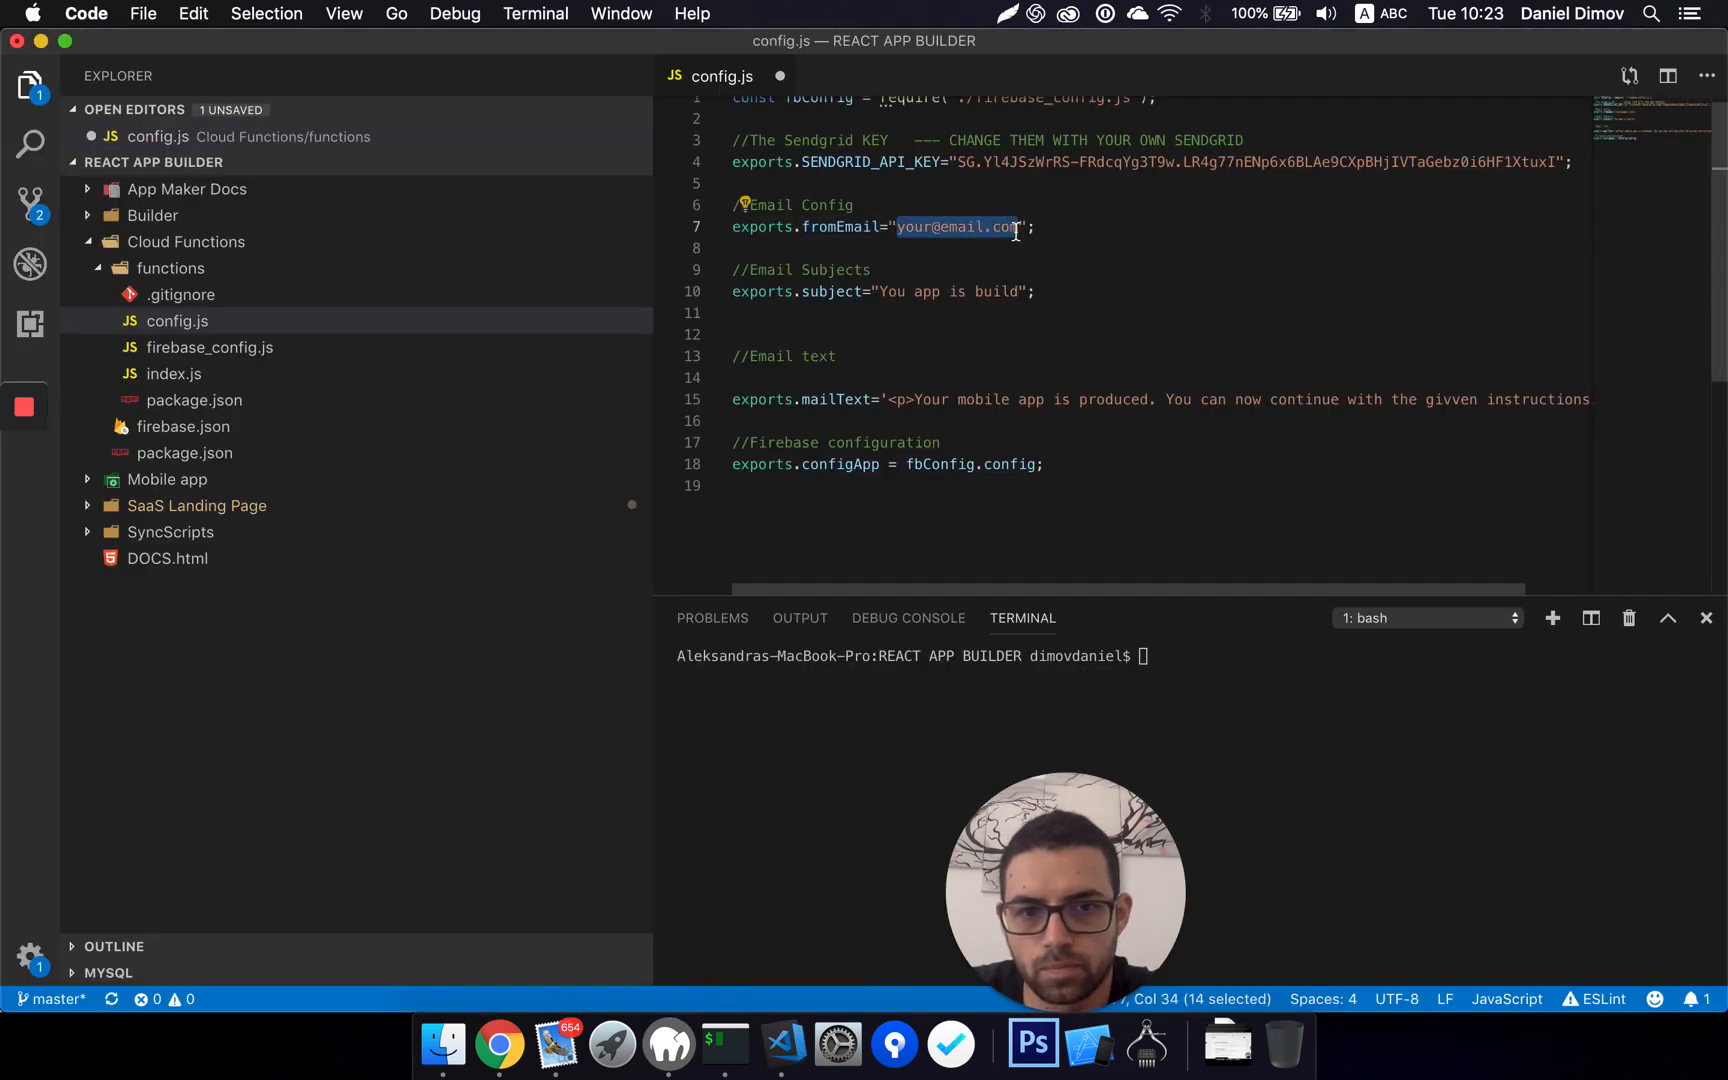
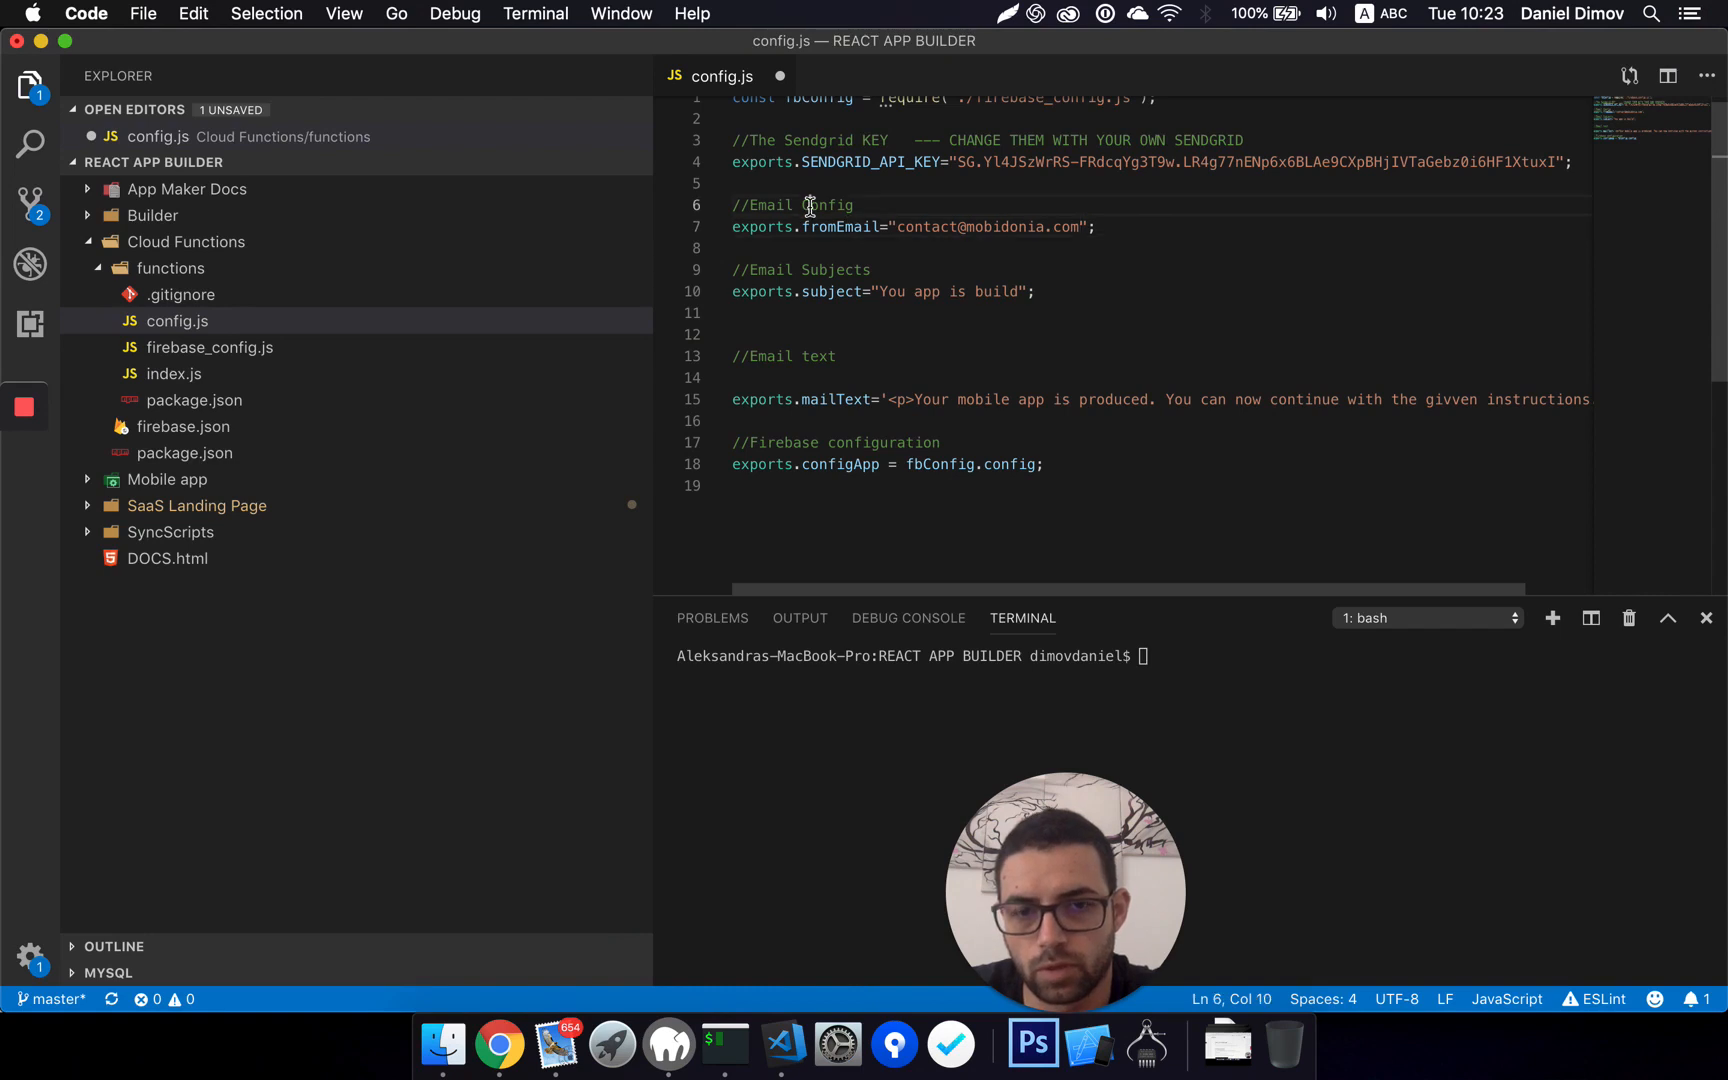
double_click(840, 228)
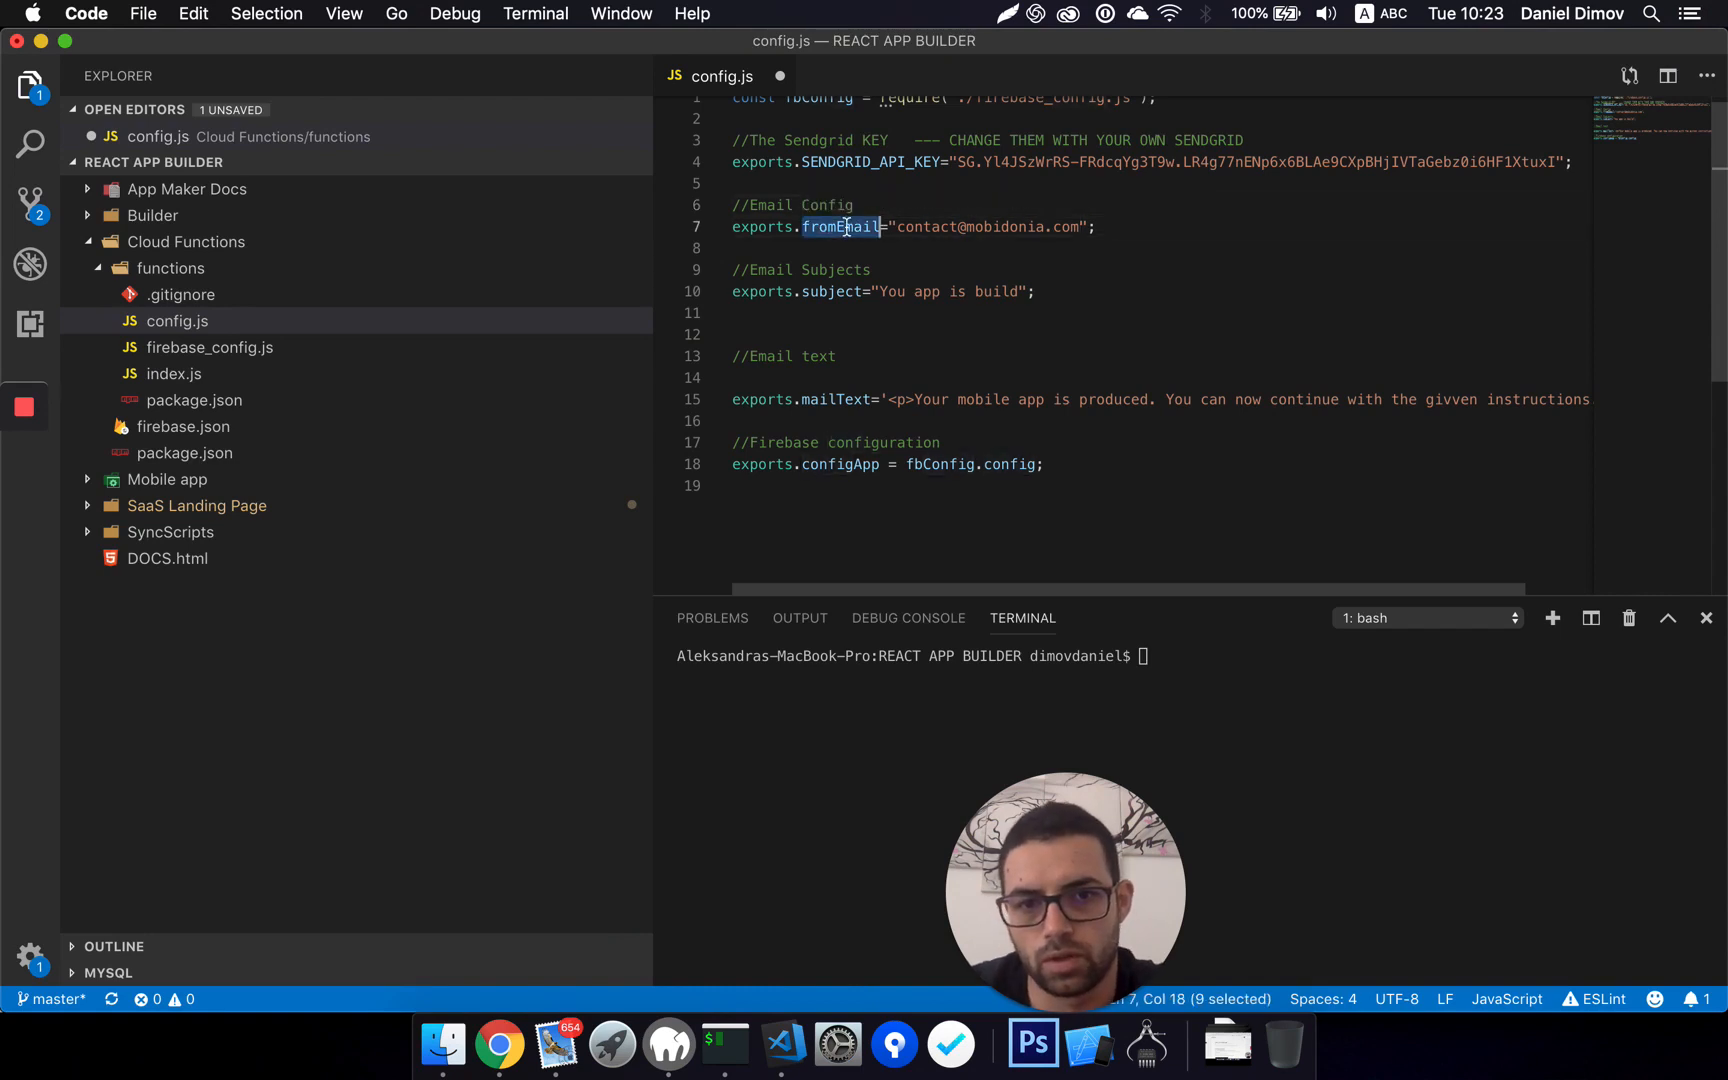
click(498, 1042)
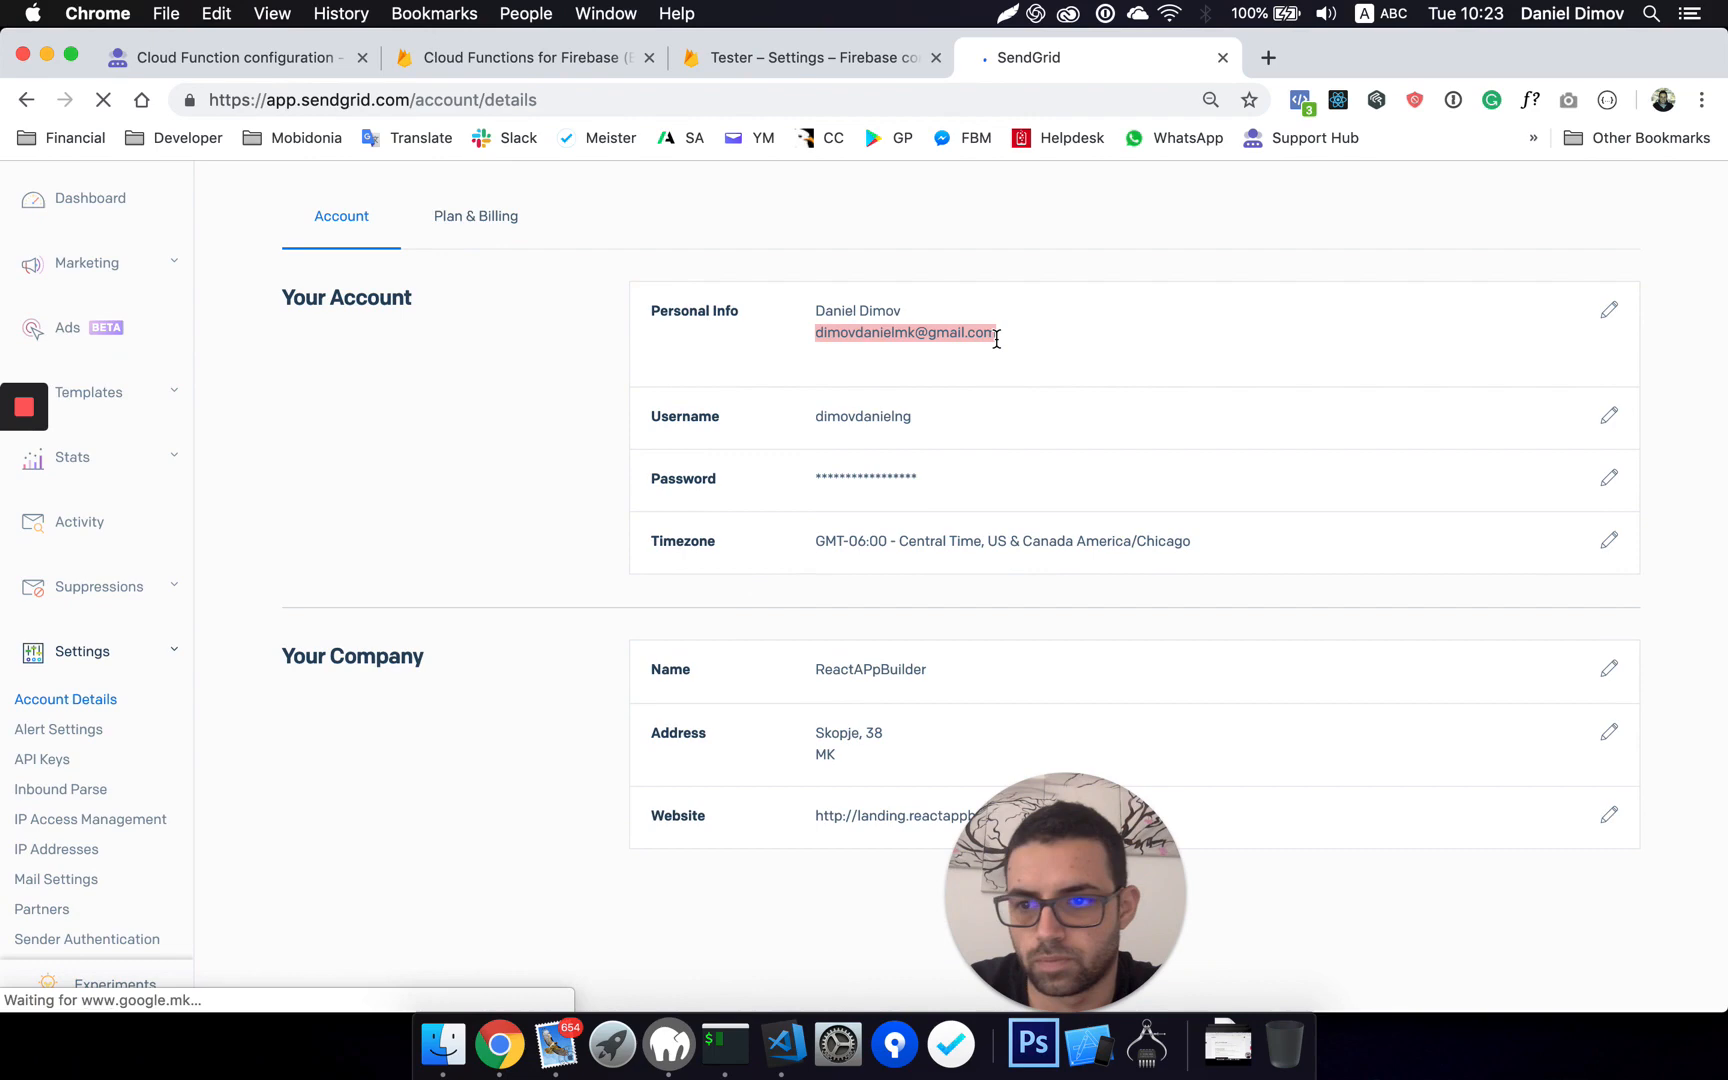
scroll(down, 3)
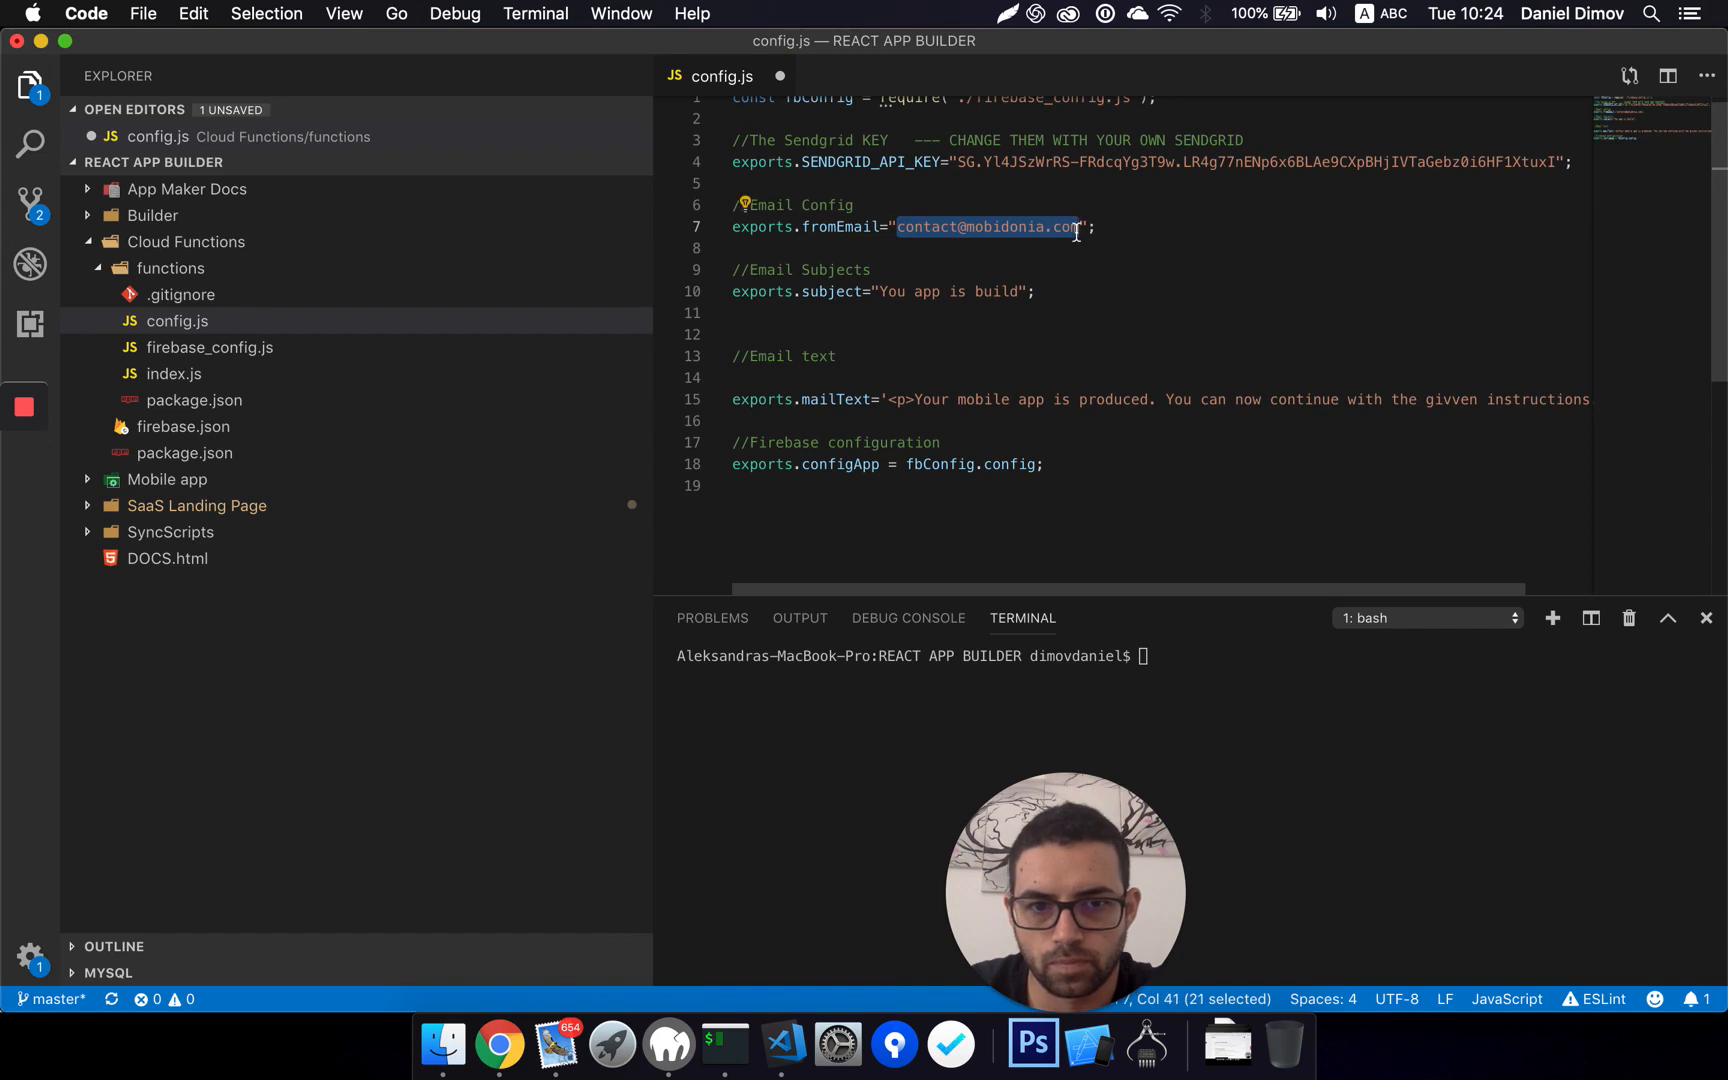
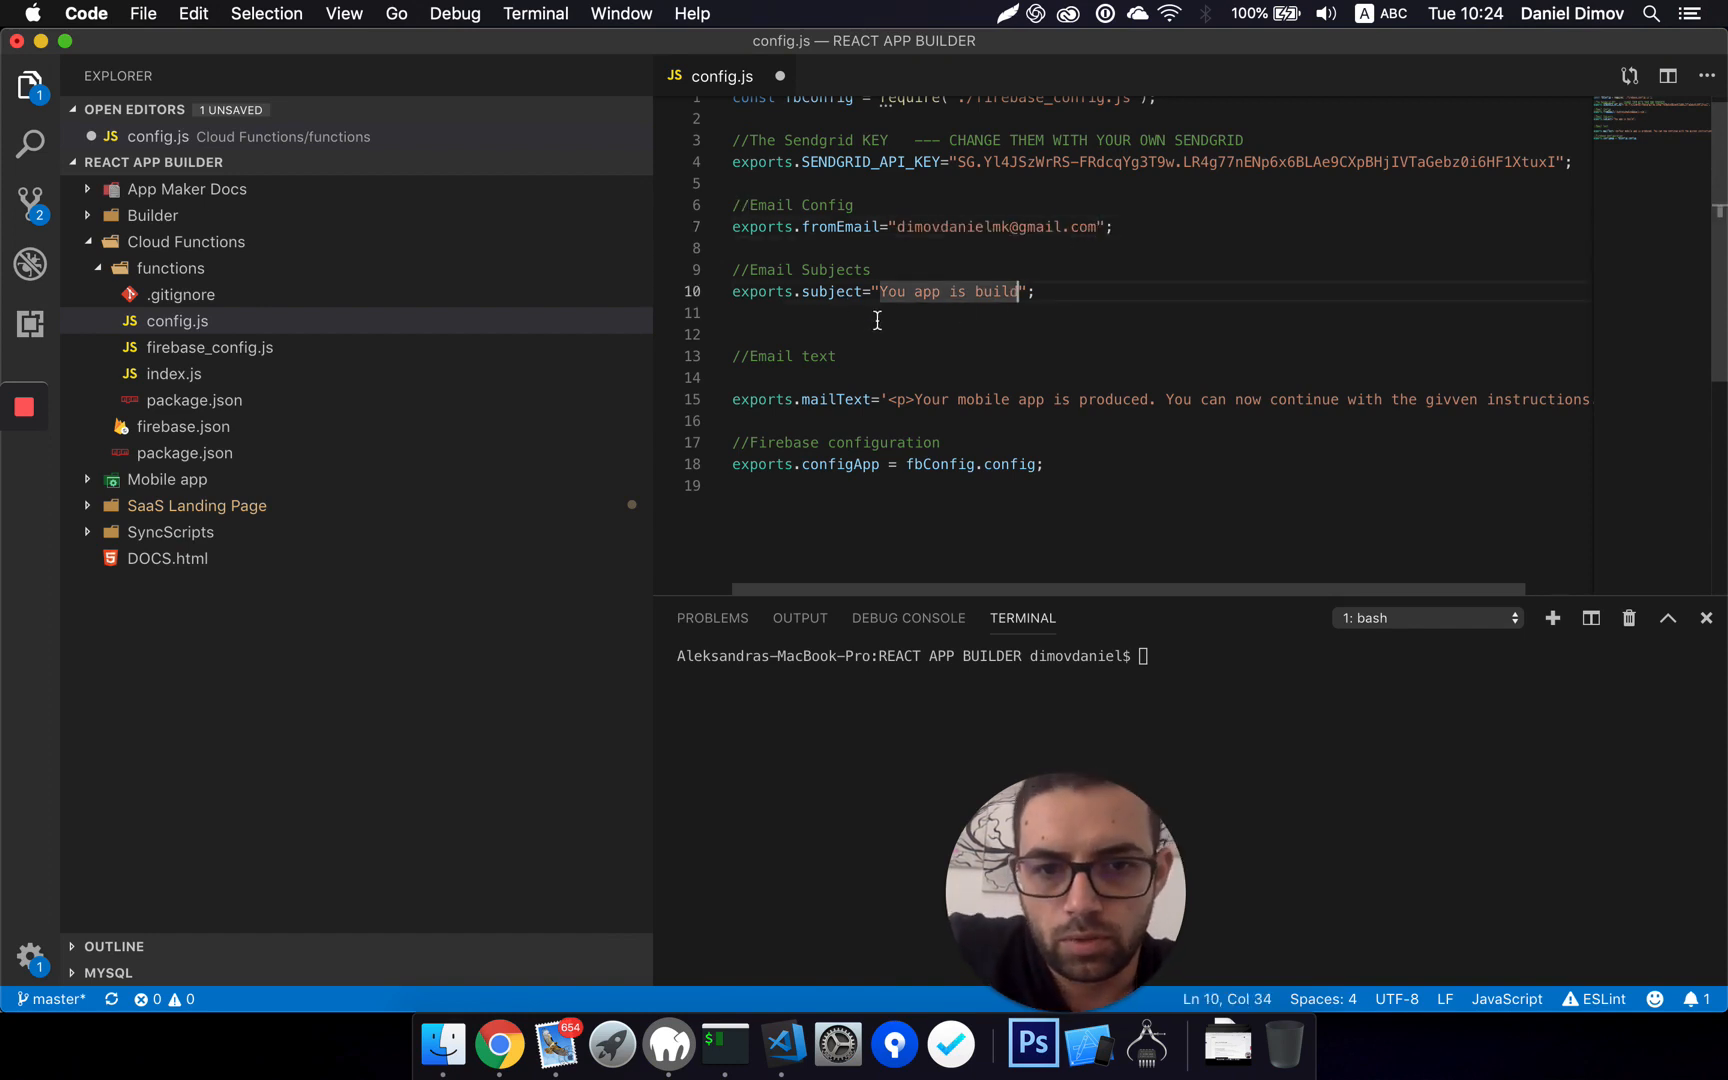
double_click(830, 292)
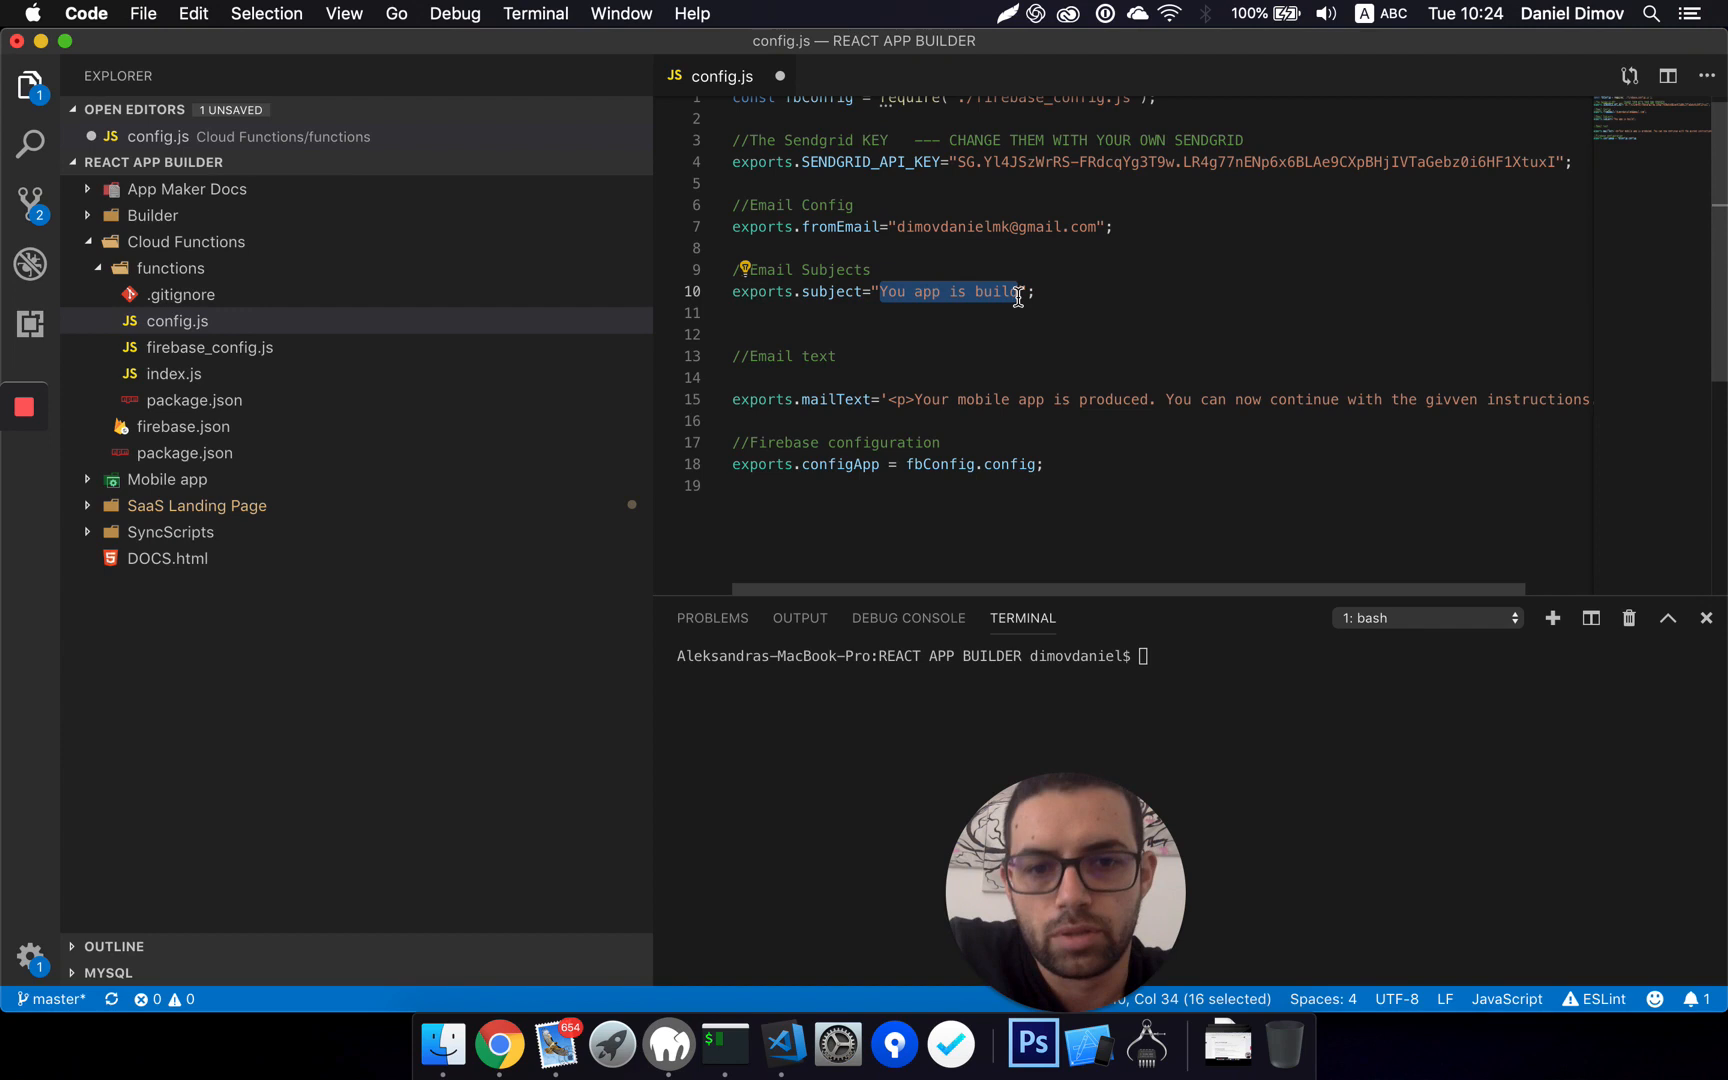
click(878, 290)
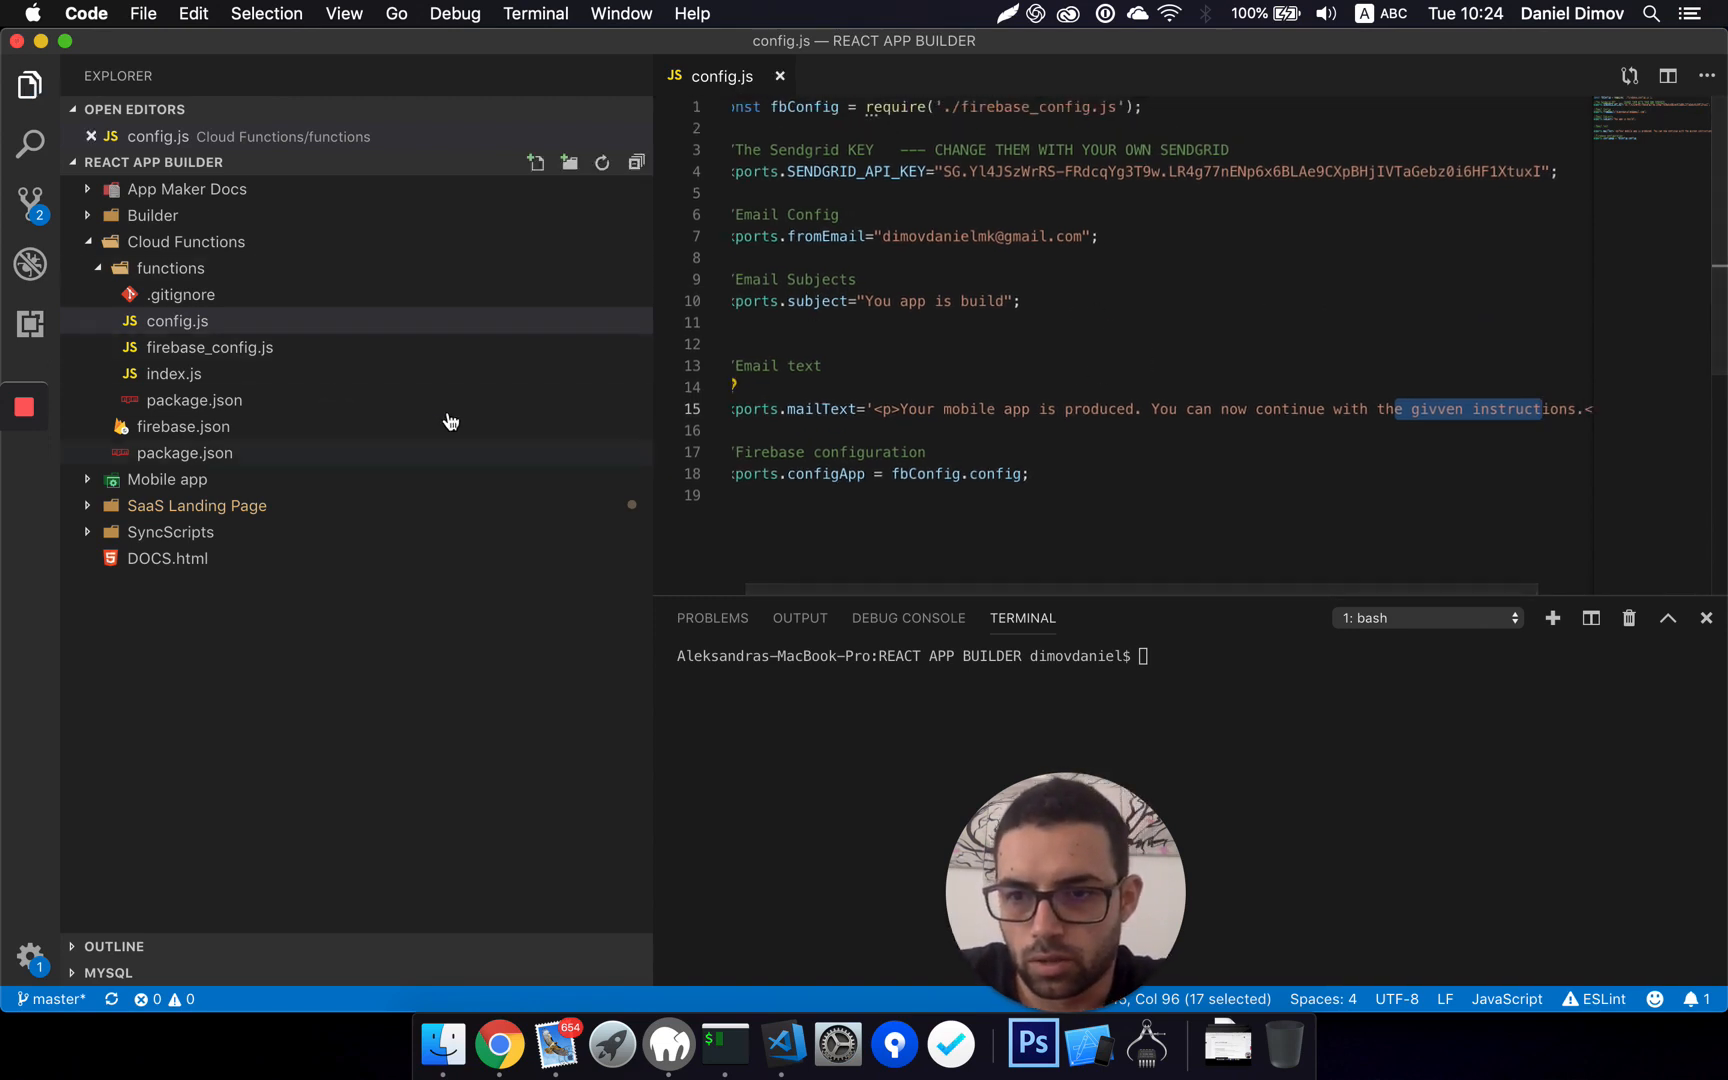
mouse_move(228, 384)
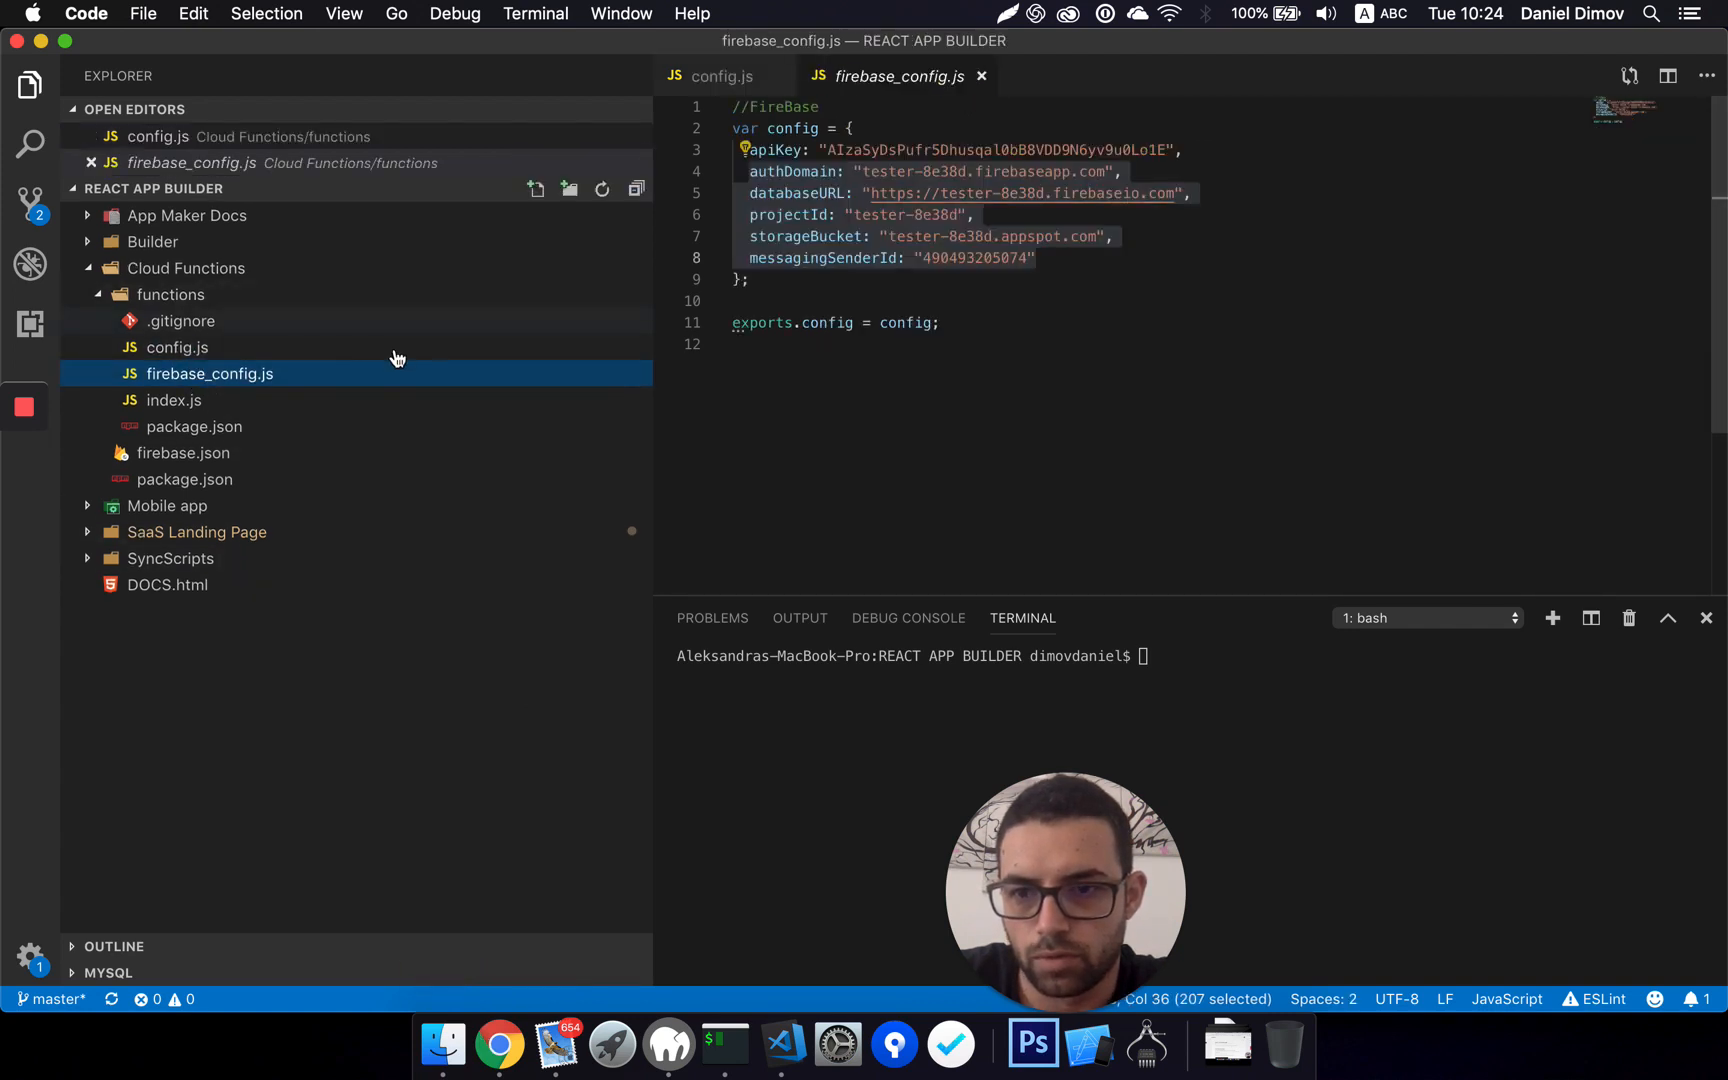
mouse_move(210, 374)
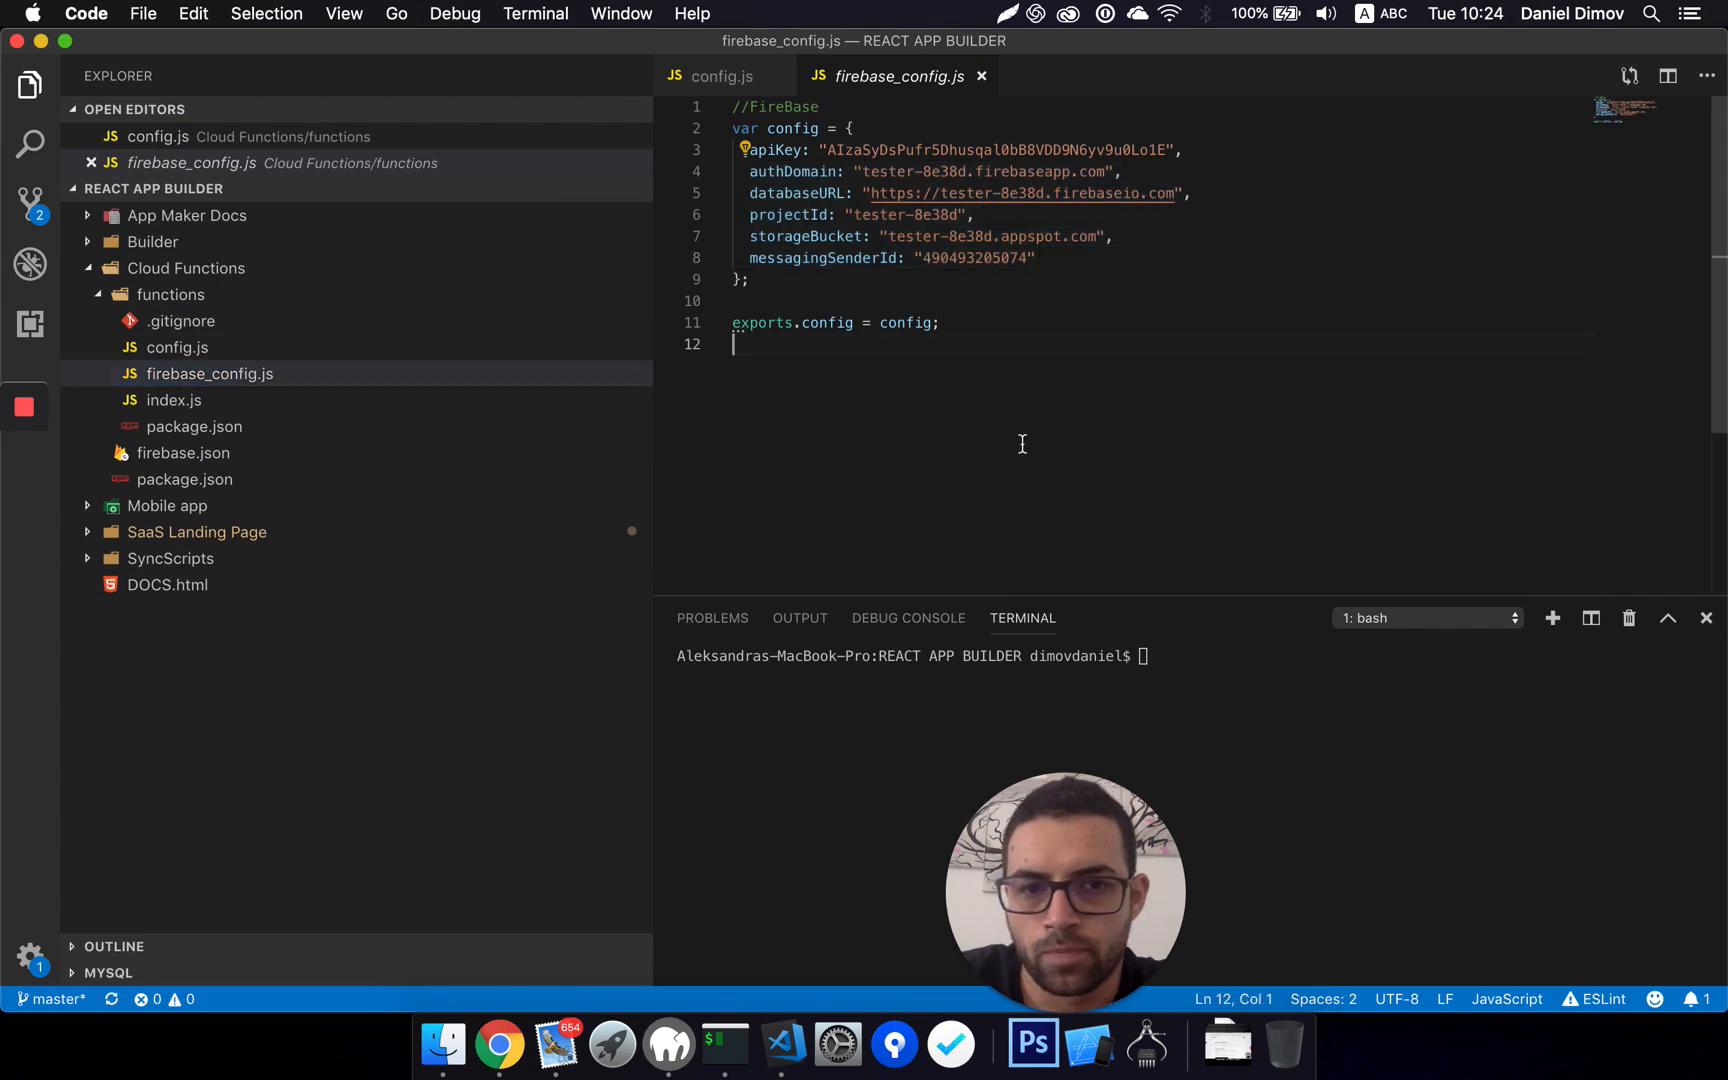
Review firebase_config.js with the Tester project settings and switch back to the browser.
click(720, 76)
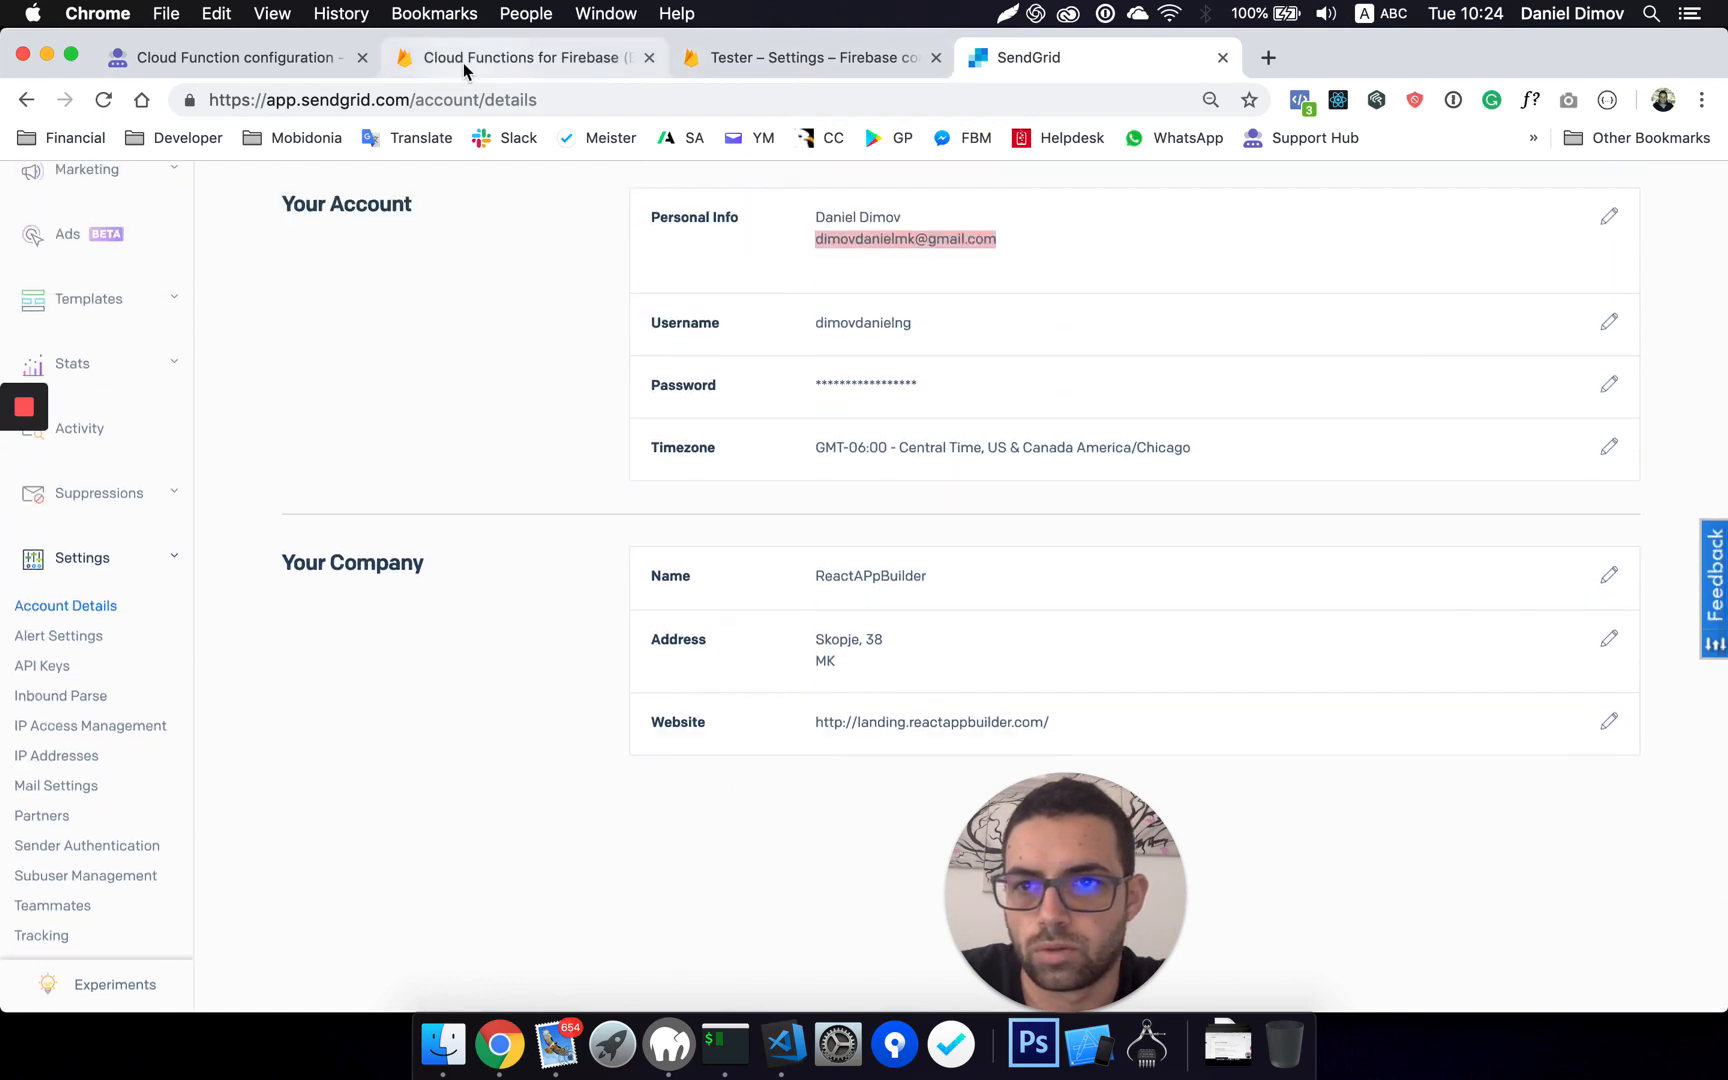
Scroll to the end of the configuration guide and open the Publish Firebase Cloud Functions article.
click(232, 58)
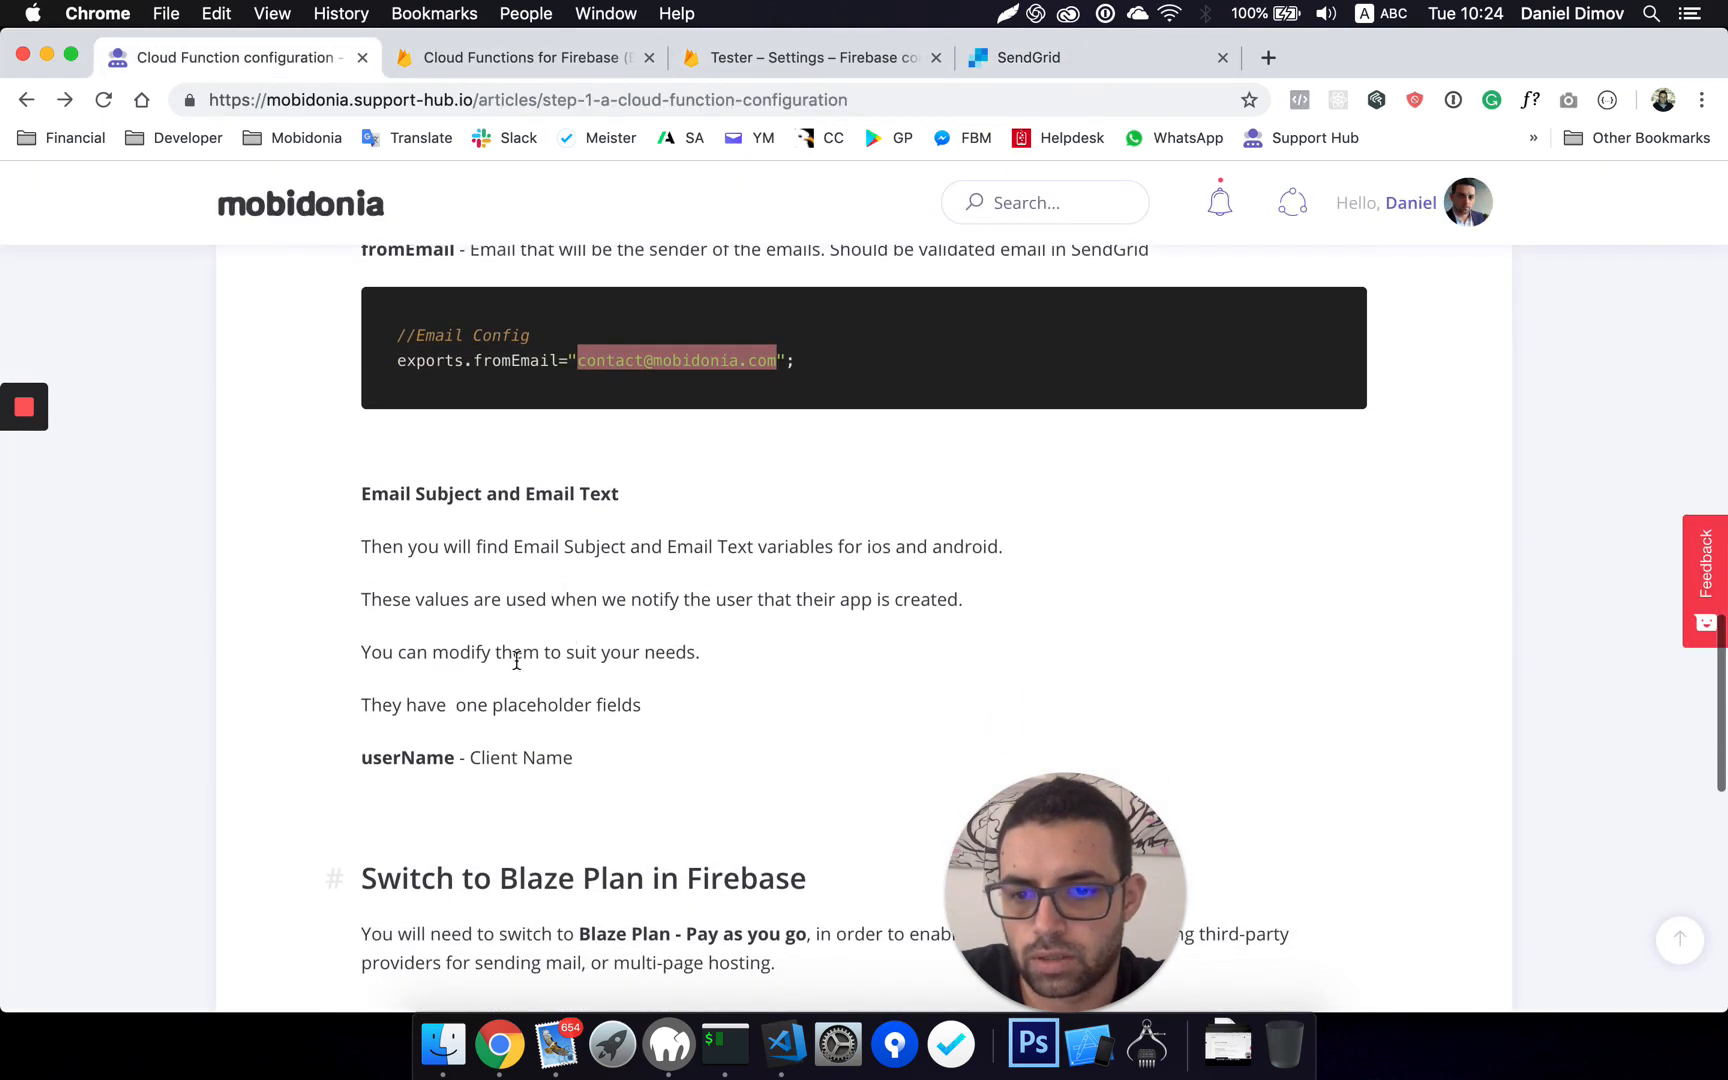
scroll(down, 3)
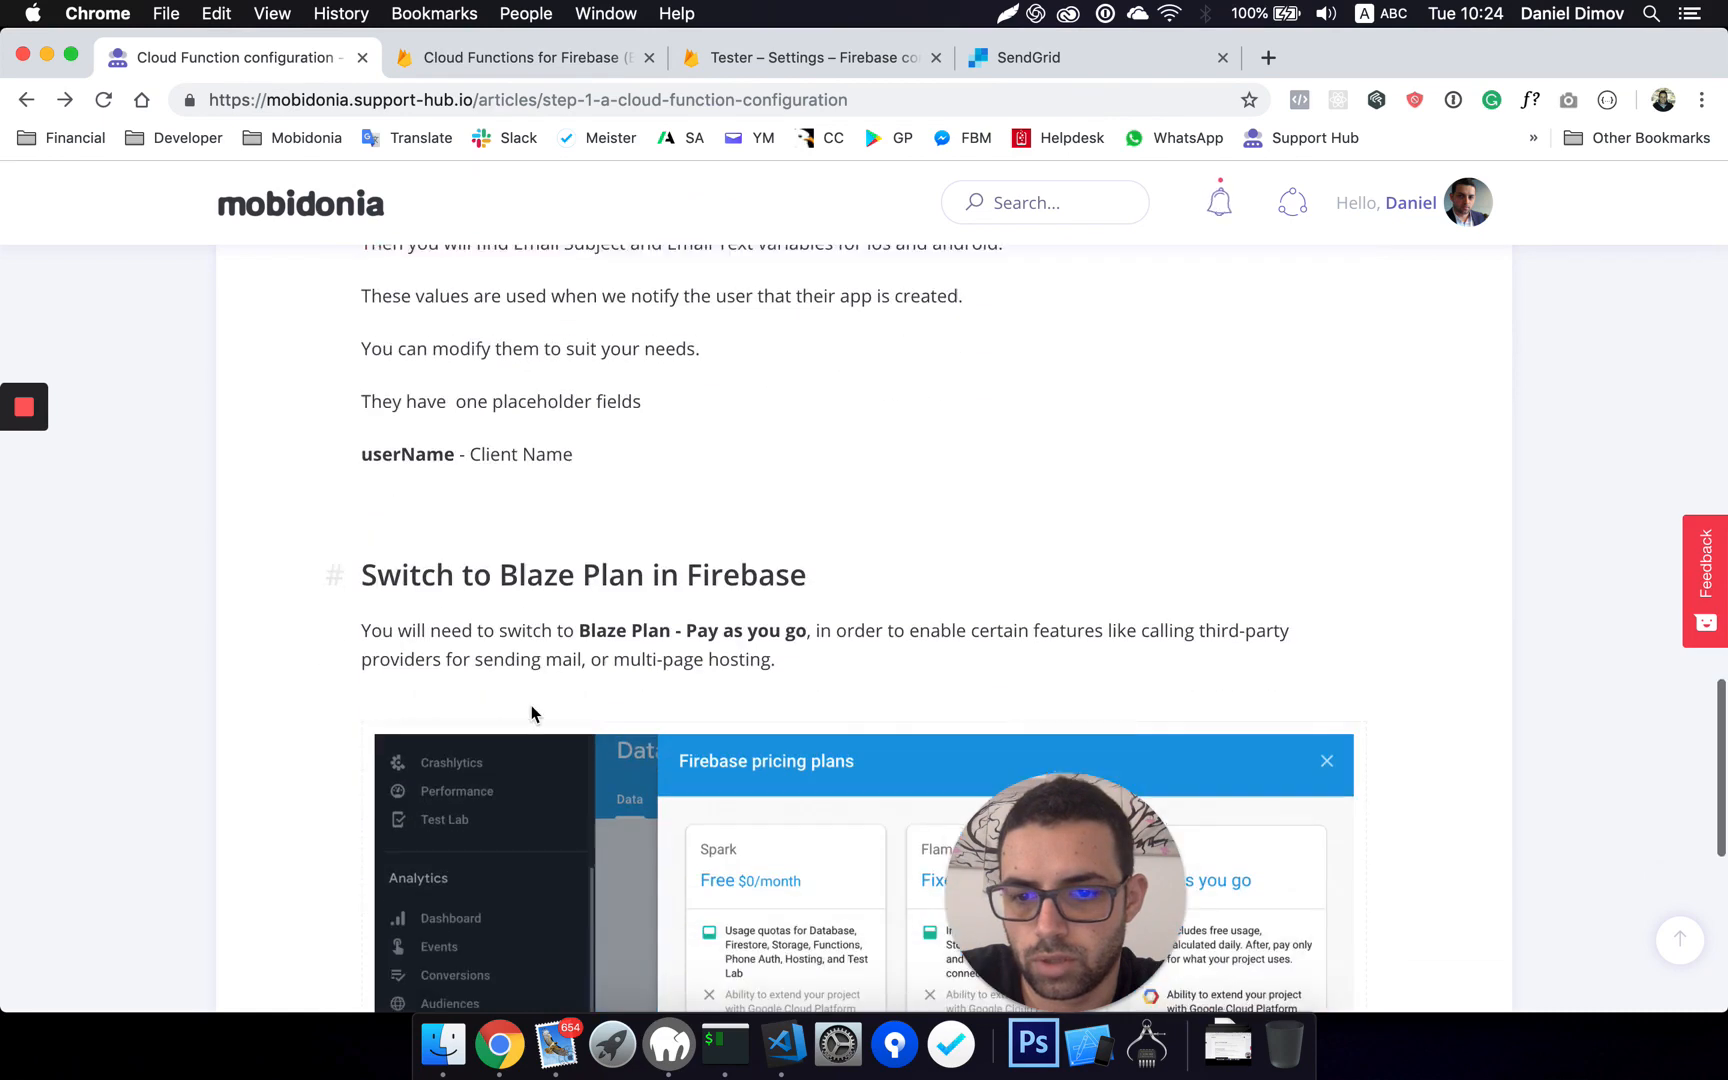
scroll(down, 3)
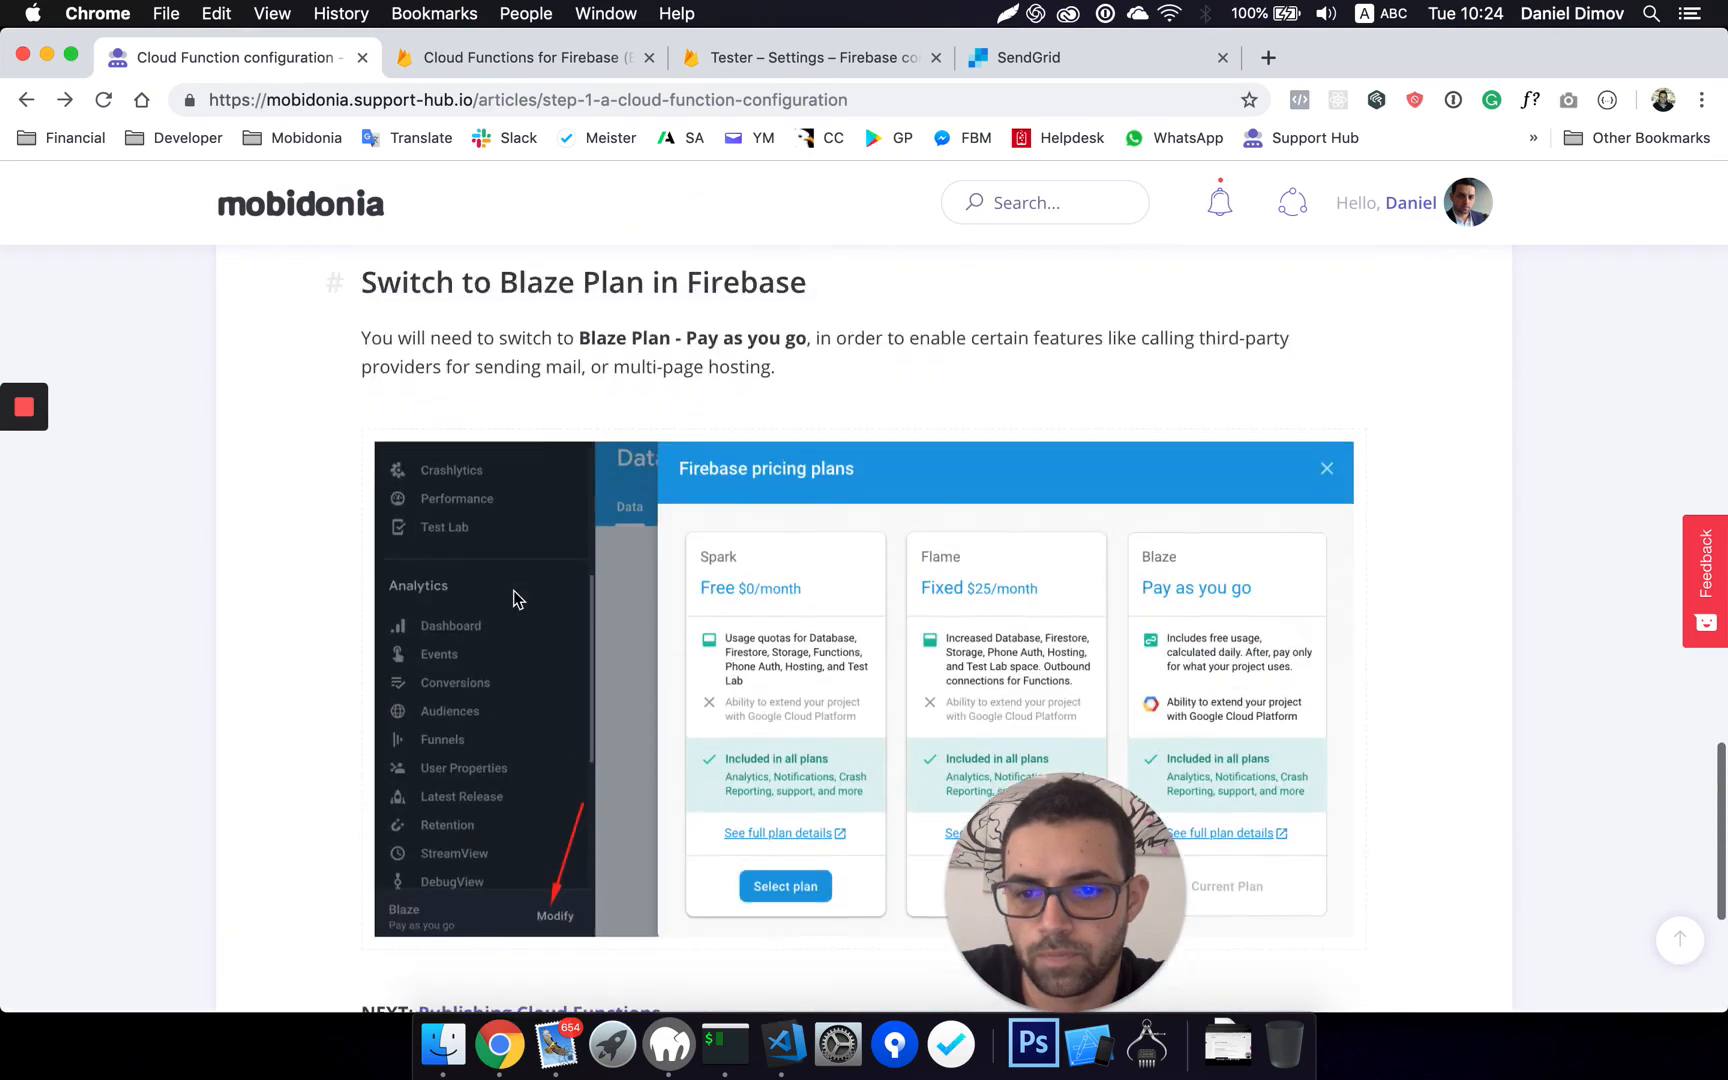
scroll(down, 3)
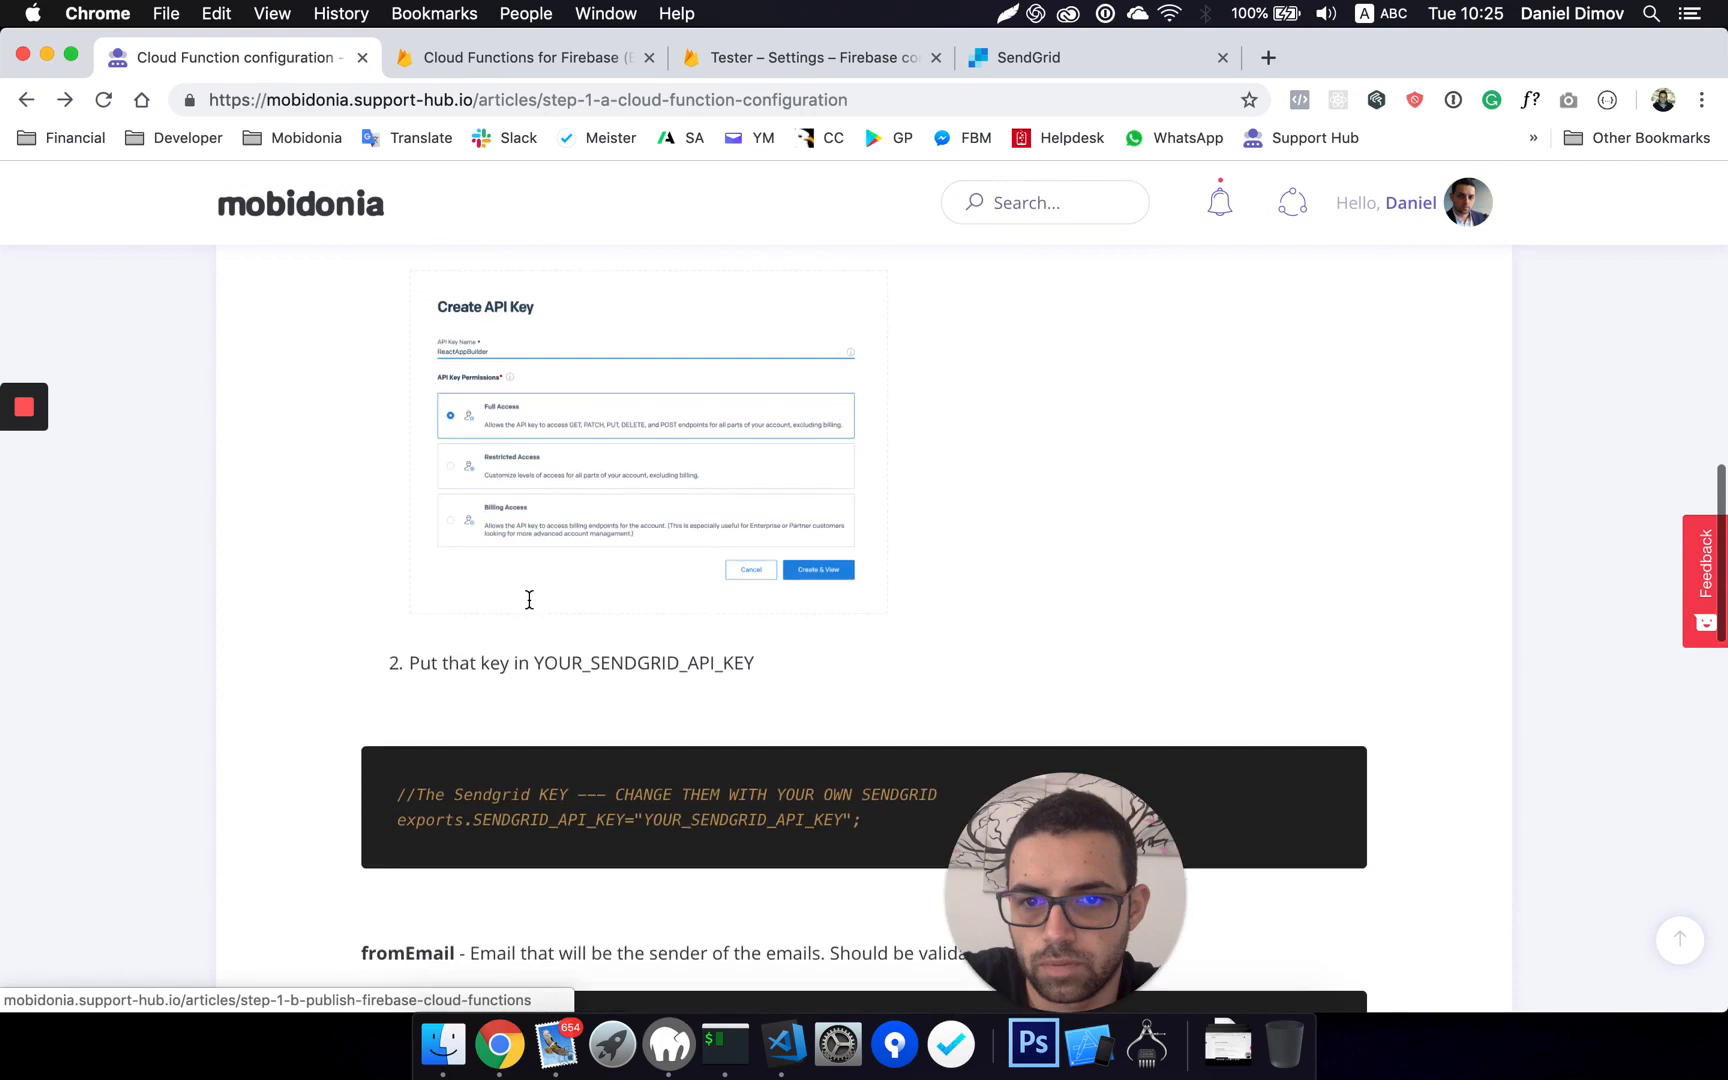
scroll(down, 3)
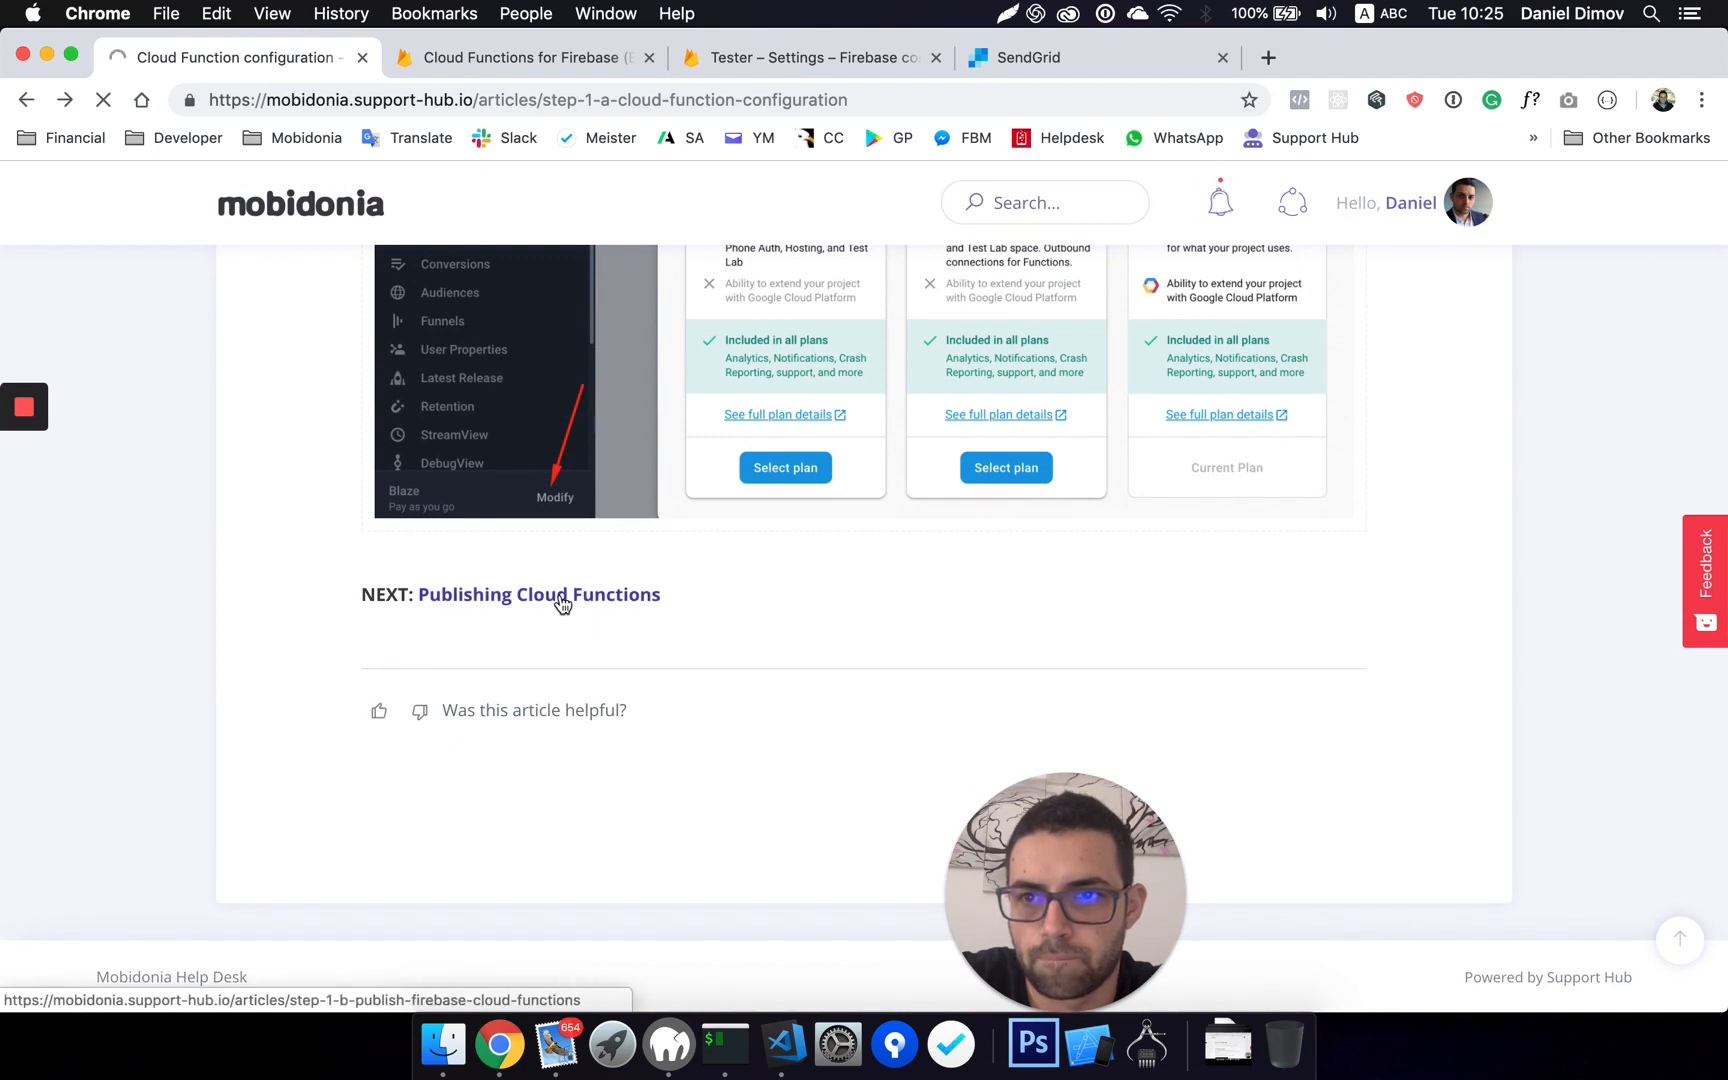
click(538, 594)
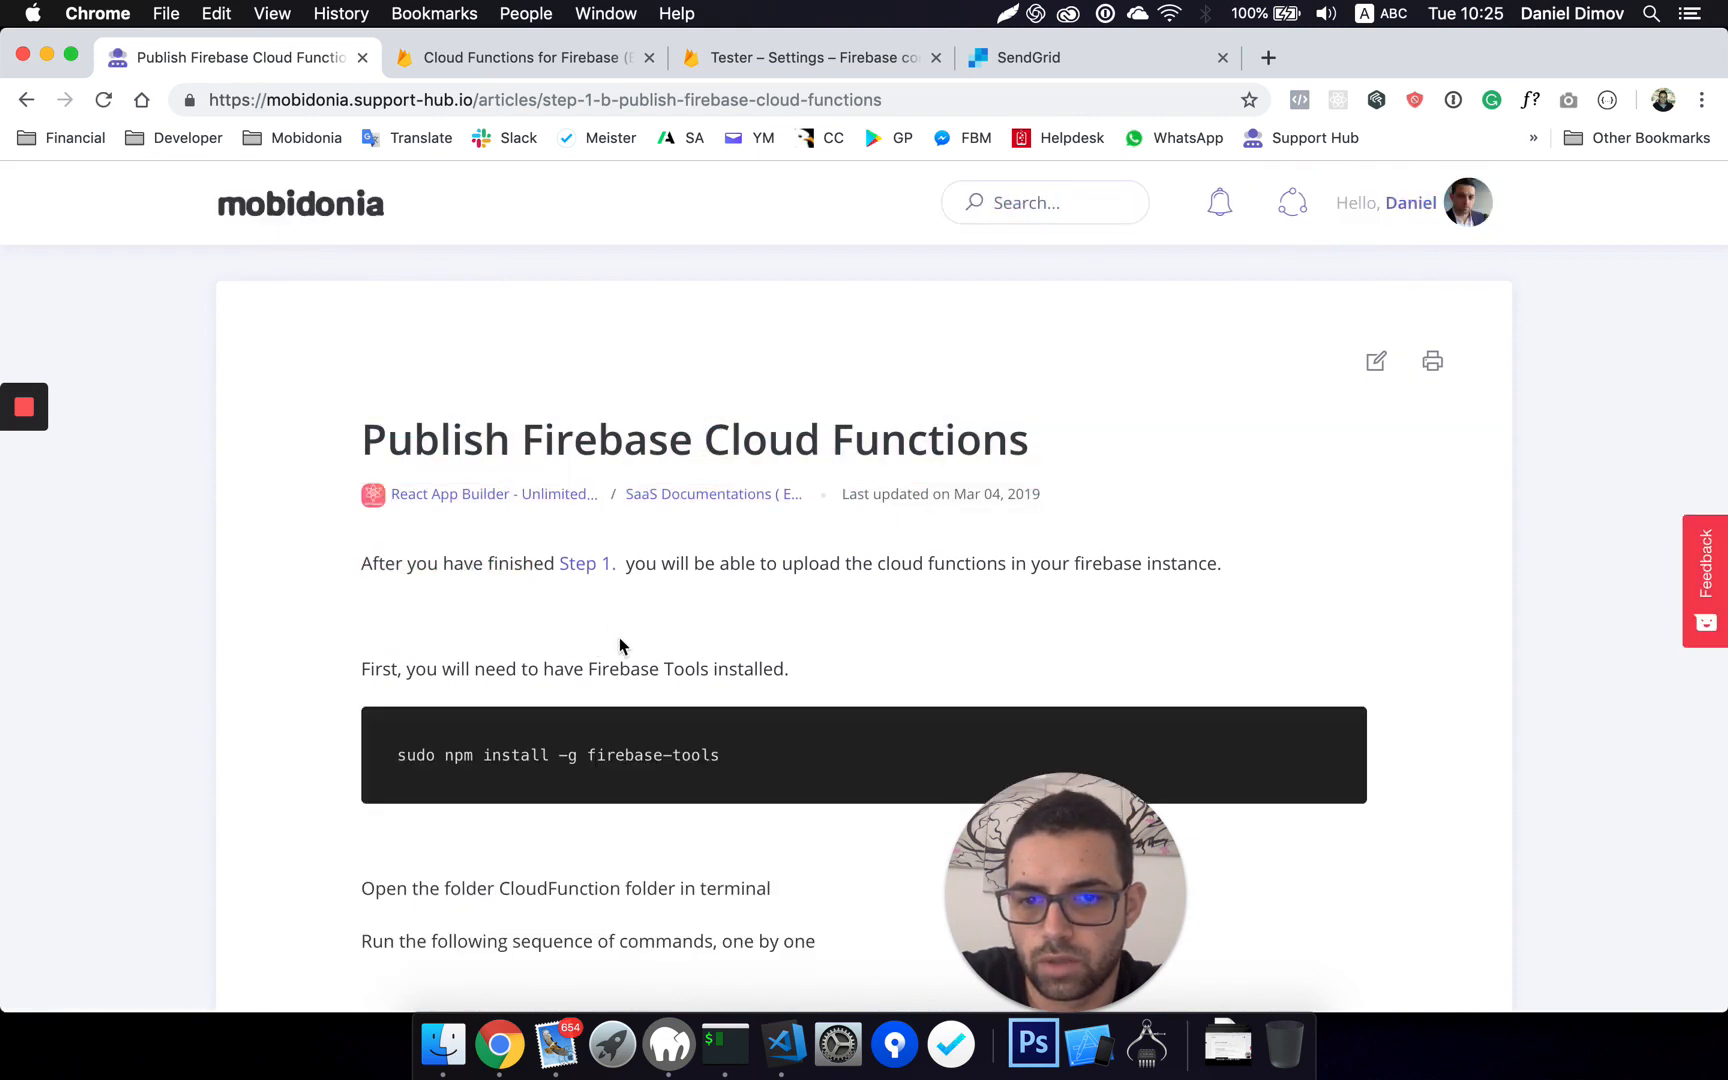
Select the npm install firebase-tools command in the guide and return to the code editor.
scroll(down, 3)
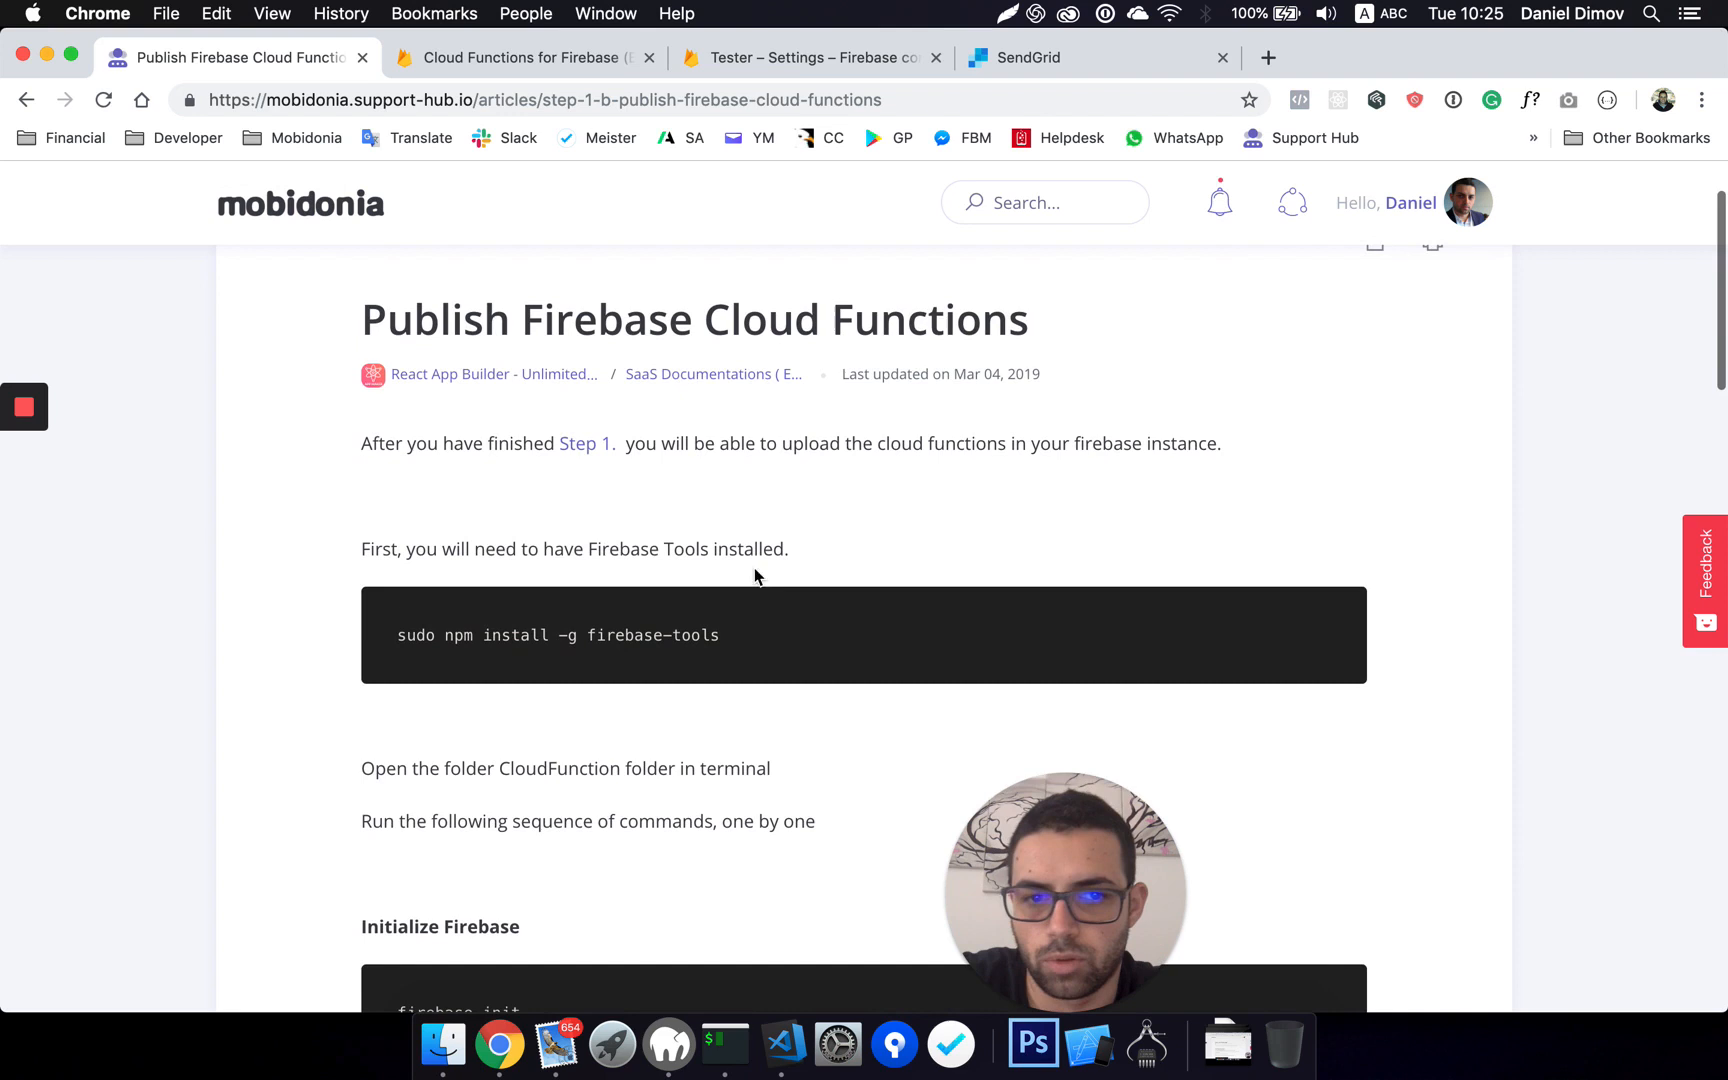
drag(876, 444, 1114, 444)
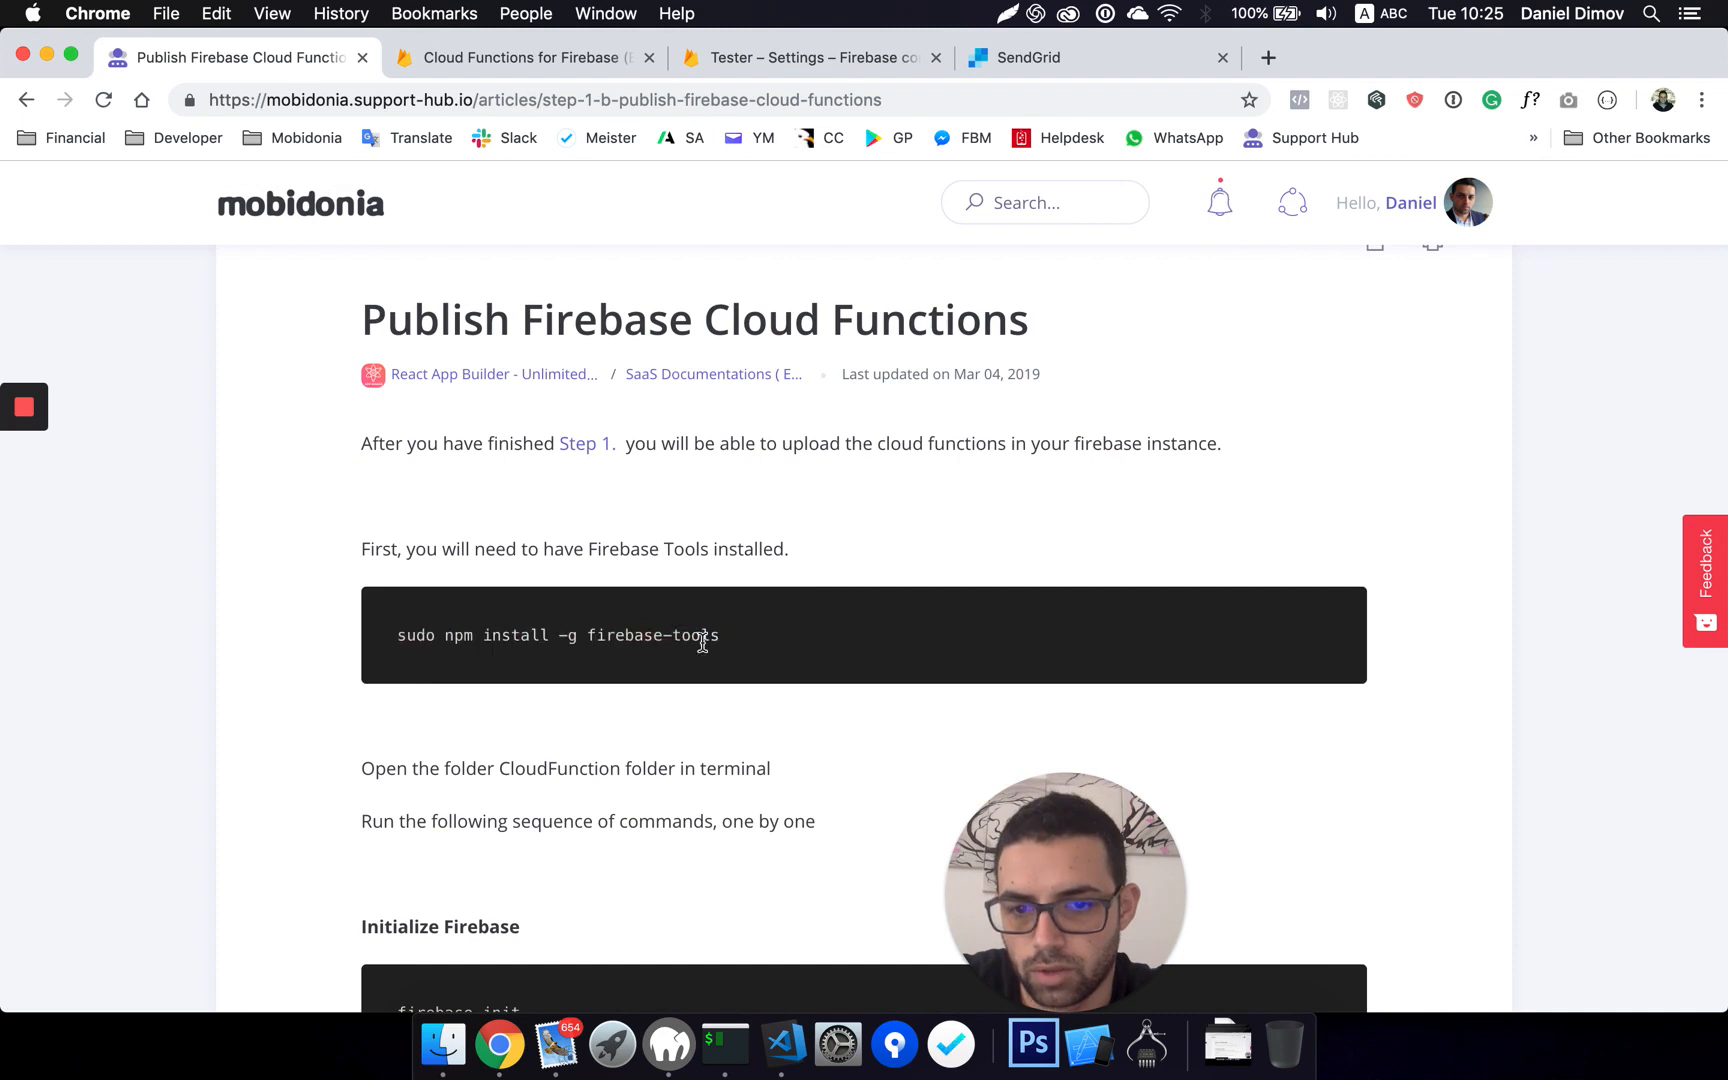
double_click(652, 636)
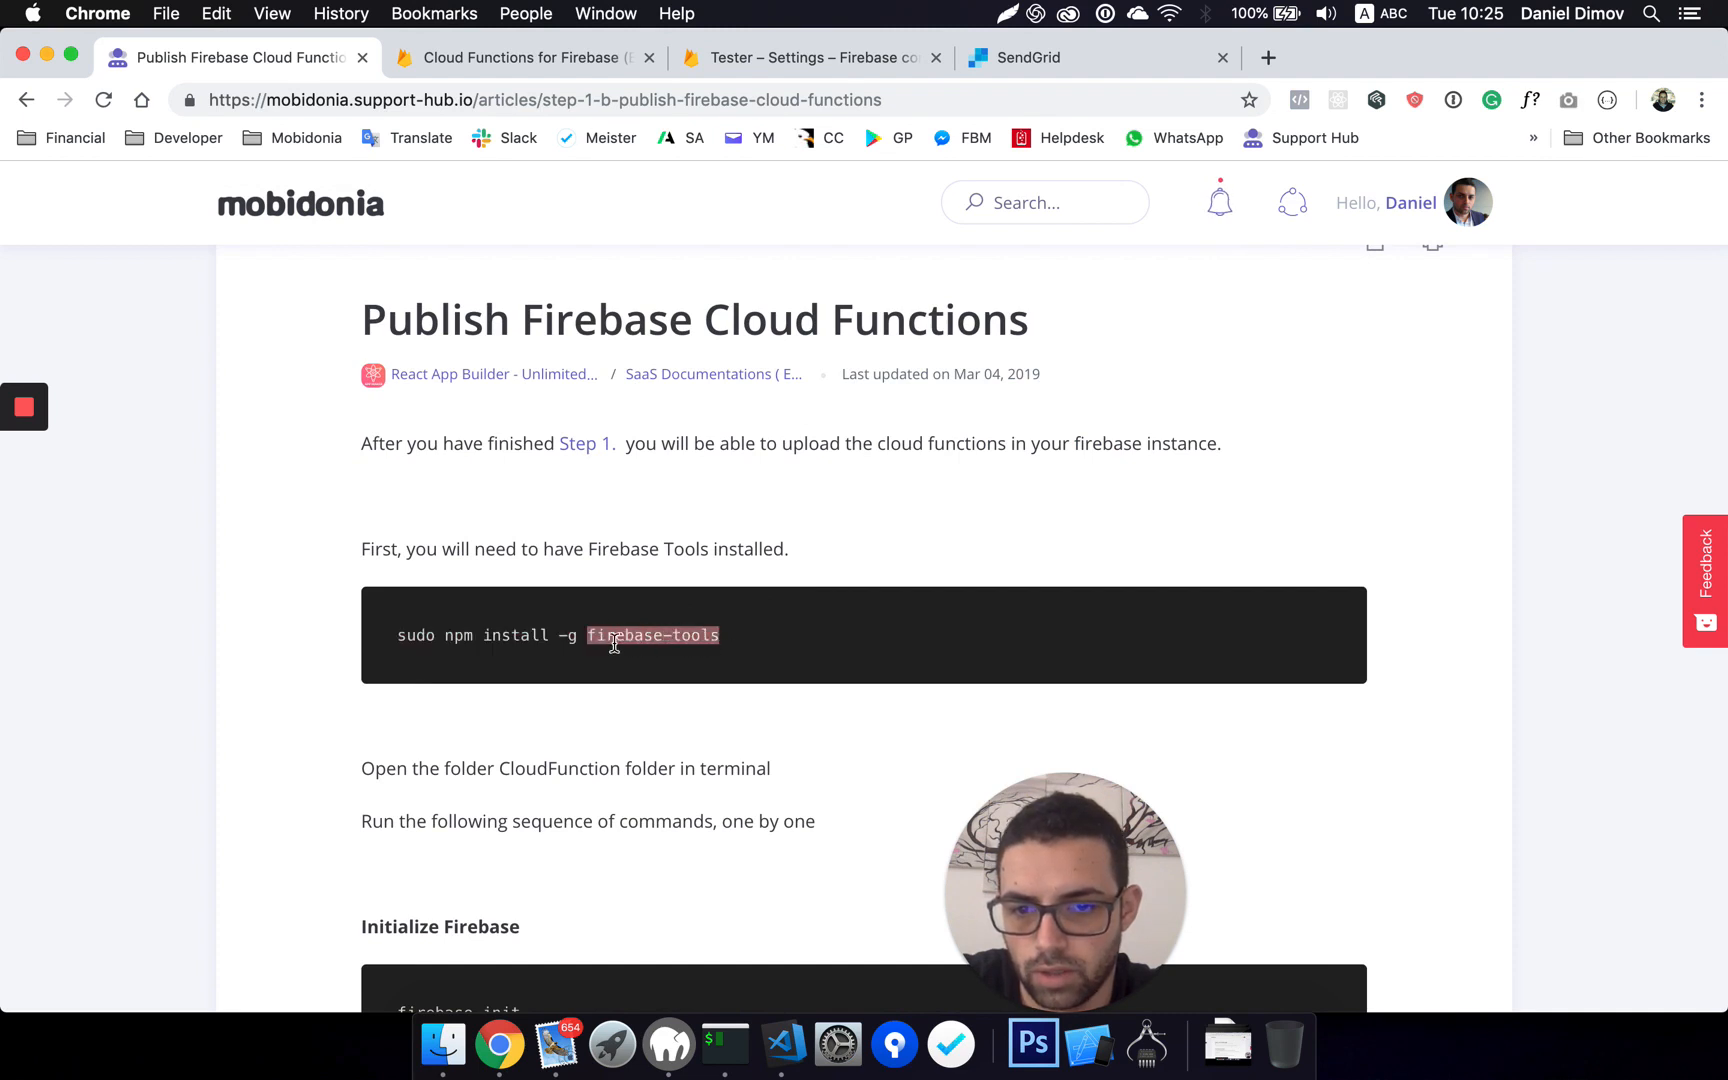
triple_click(556, 634)
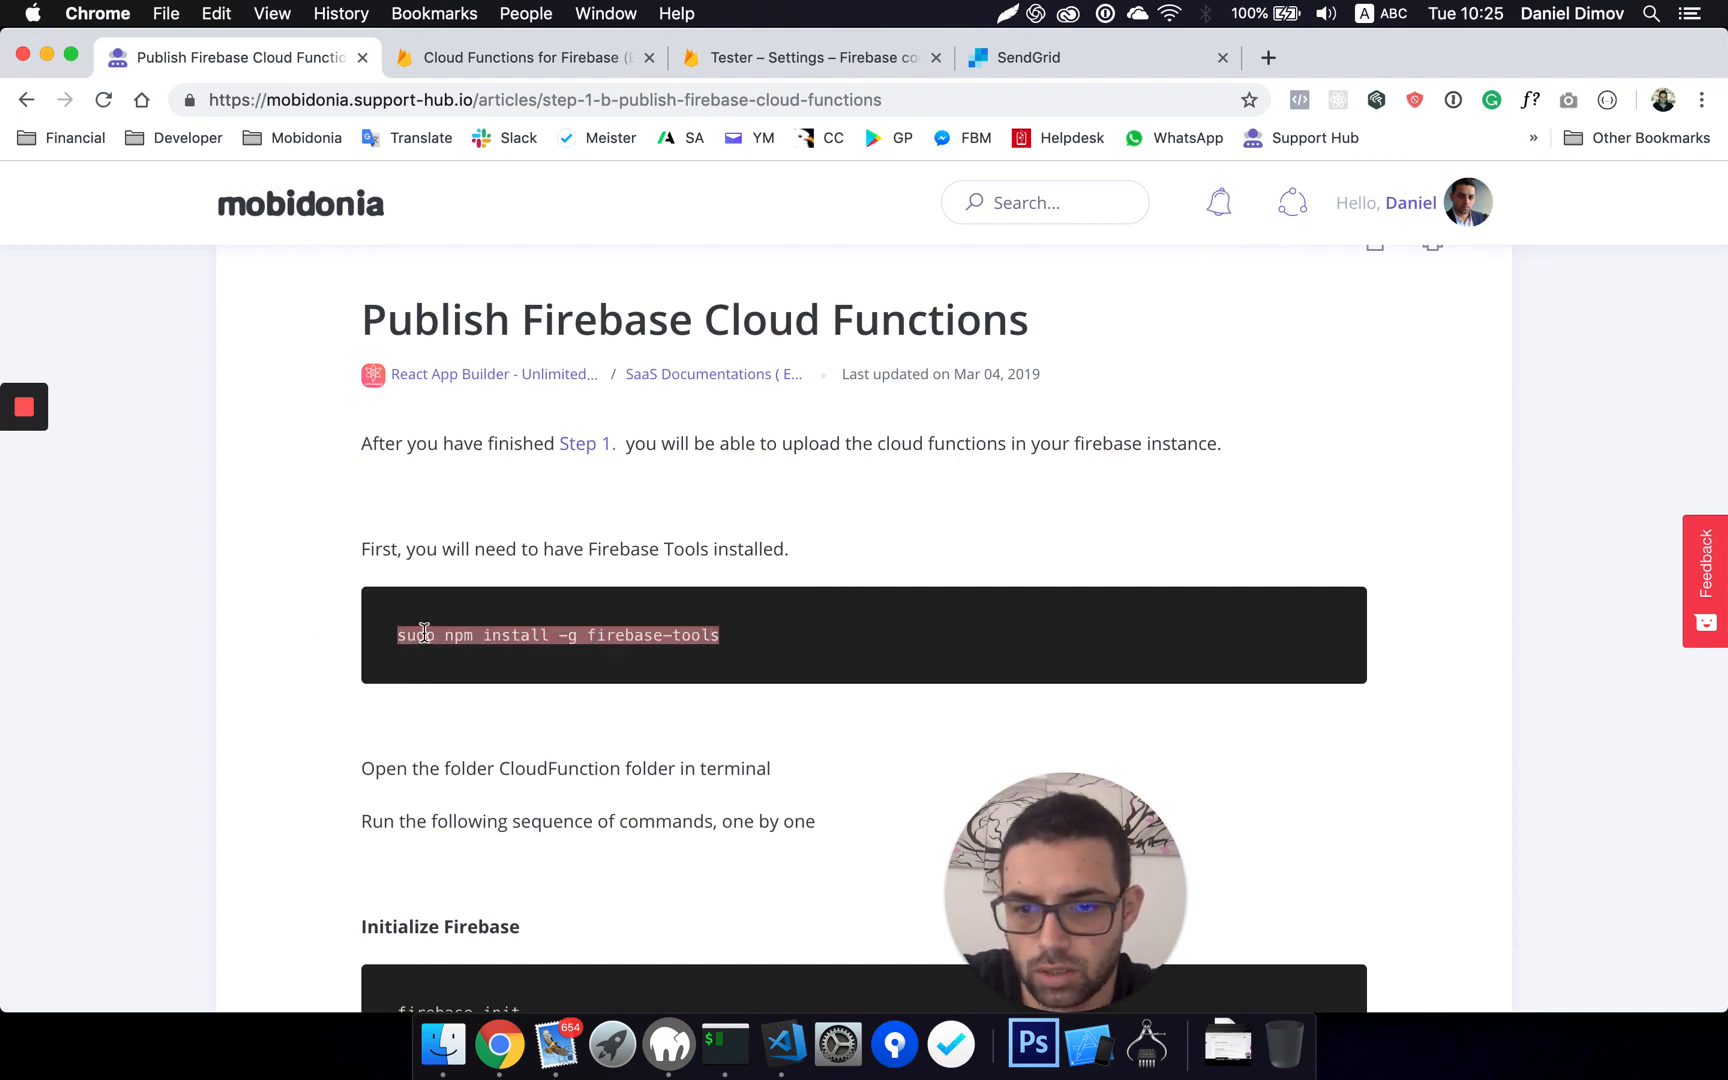
mouse_move(724, 1042)
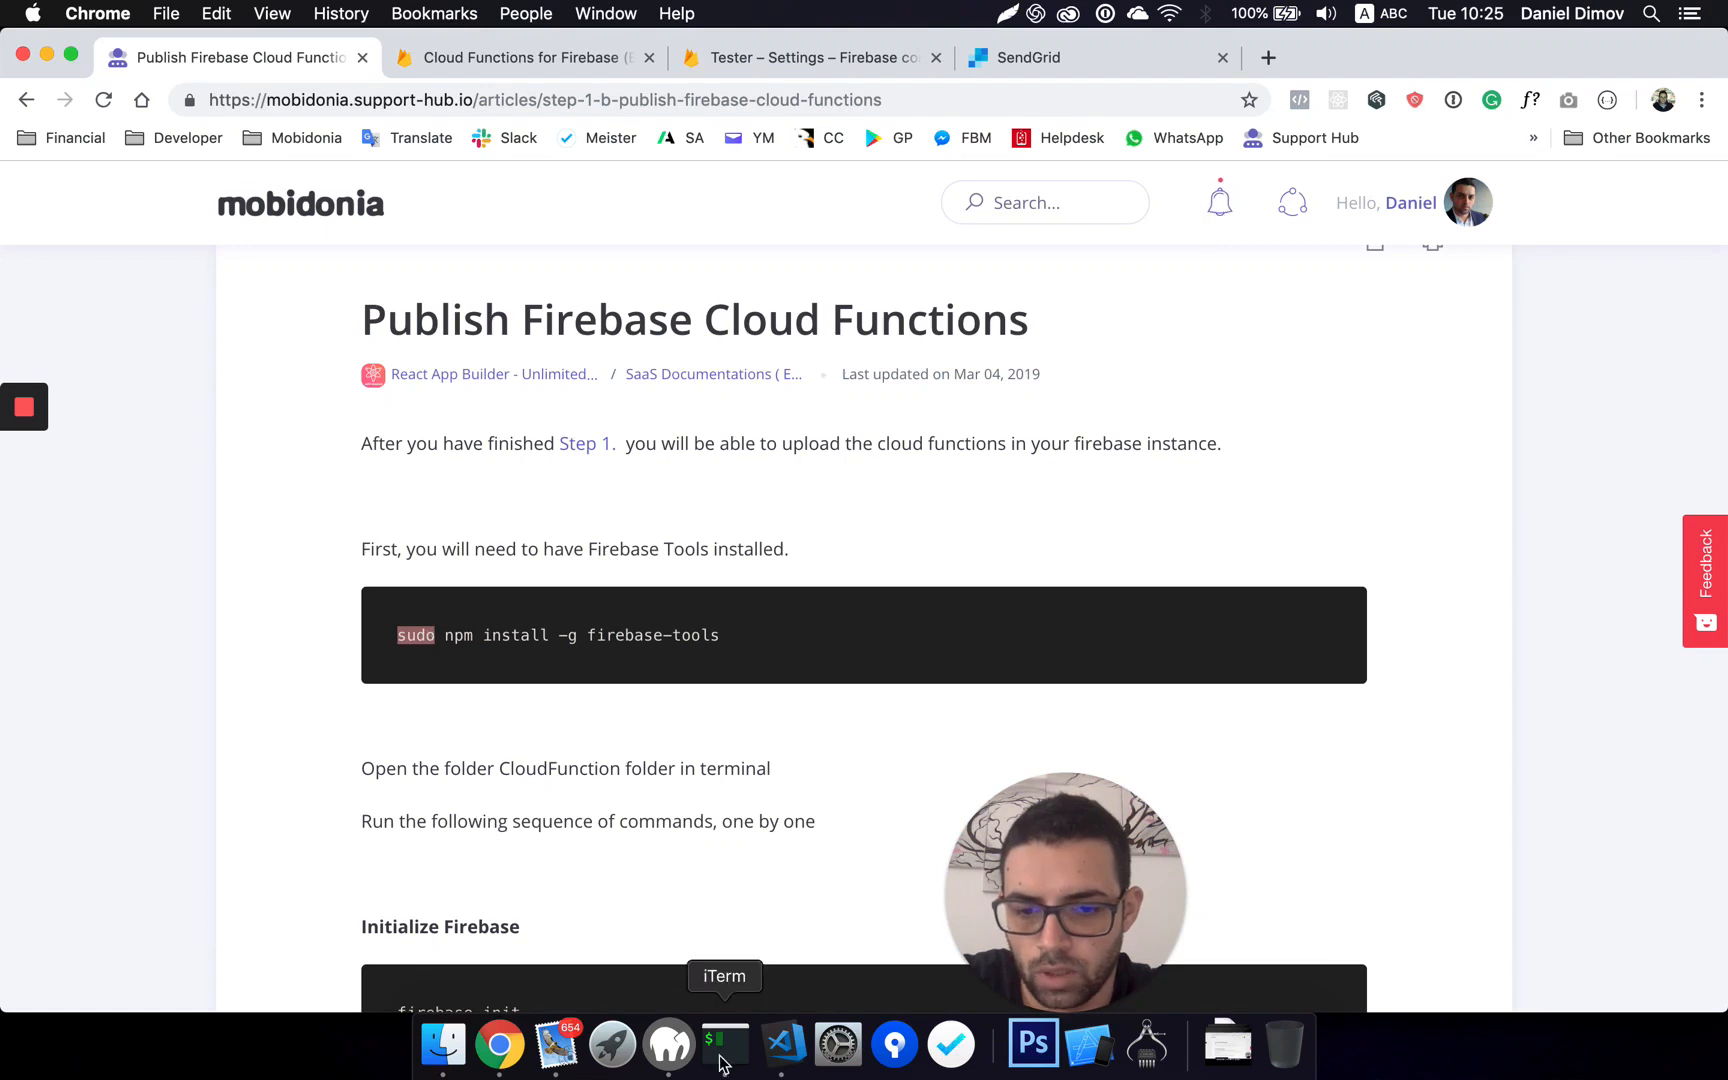
click(780, 1044)
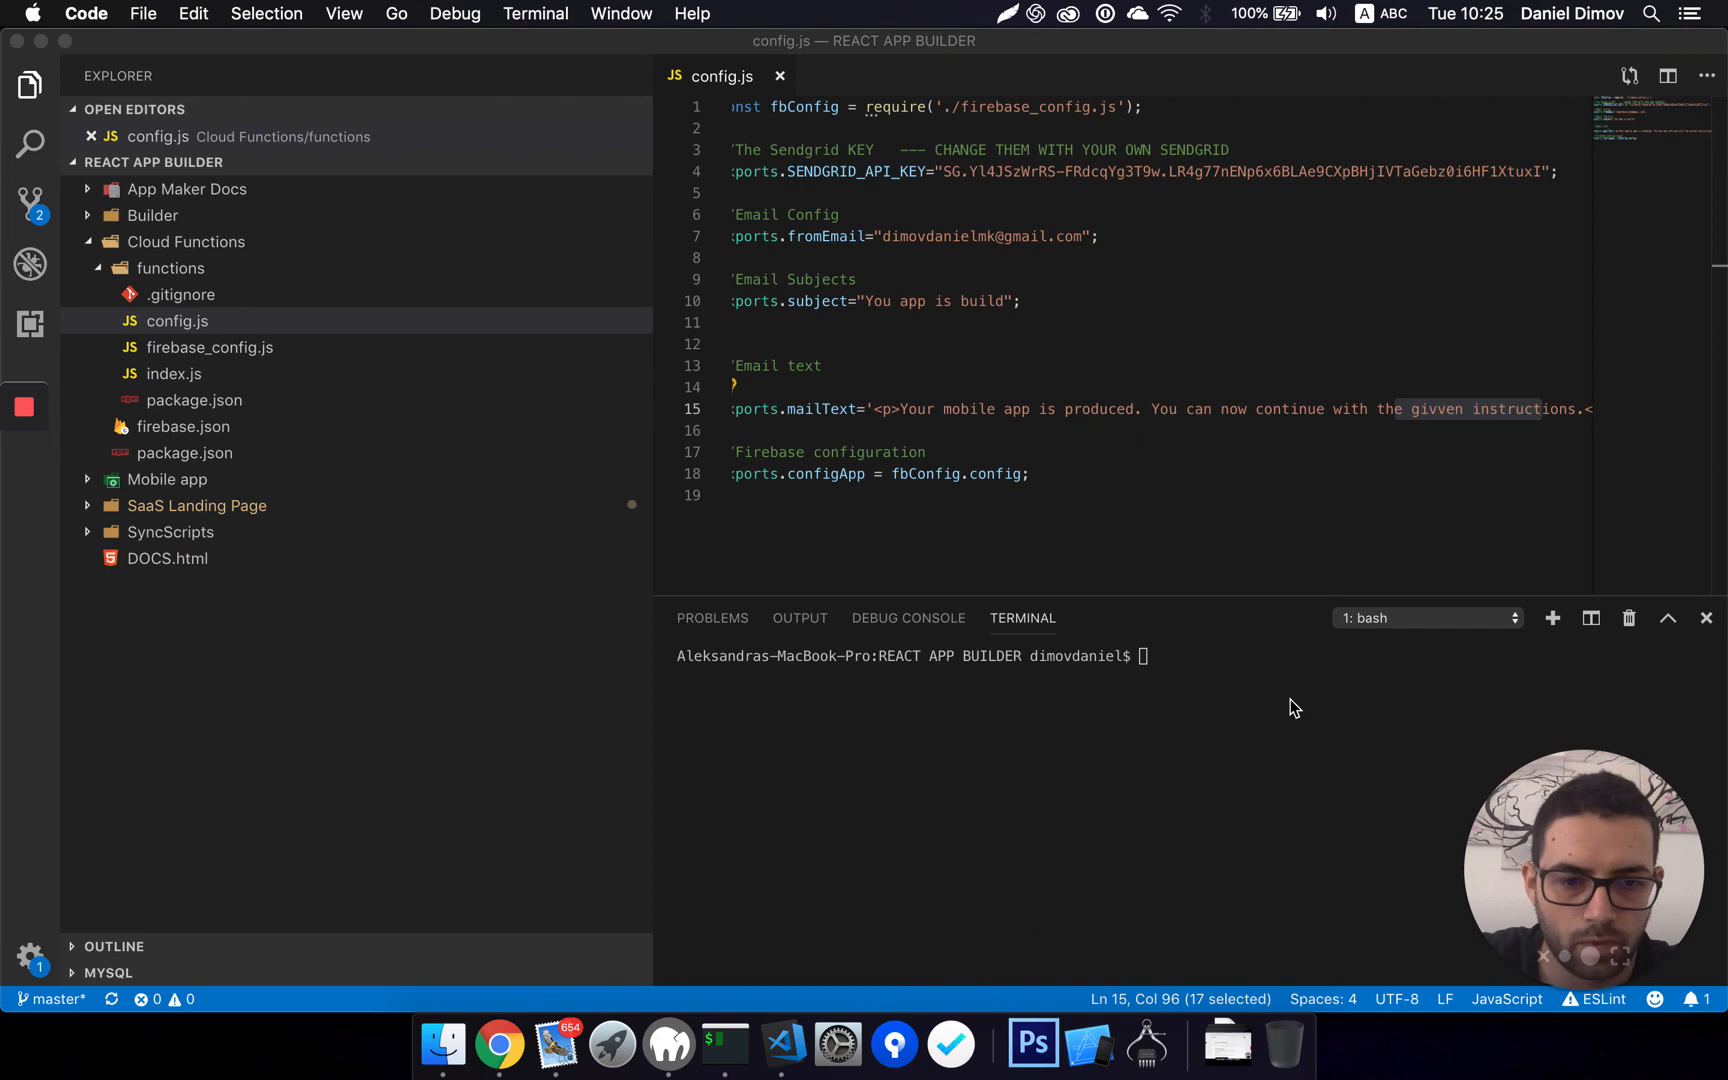
Run firebase --version to confirm Firebase Tools 6.4.0, then reach the Cloud Functions folder menu.
text(firebase)
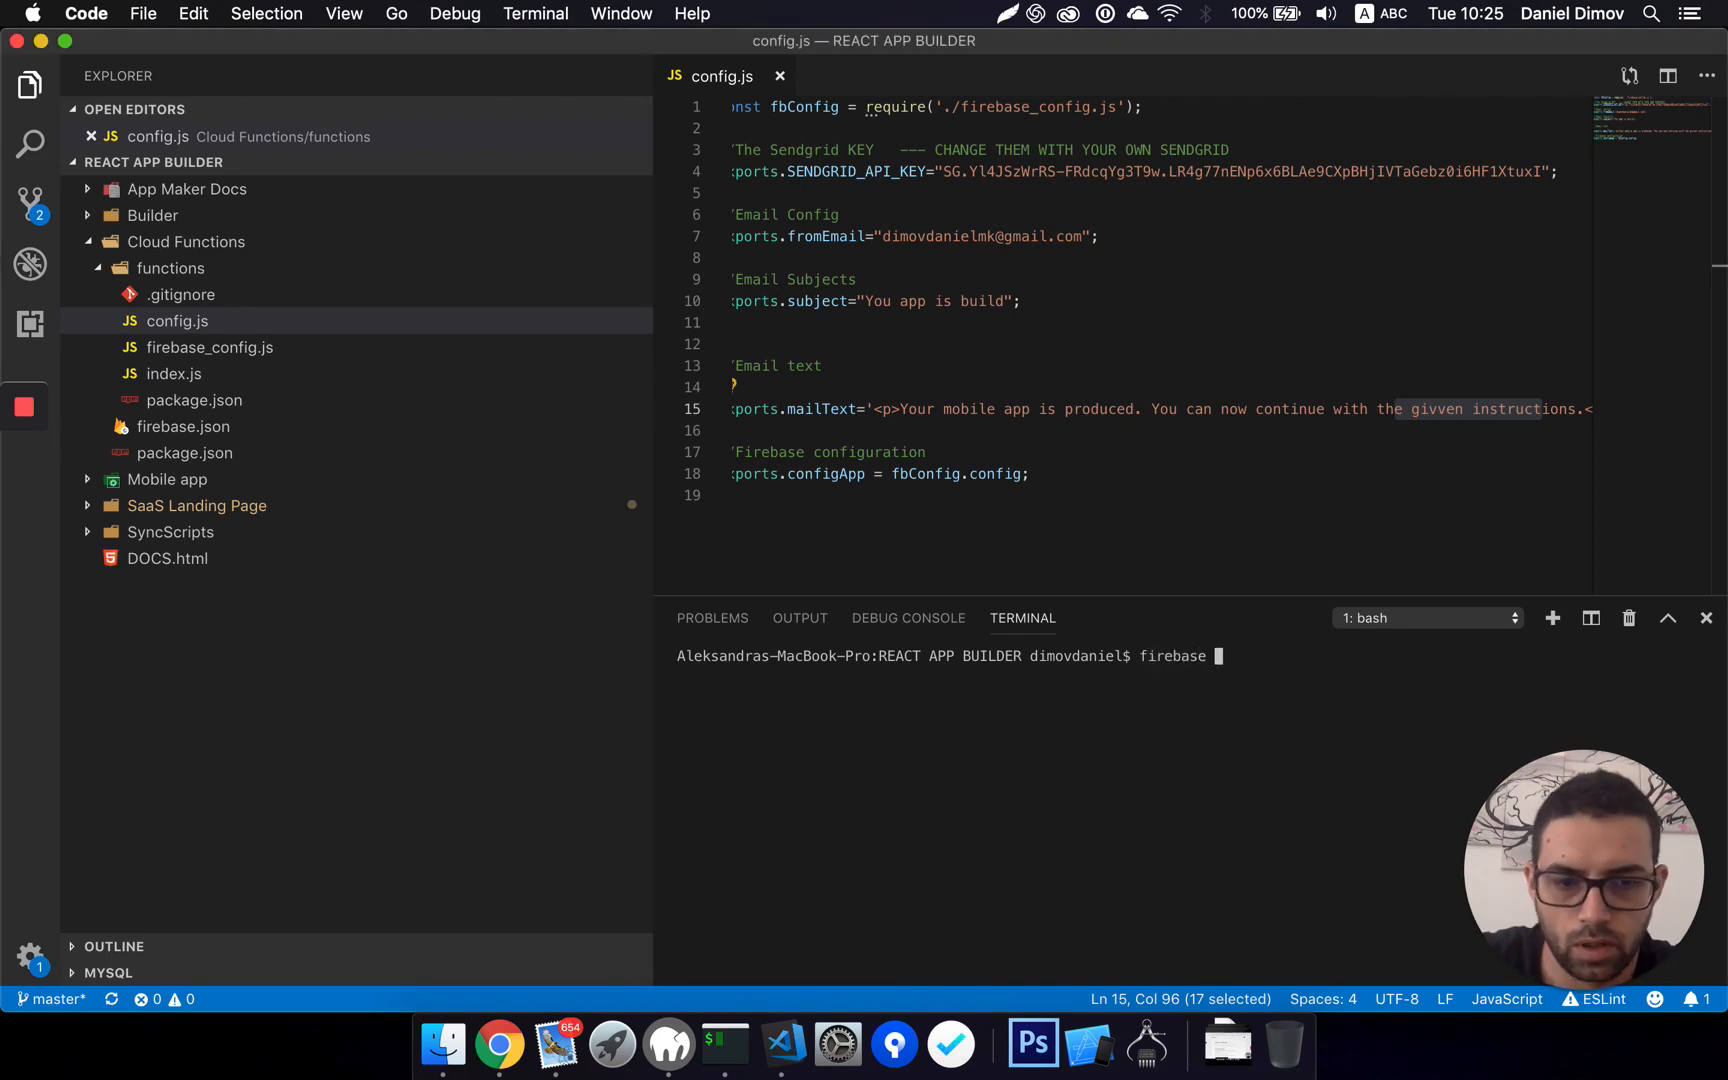
text(--verion)
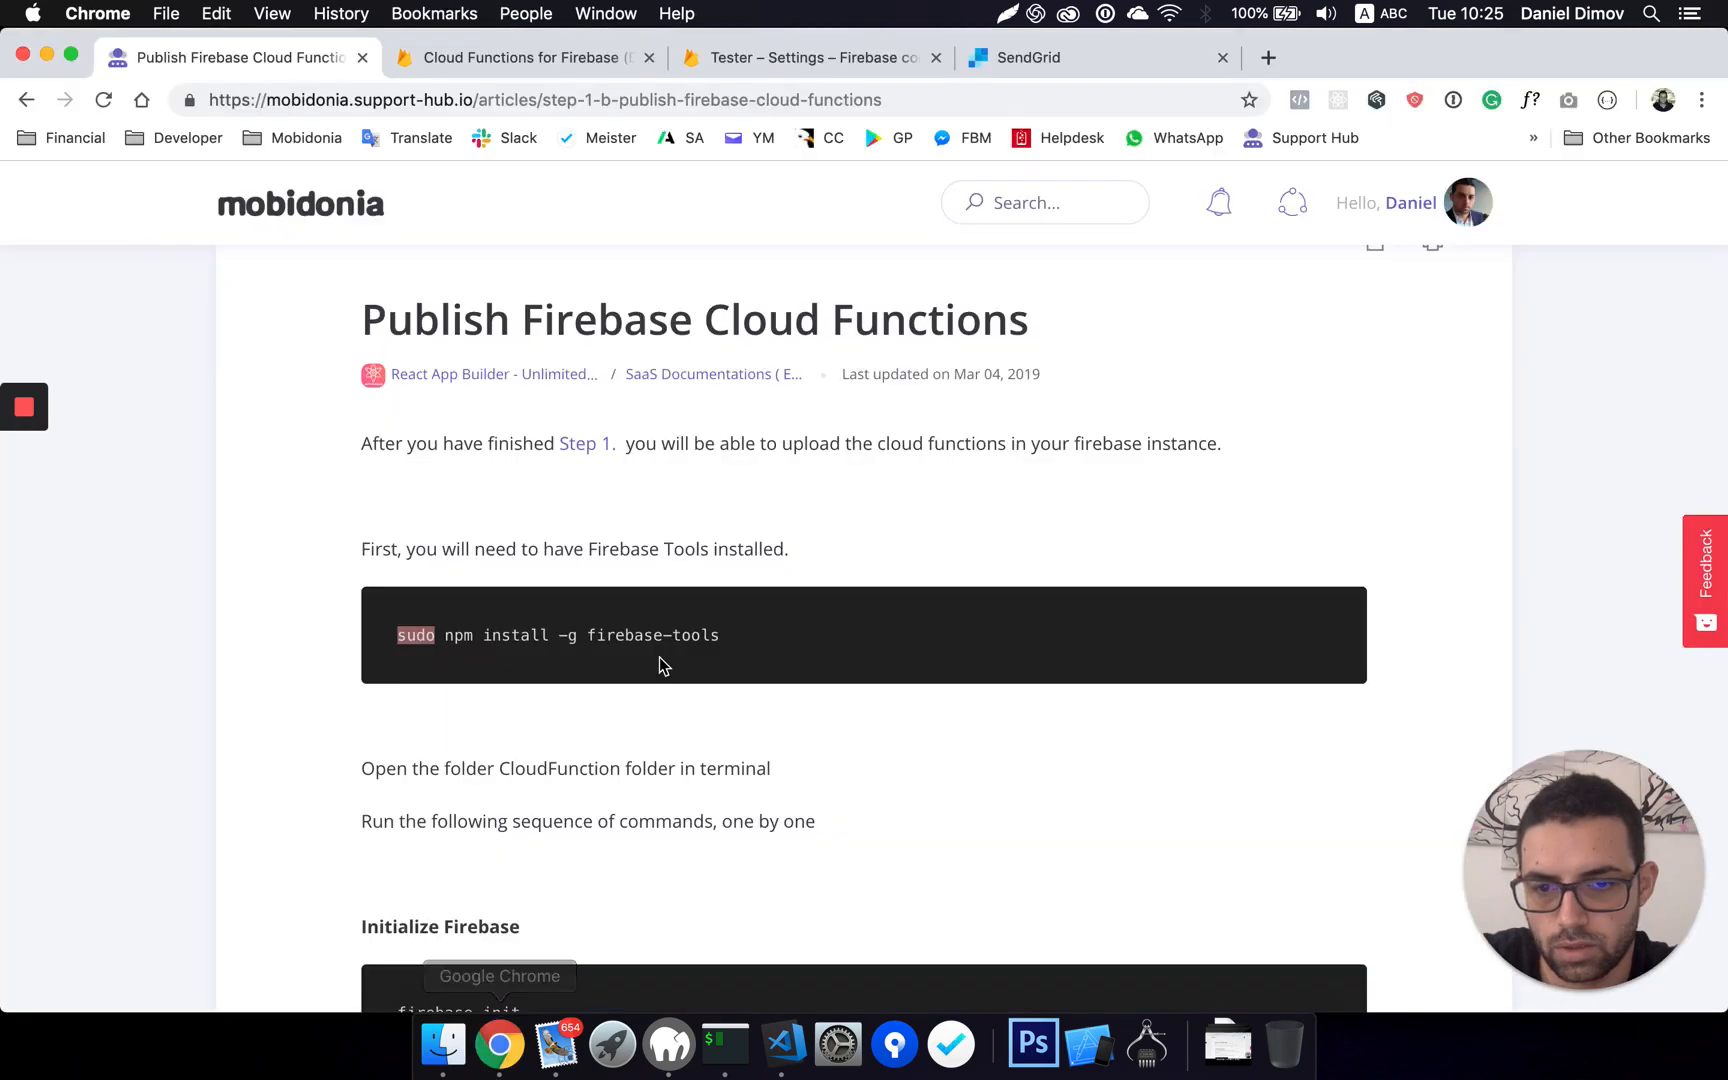
scroll(down, 3)
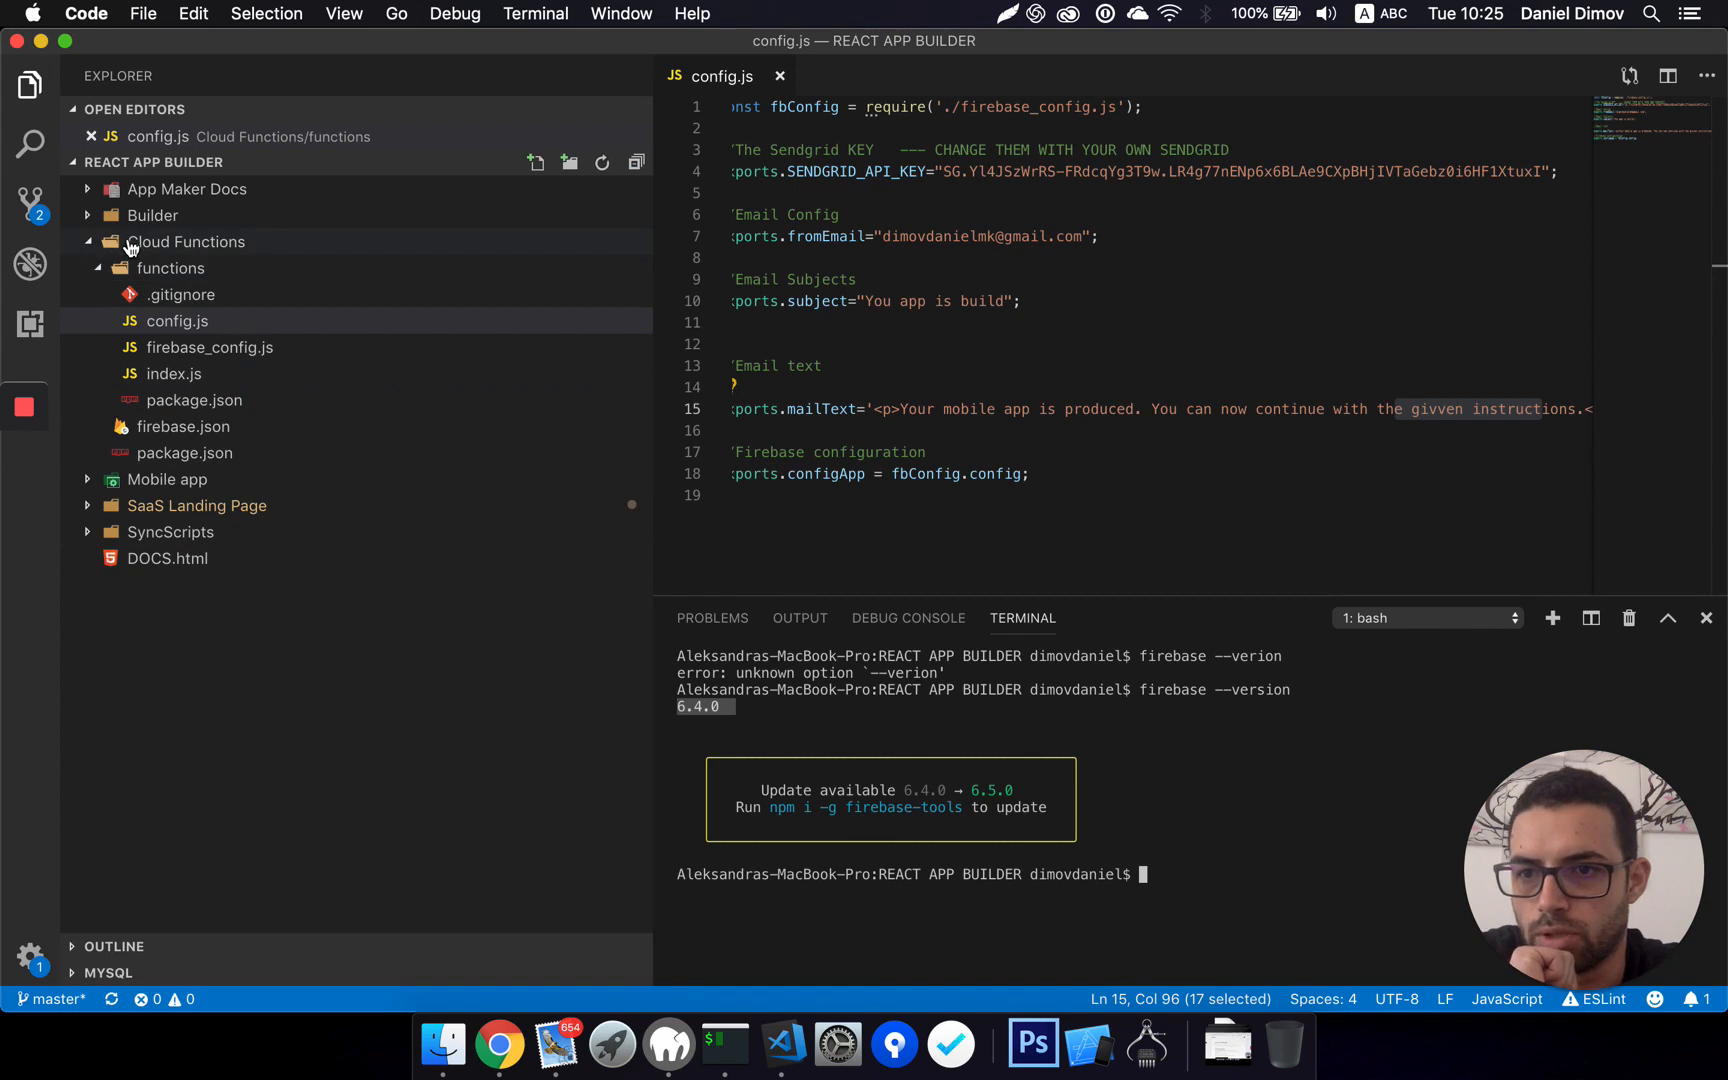
right_click(186, 242)
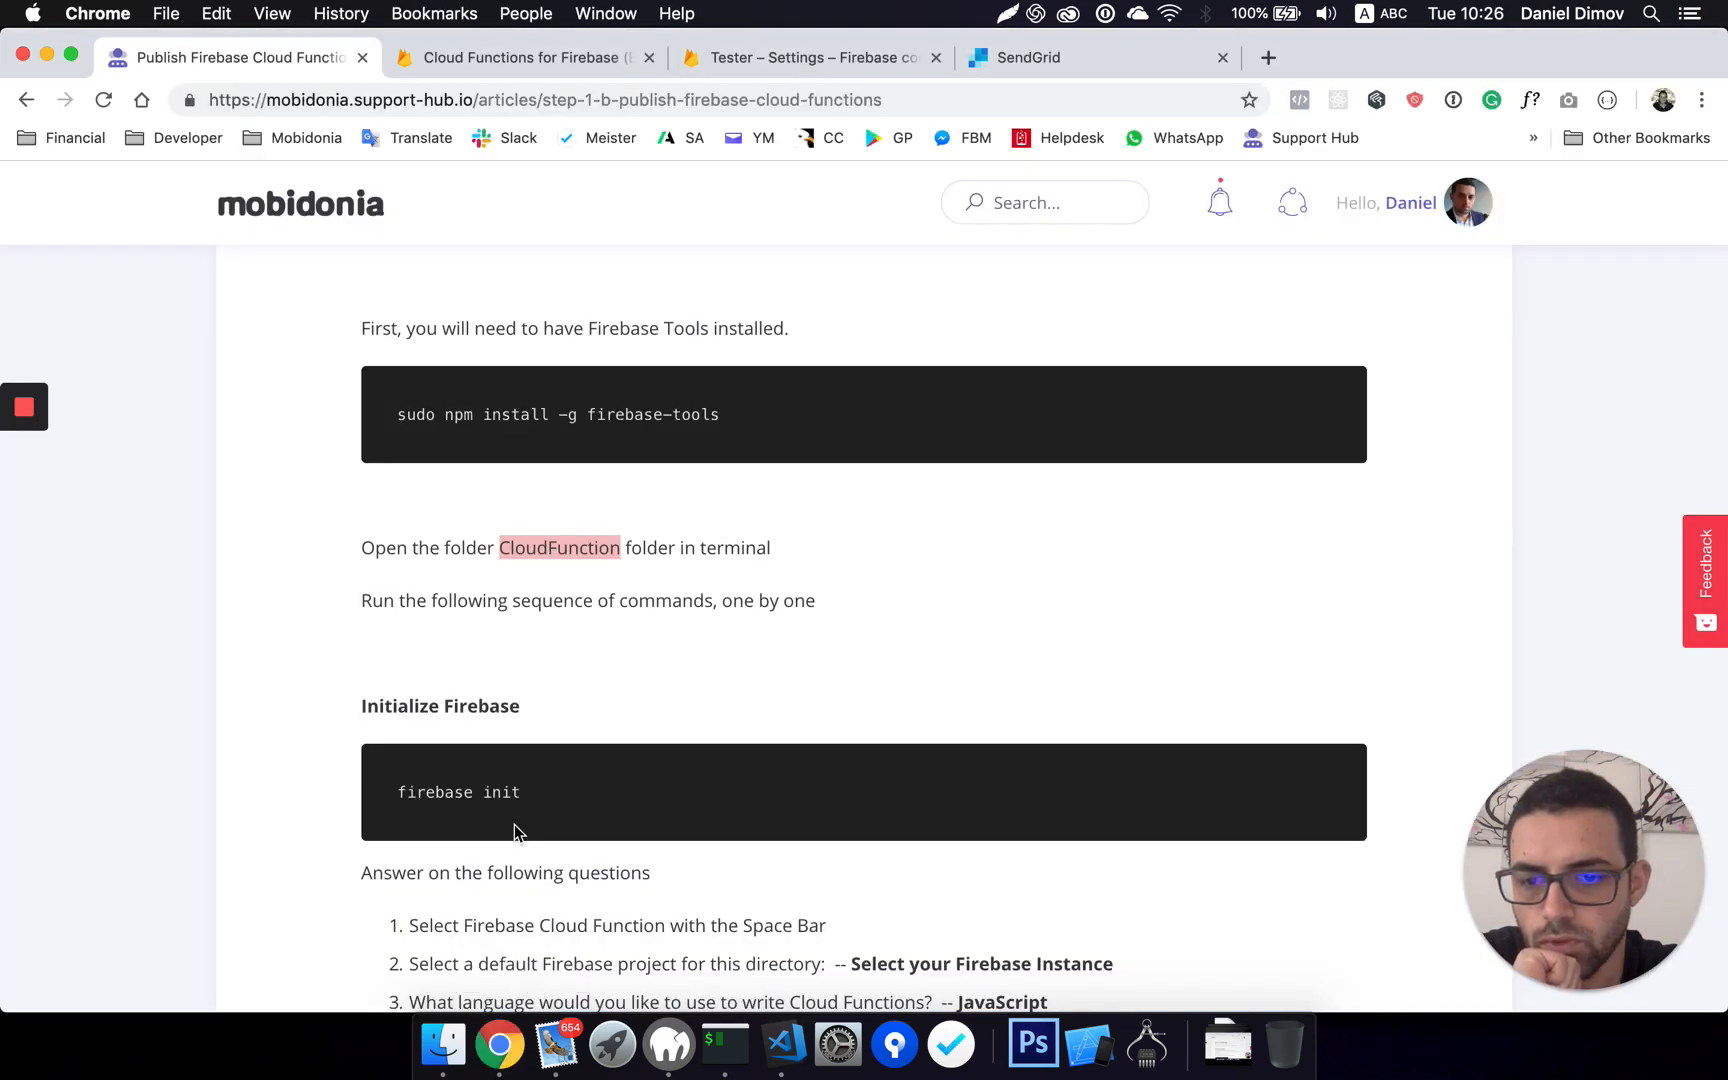
Run firebase init in the Cloud Functions folder and choose the Functions feature.
double_click(458, 792)
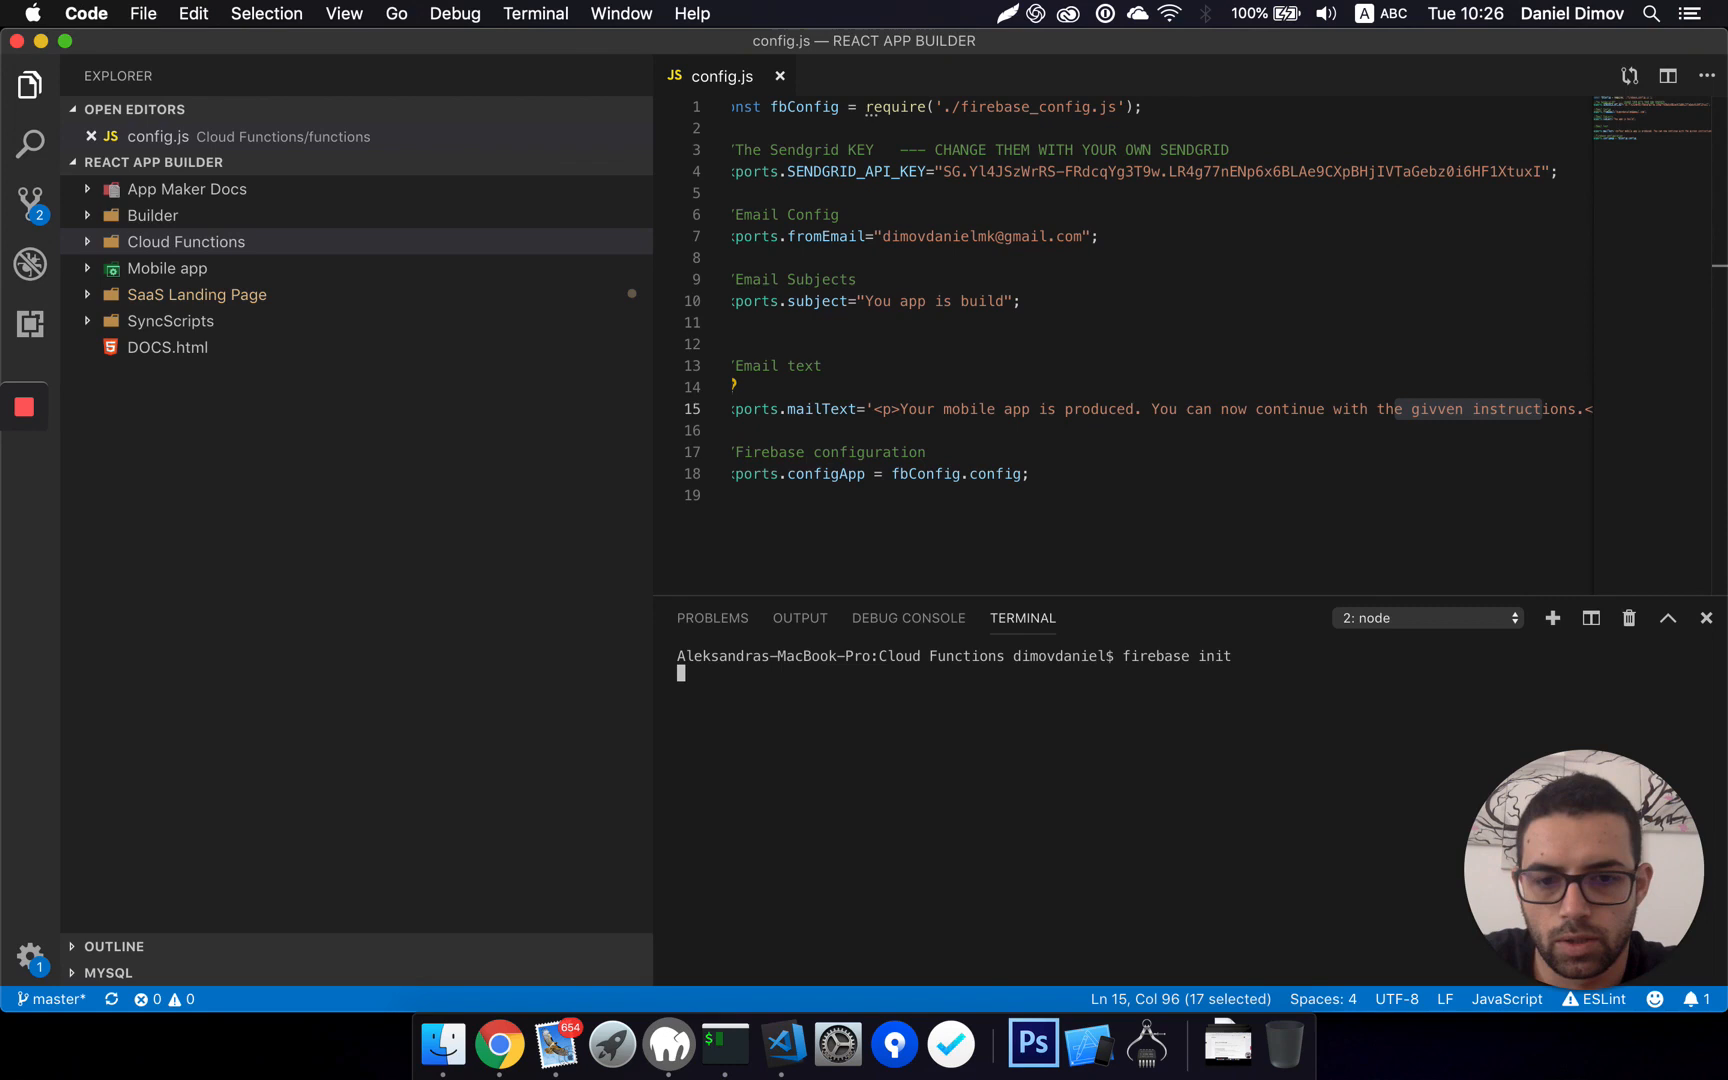
key(enter)
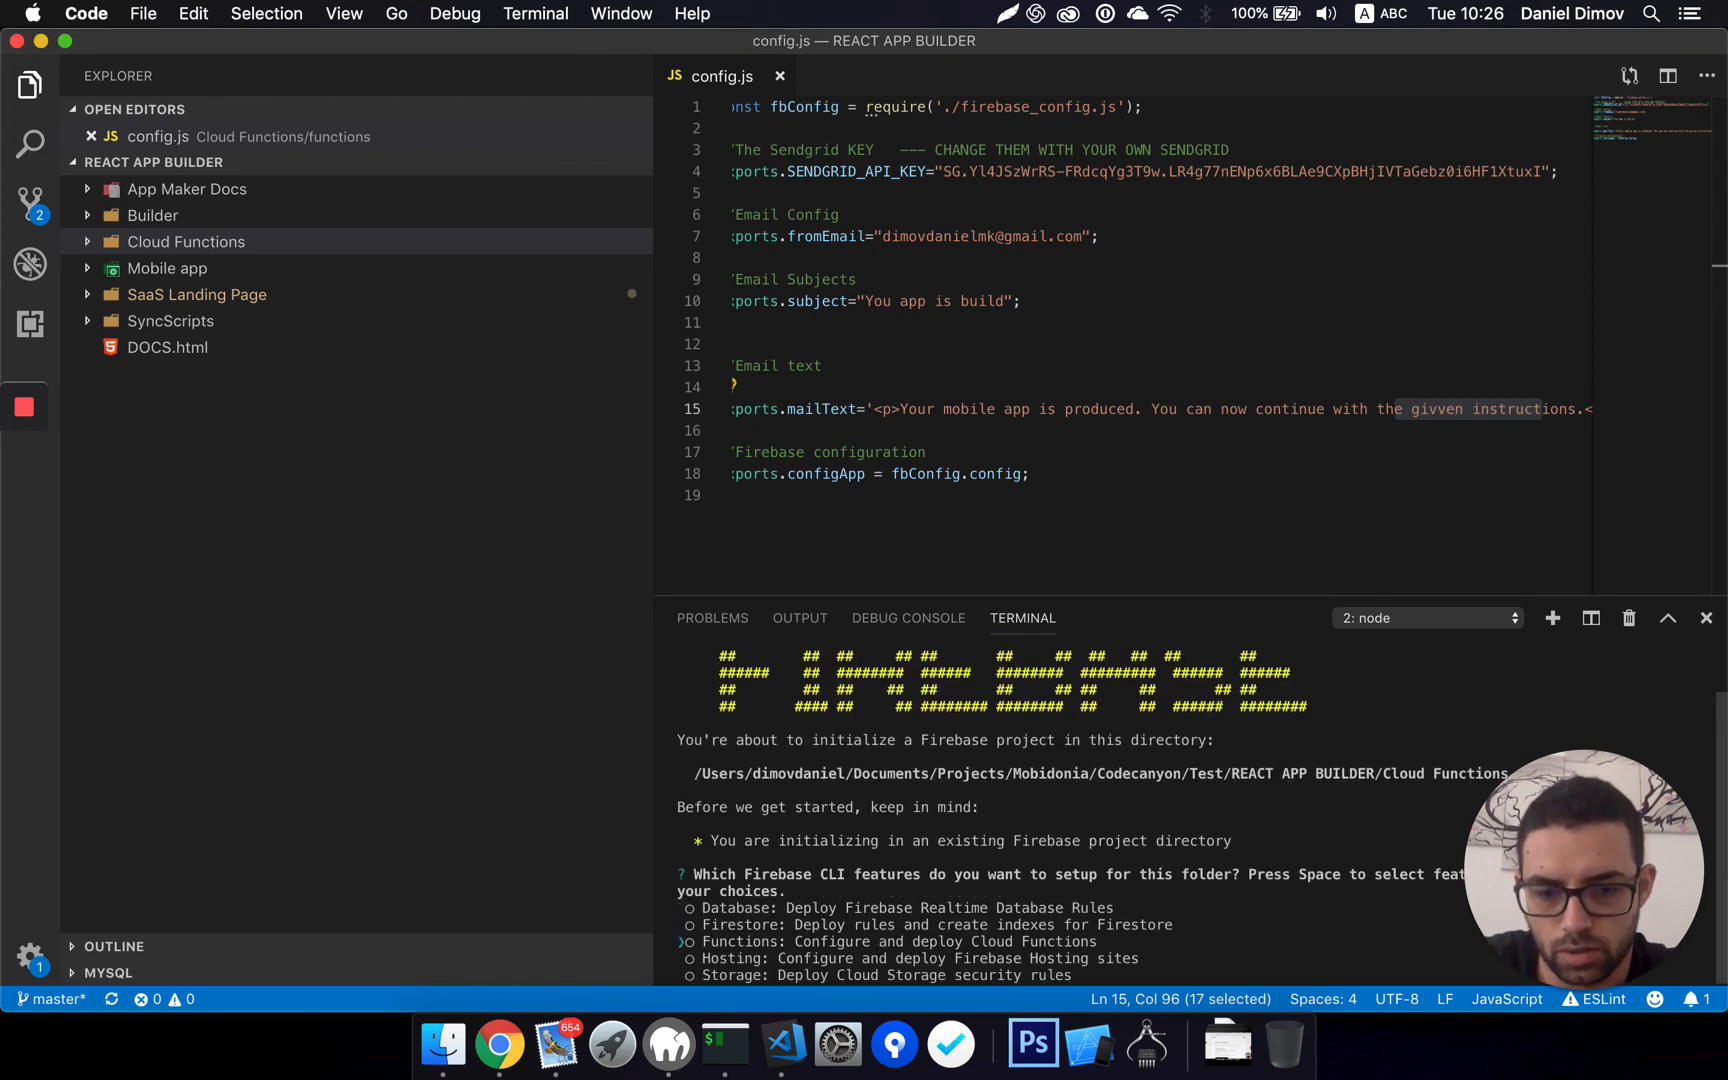
mouse_move(1146, 736)
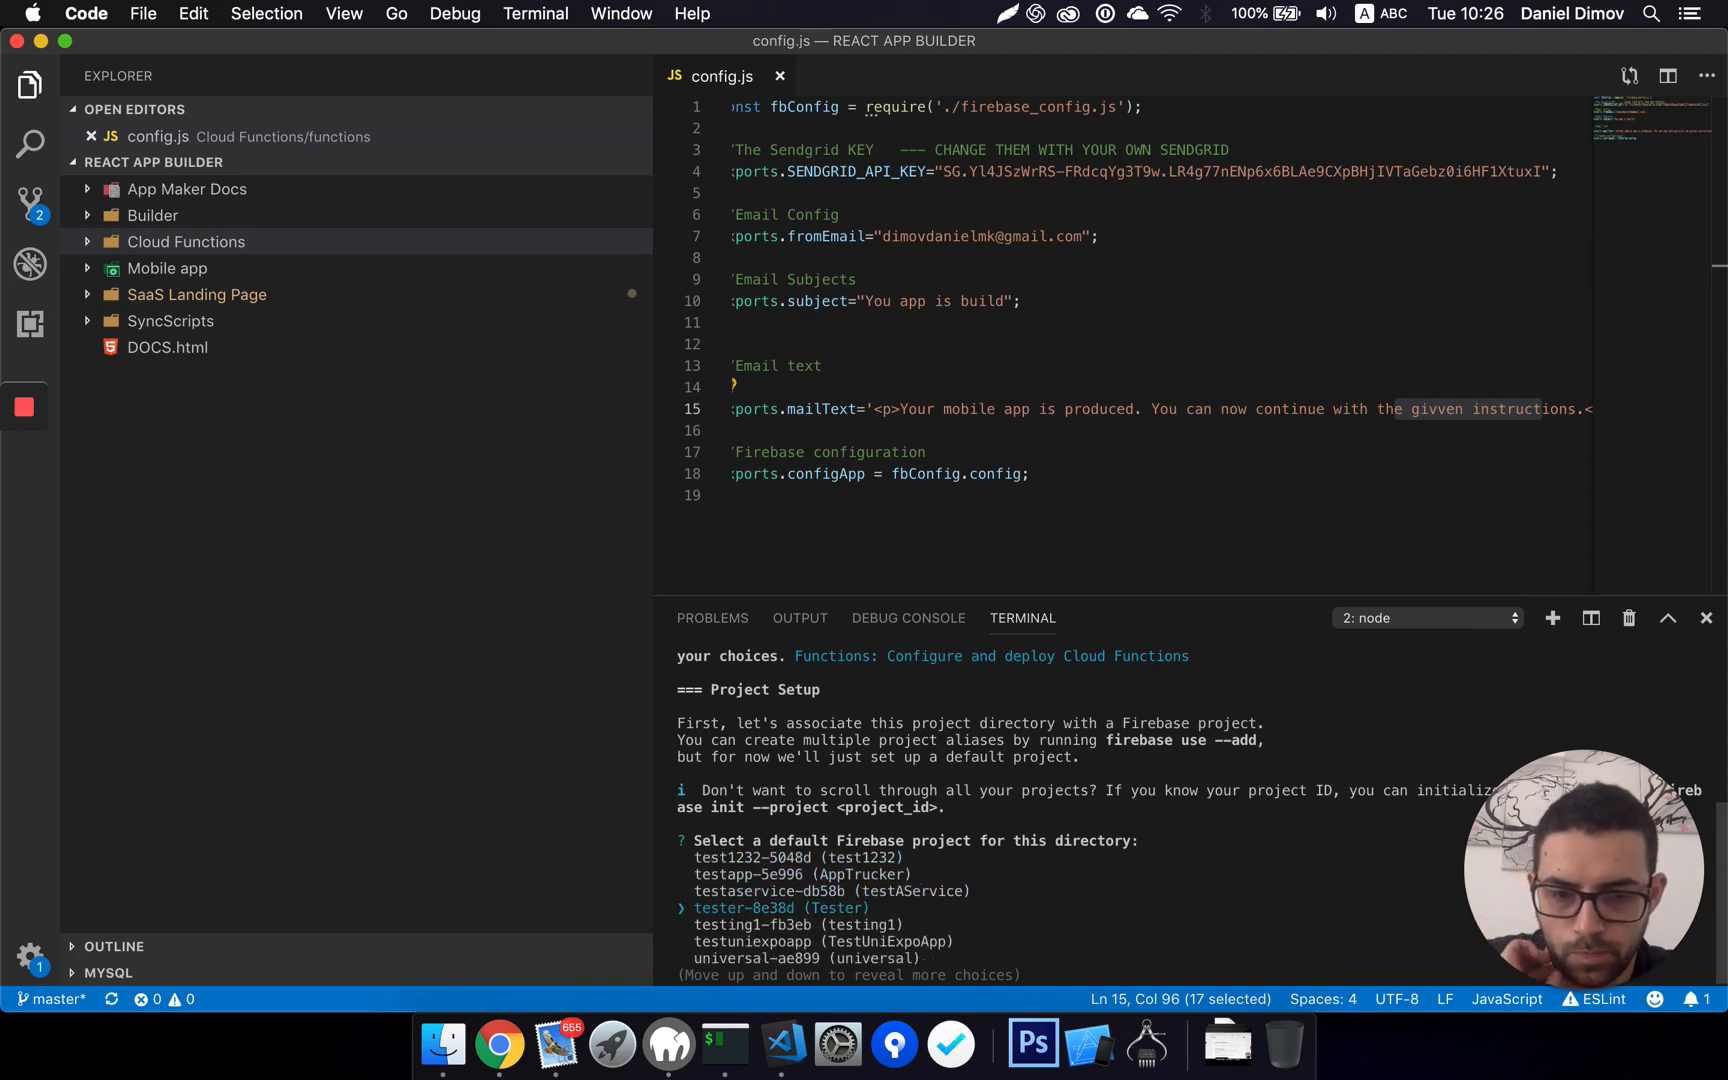
Check the project ID in Firebase console and confirm Tester as the default project.
click(500, 1042)
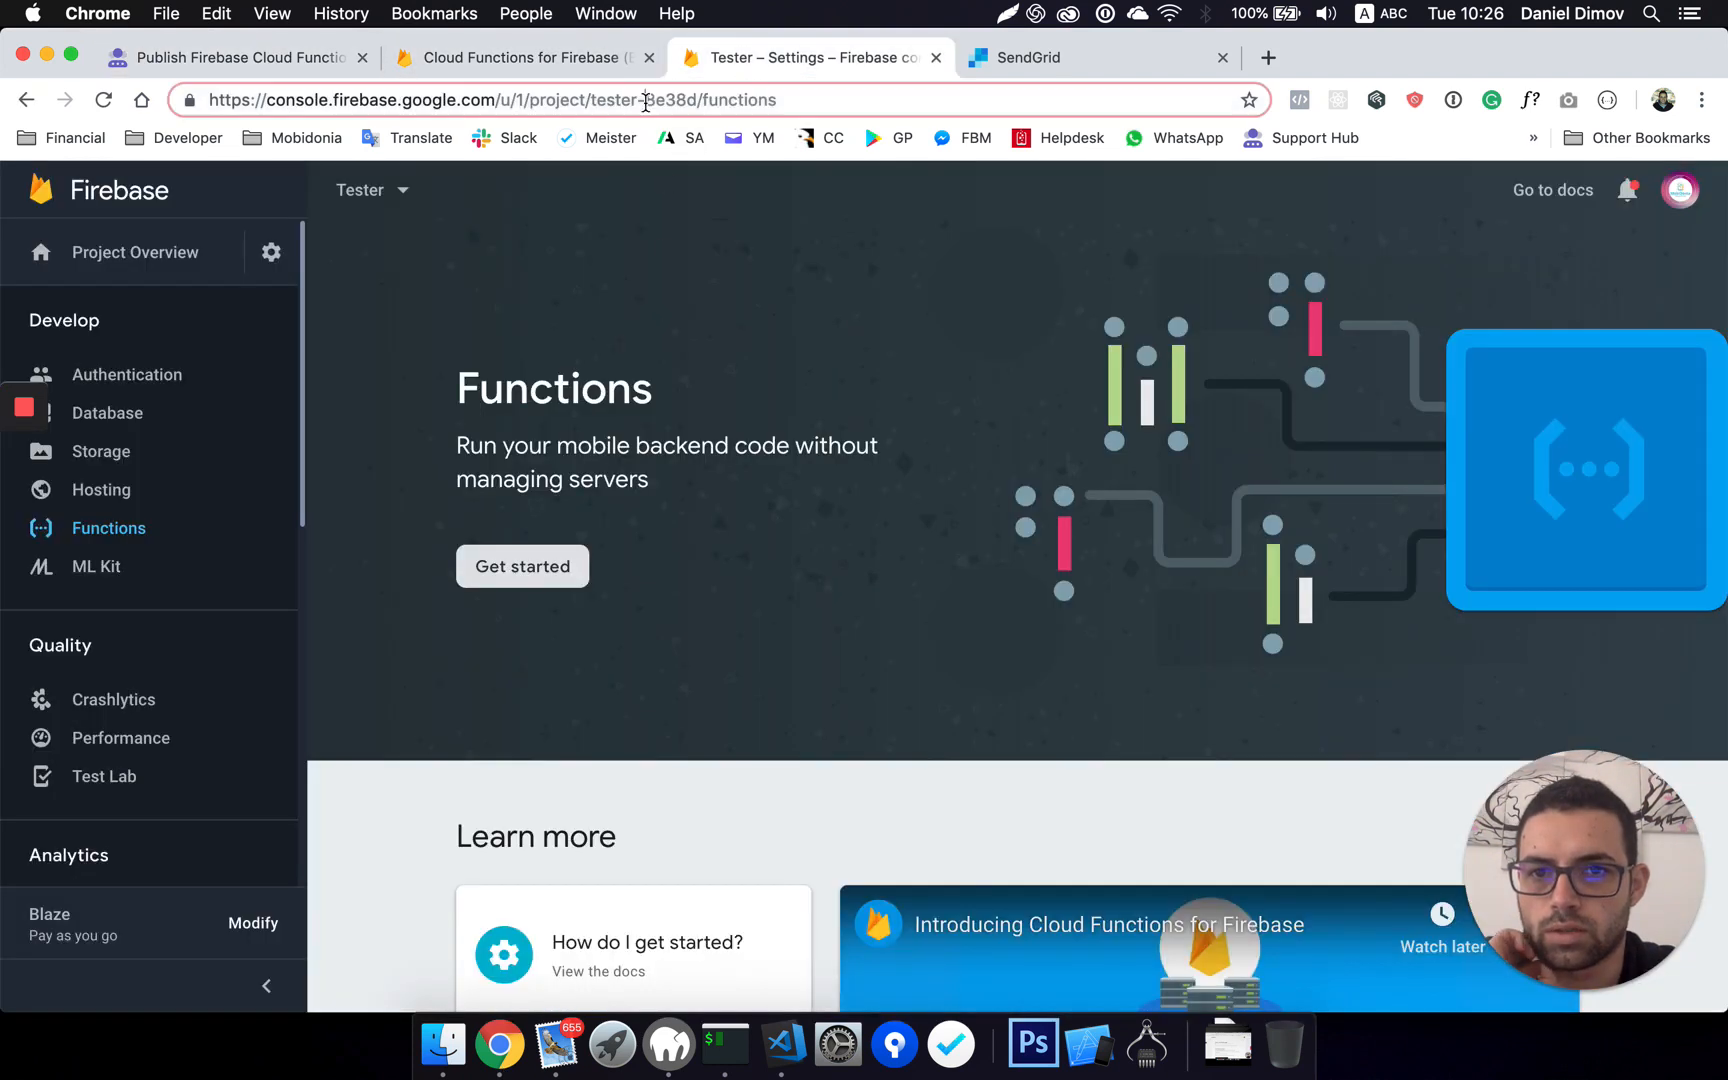
mouse_move(722, 1042)
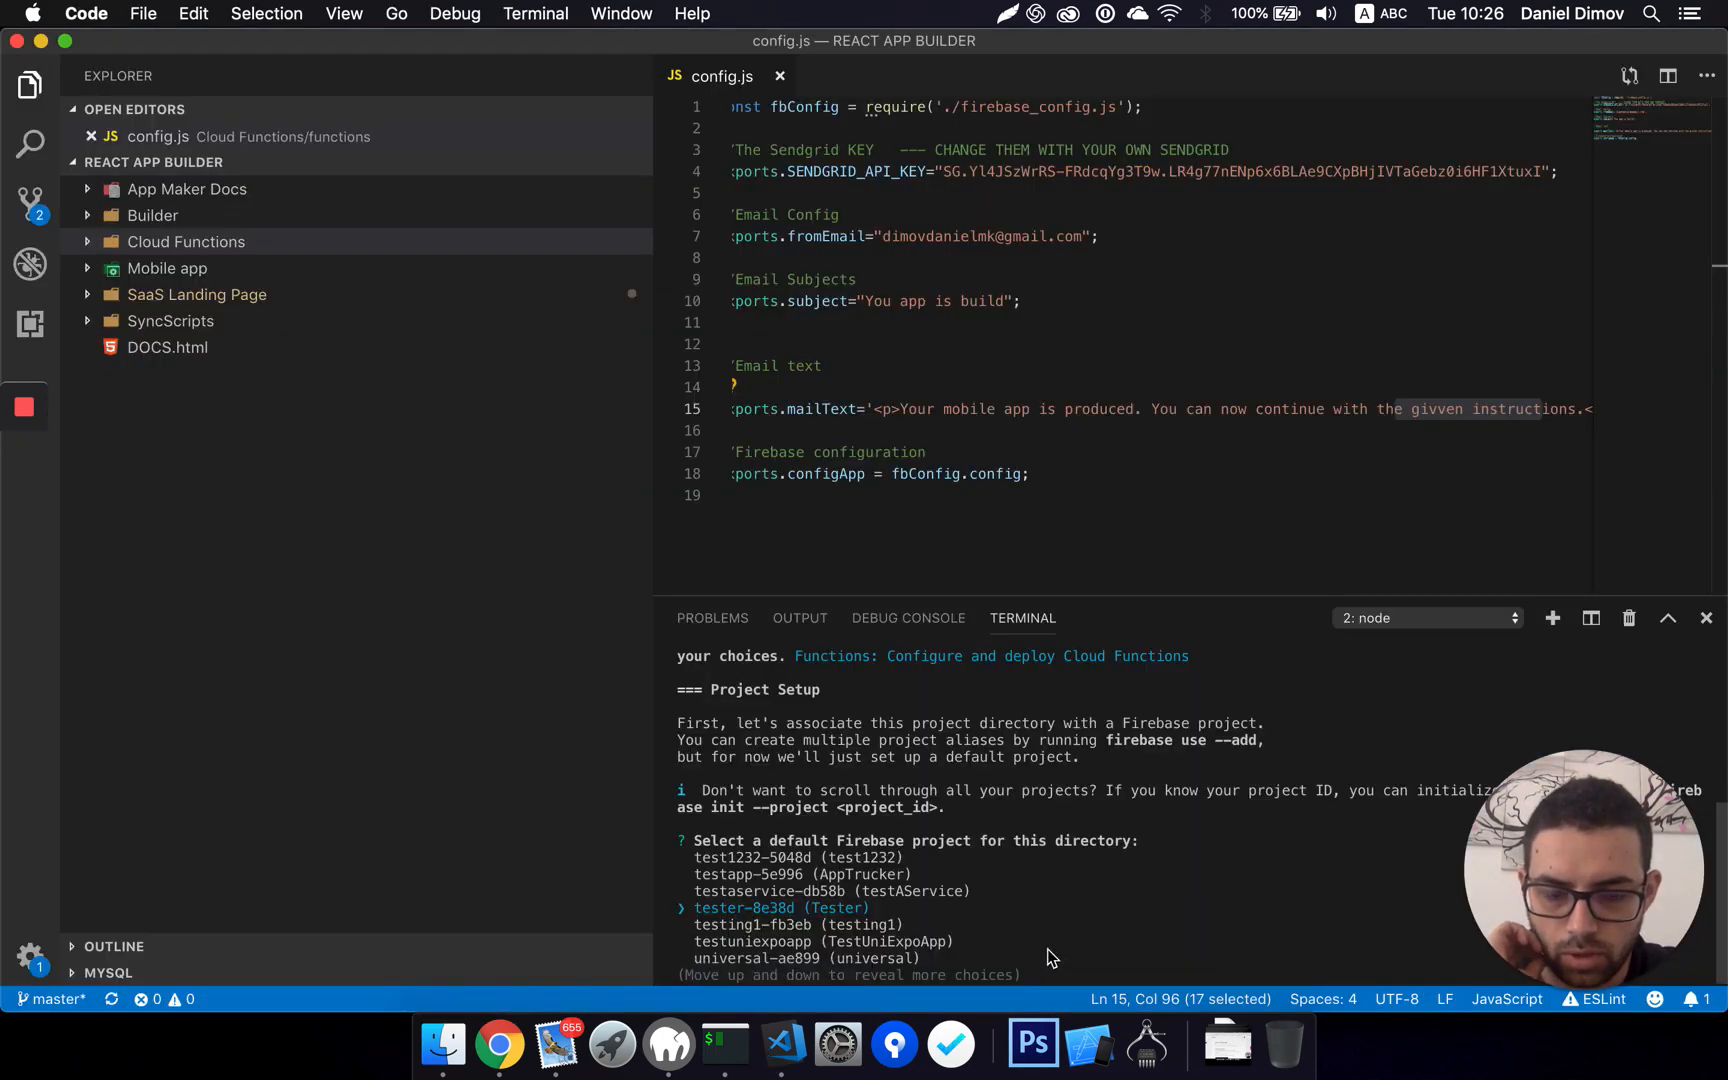
key(enter)
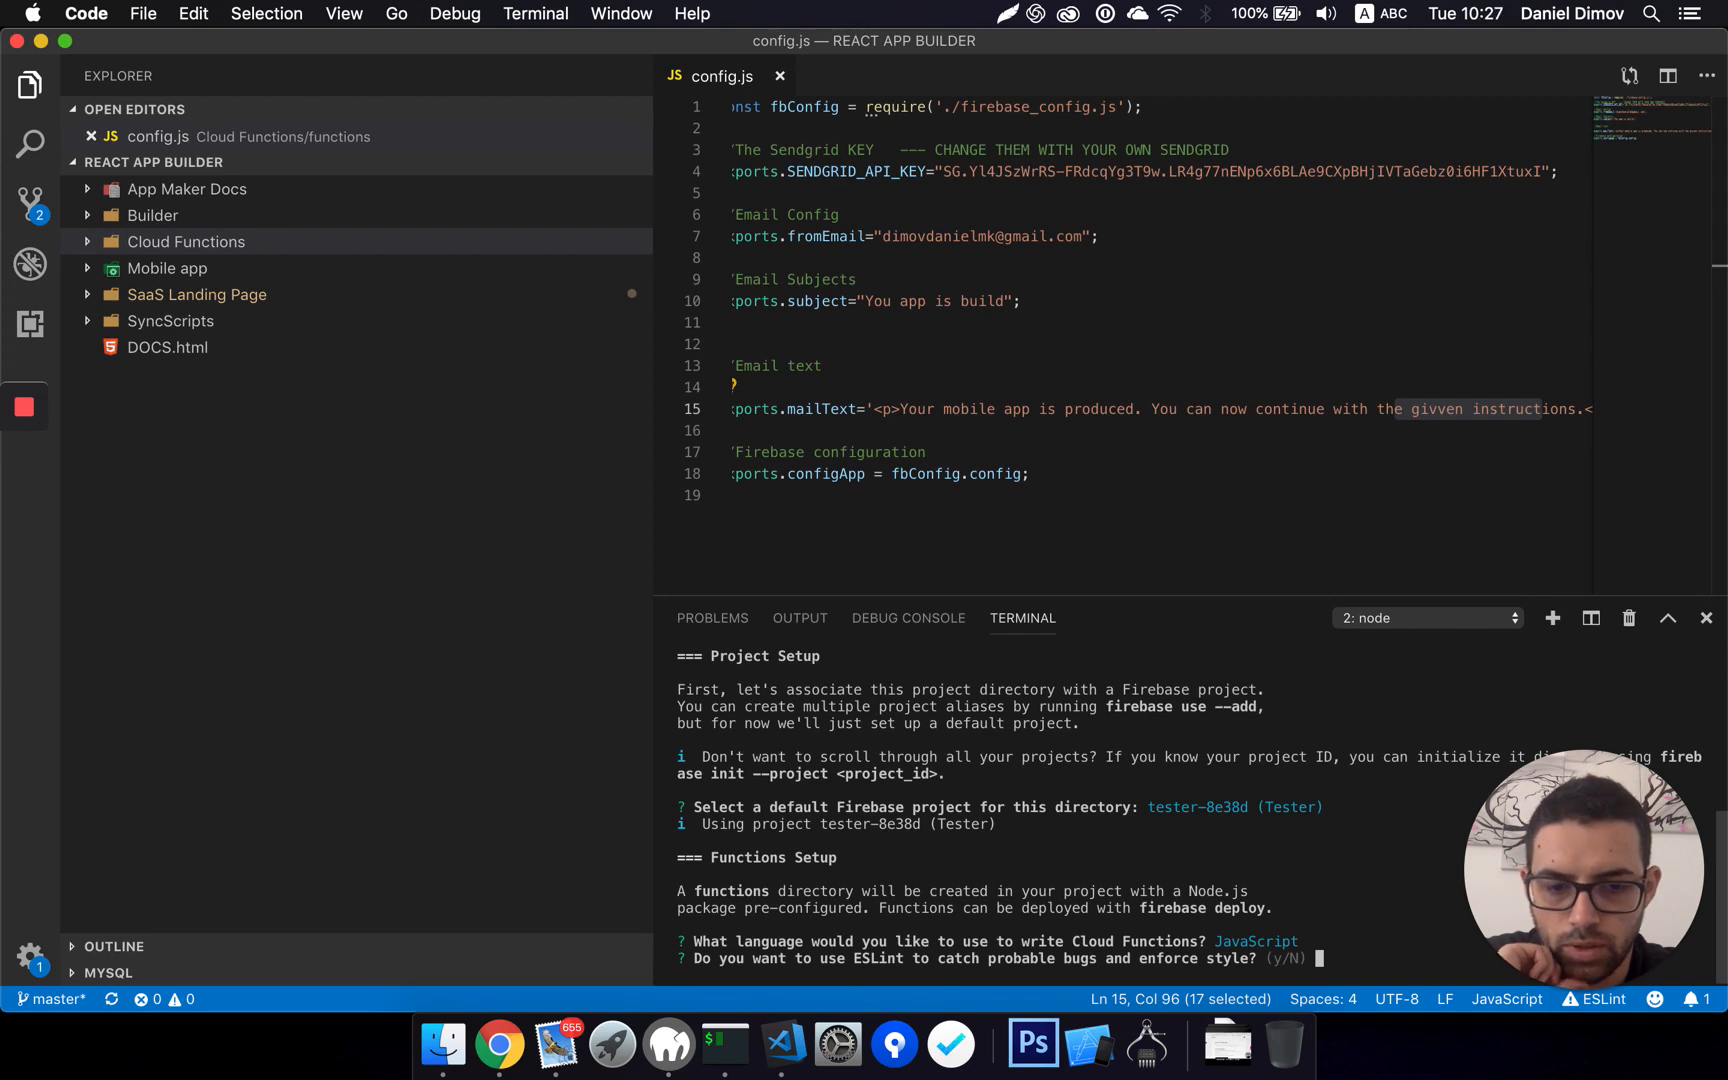
Answer n to the ESLint and overwrite prompts, then view the guide's answer list.
text(n)
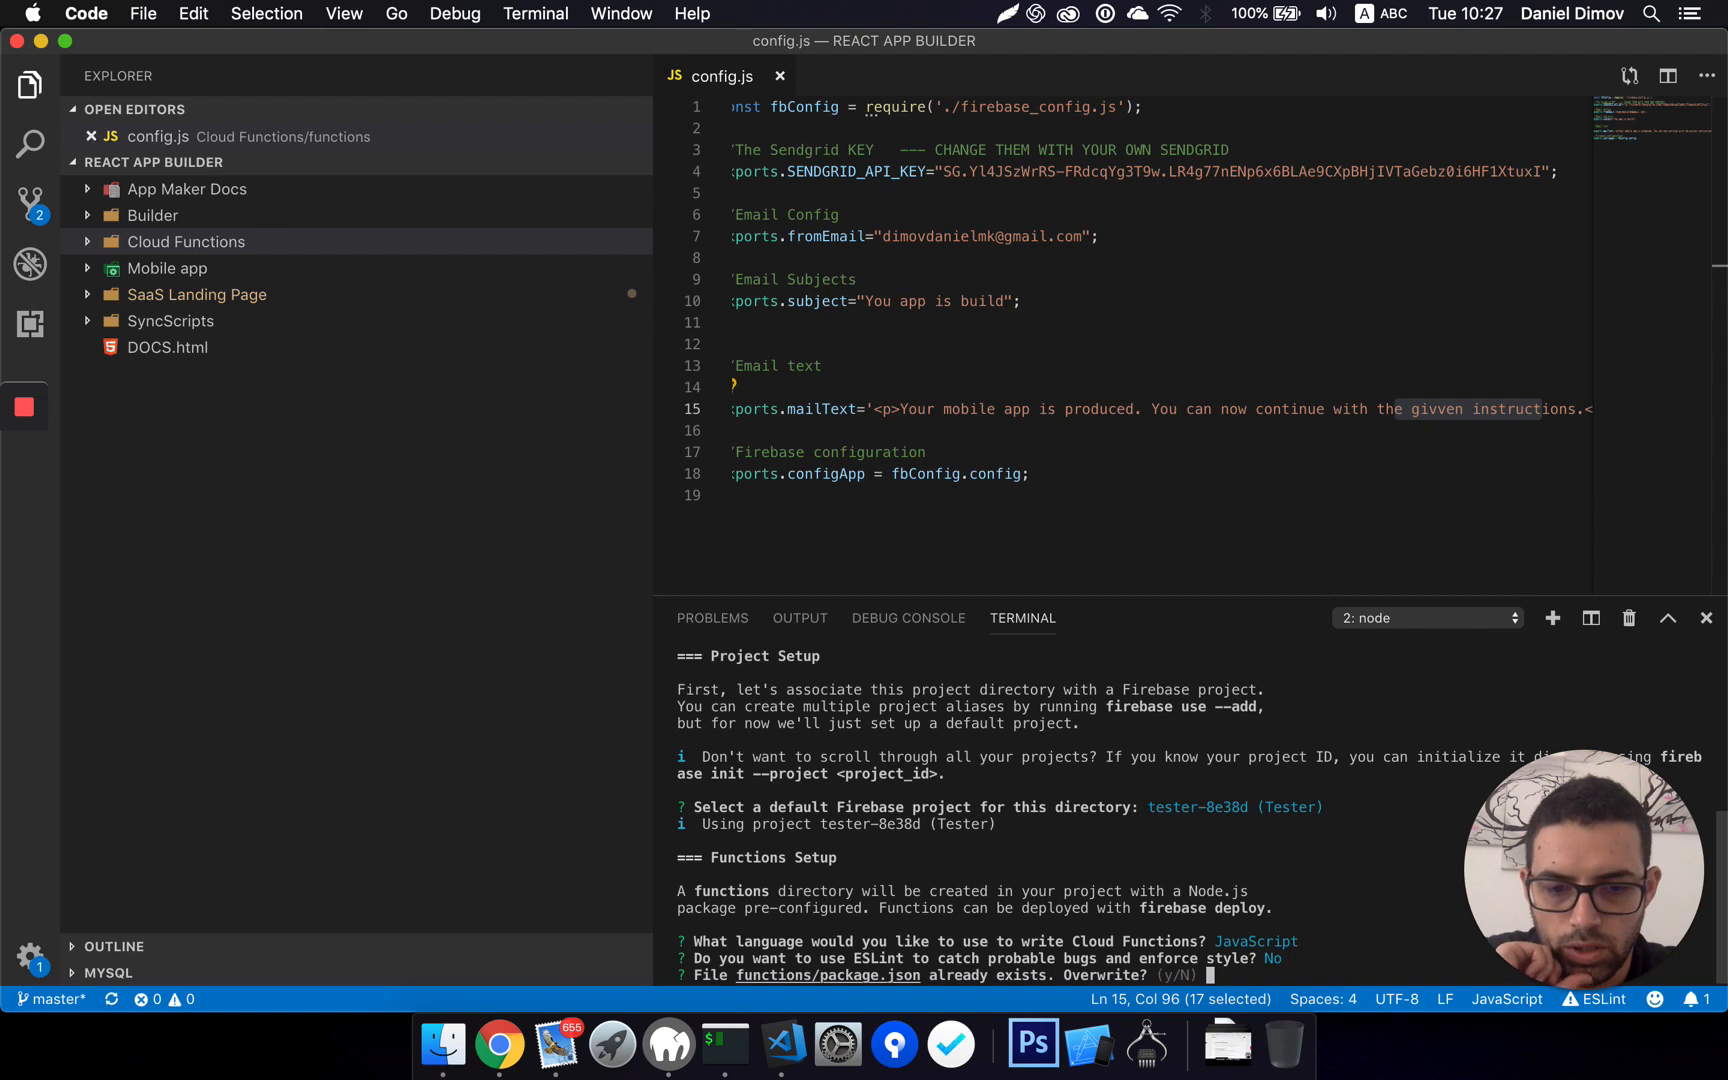
text(n)
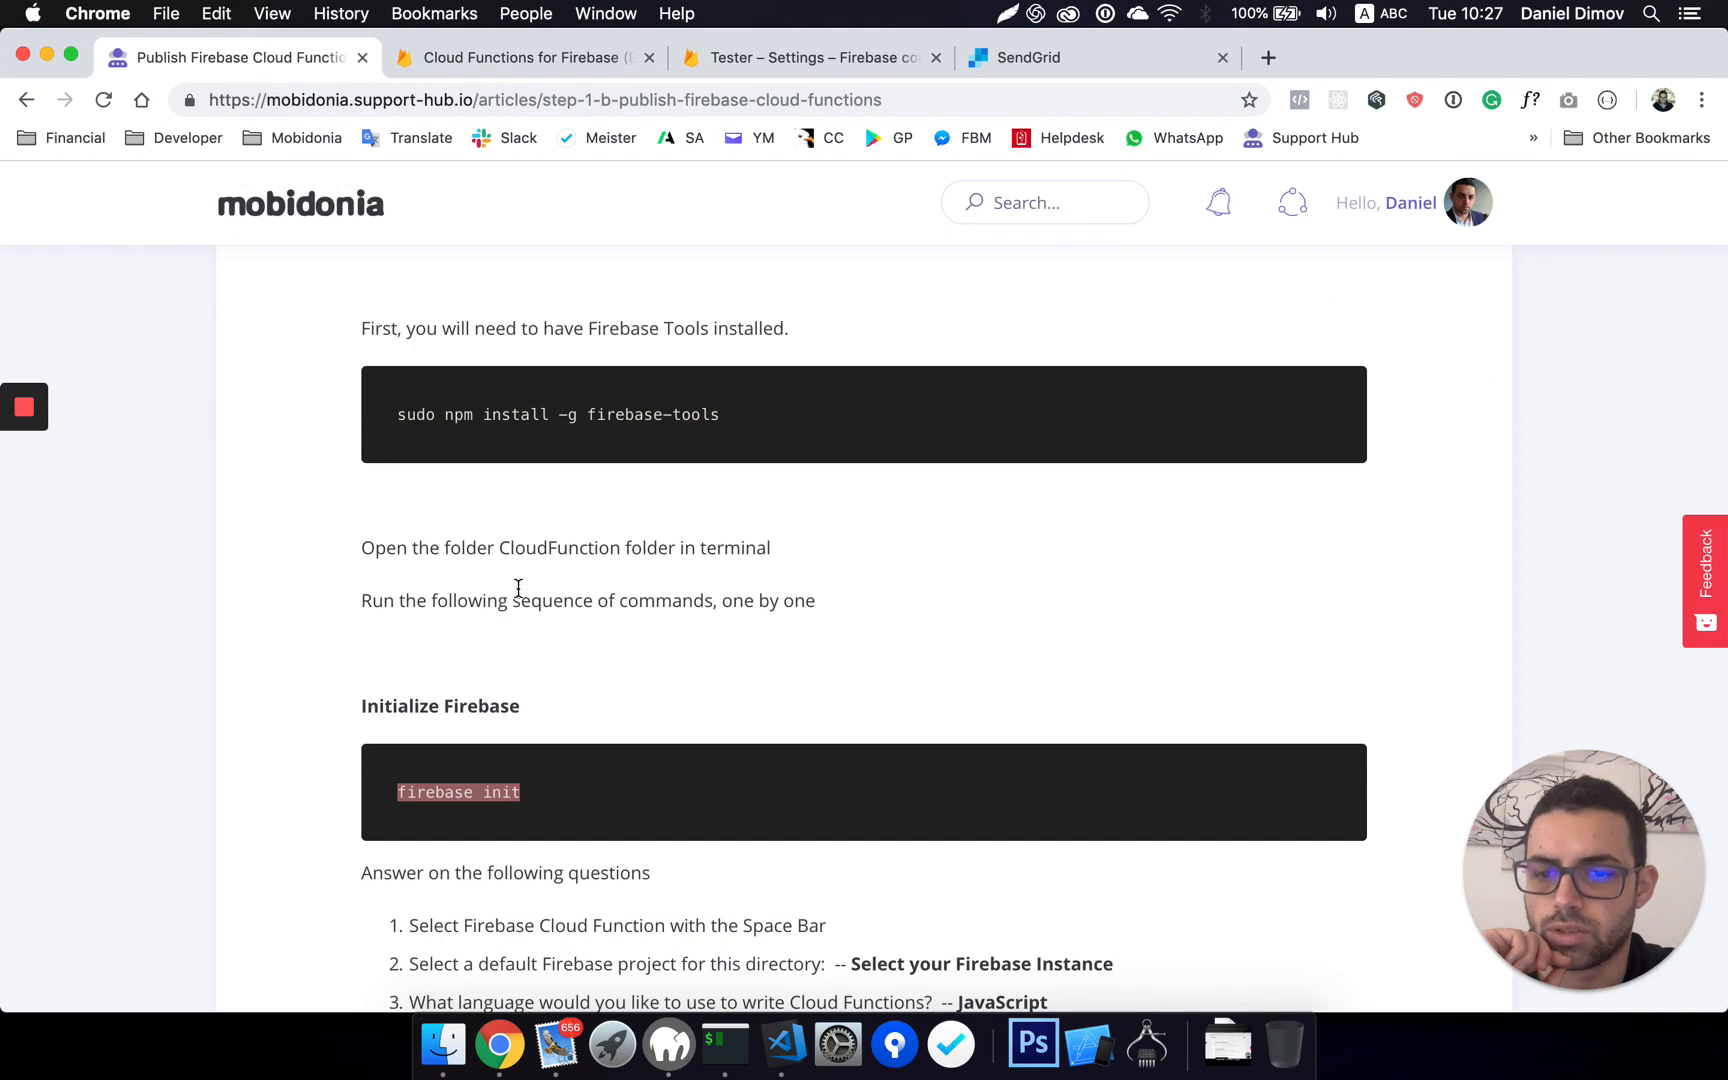
scroll(down, 3)
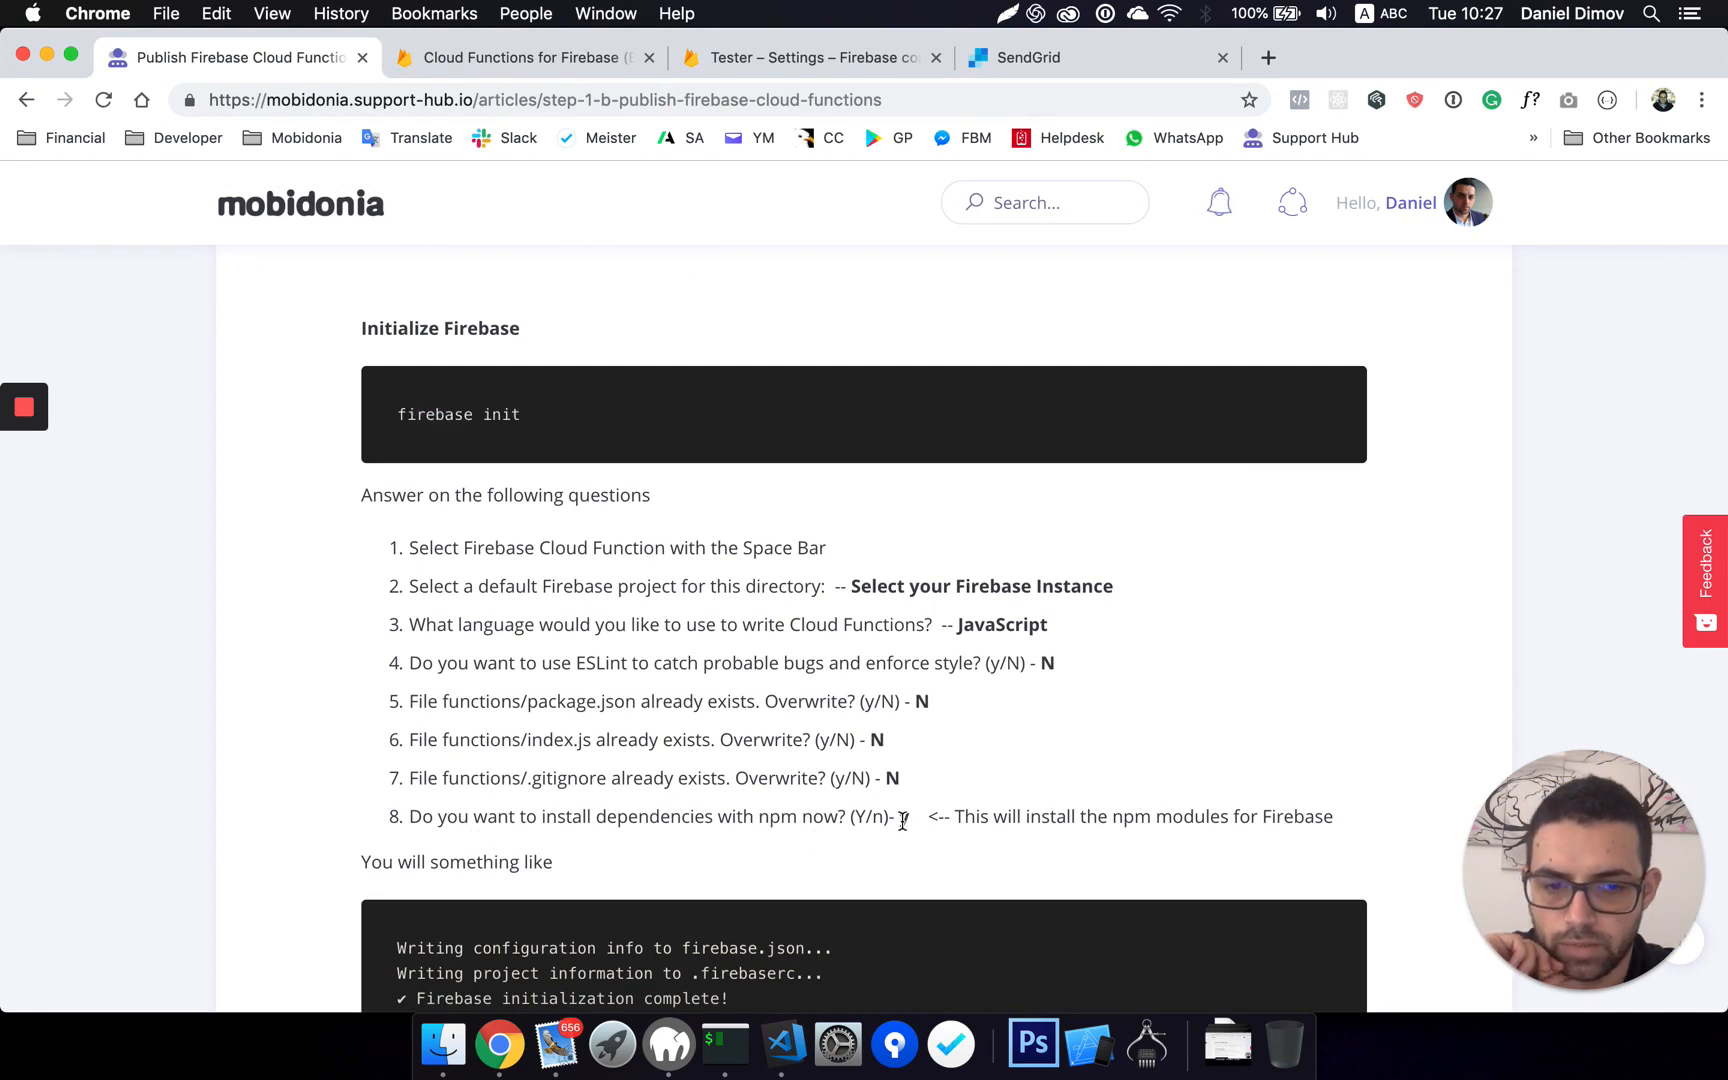
Read the remaining init answers, the completion message, and the cd functions and npm install steps.
scroll(down, 3)
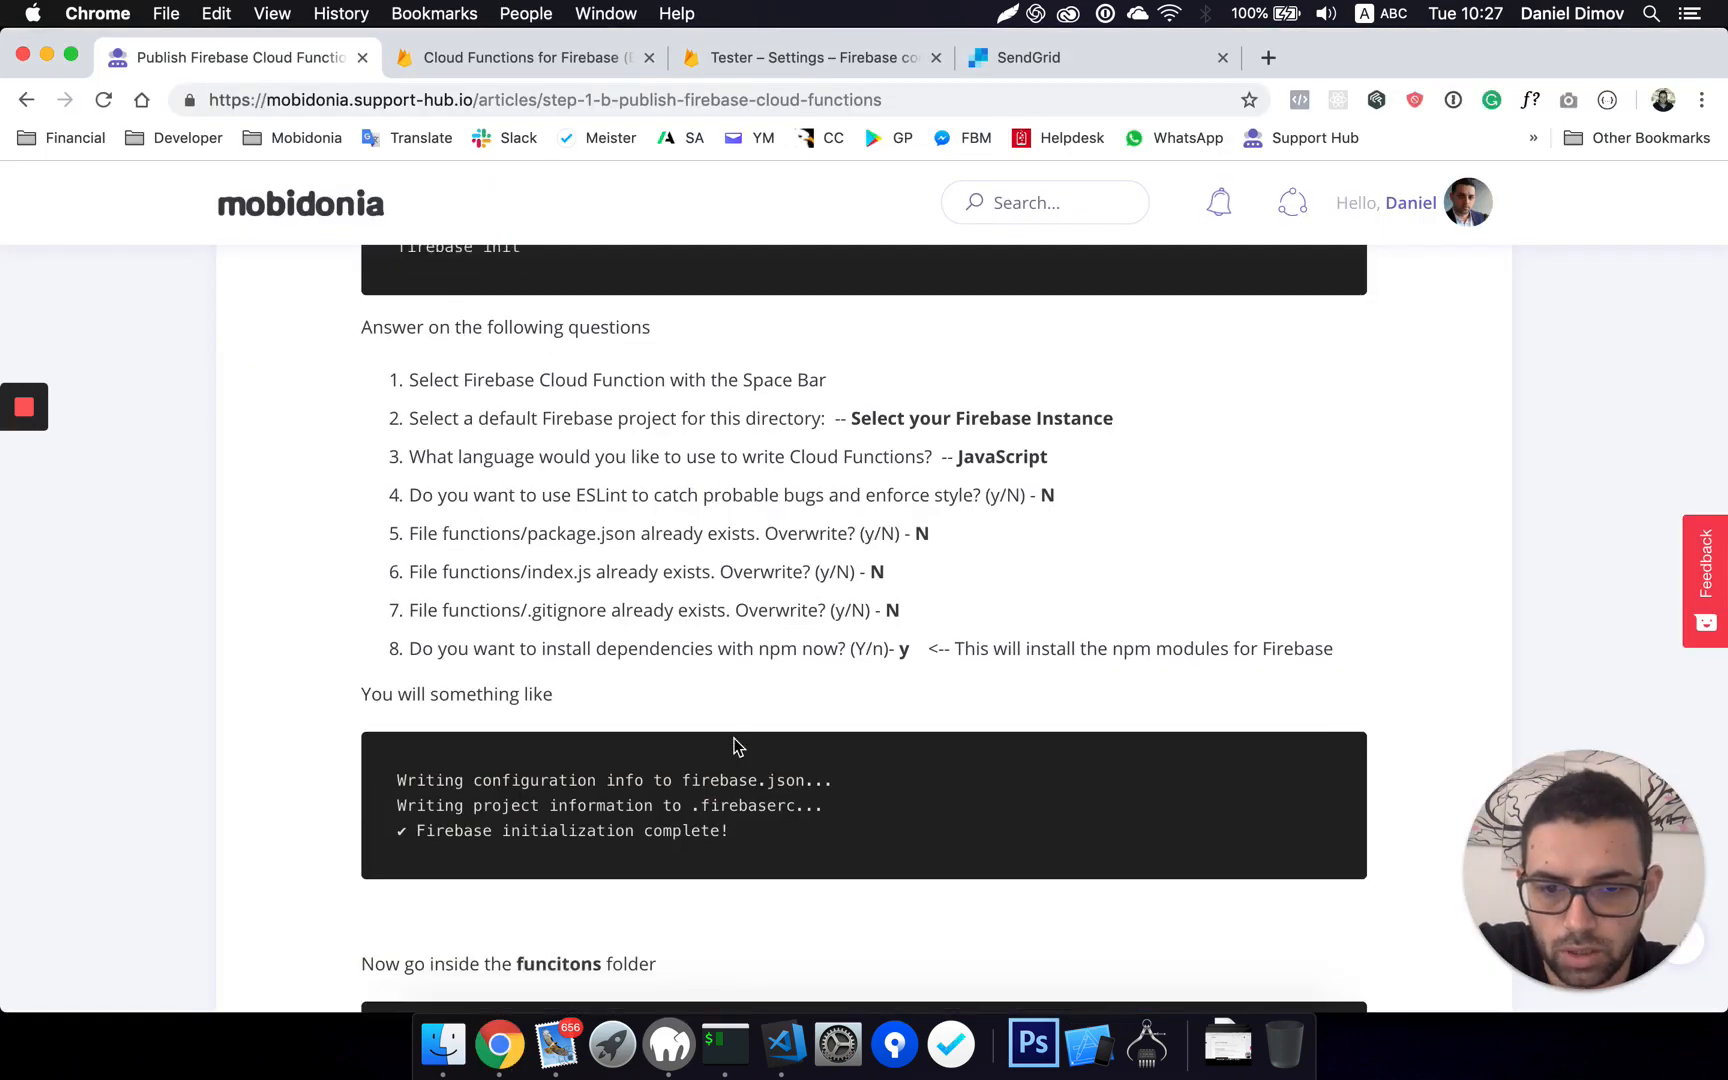
scroll(down, 3)
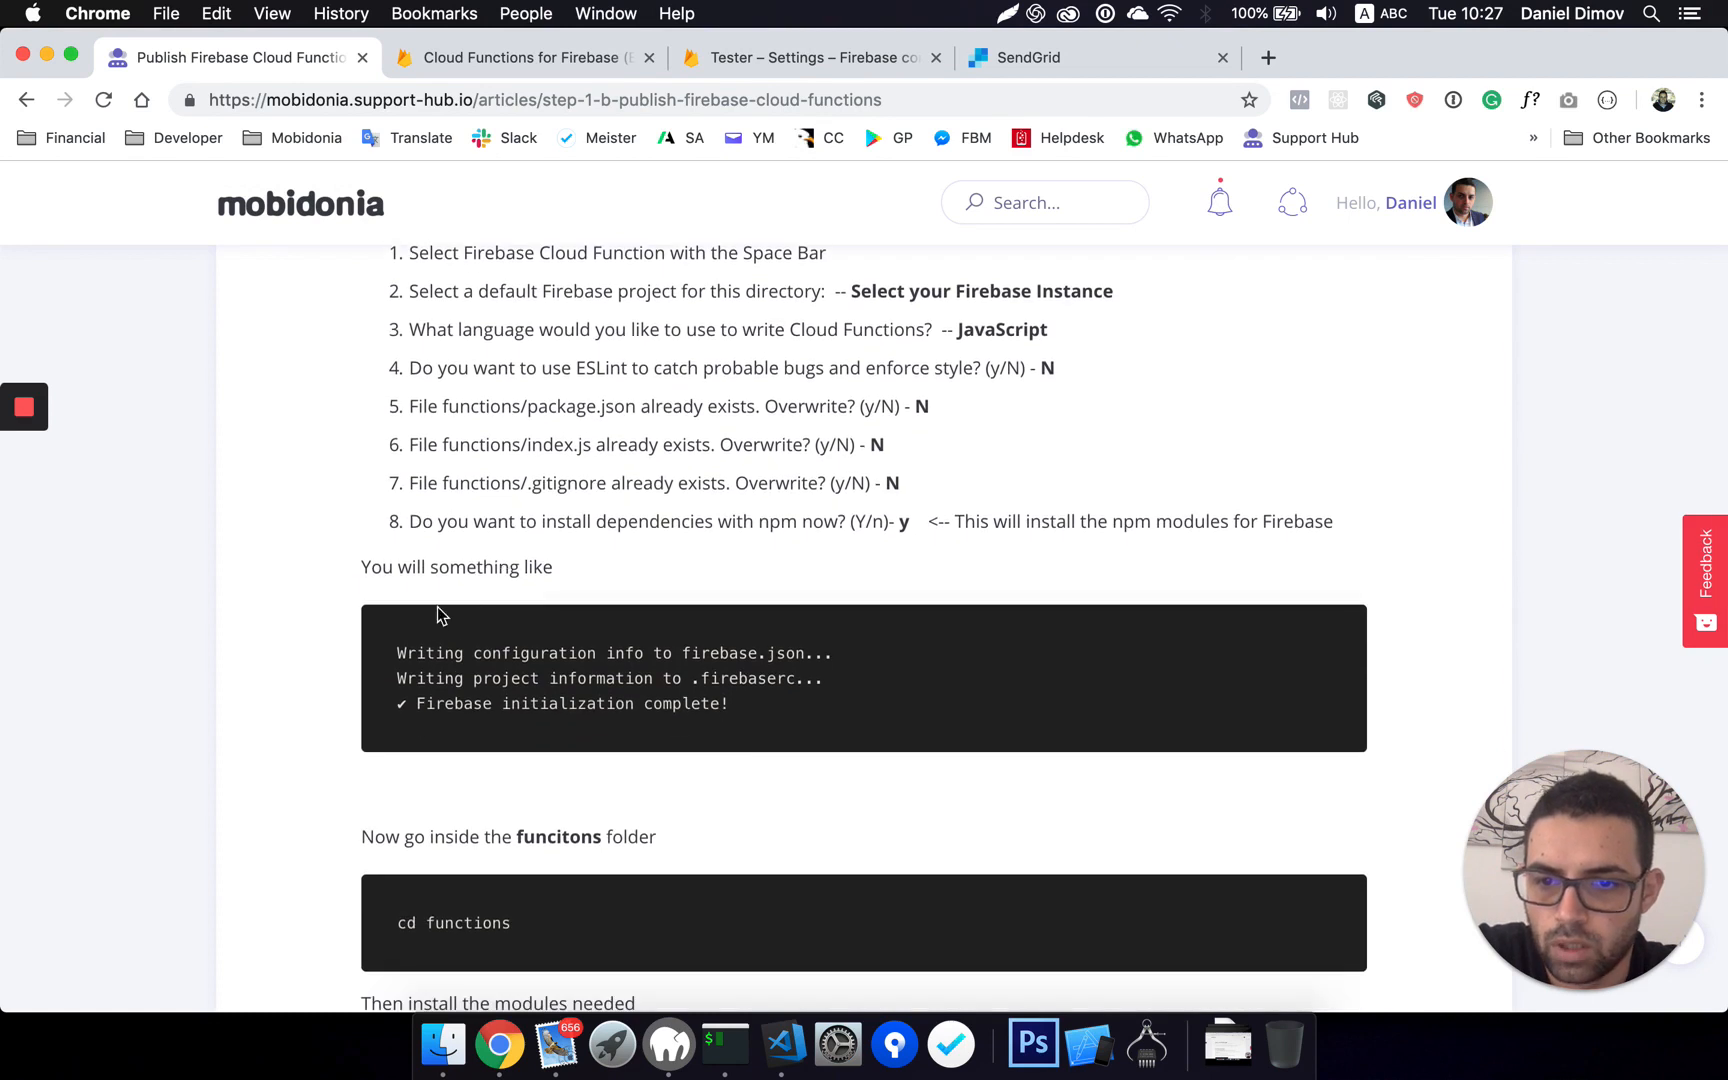
drag(396, 652, 574, 678)
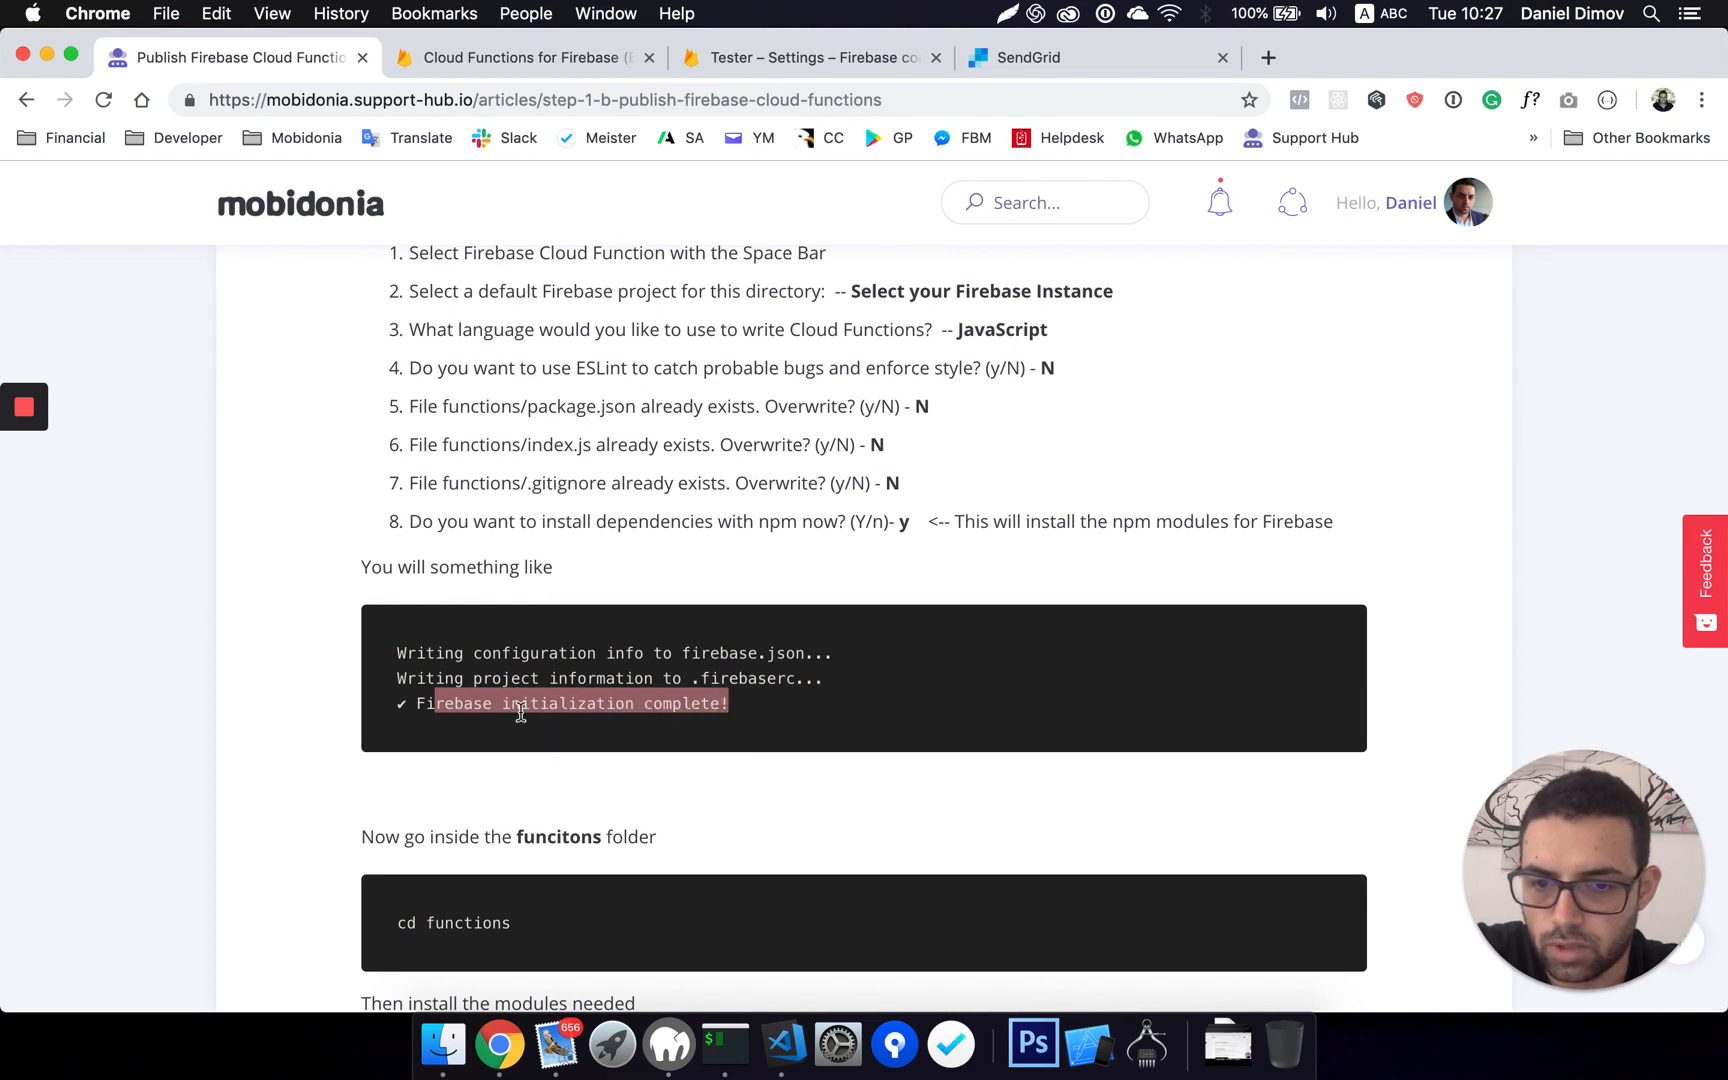
scroll(down, 3)
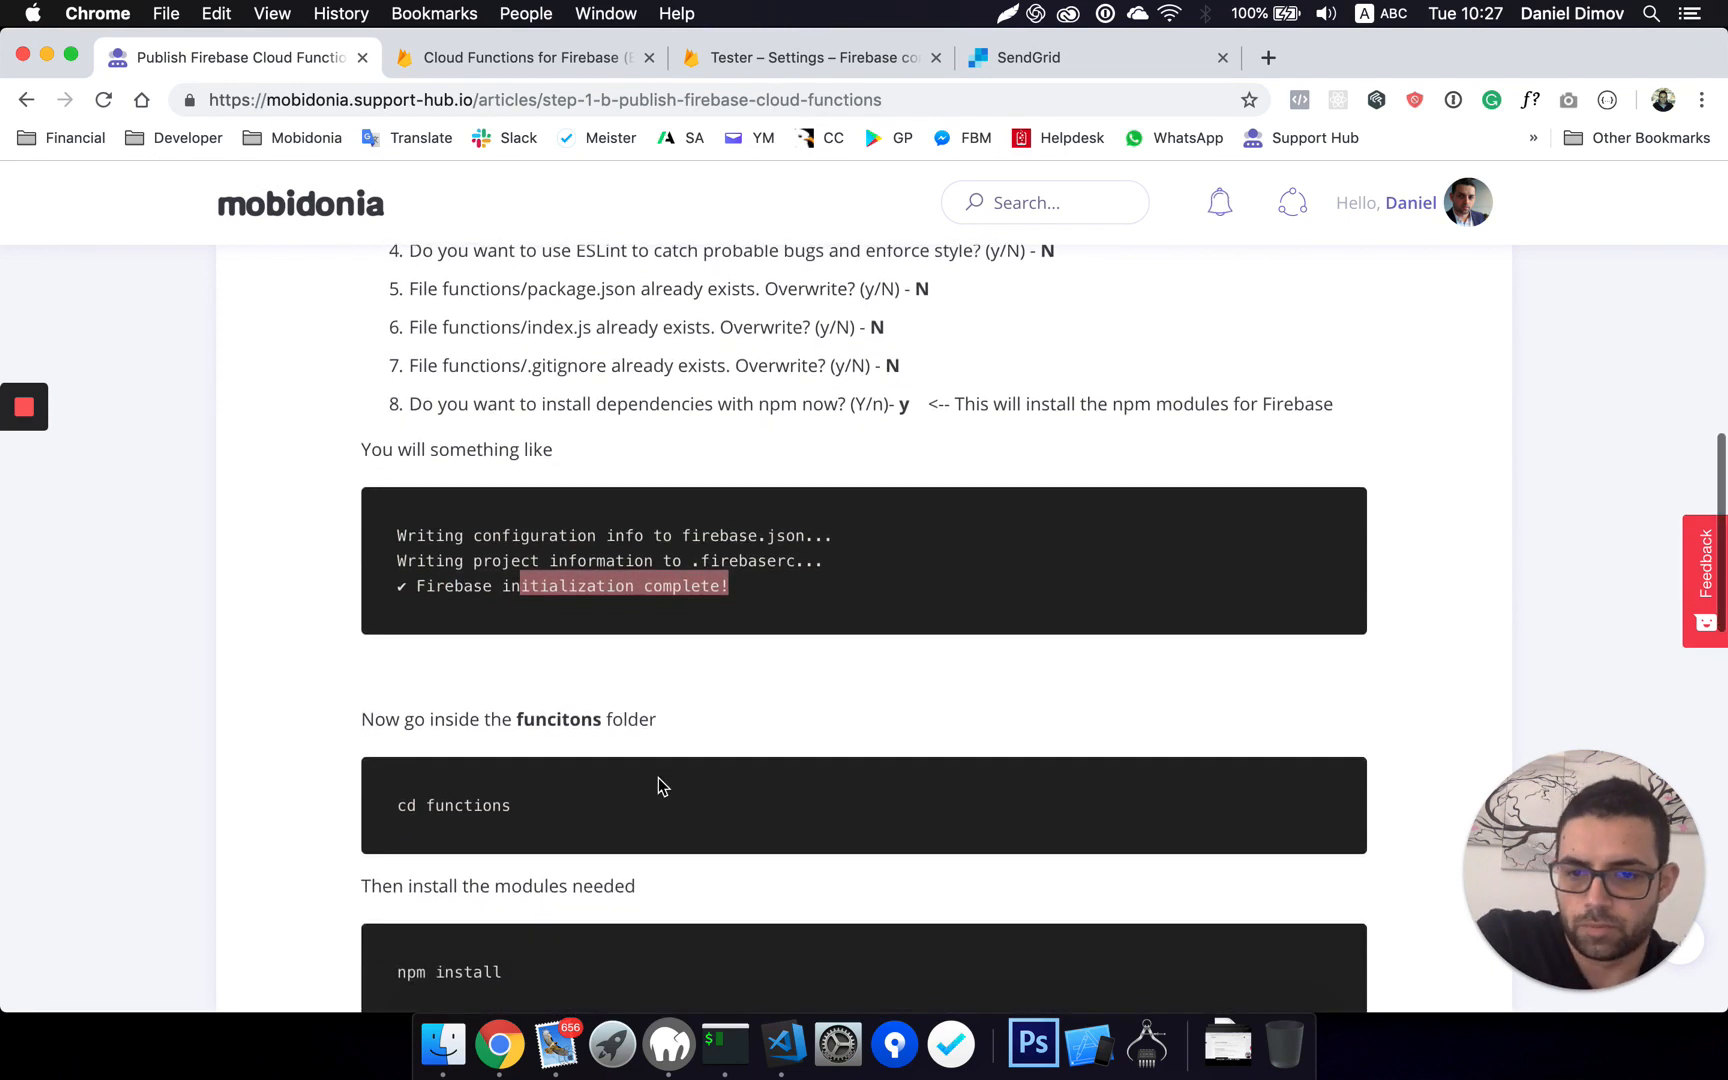
scroll(down, 3)
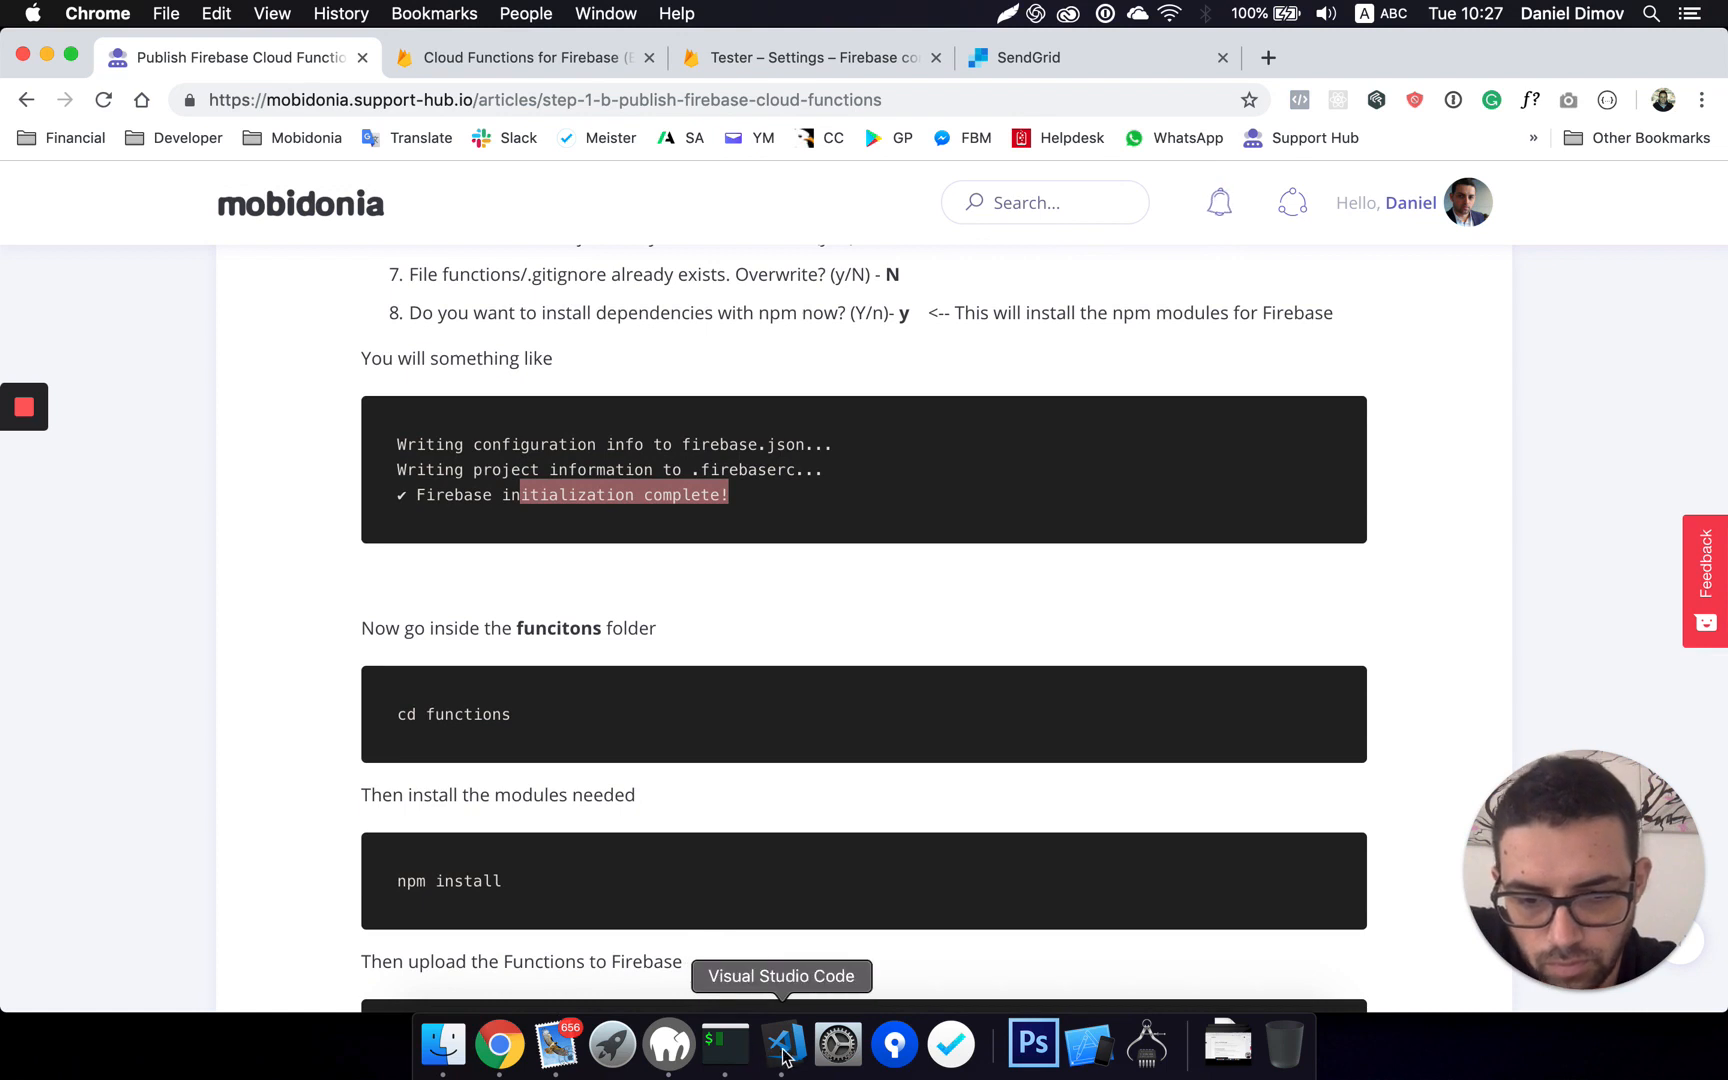
Let firebase init finish installing 595 npm packages and compare with the guide.
click(784, 1042)
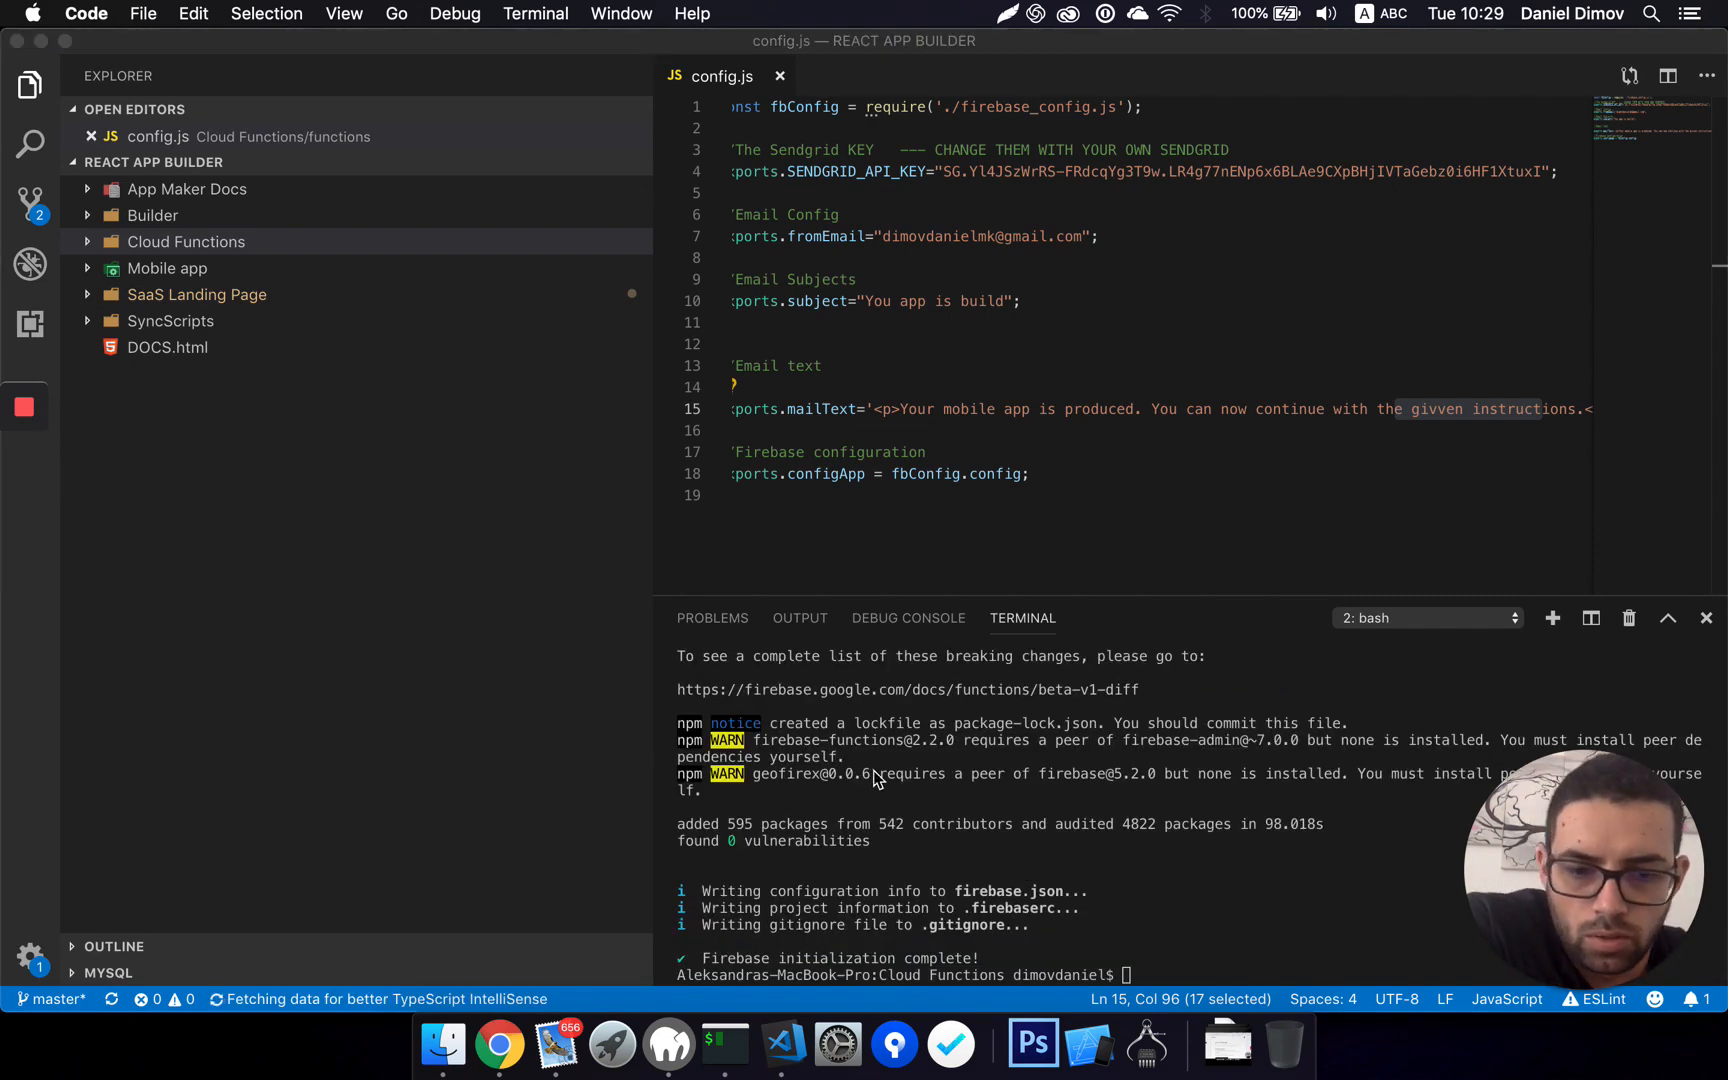
mouse_move(758, 910)
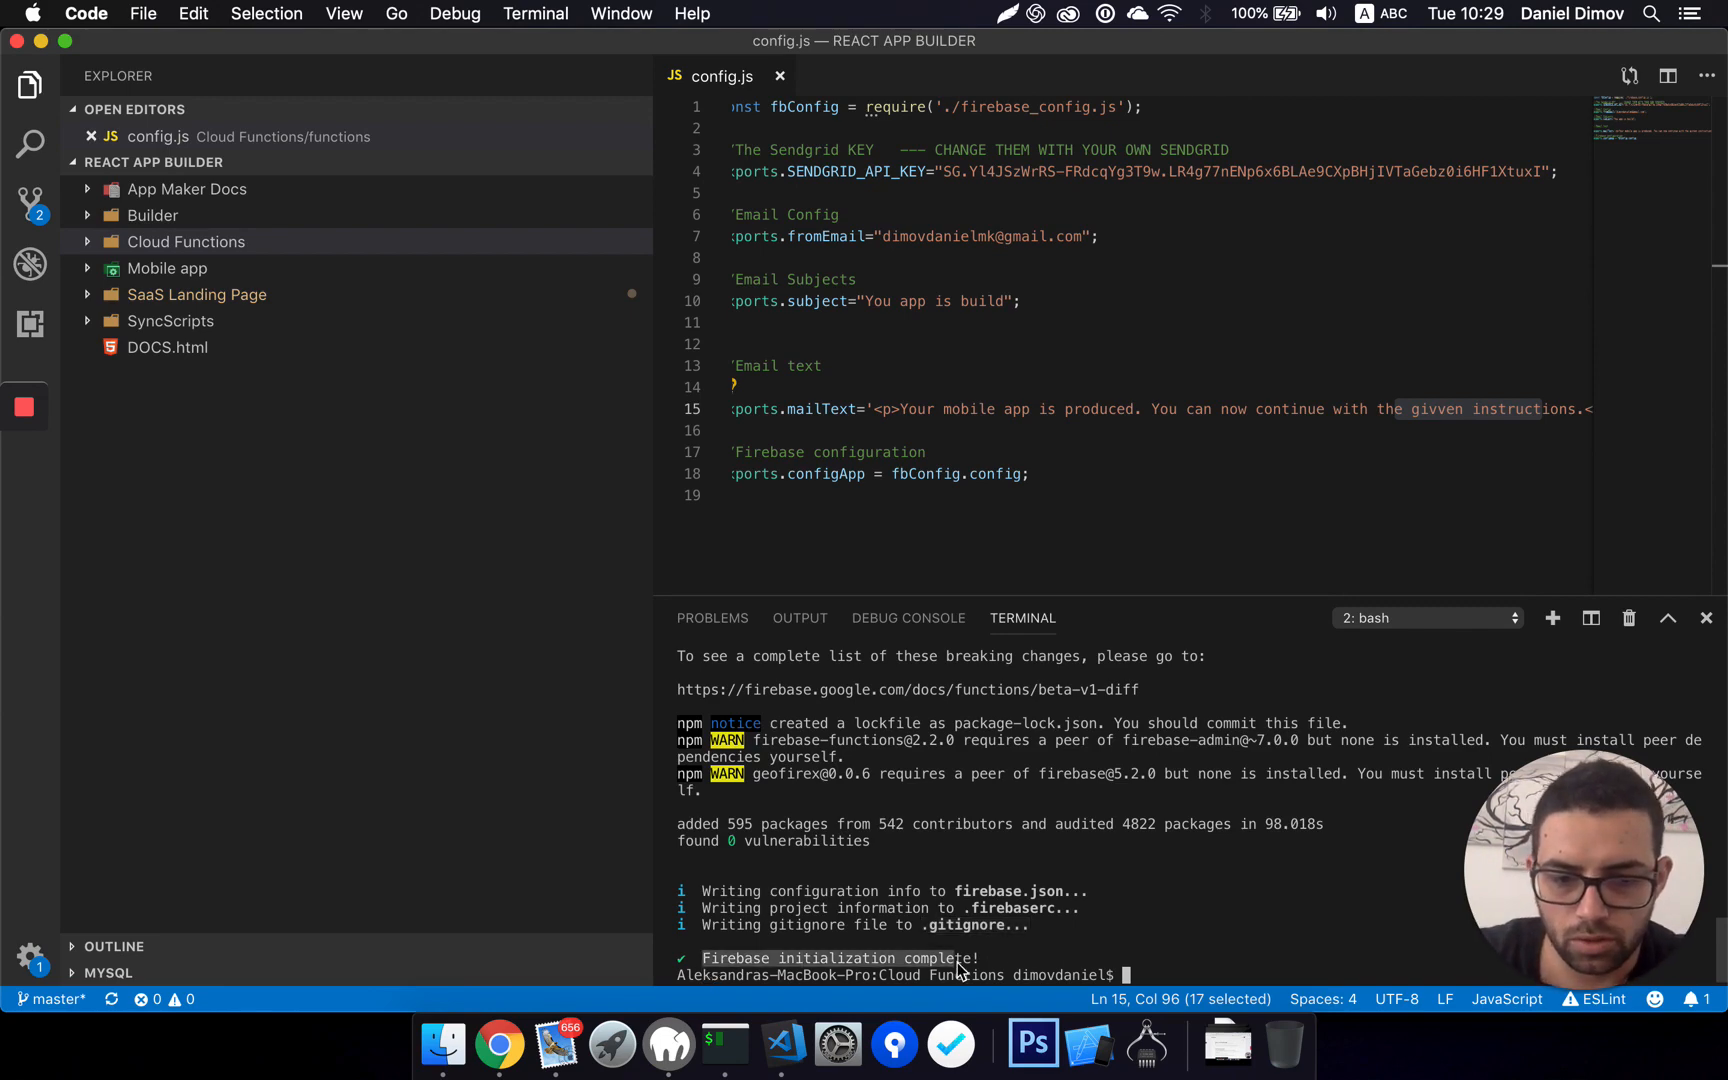
click(498, 1042)
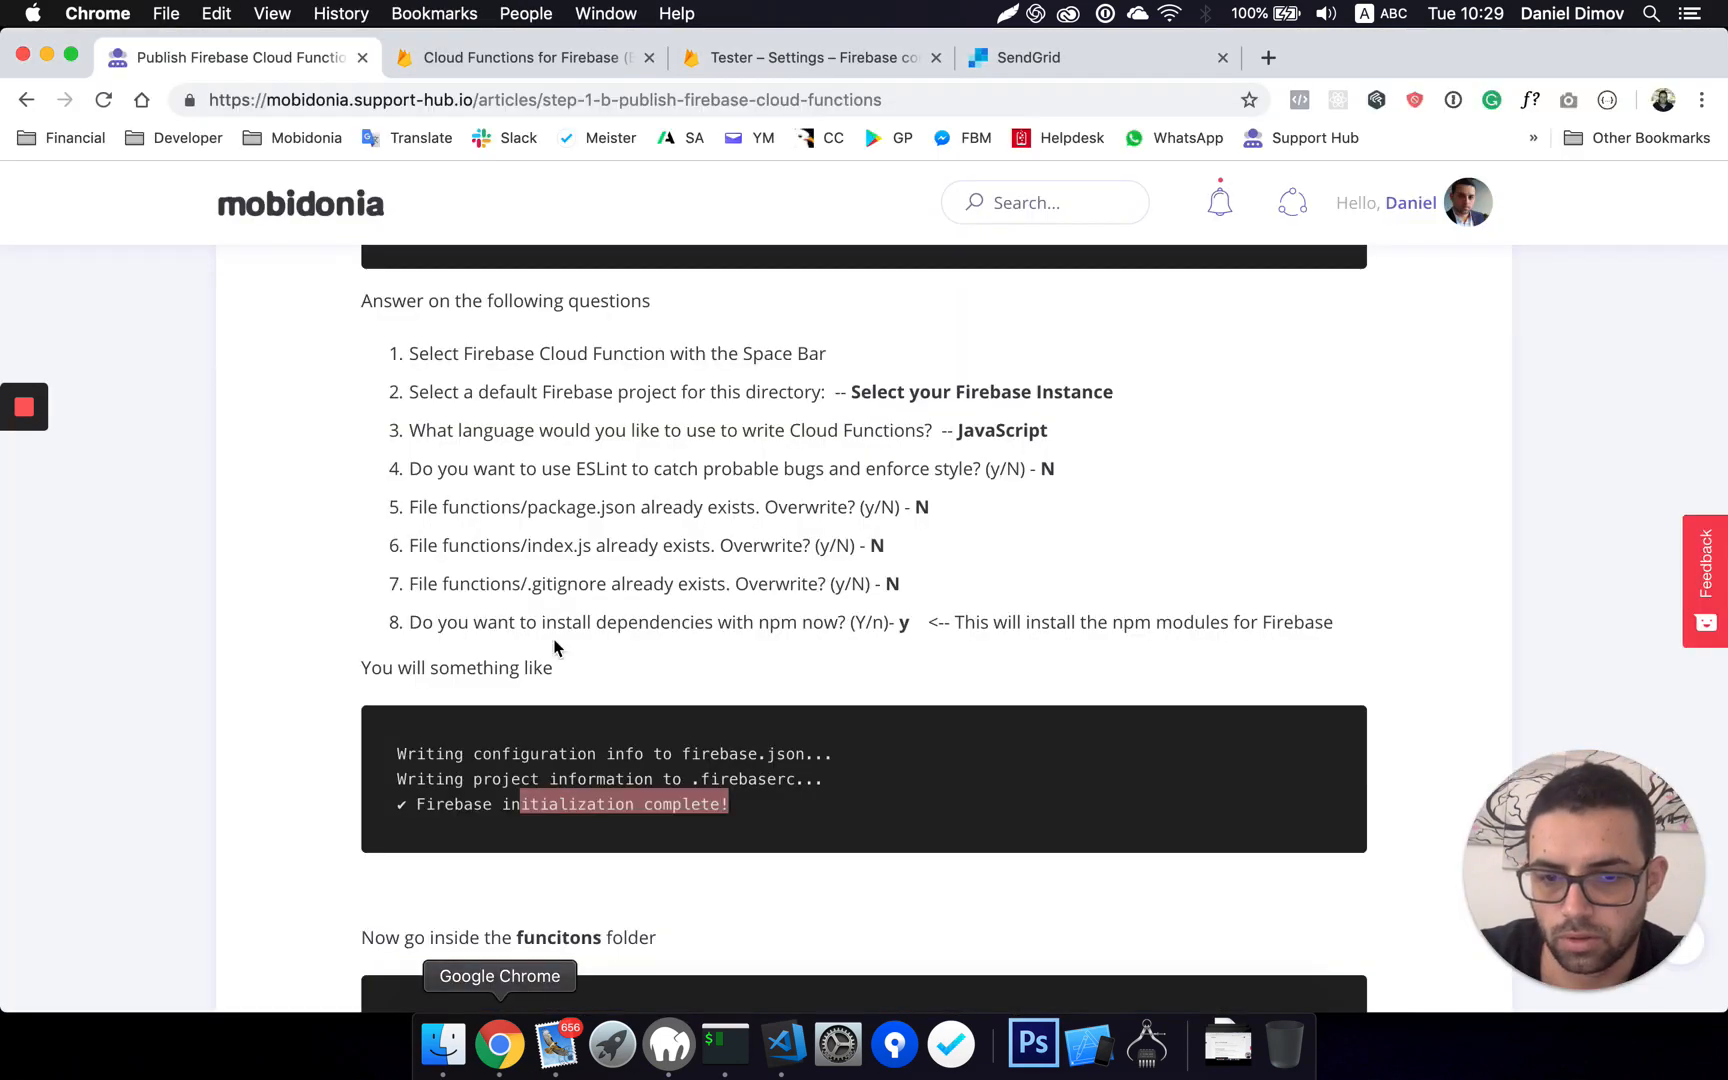
scroll(down, 3)
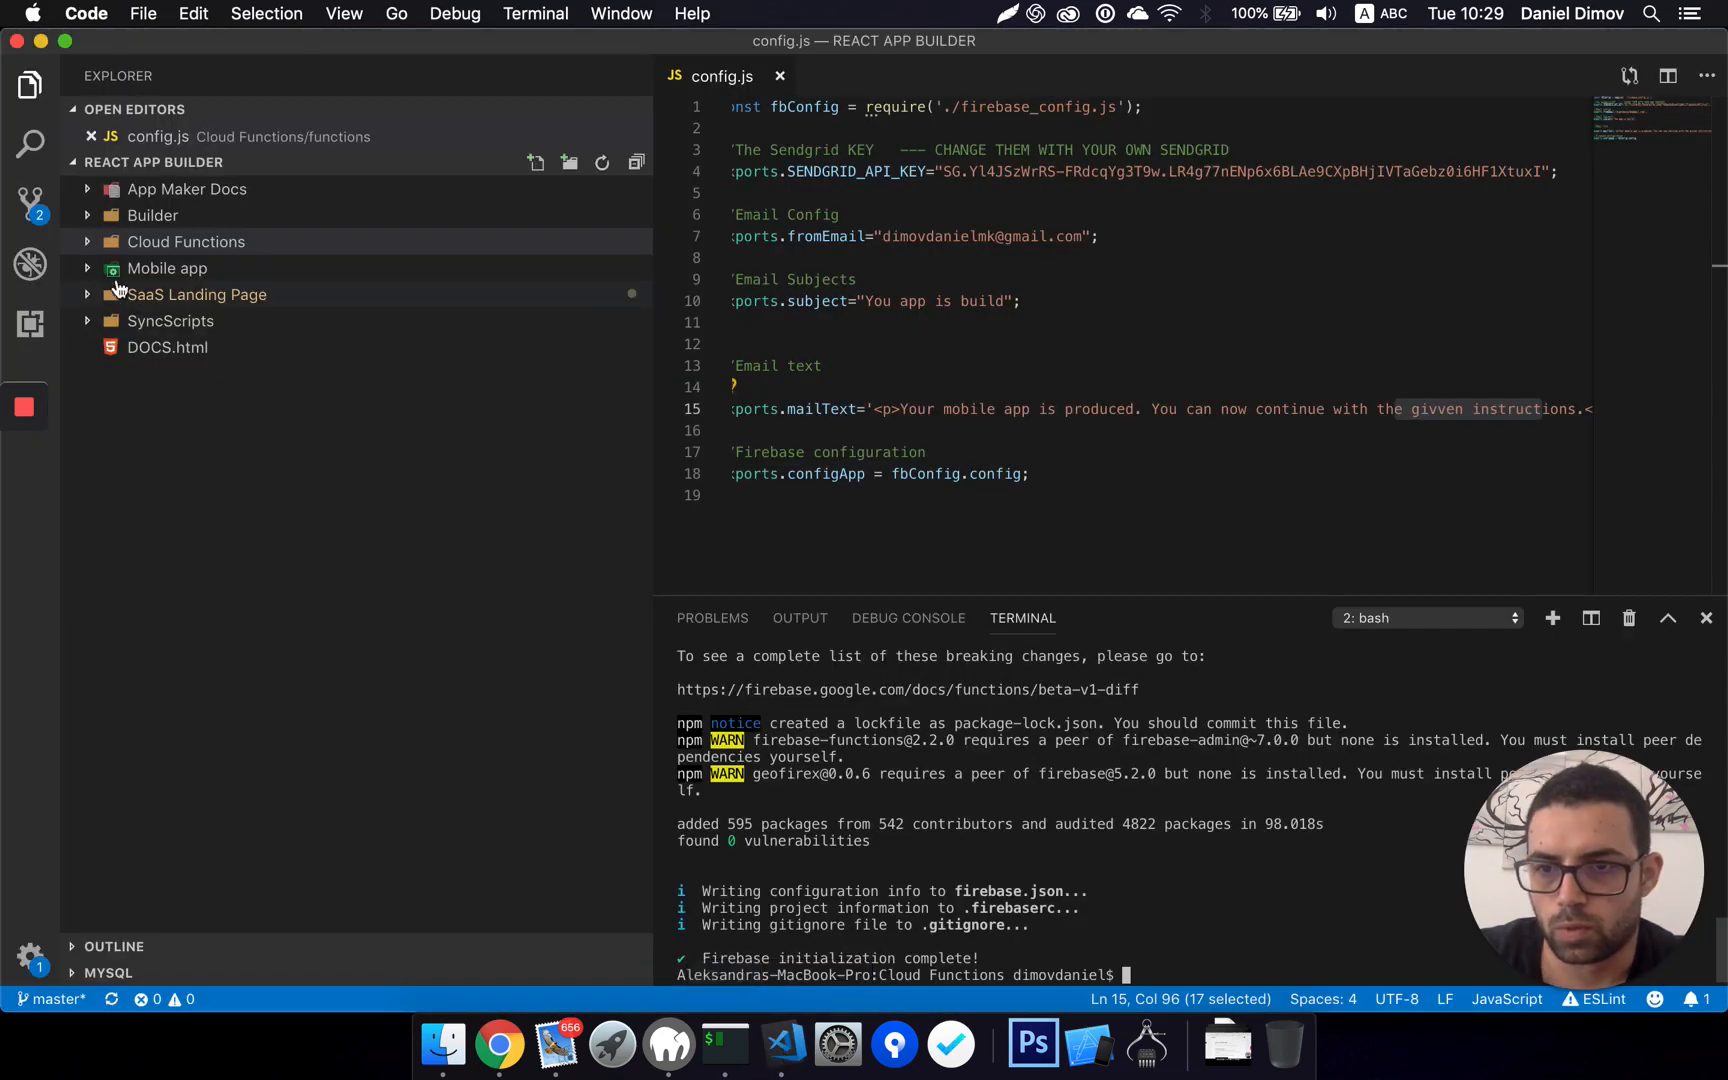
Move into the functions folder with cd and run npm install there, checking the guide's step.
click(186, 242)
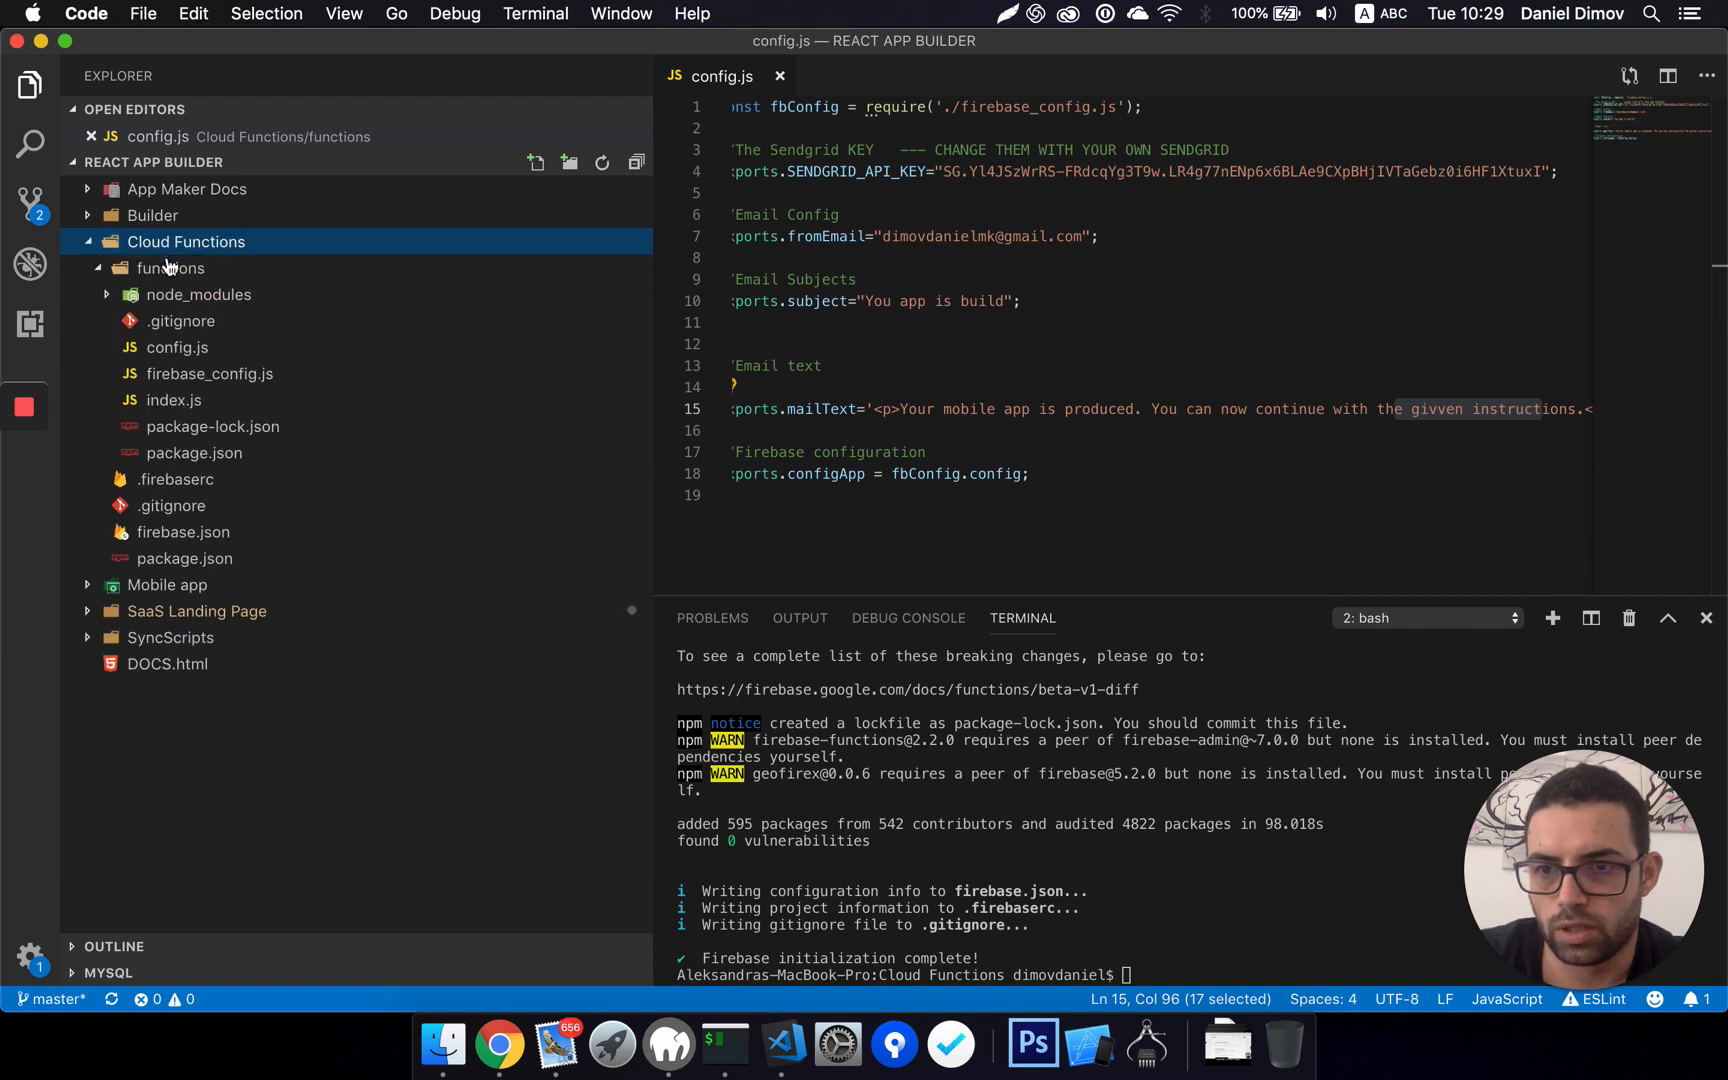
mouse_move(1282, 1042)
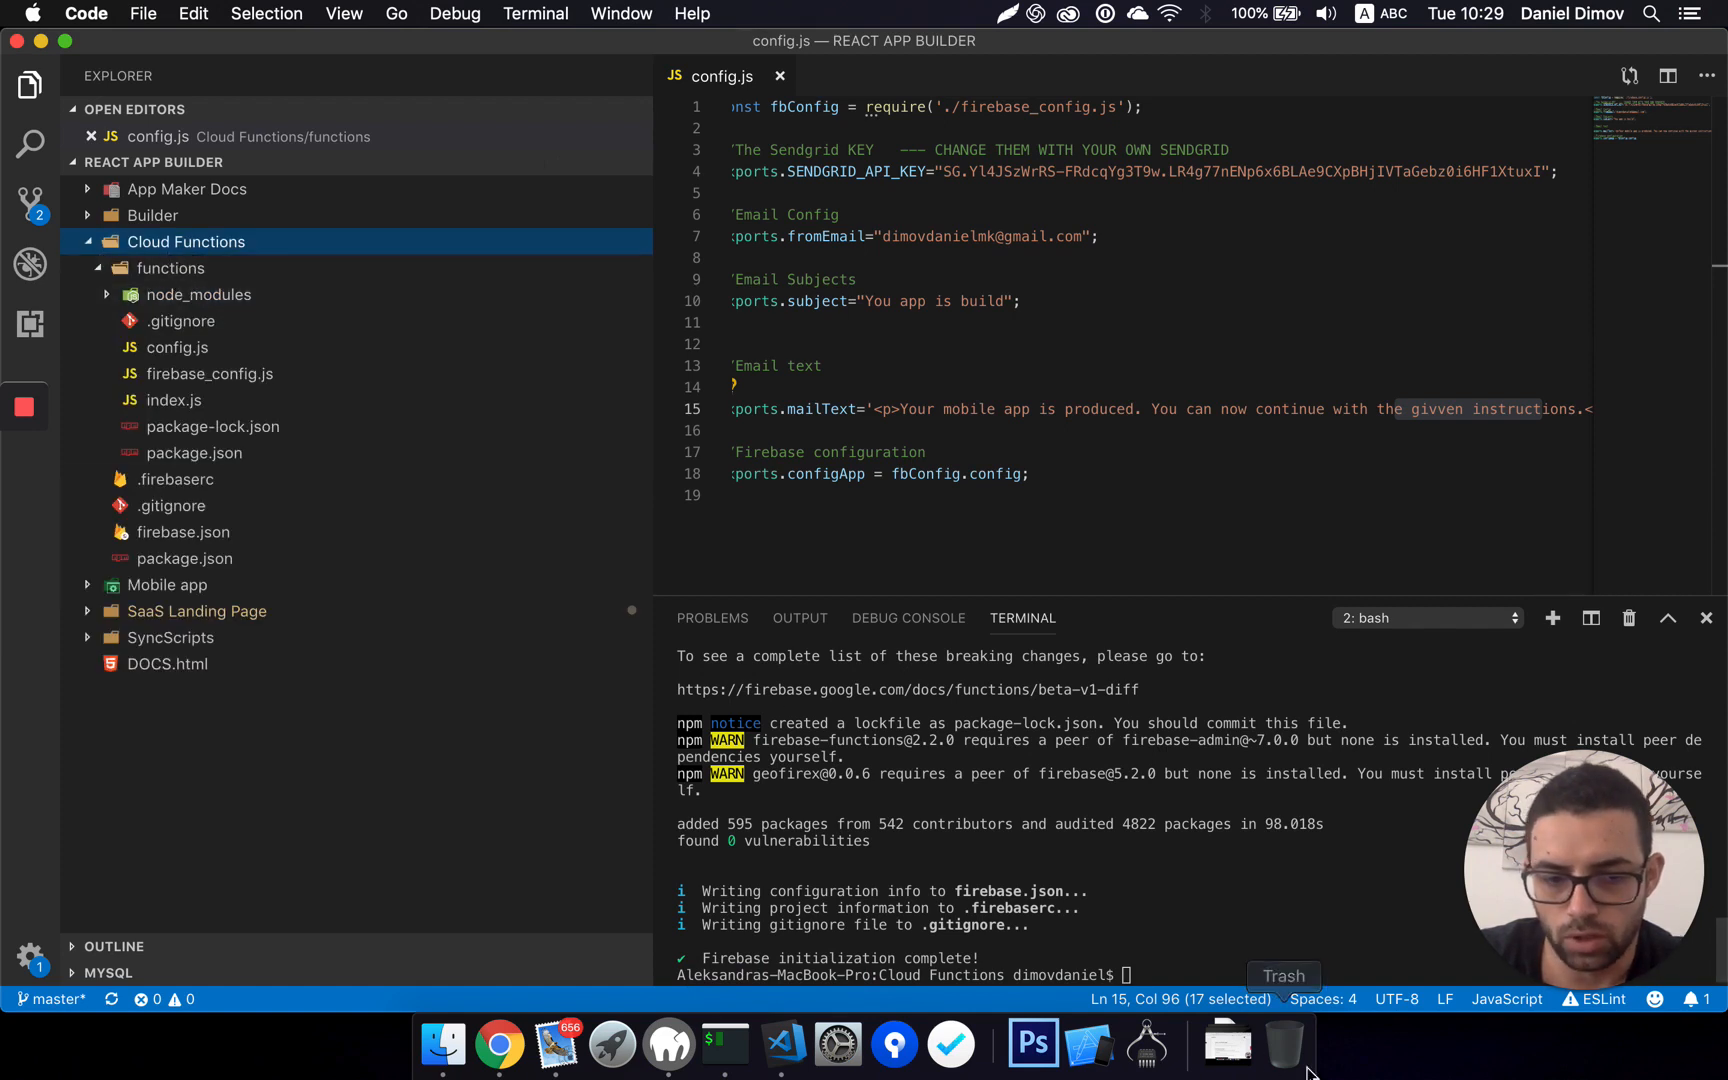
text(cd functions/)
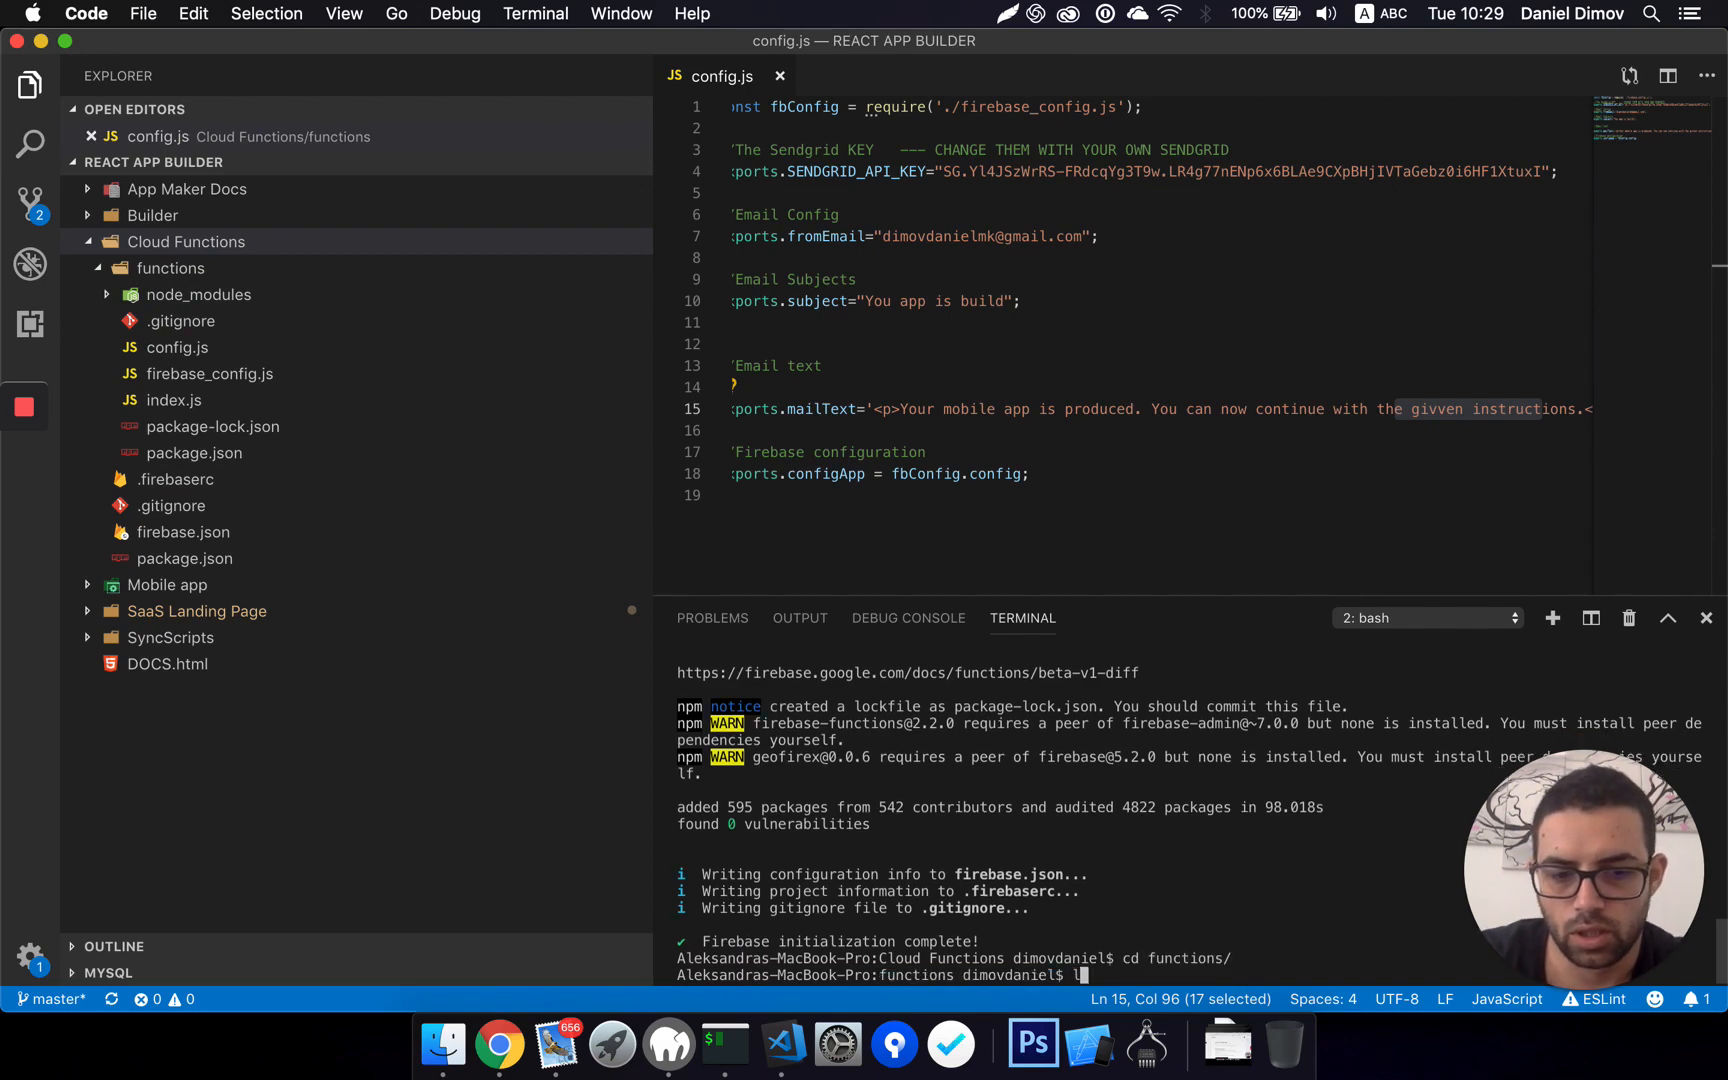
click(498, 1042)
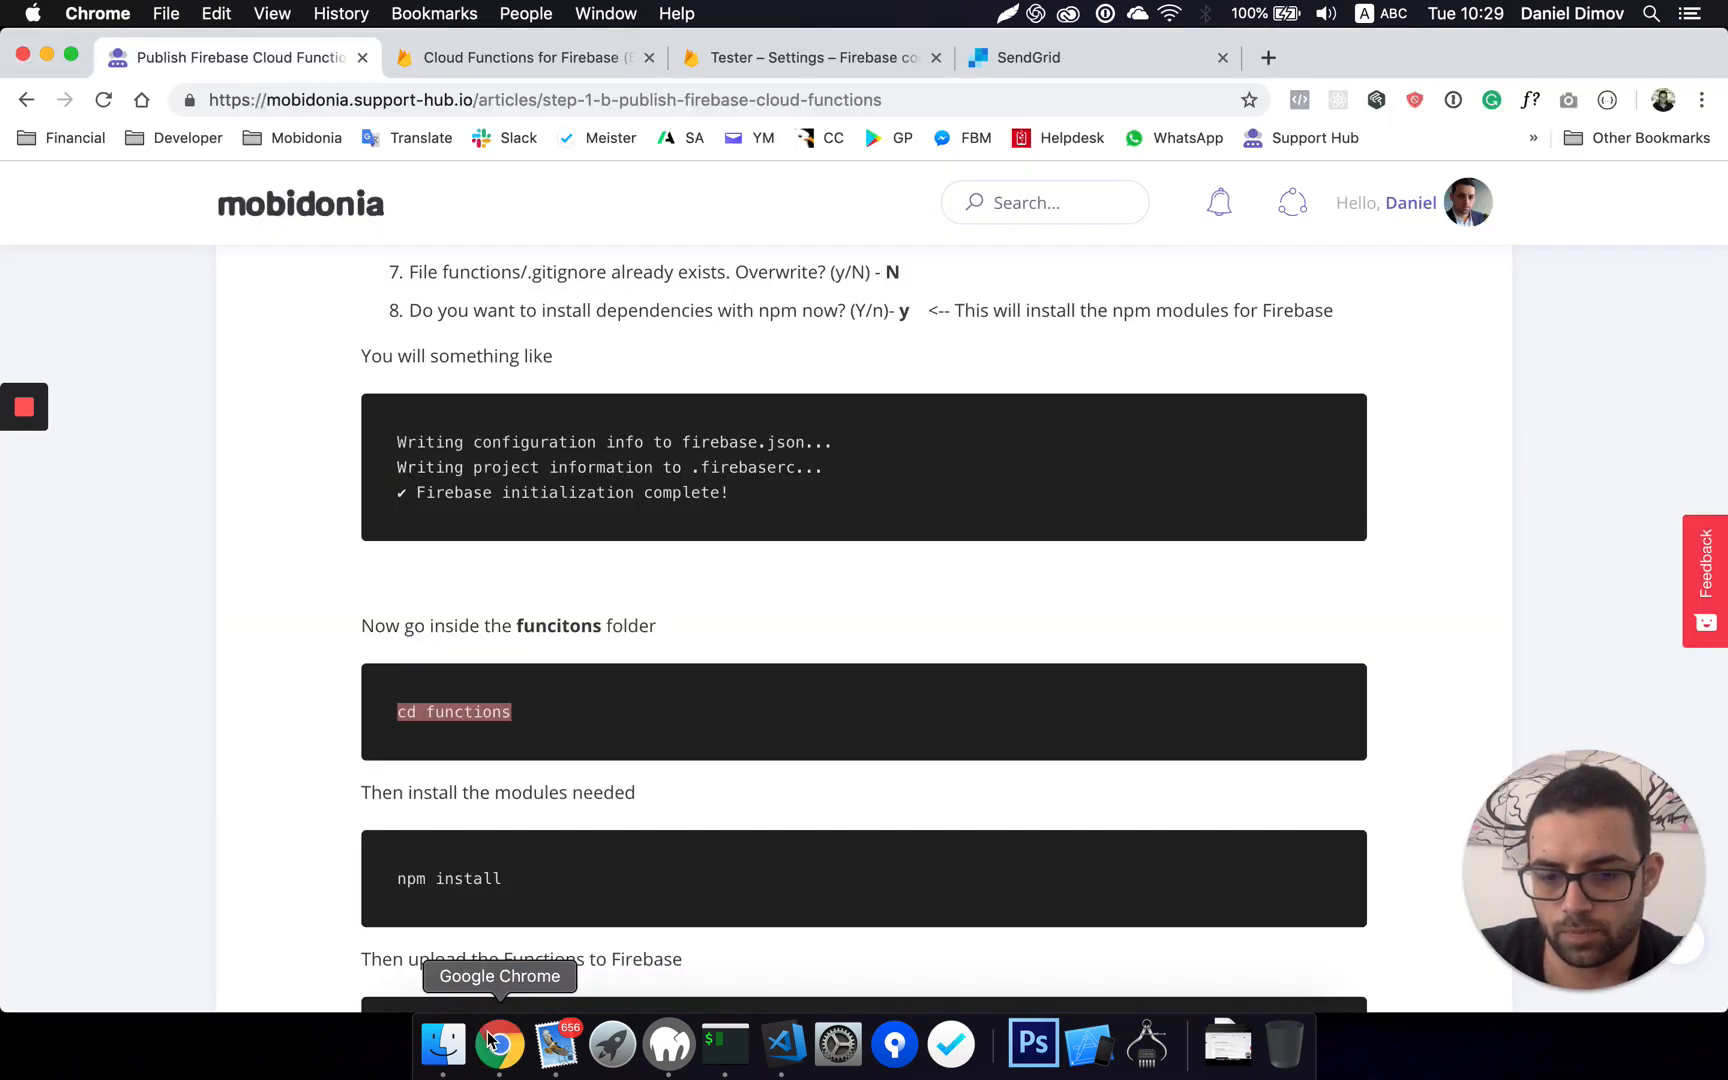
scroll(down, 3)
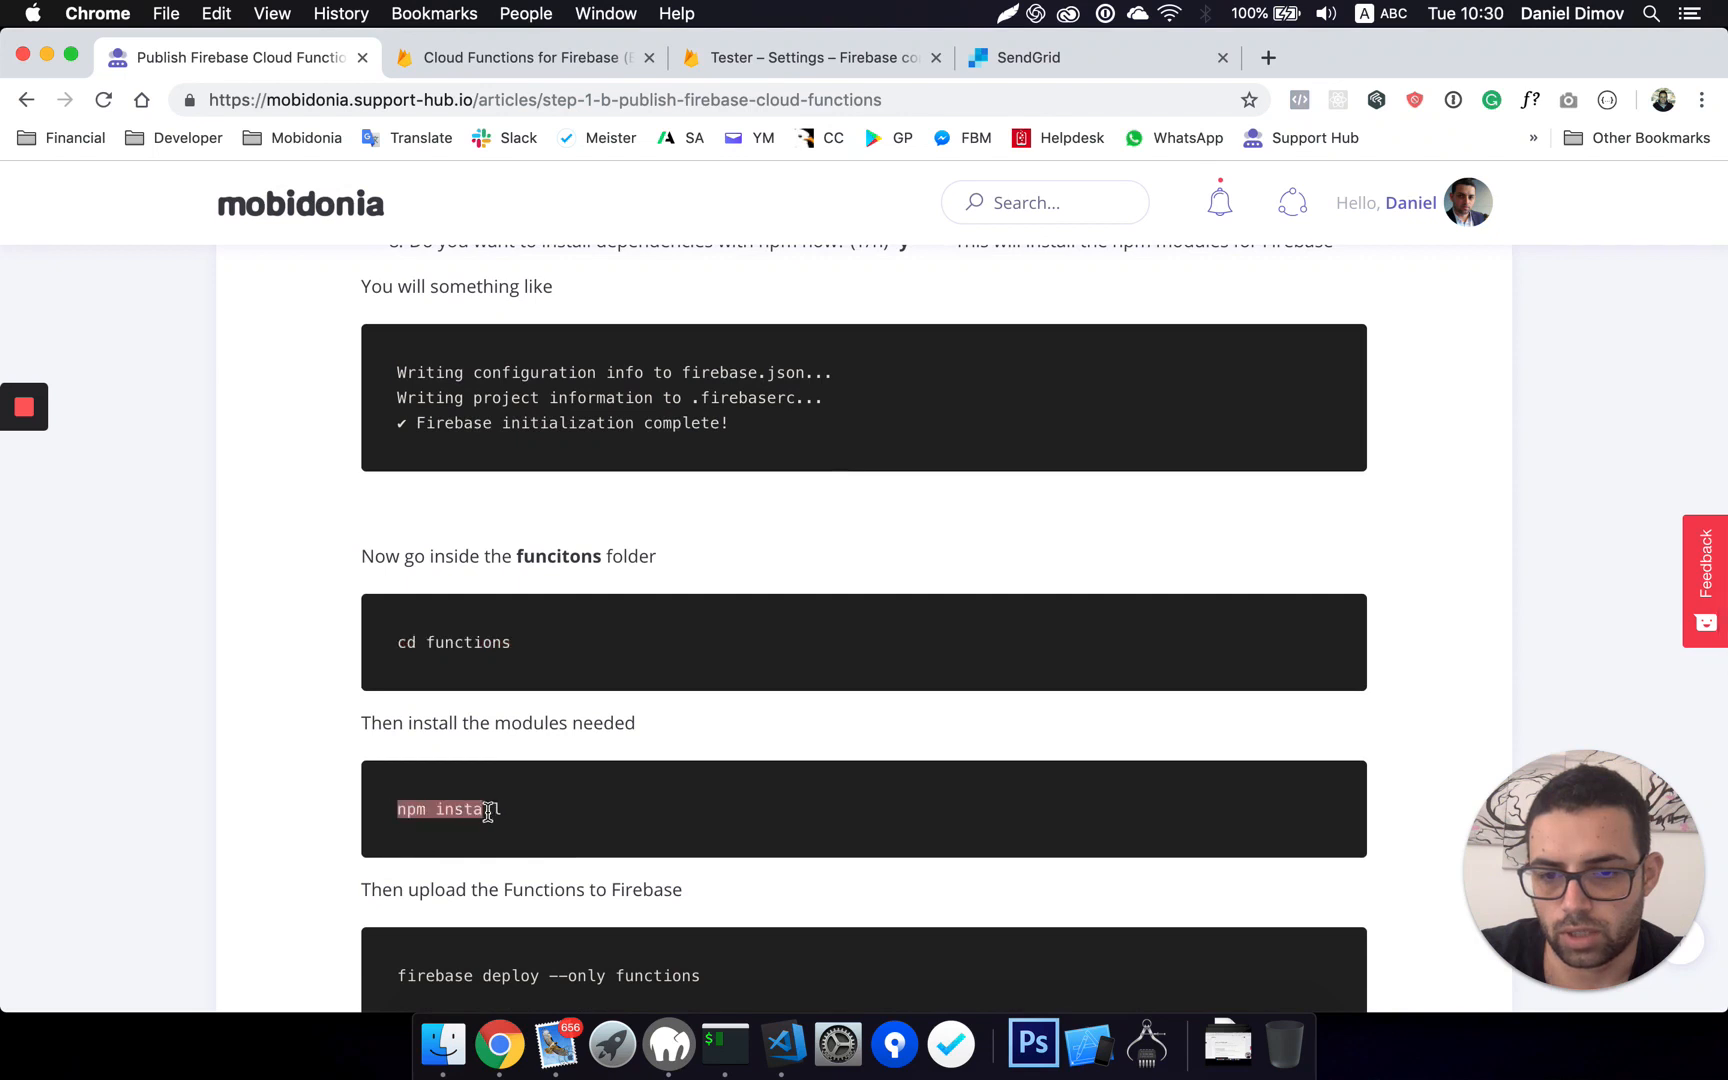
click(782, 1042)
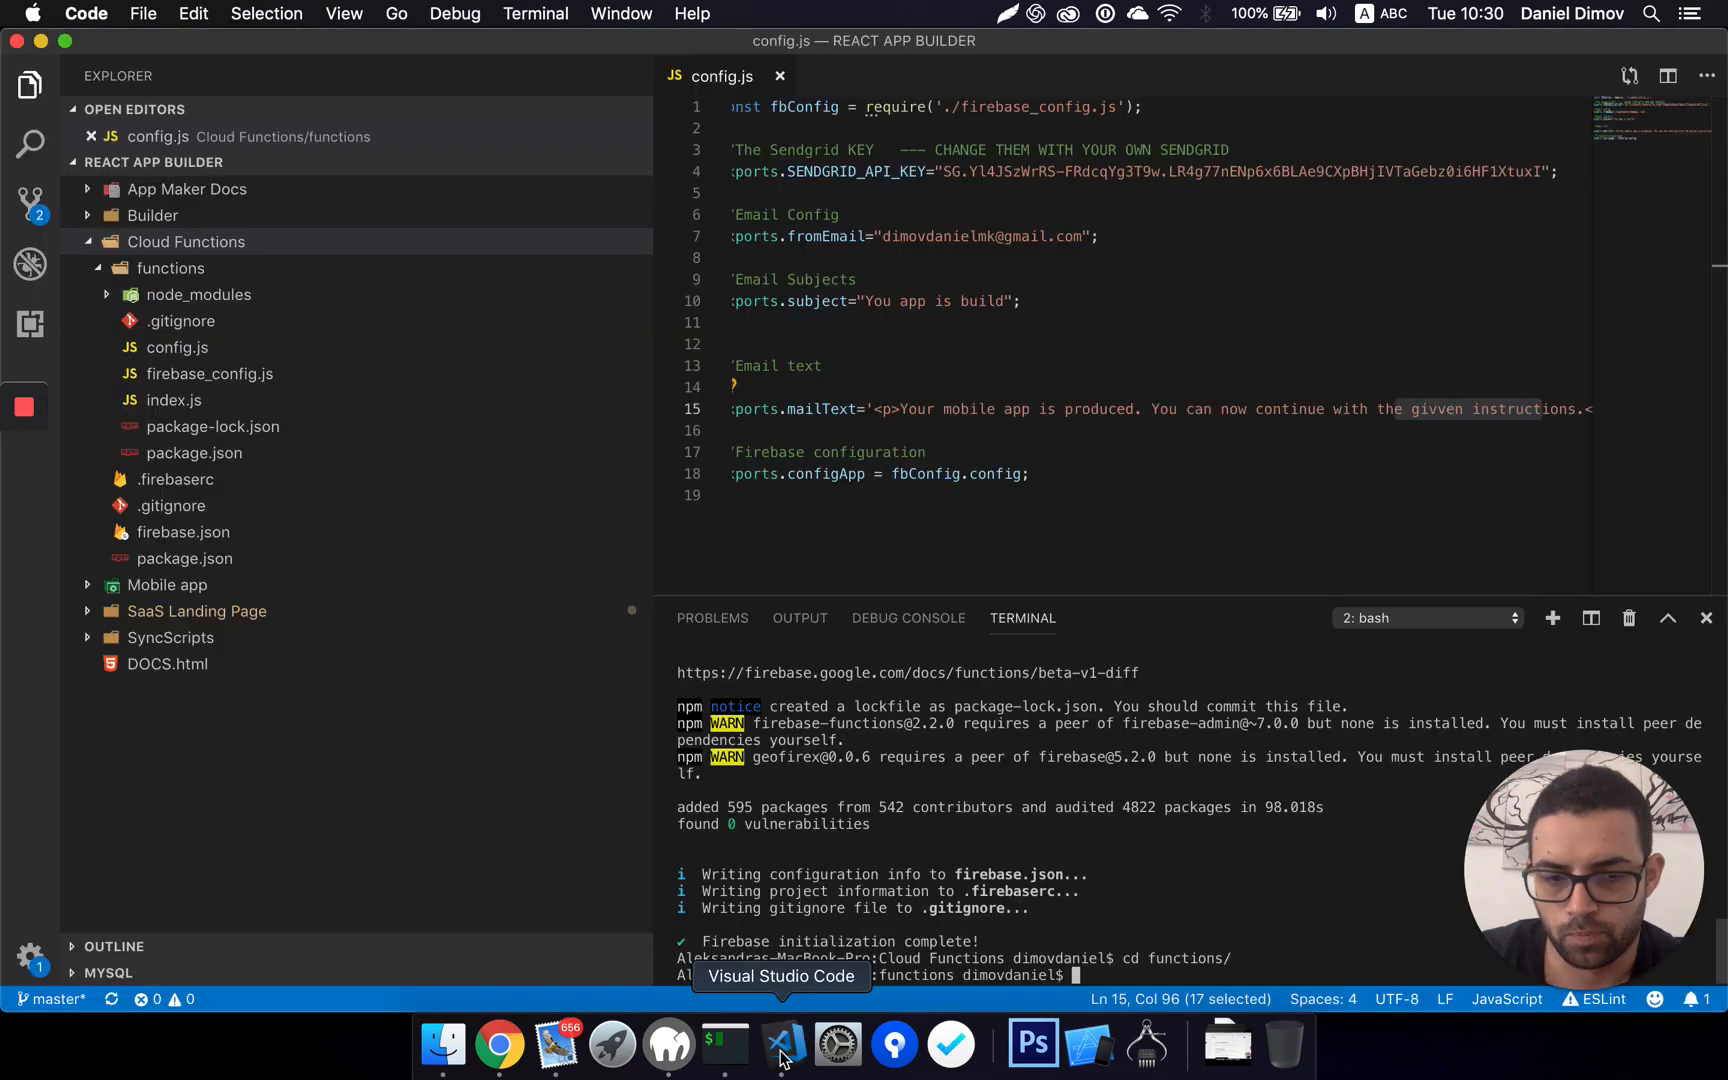
text(npm install)
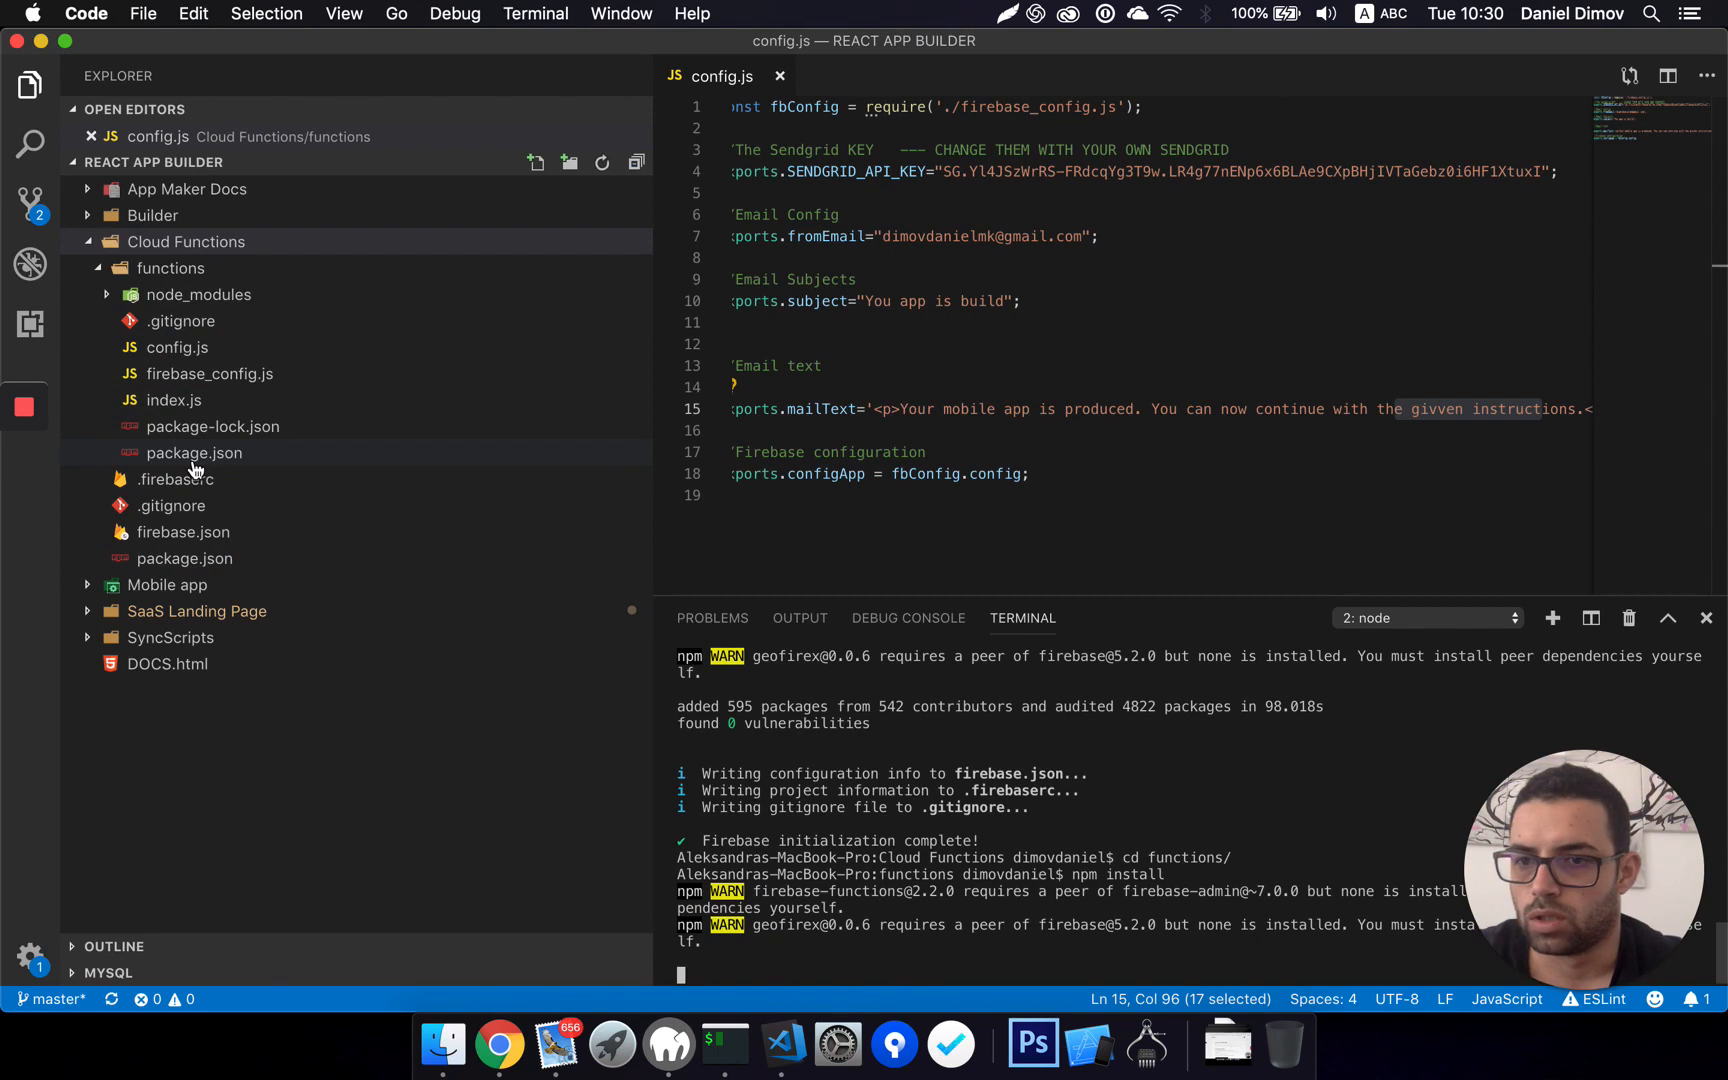
mouse_move(194, 452)
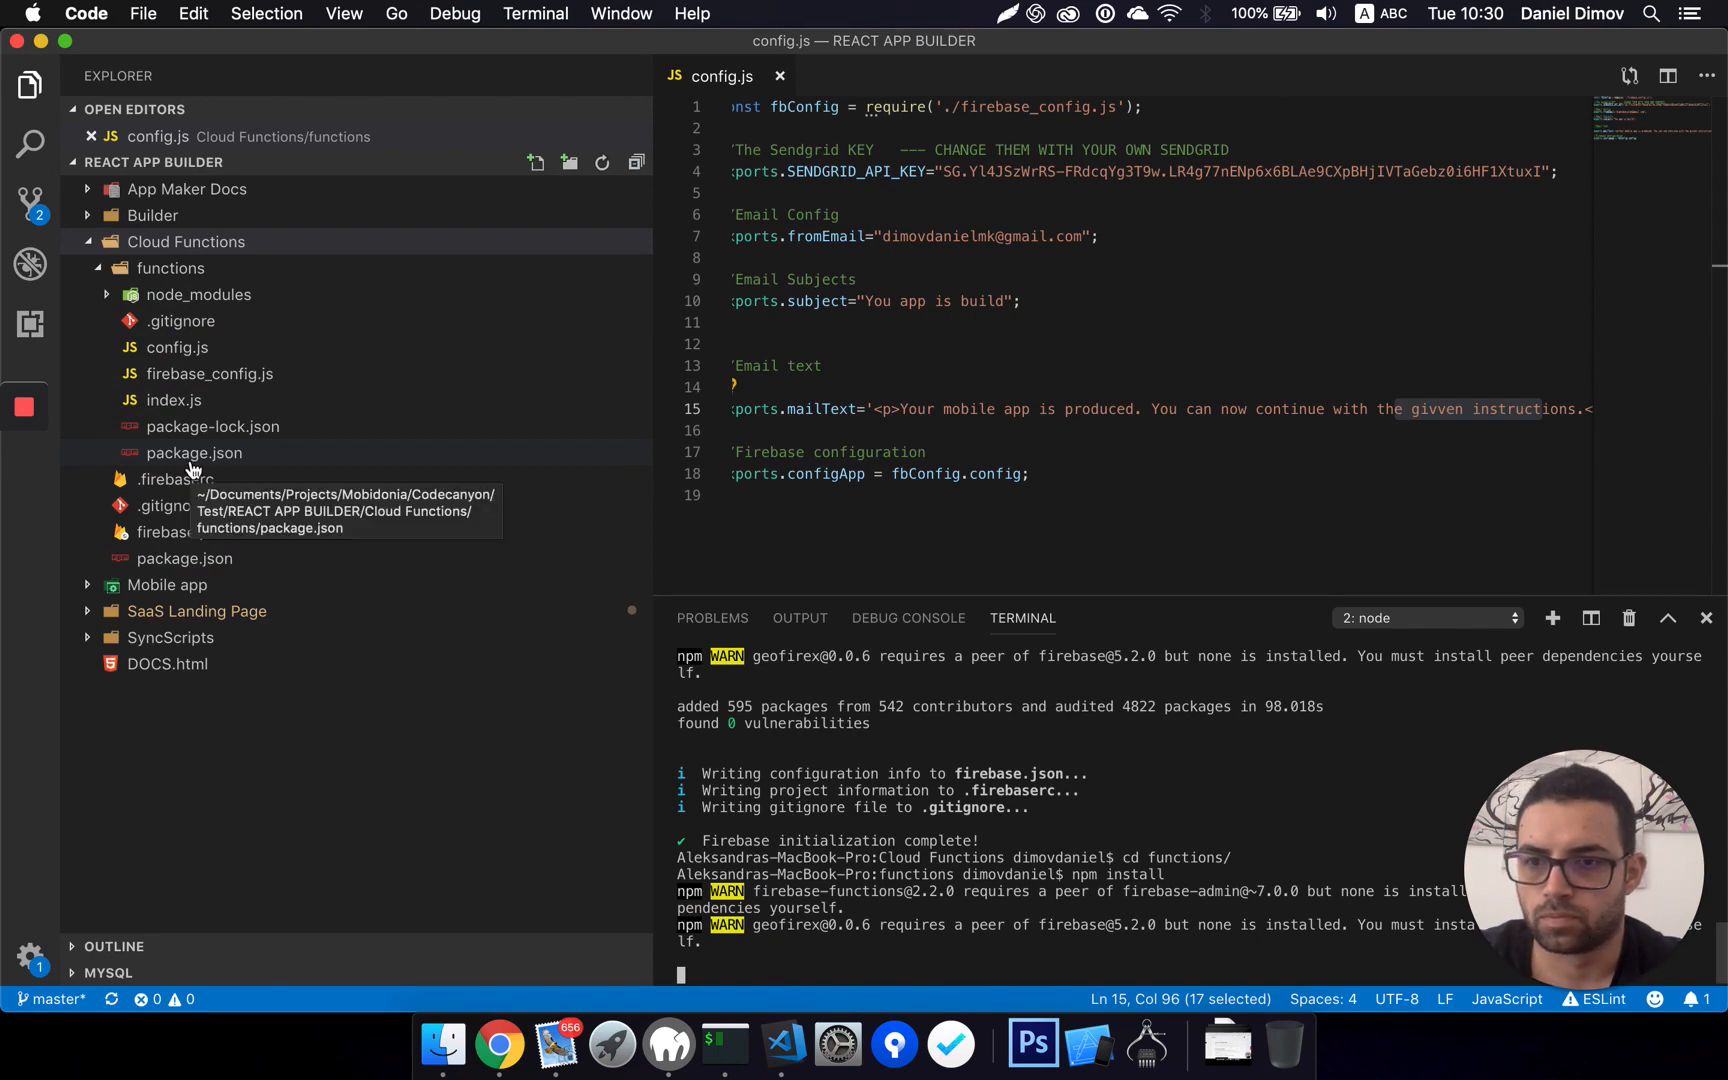
double_click(194, 452)
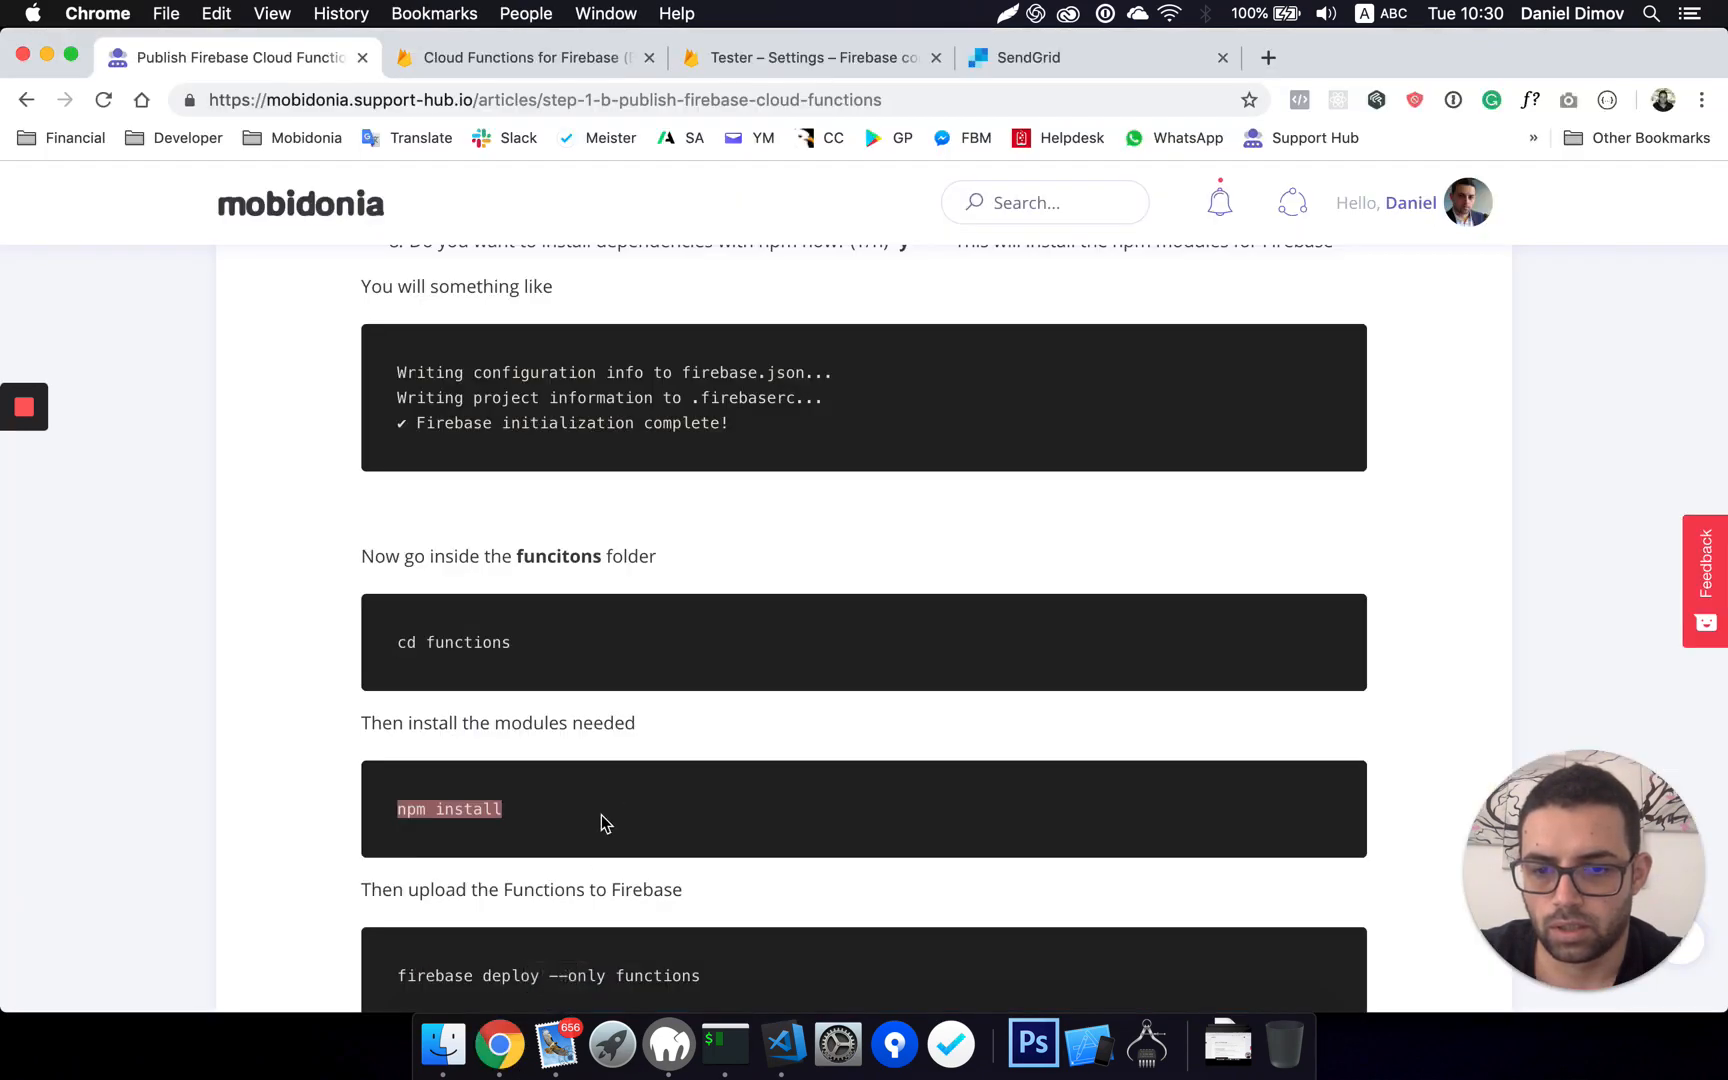
Review the deploy step and view the Tester project's Functions page in Firebase Console.
scroll(down, 3)
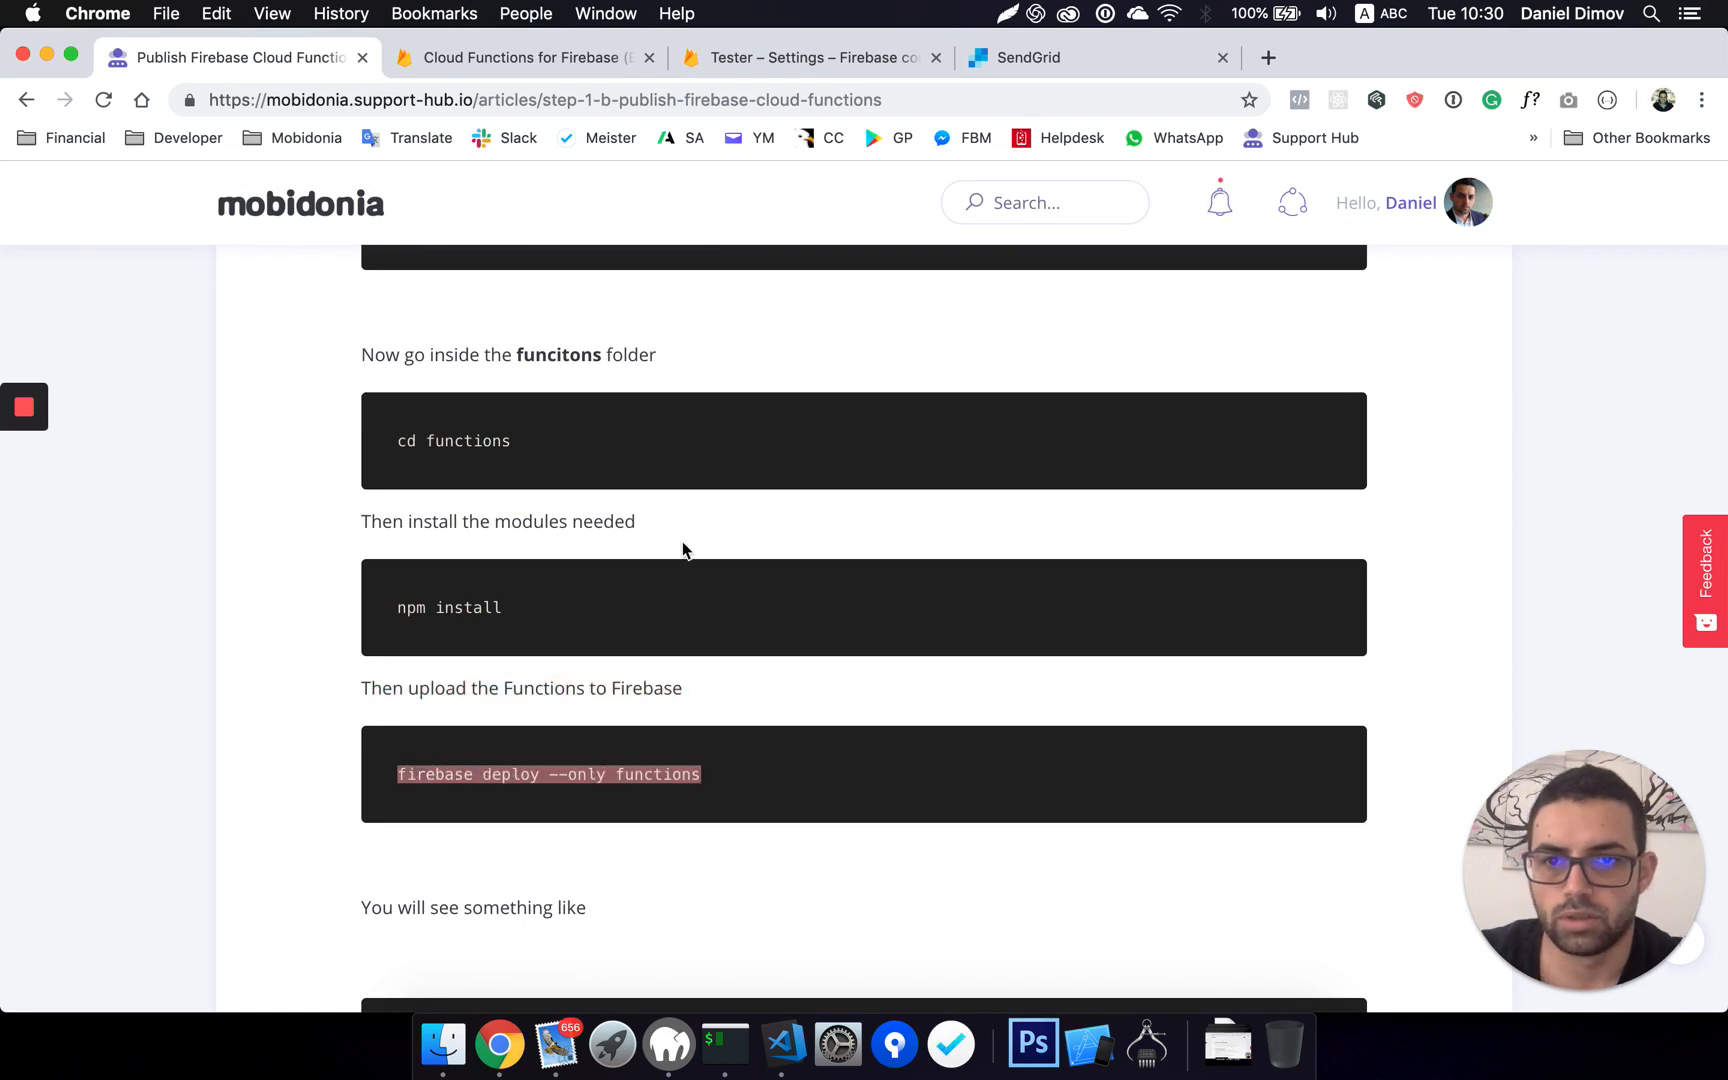
click(810, 58)
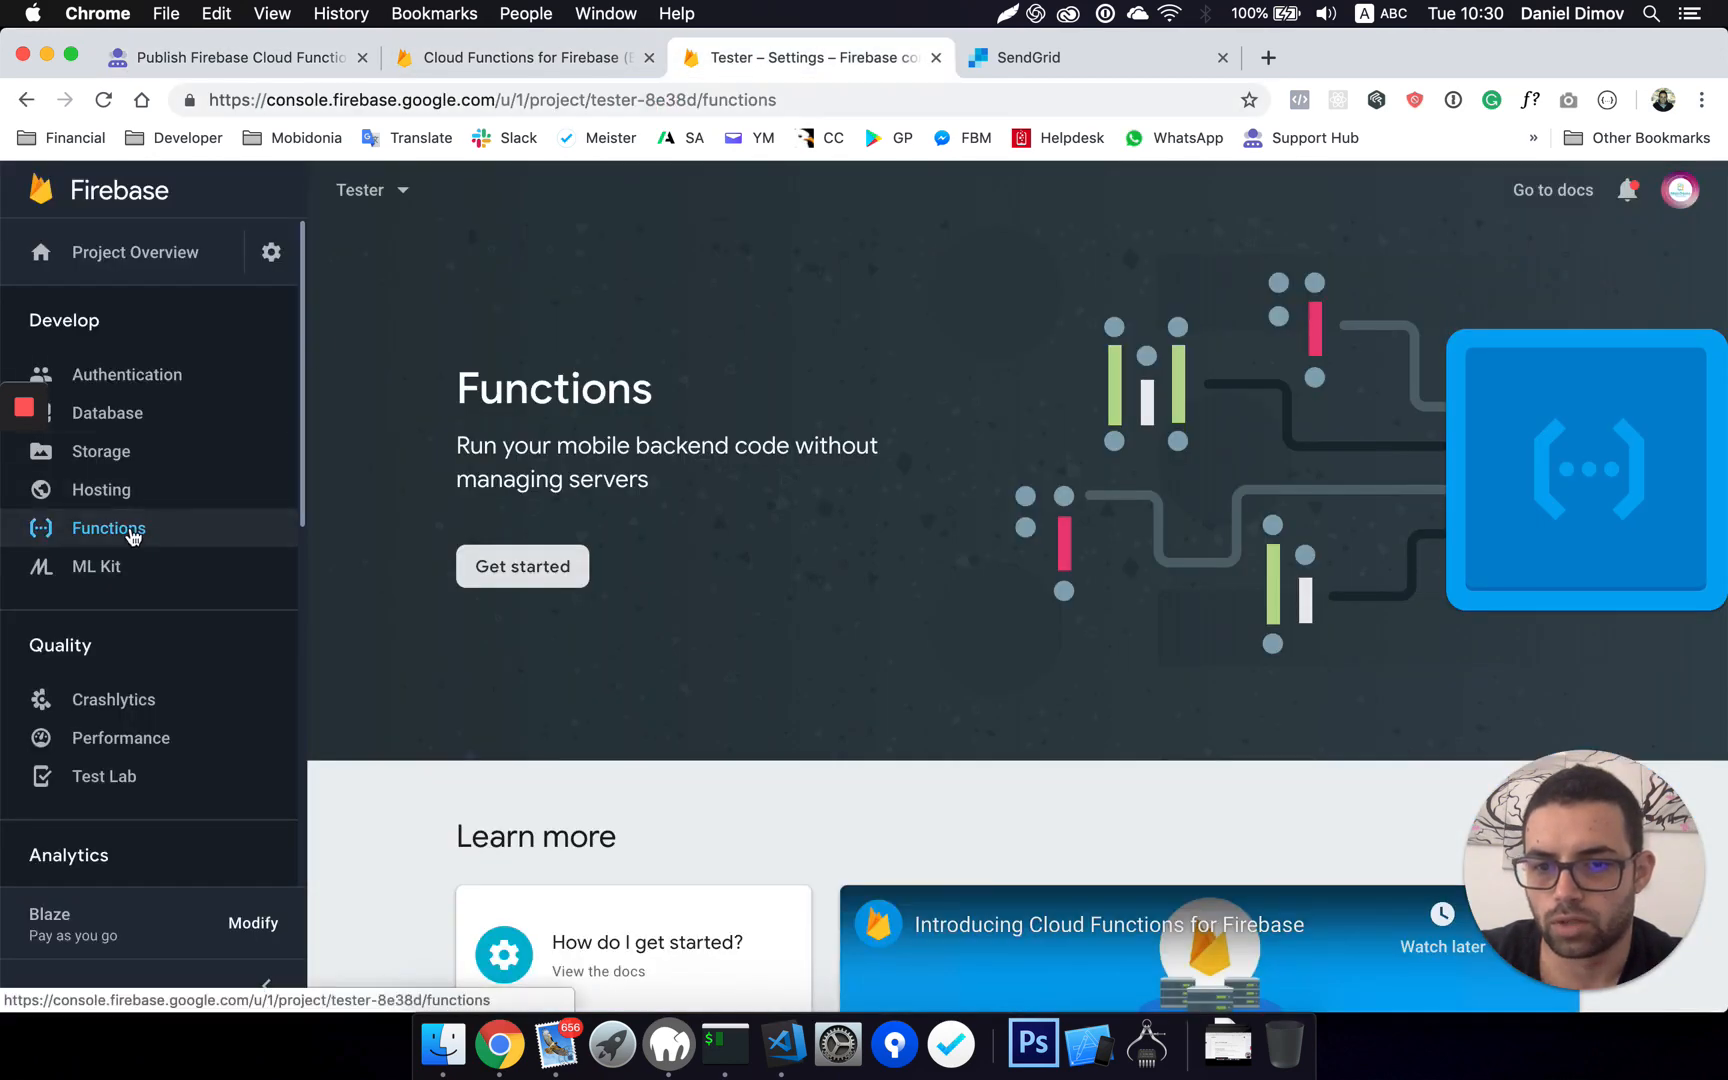
scroll(down, 3)
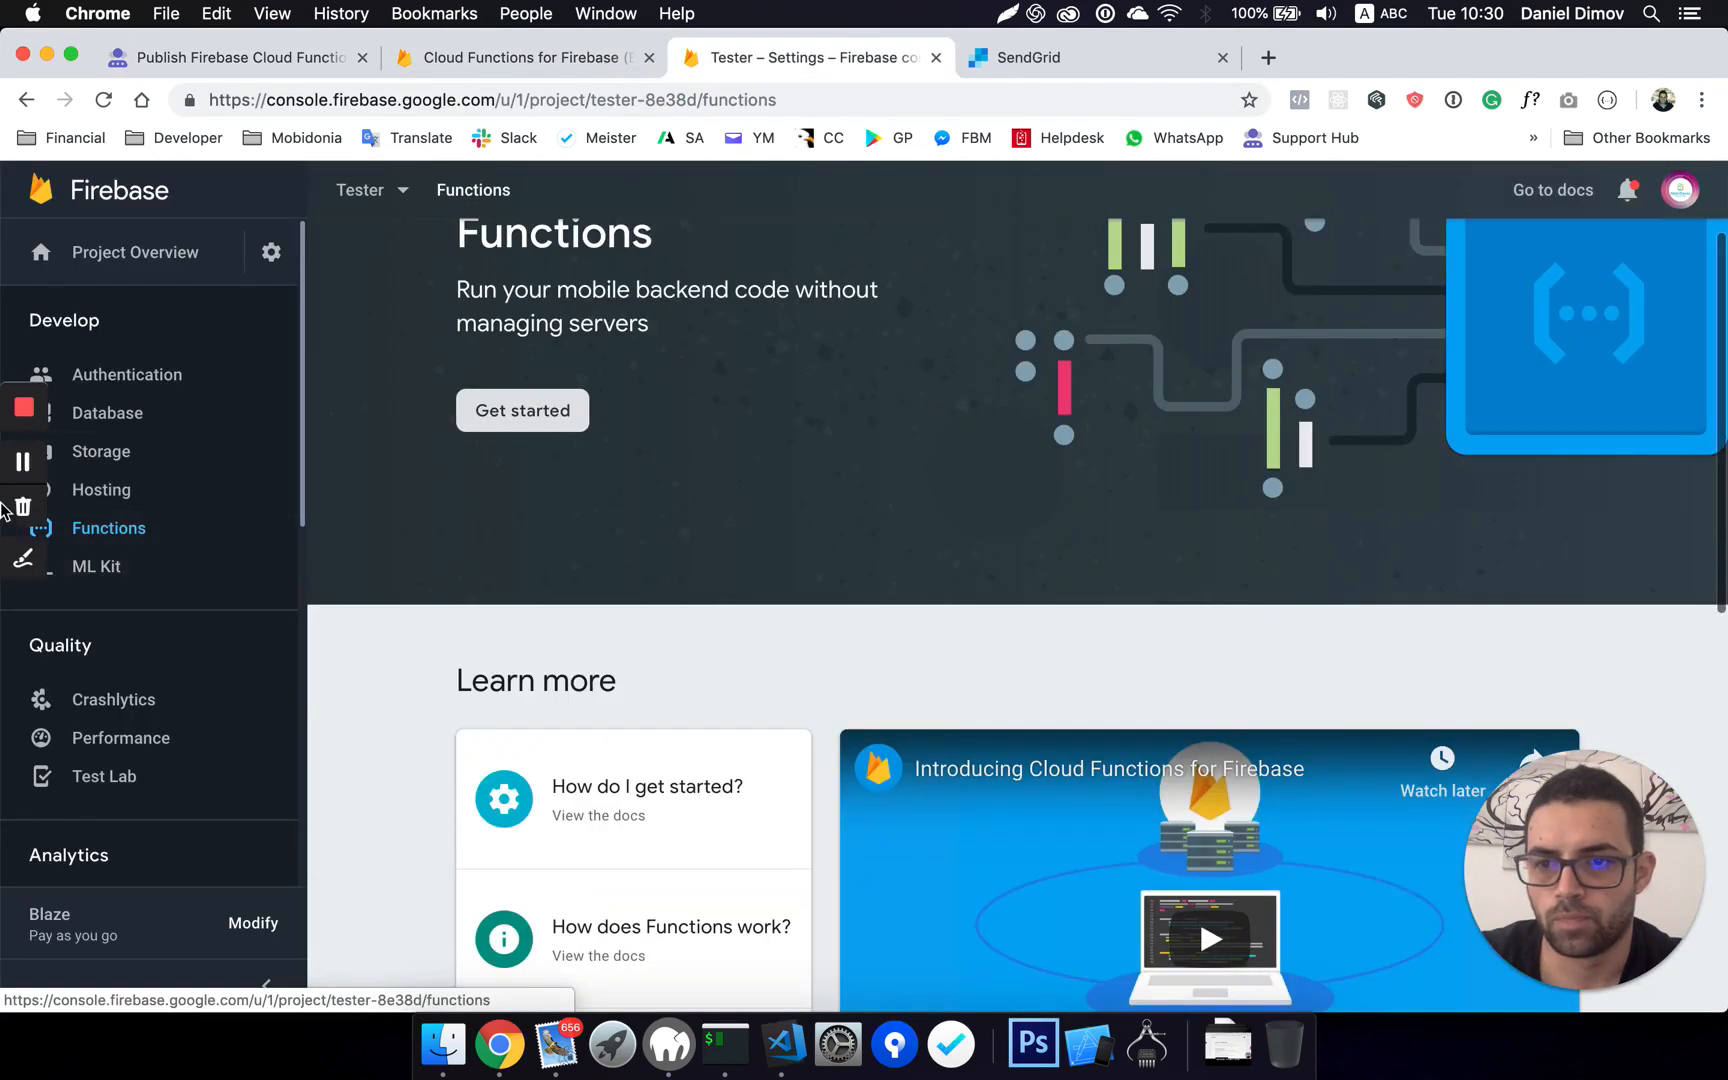
scroll(down, 3)
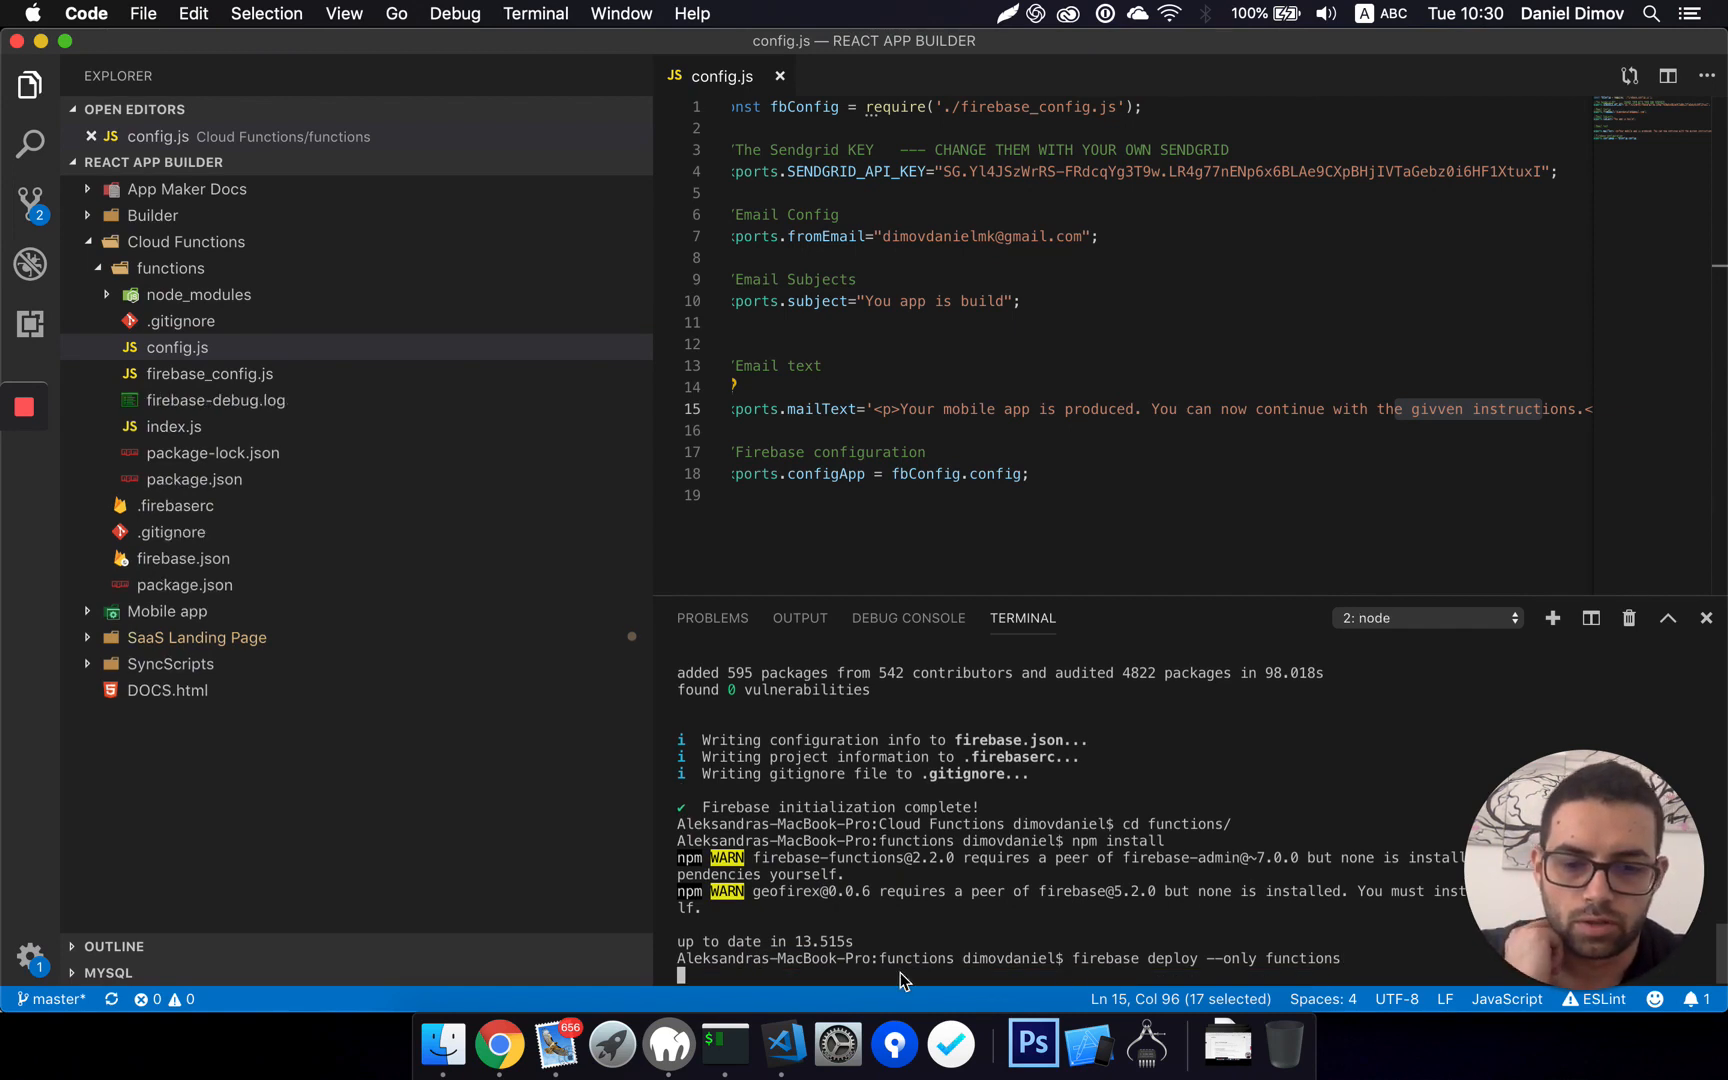
mouse_move(498, 1042)
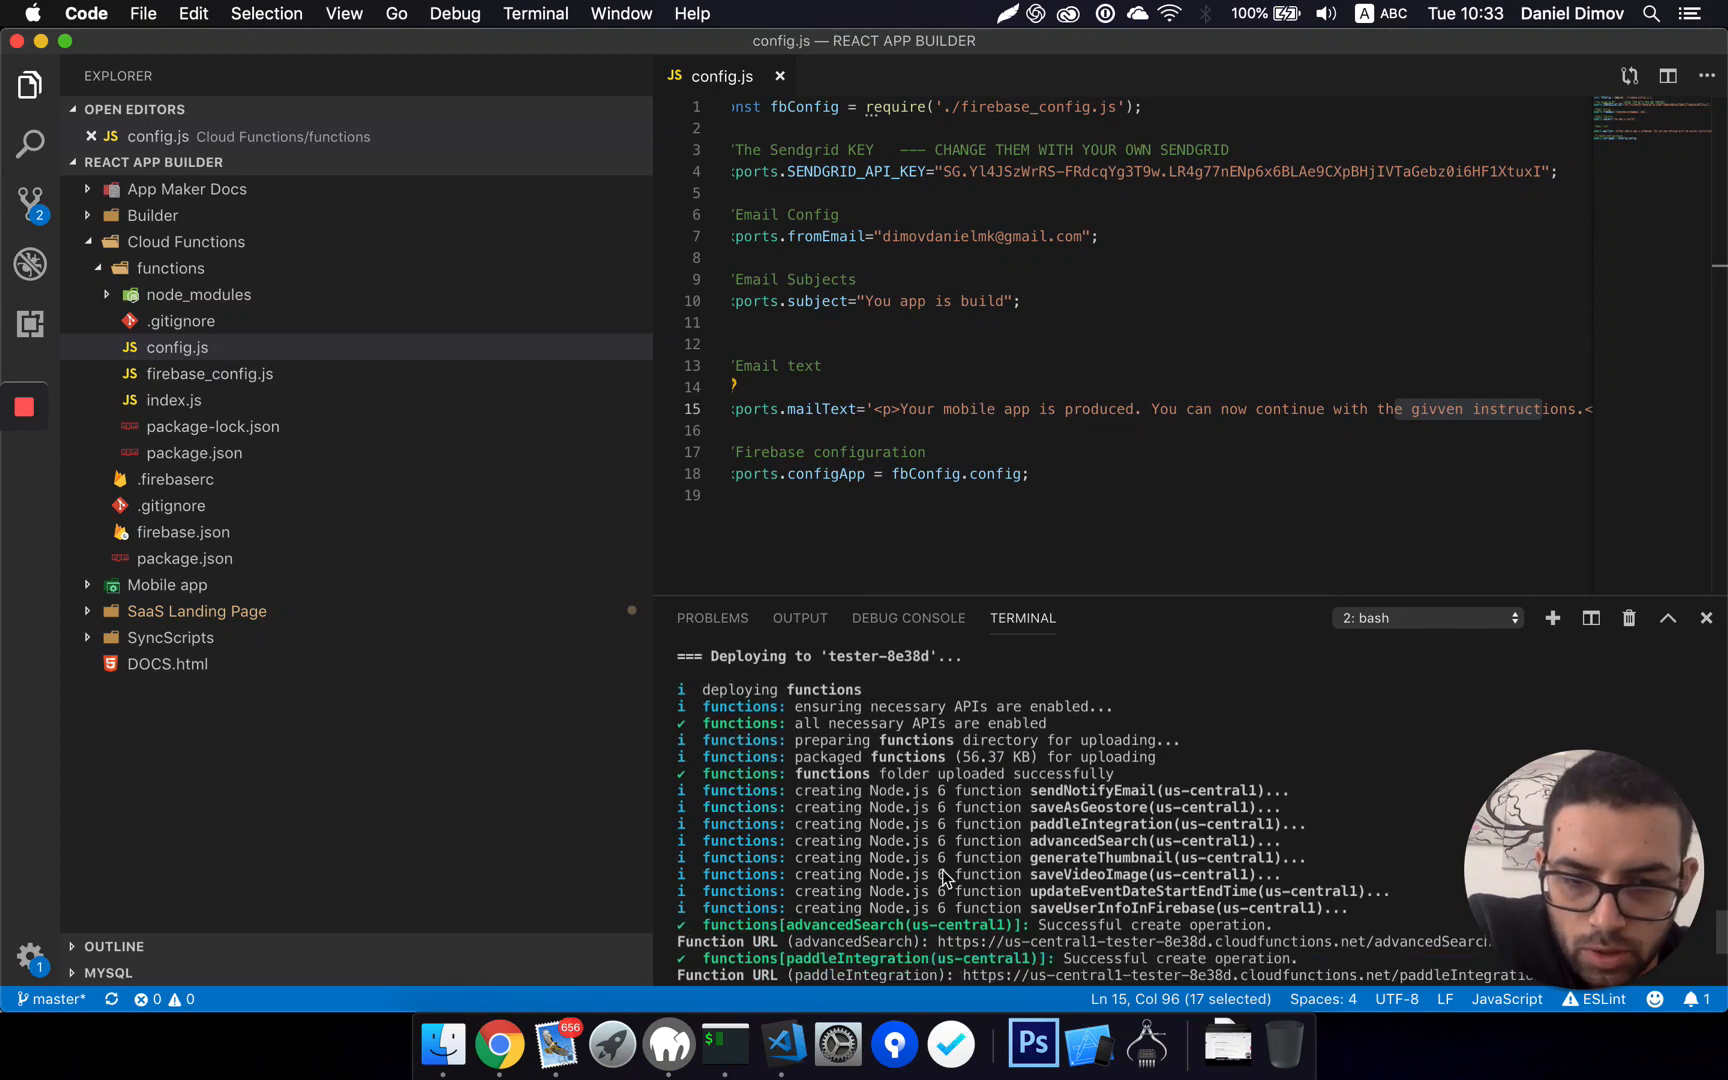
Follow firebase deploy --only functions until all Tester functions are created with URLs listed.
scroll(down, 3)
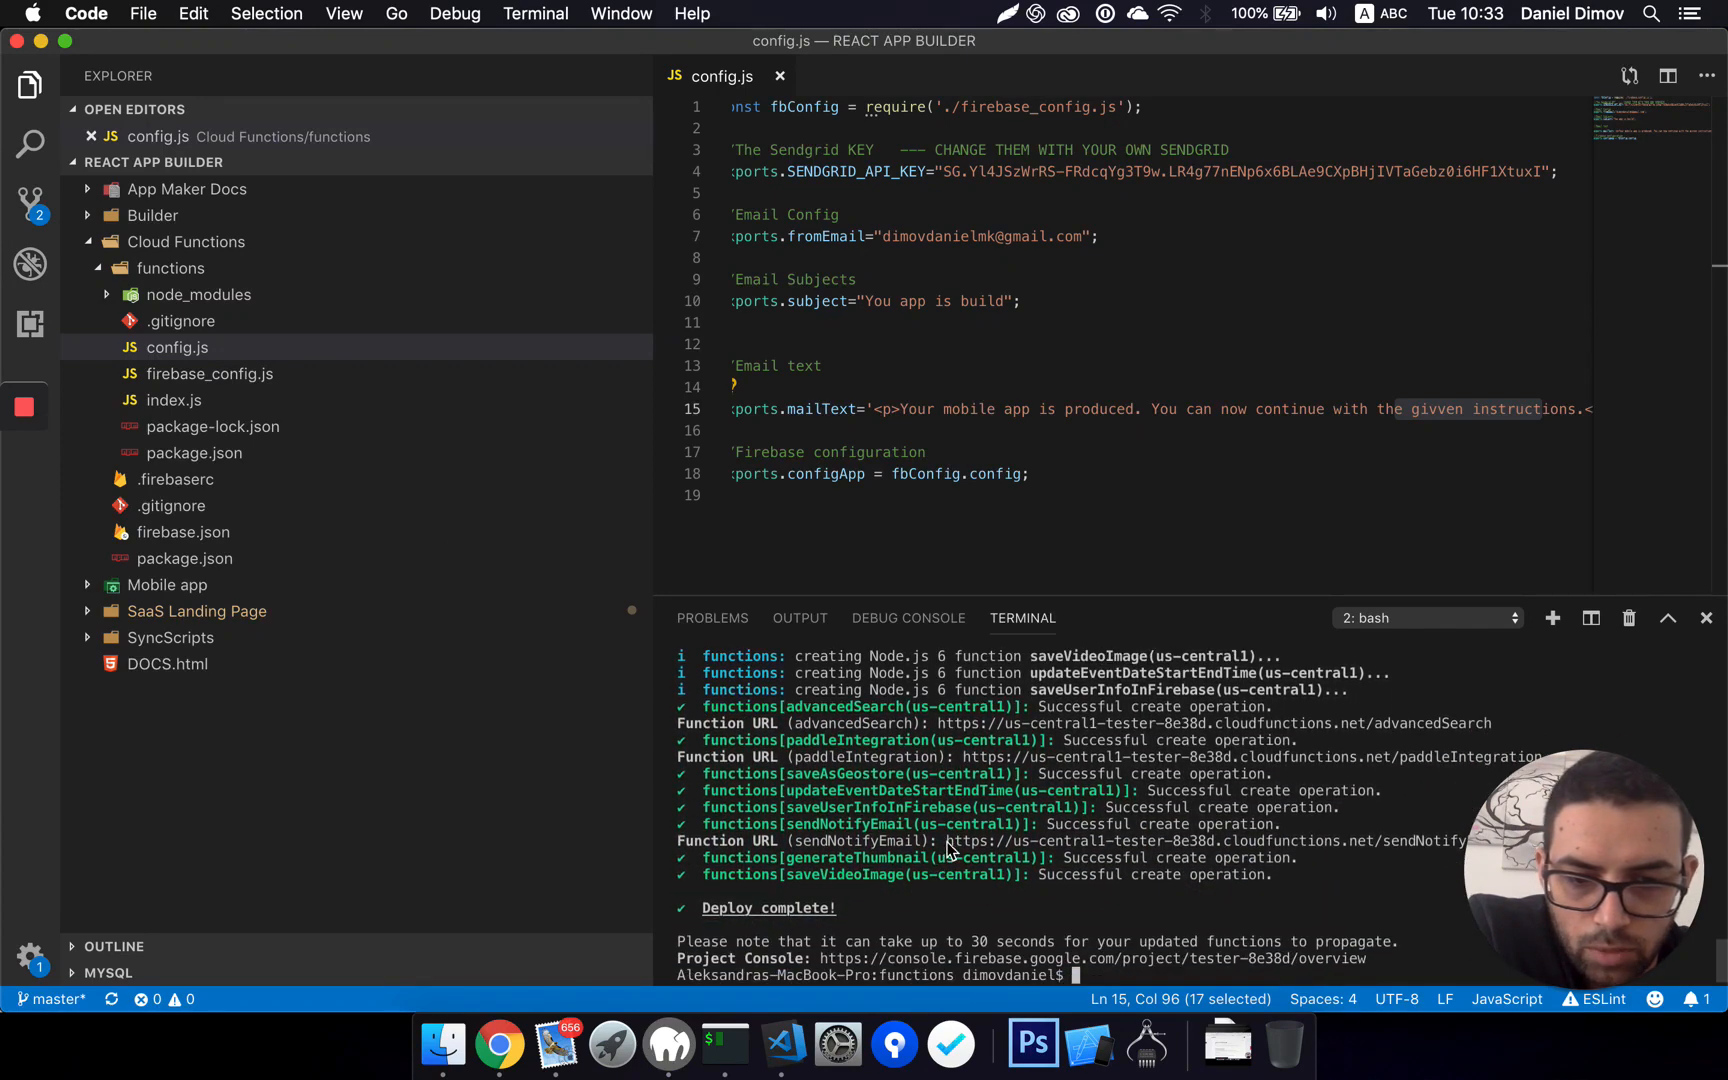
mouse_move(736, 968)
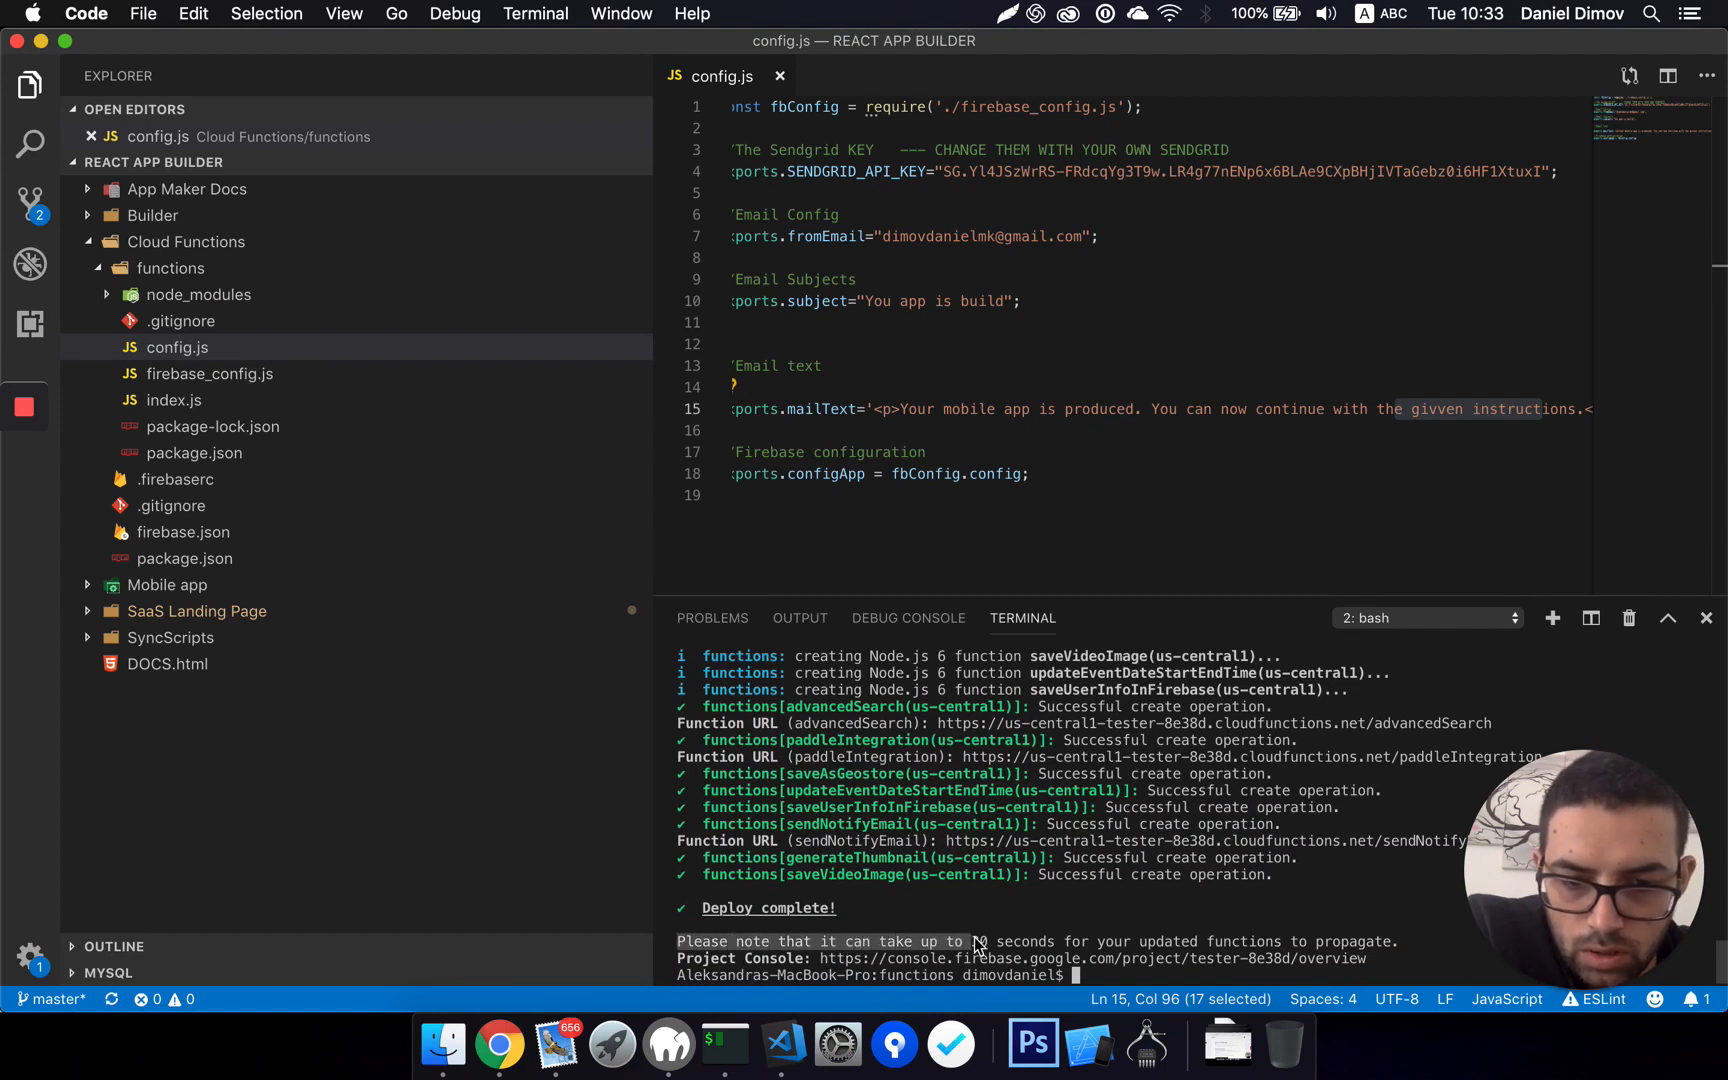
mouse_move(1110, 950)
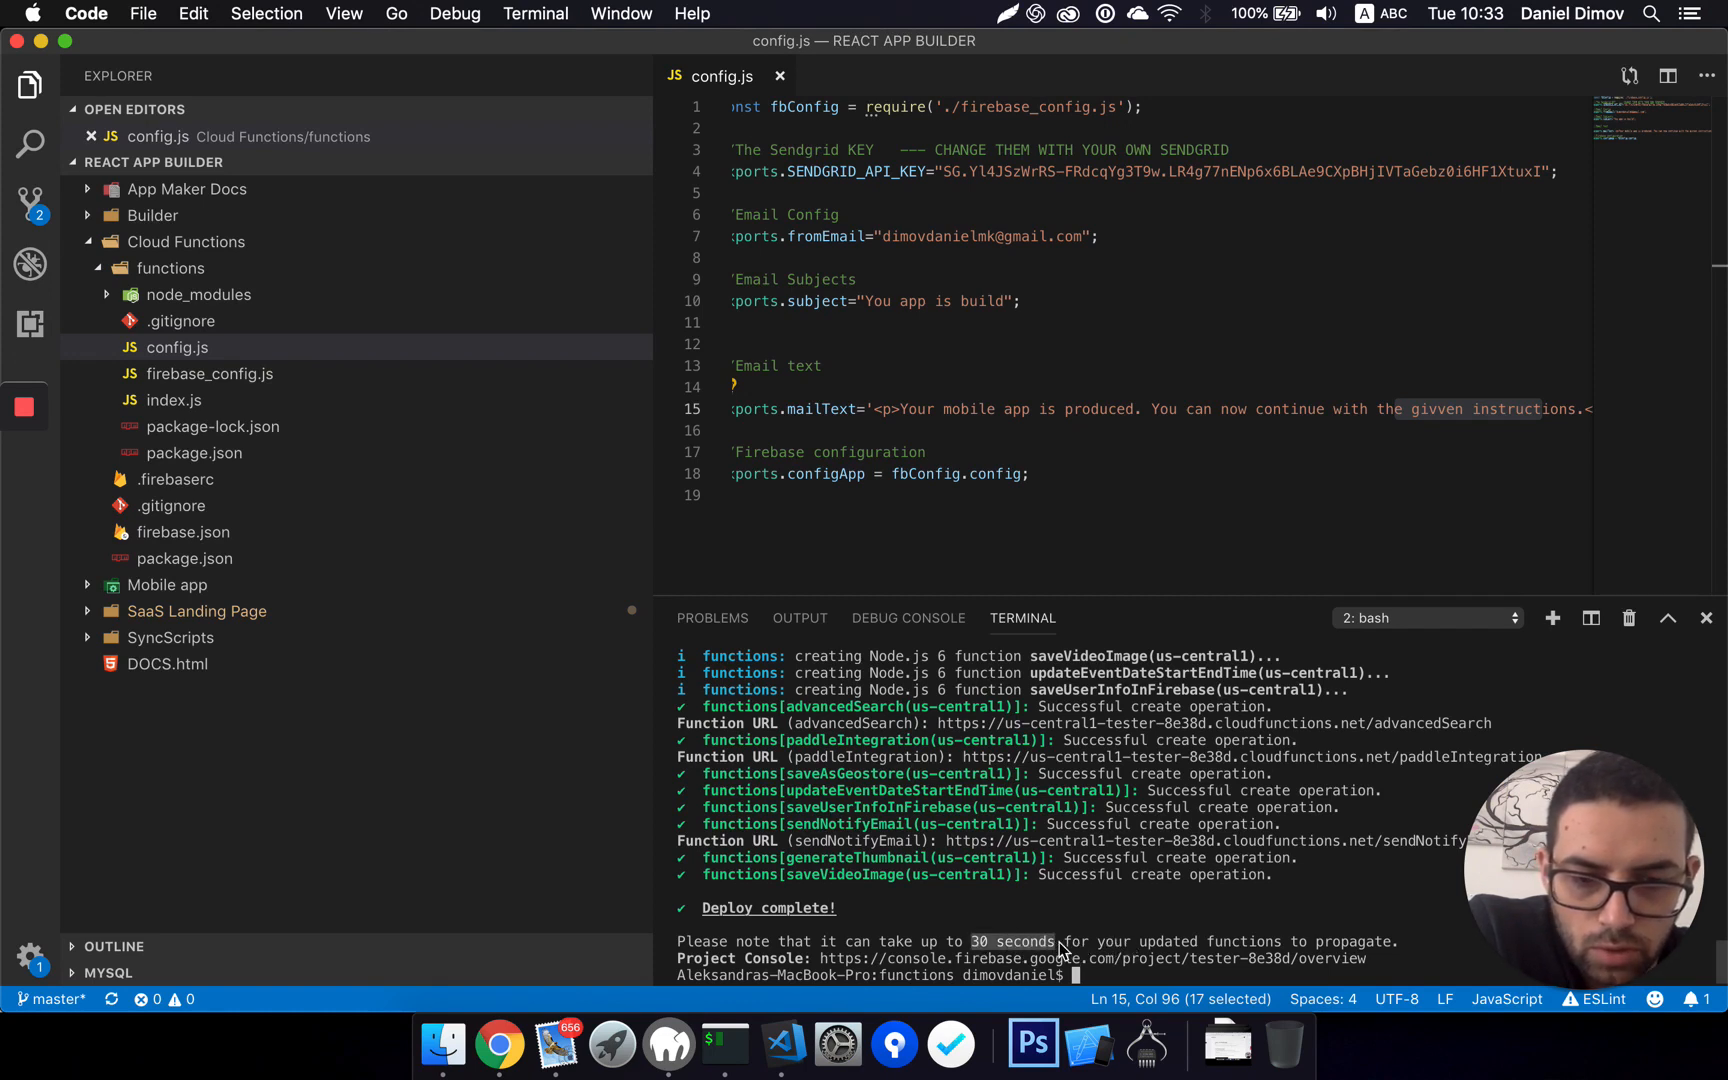
mouse_move(1068, 938)
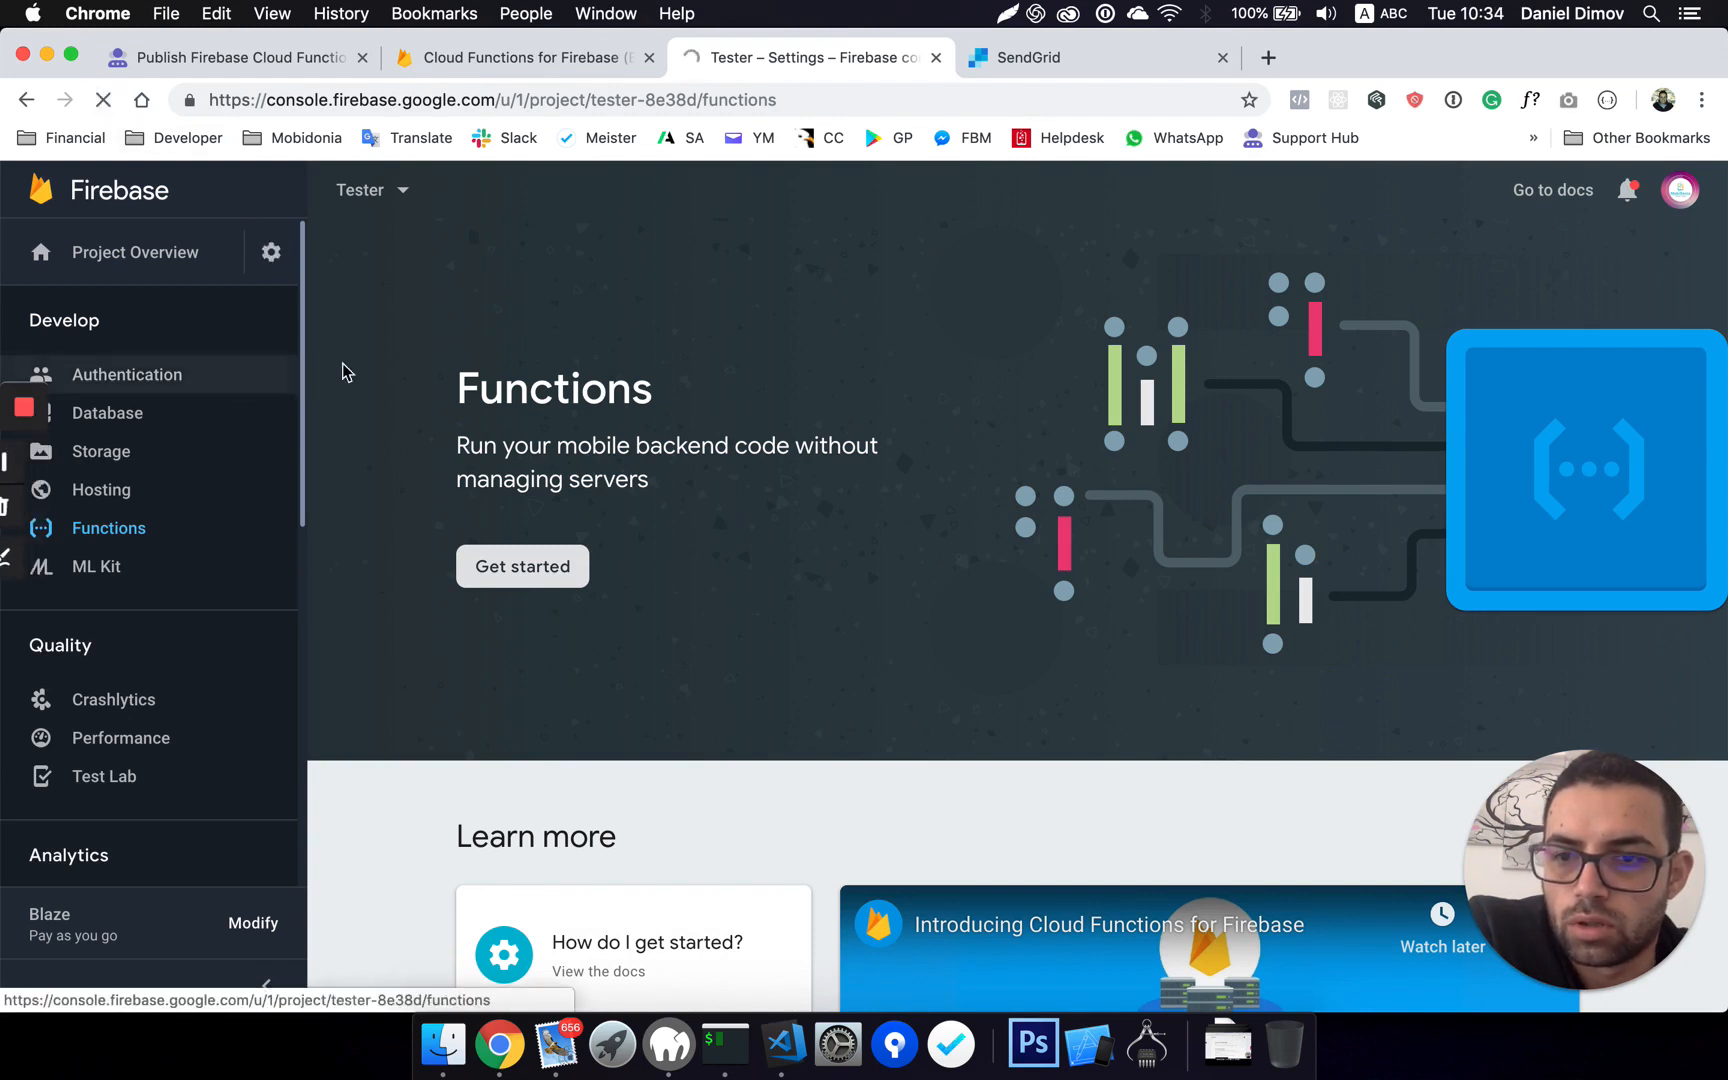
mouse_move(408, 364)
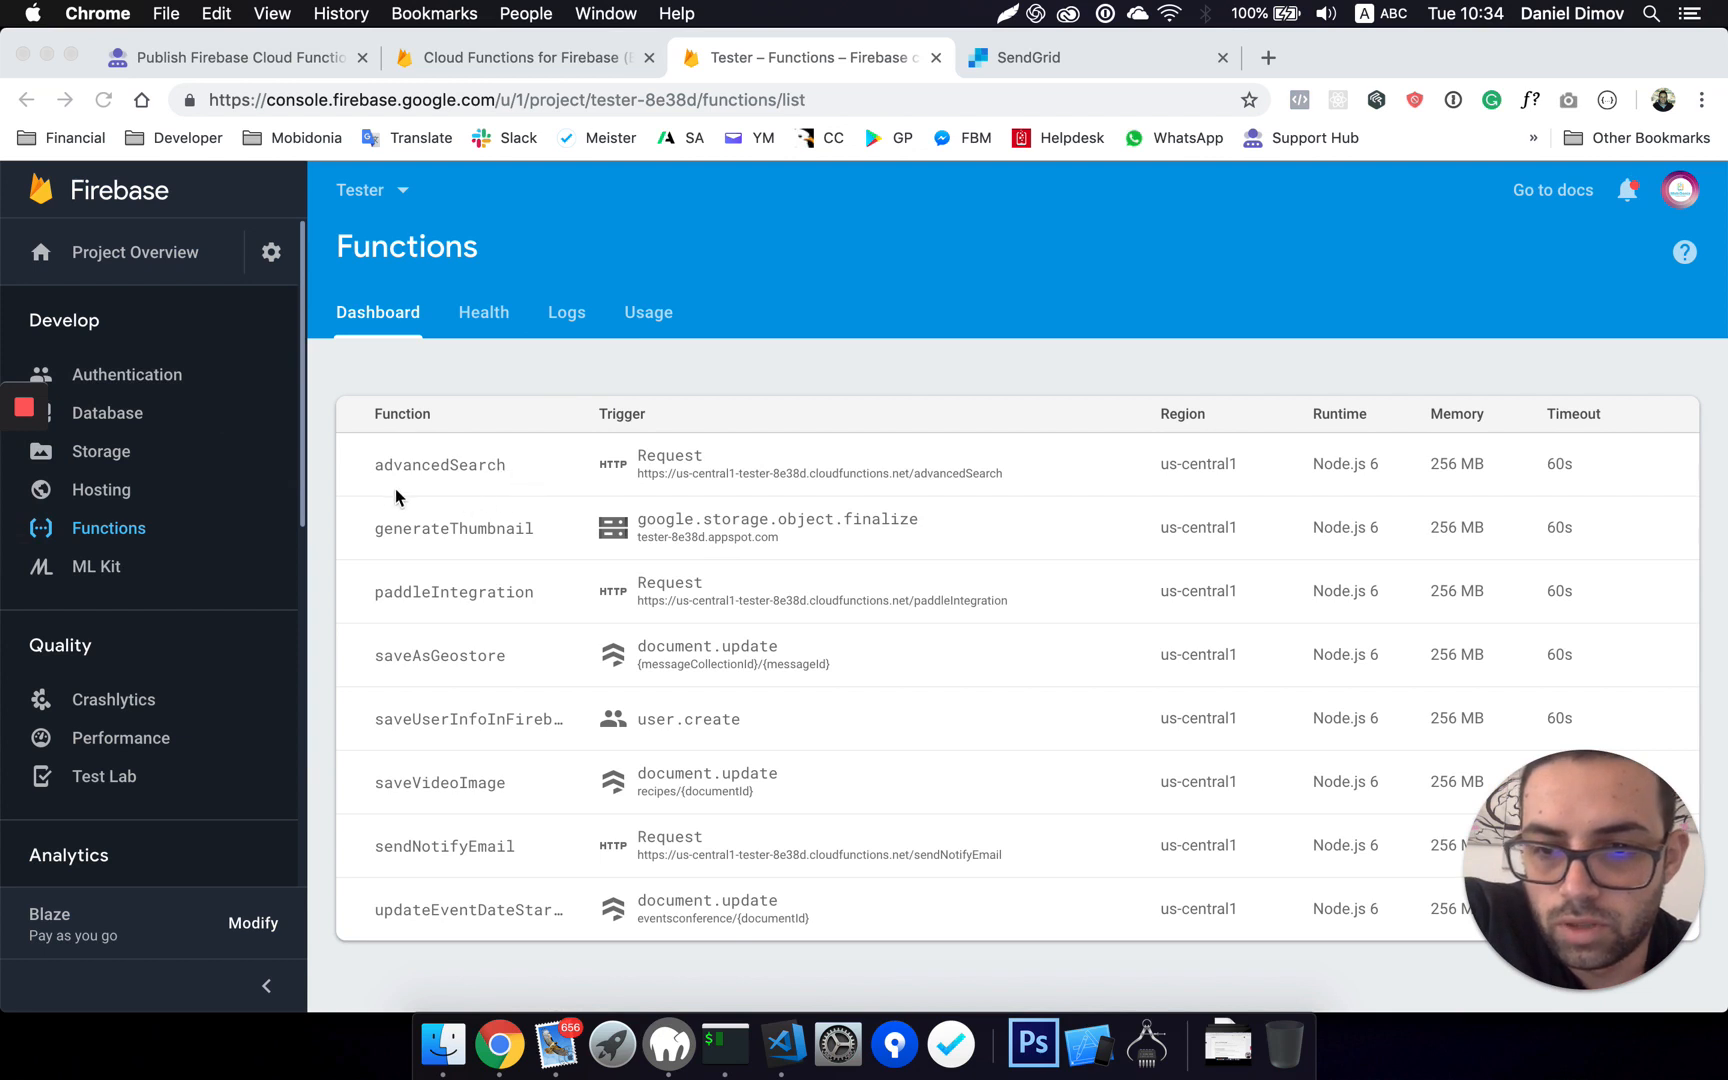
mouse_move(372, 606)
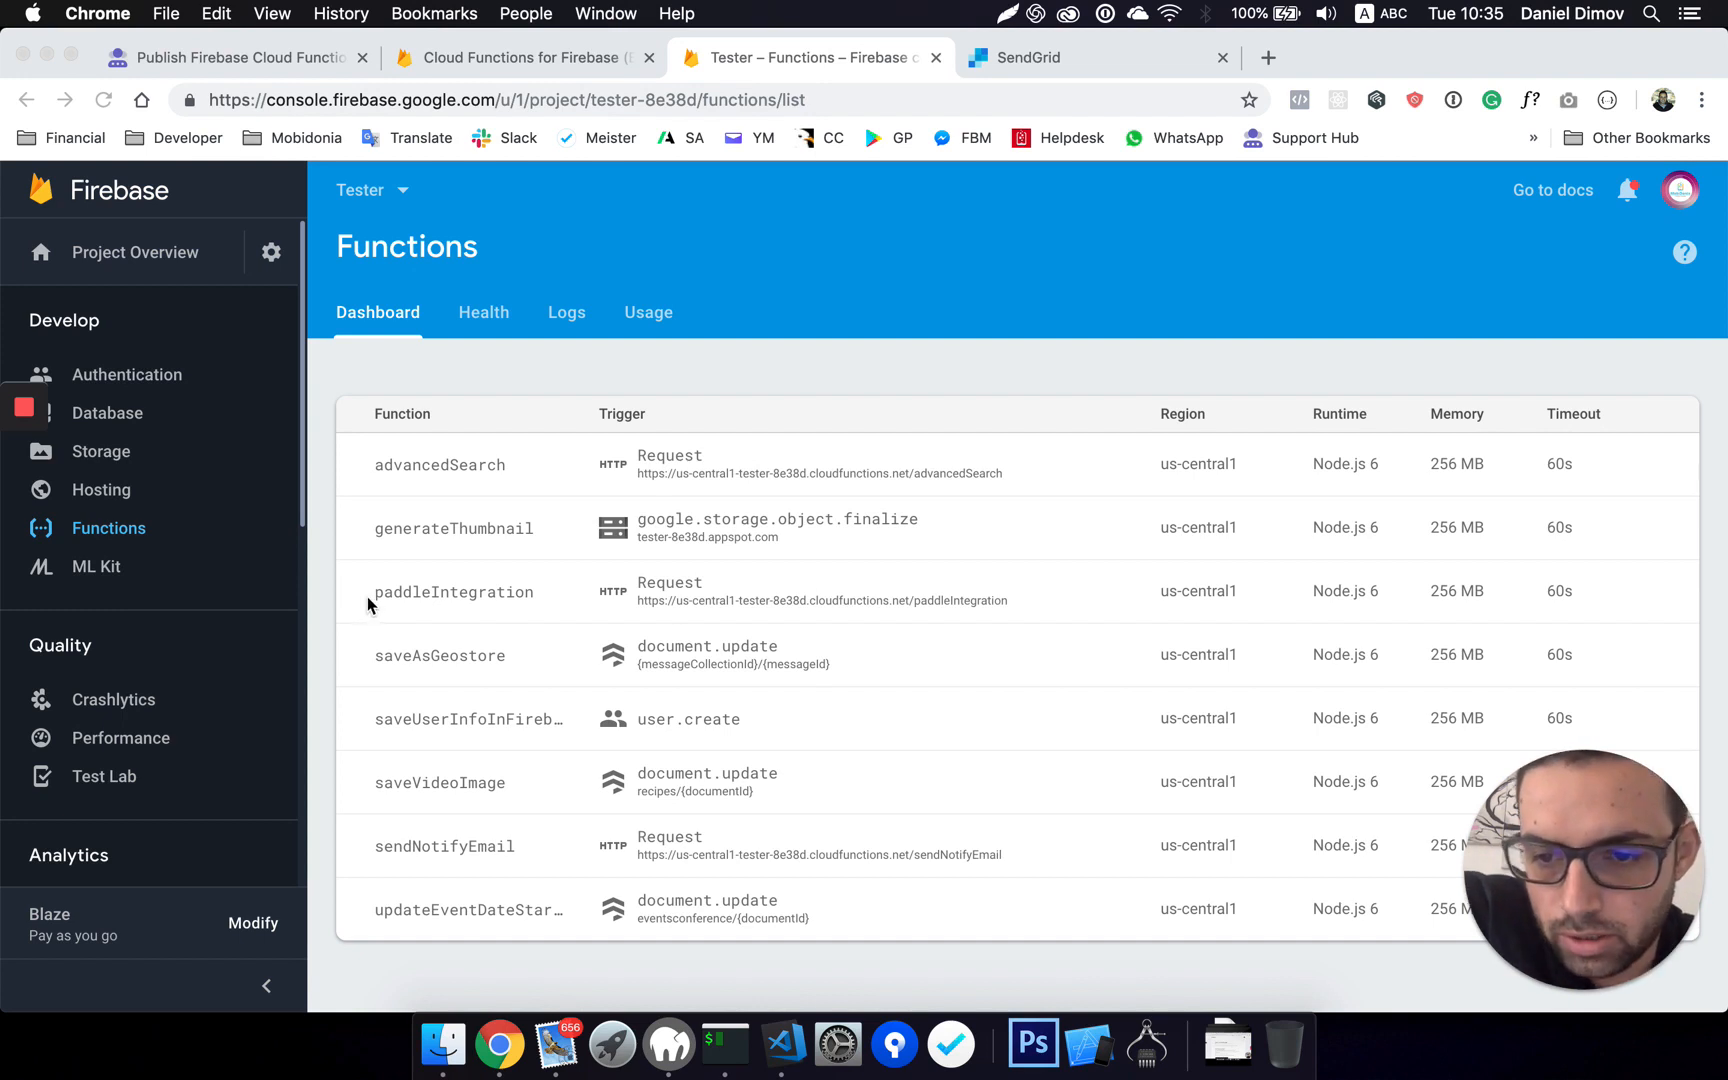
mouse_move(524, 608)
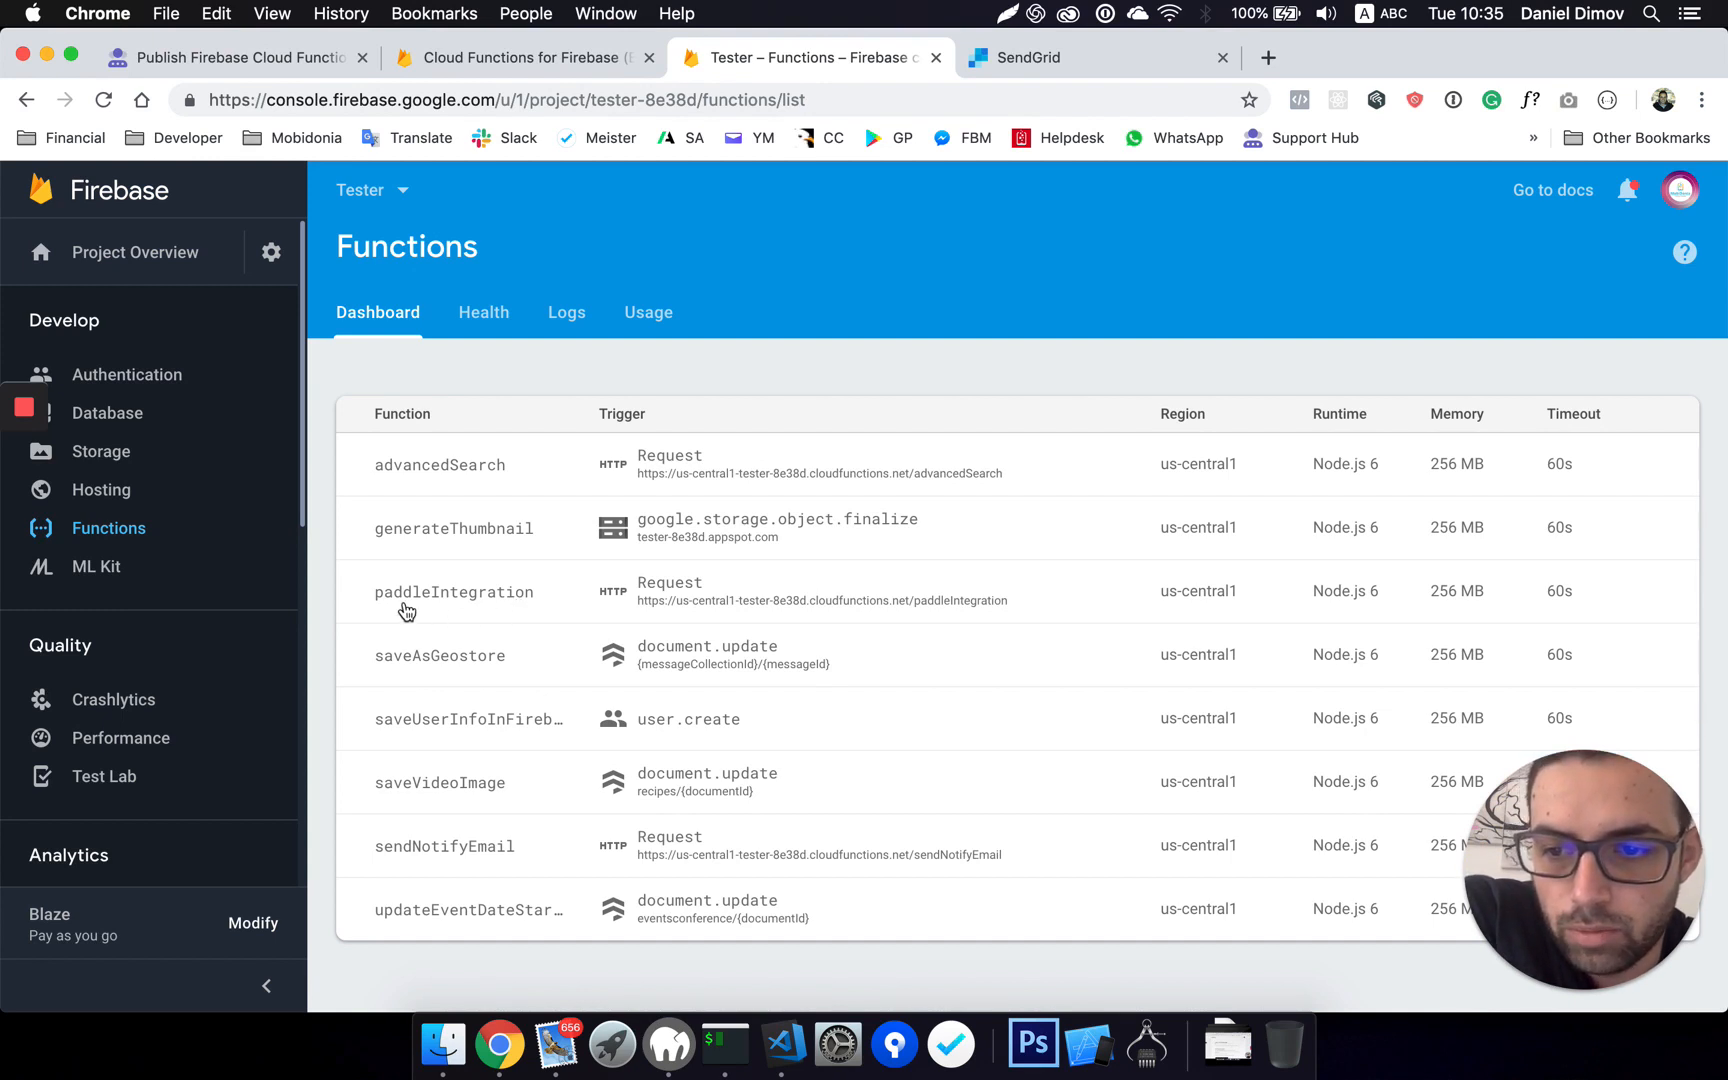
mouse_move(452, 592)
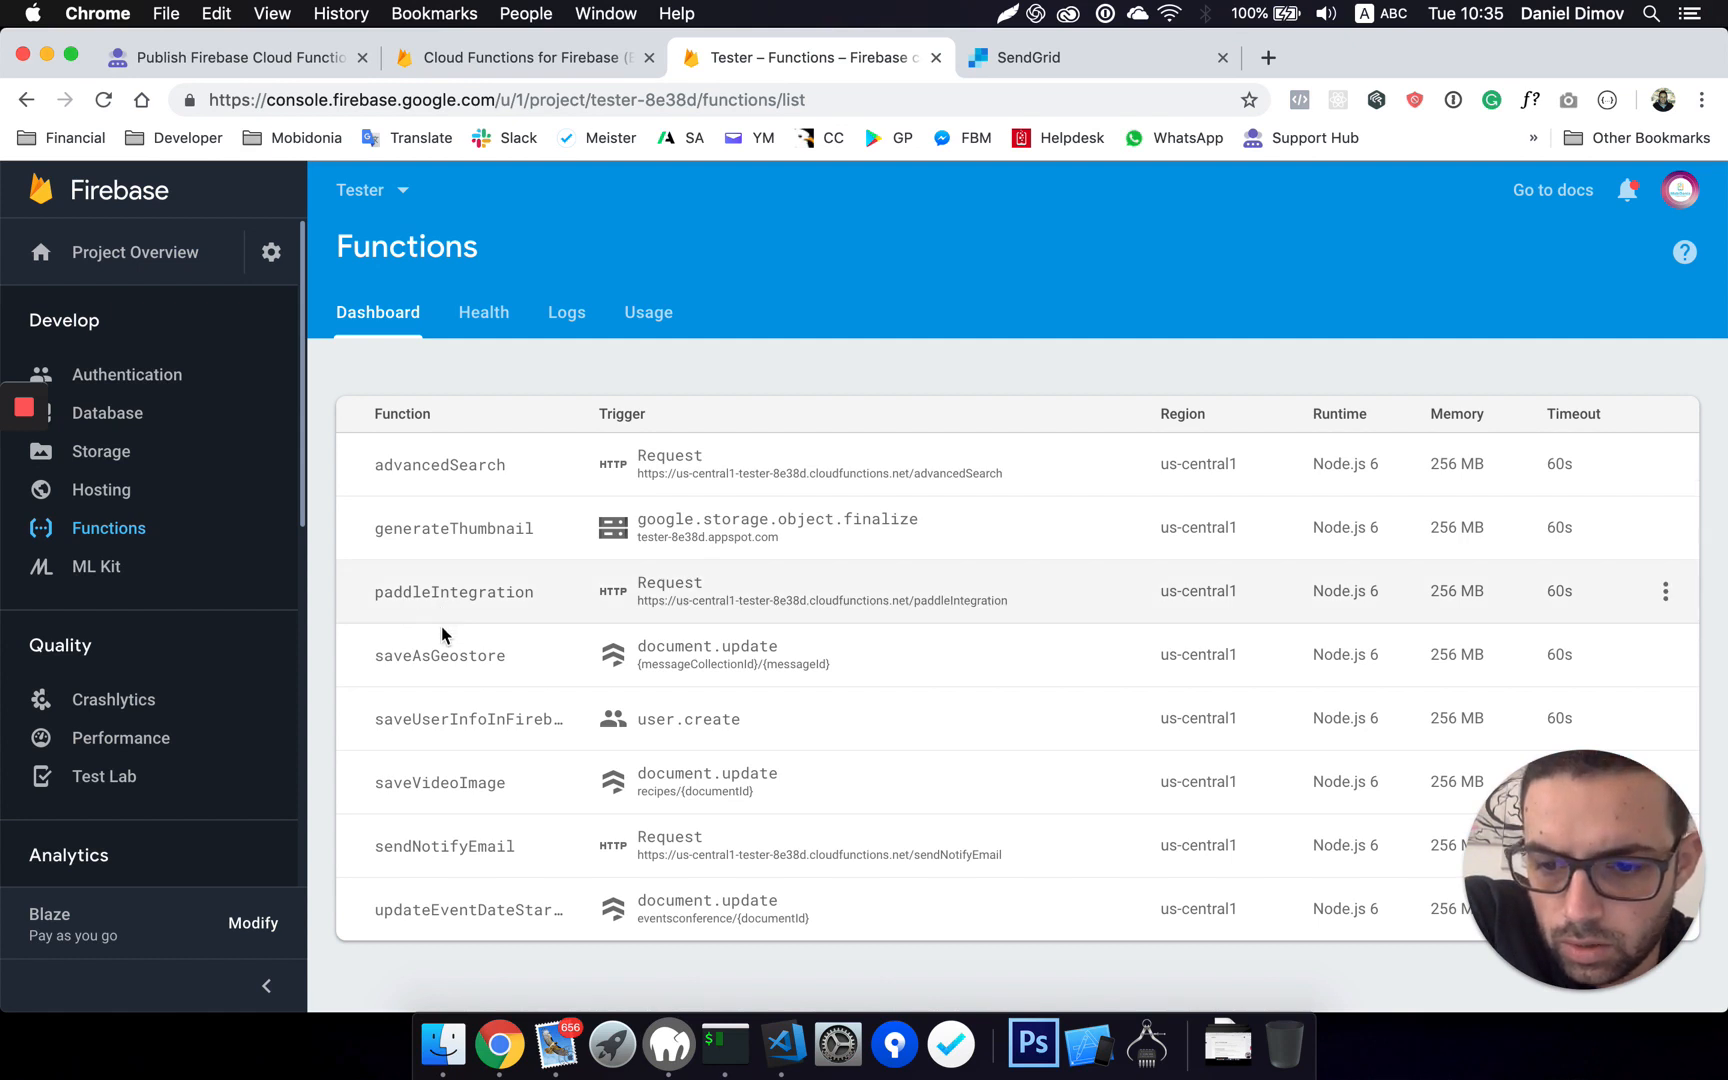
mouse_move(374, 856)
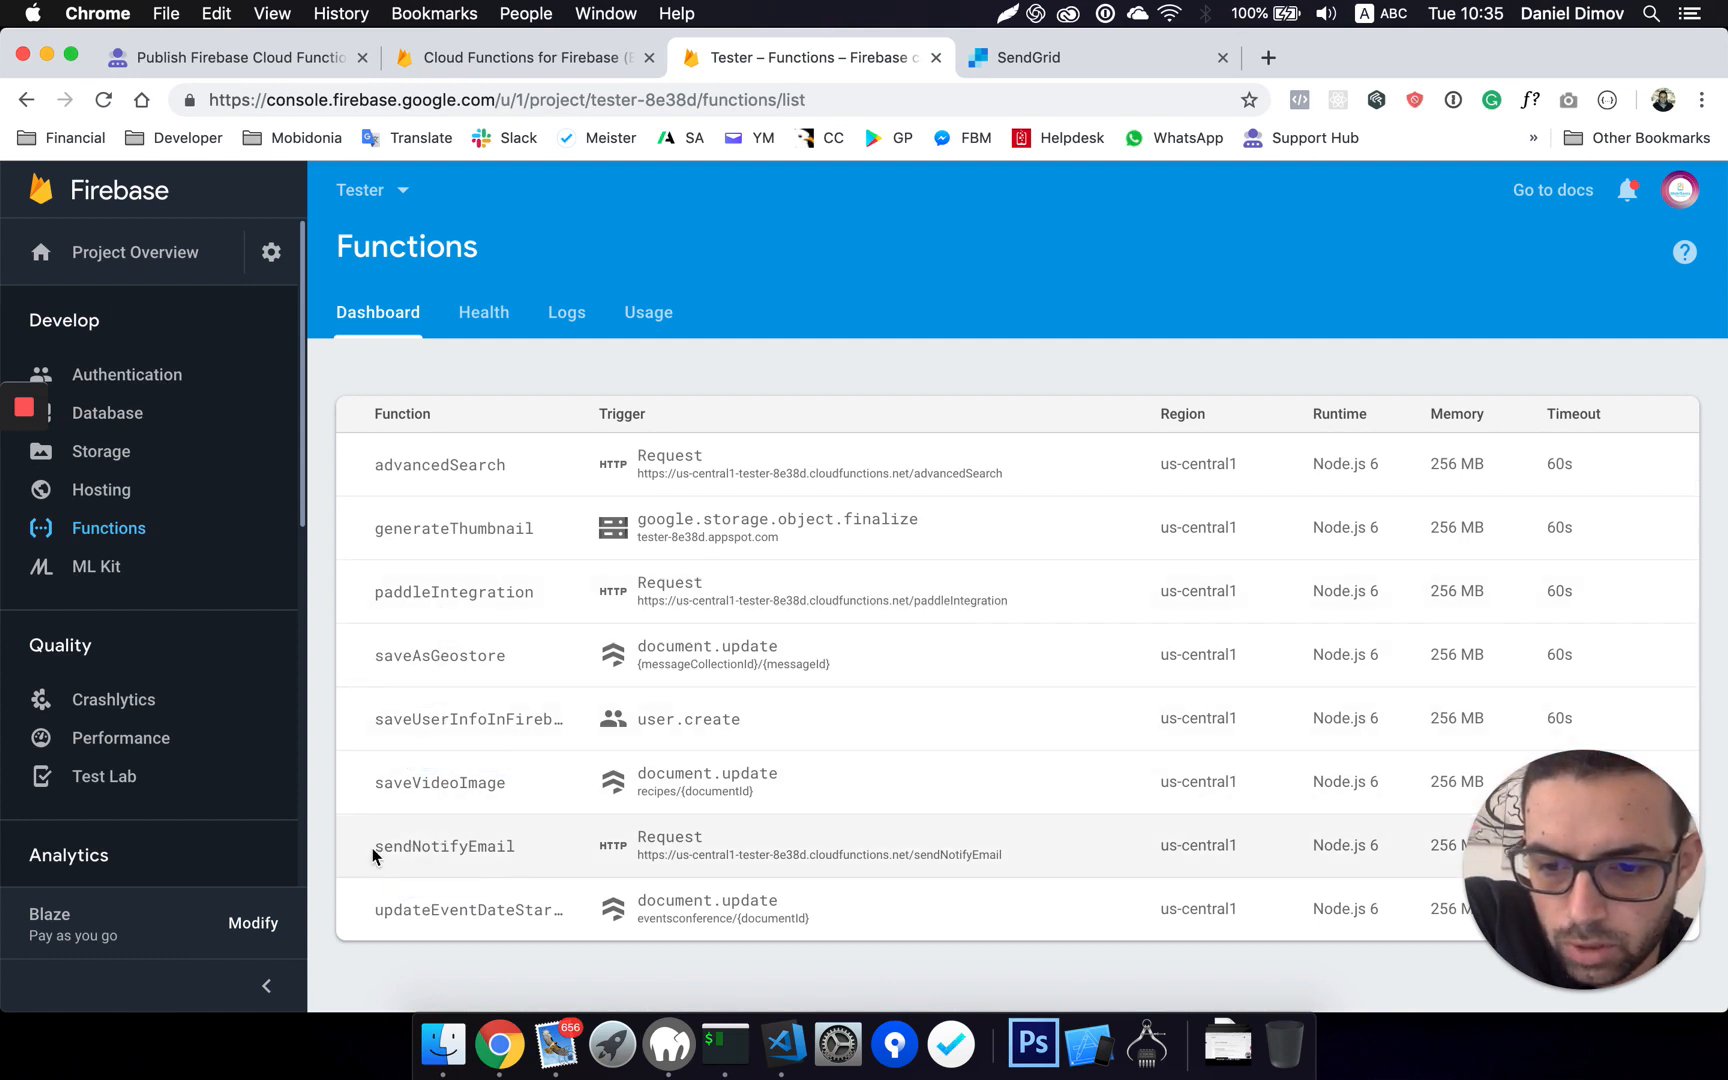
Select the sendNotifyEmail function in the deployed functions list.
double_click(444, 846)
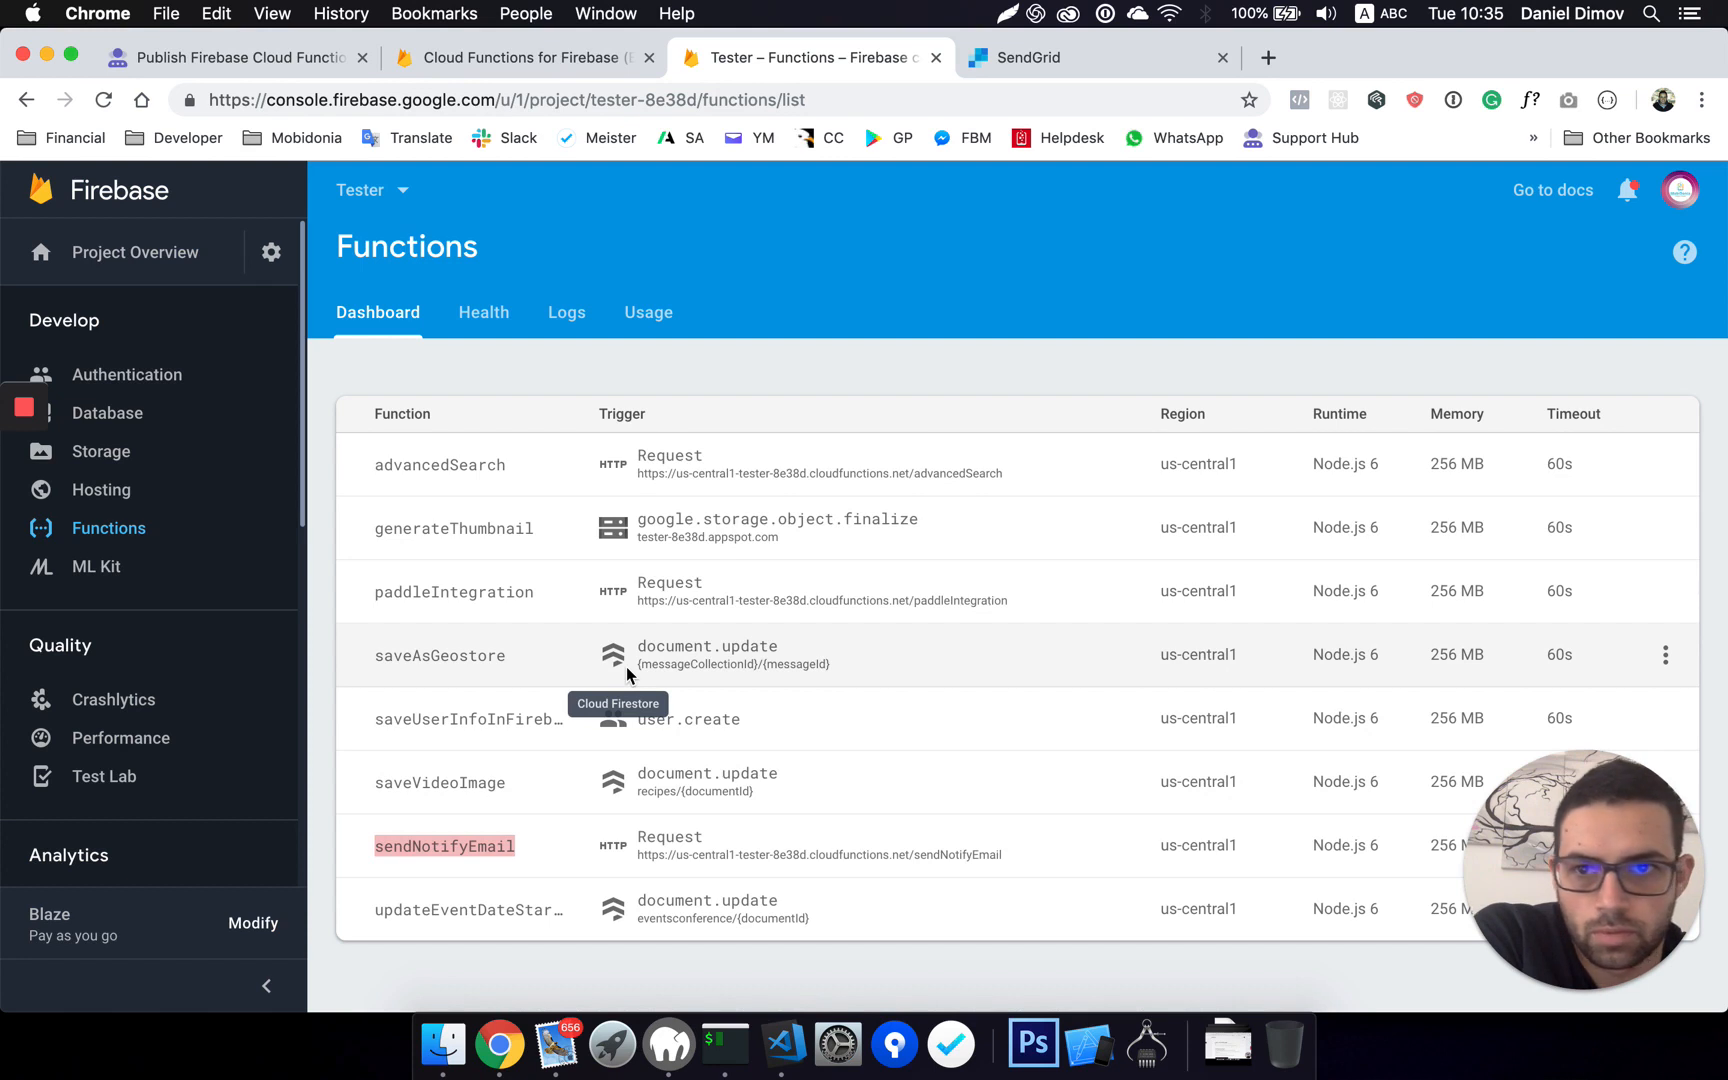
mouse_move(538, 284)
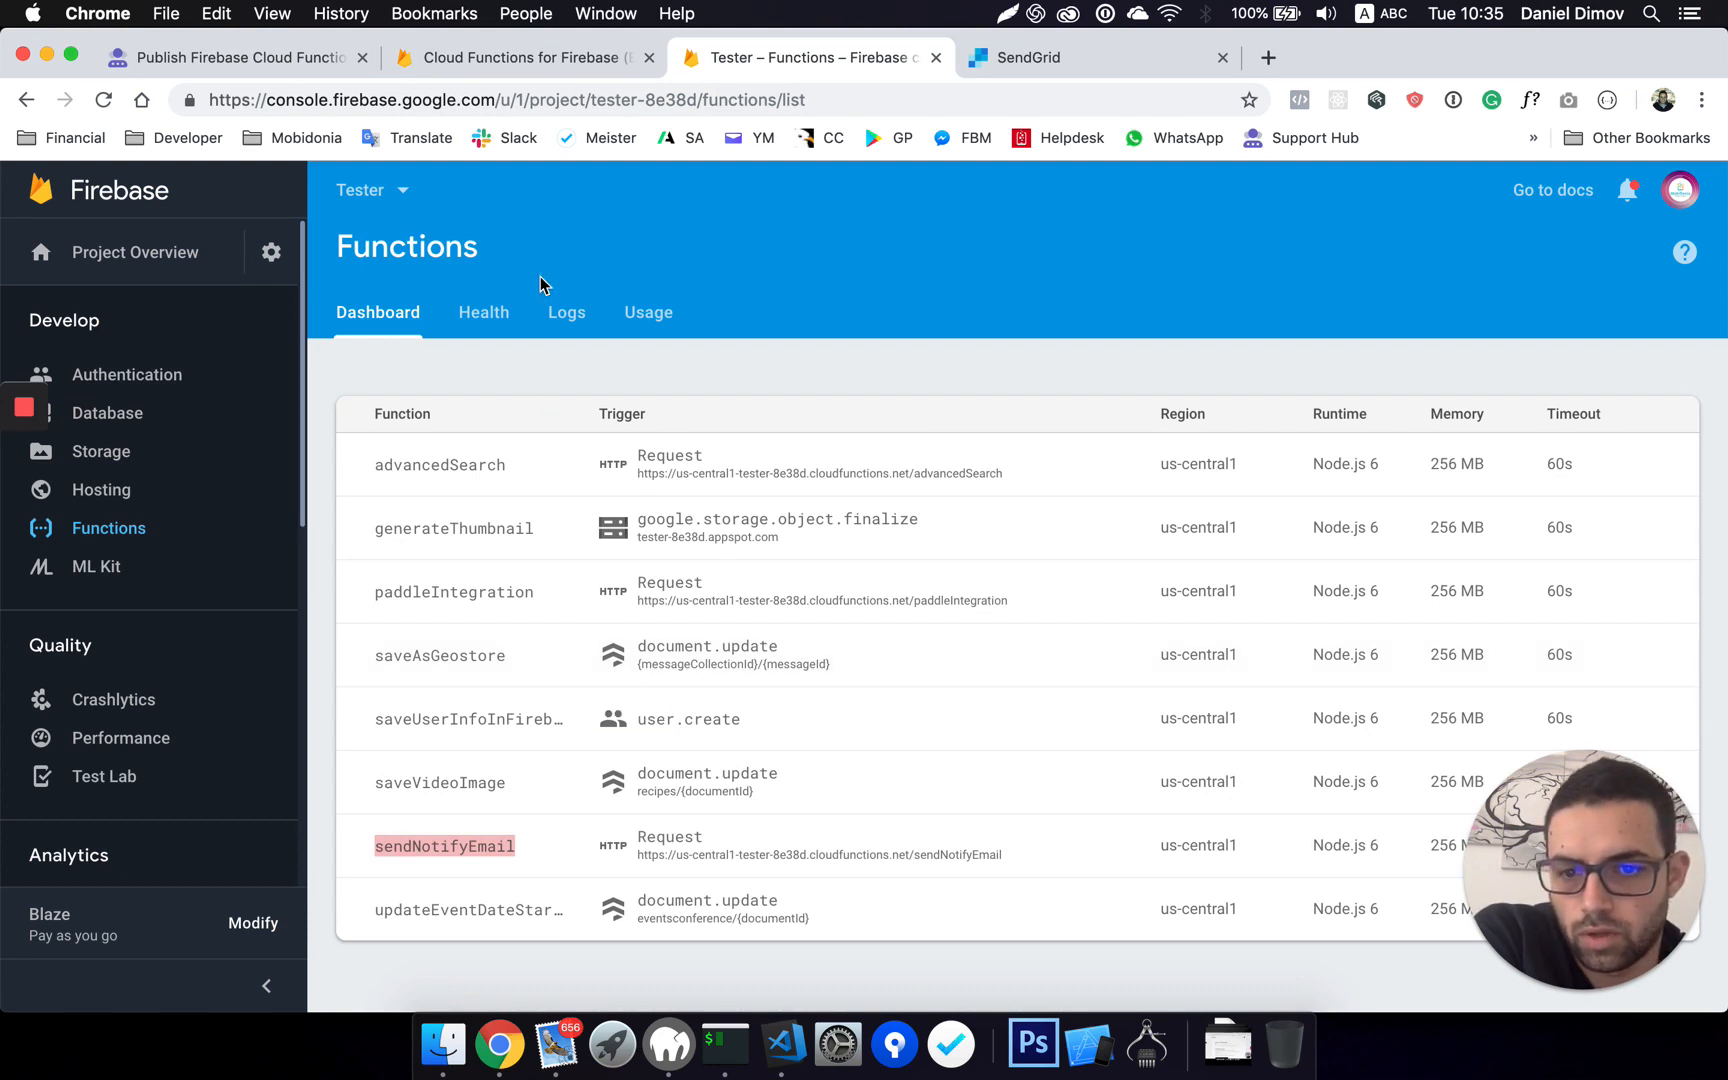
mouse_move(1136, 710)
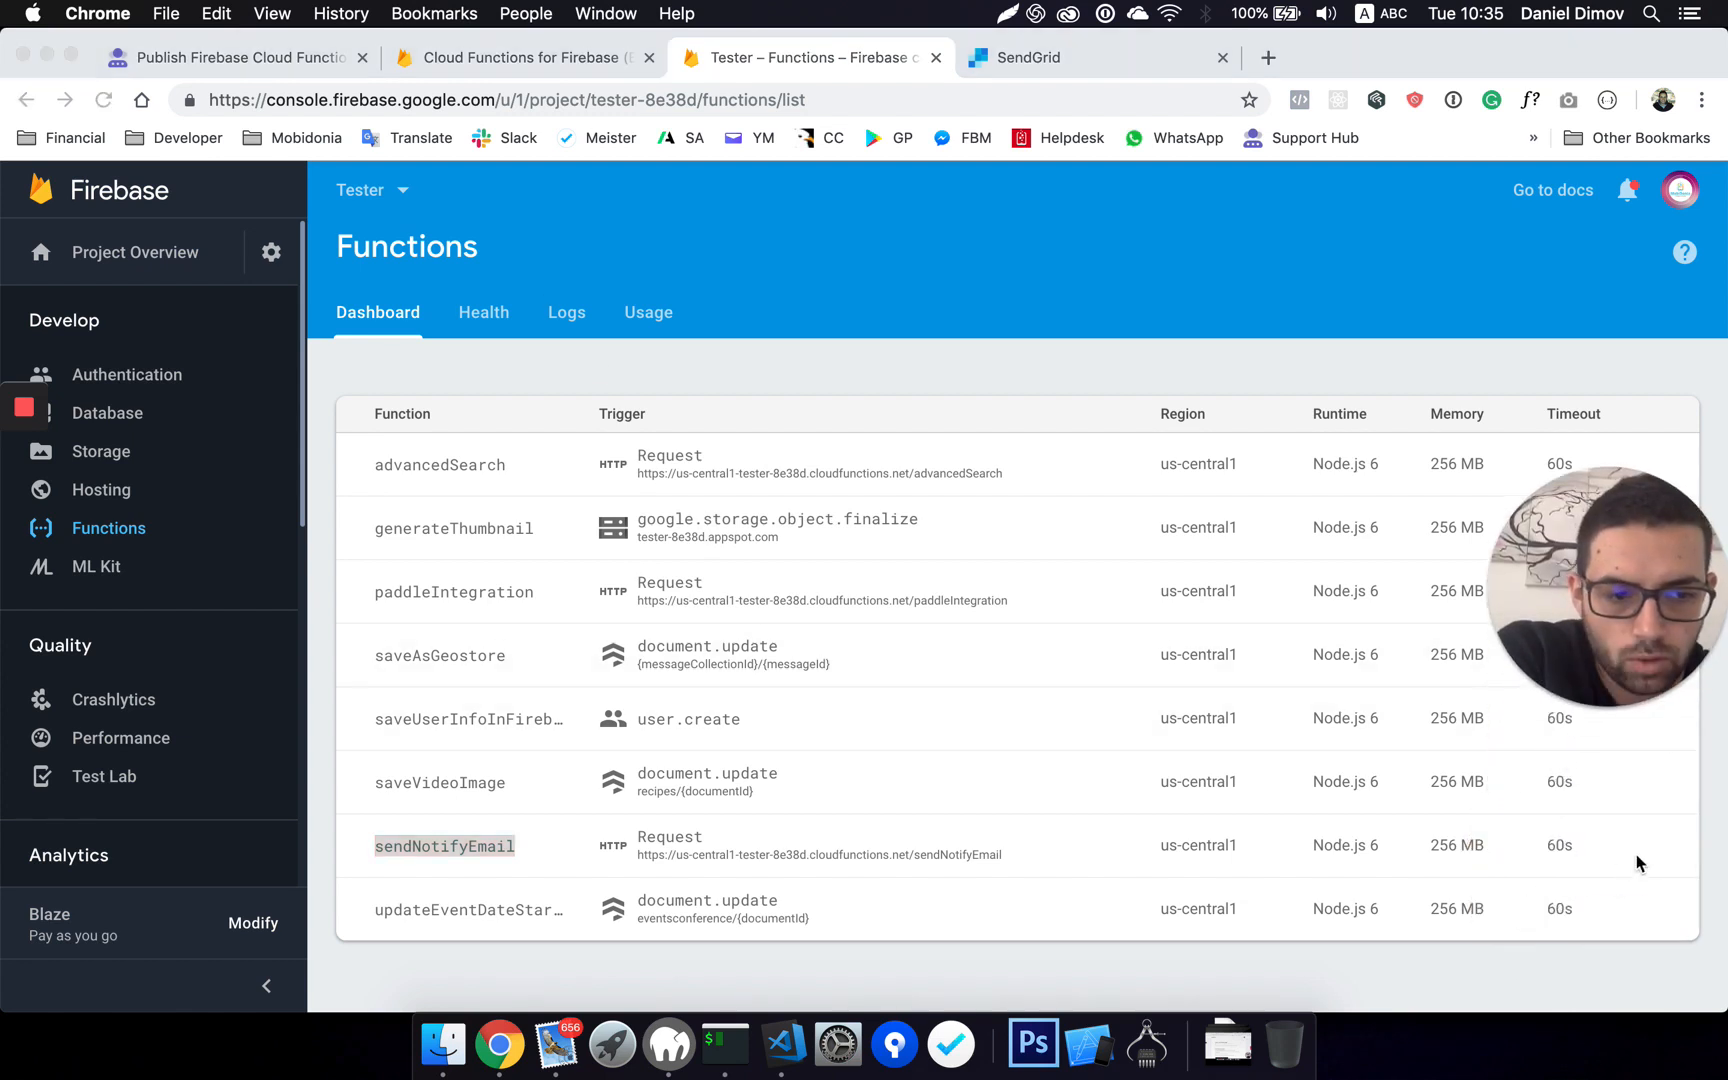
View the logs for the sendNotifyEmail function from its row menu.
click(1638, 846)
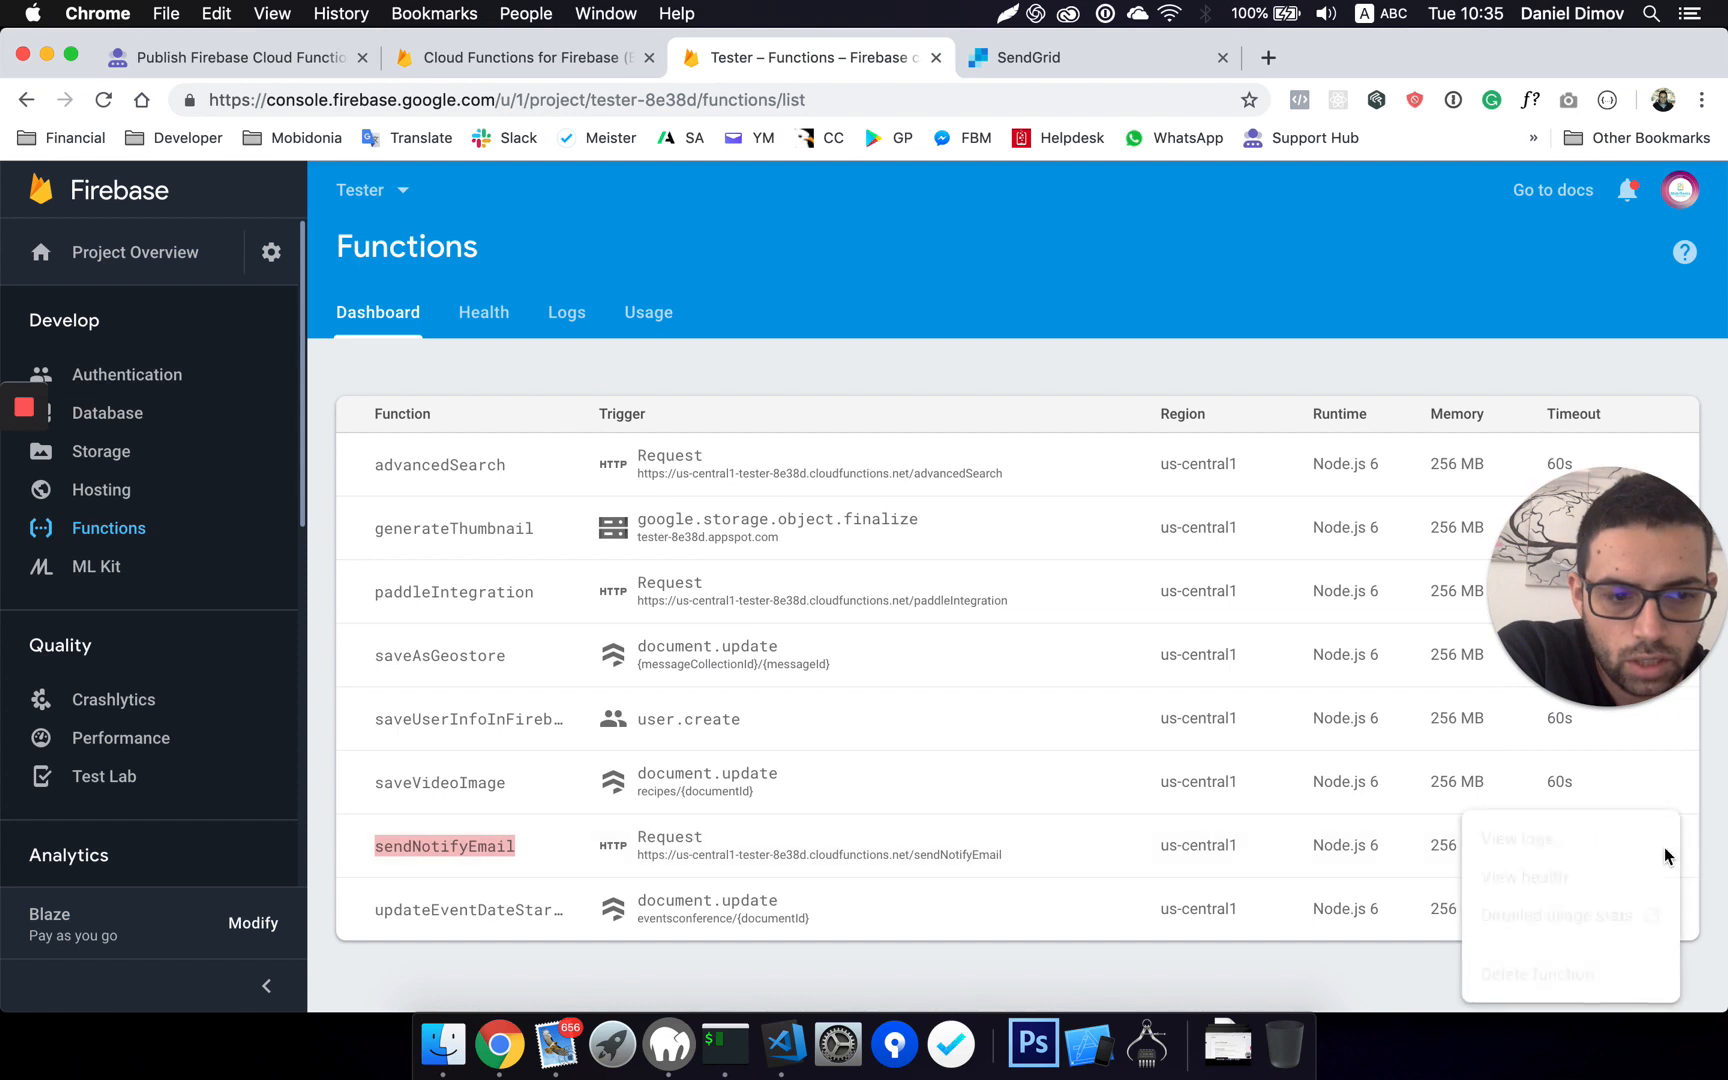
click(1516, 840)
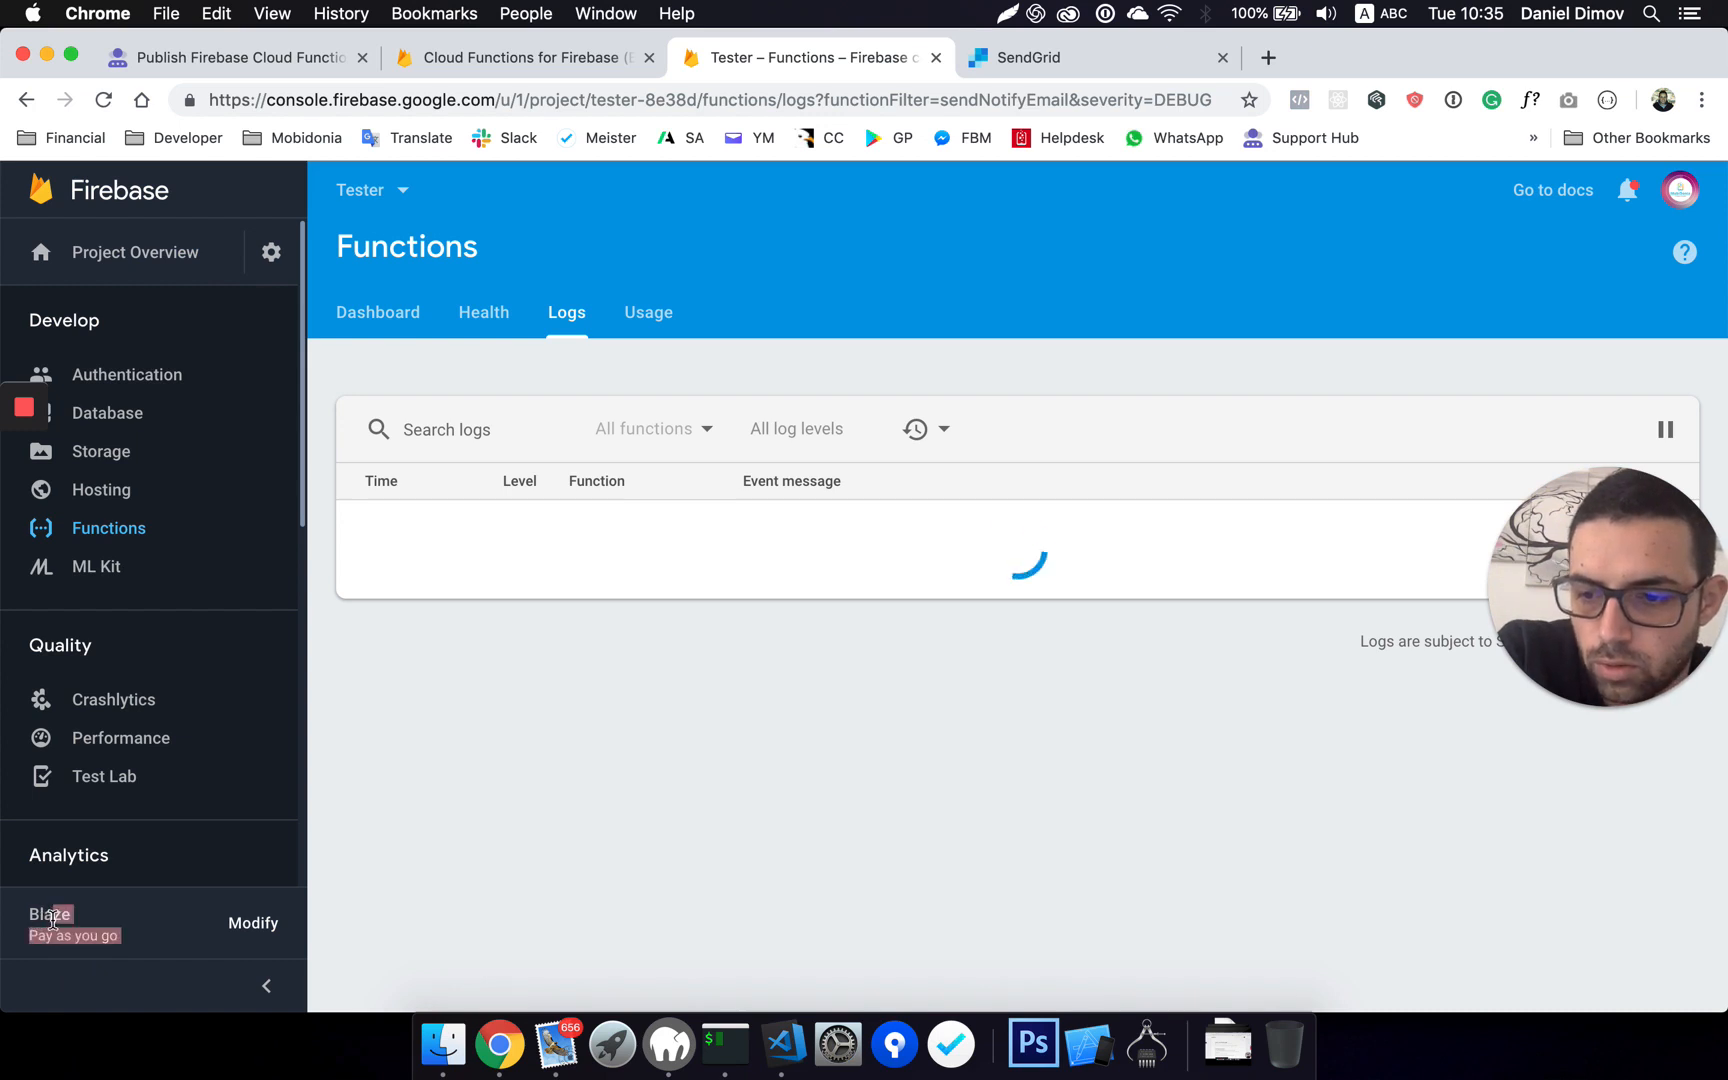
mouse_move(96, 566)
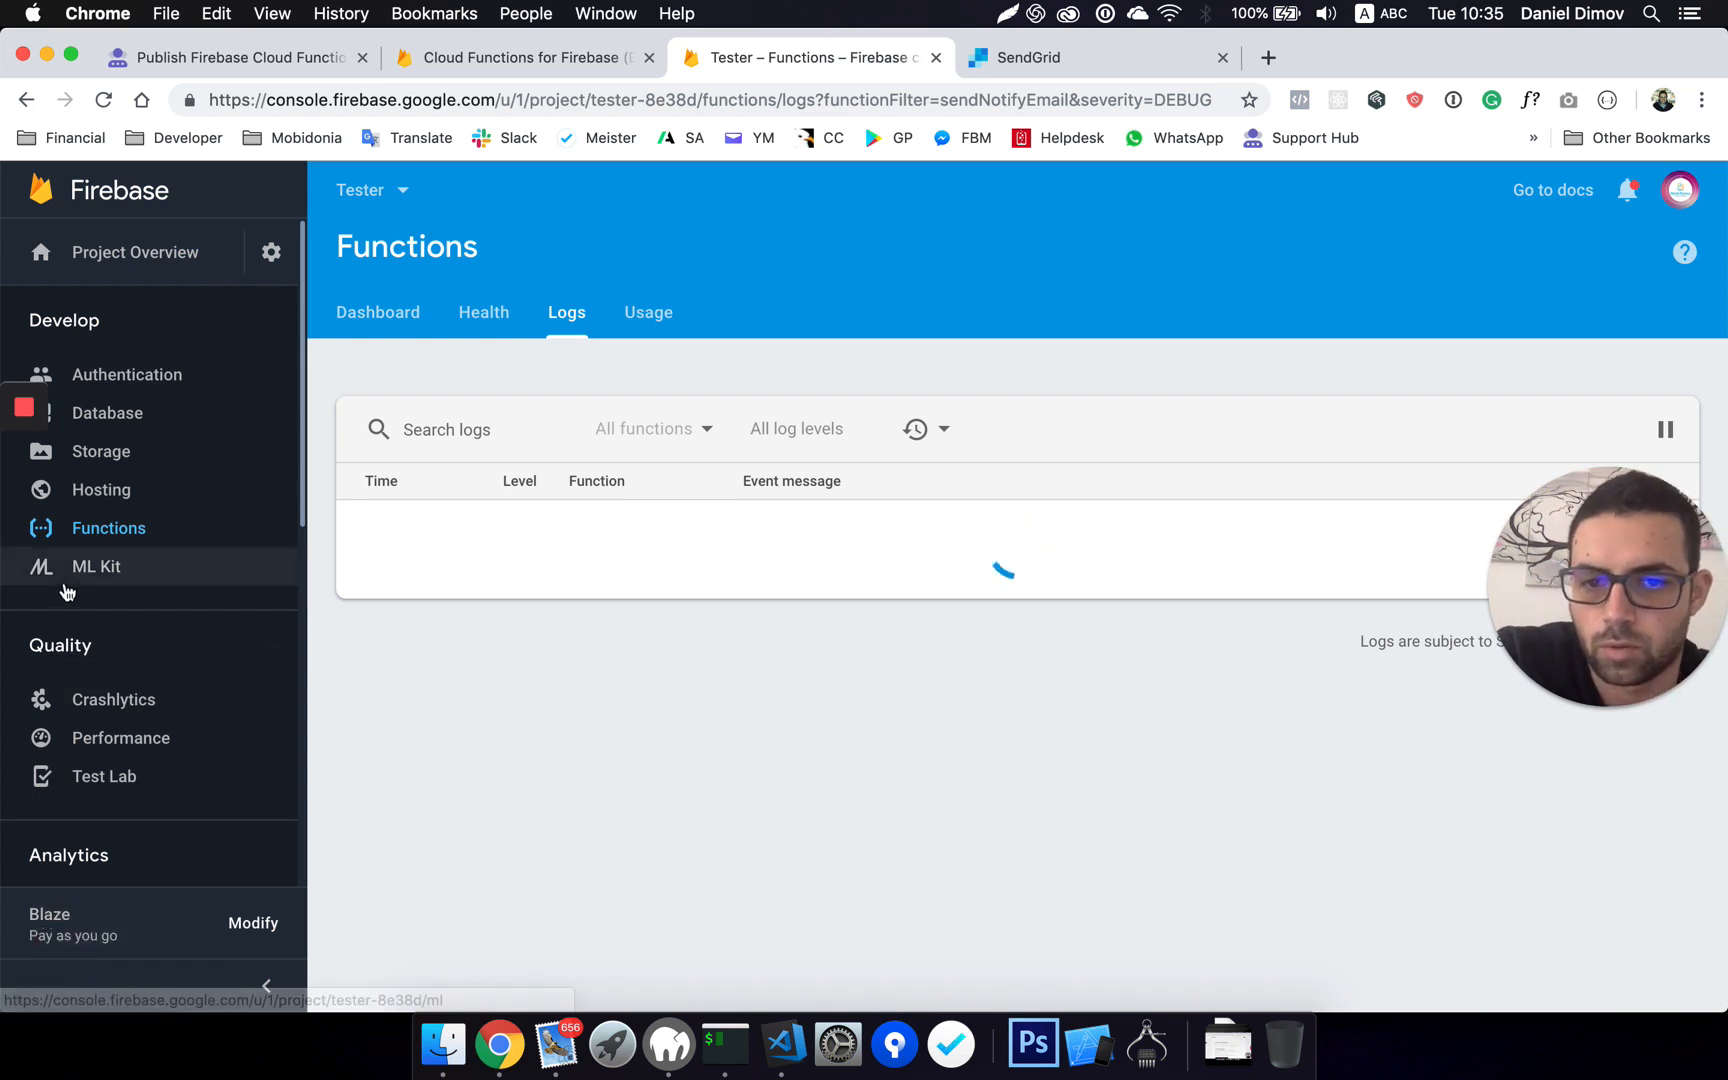